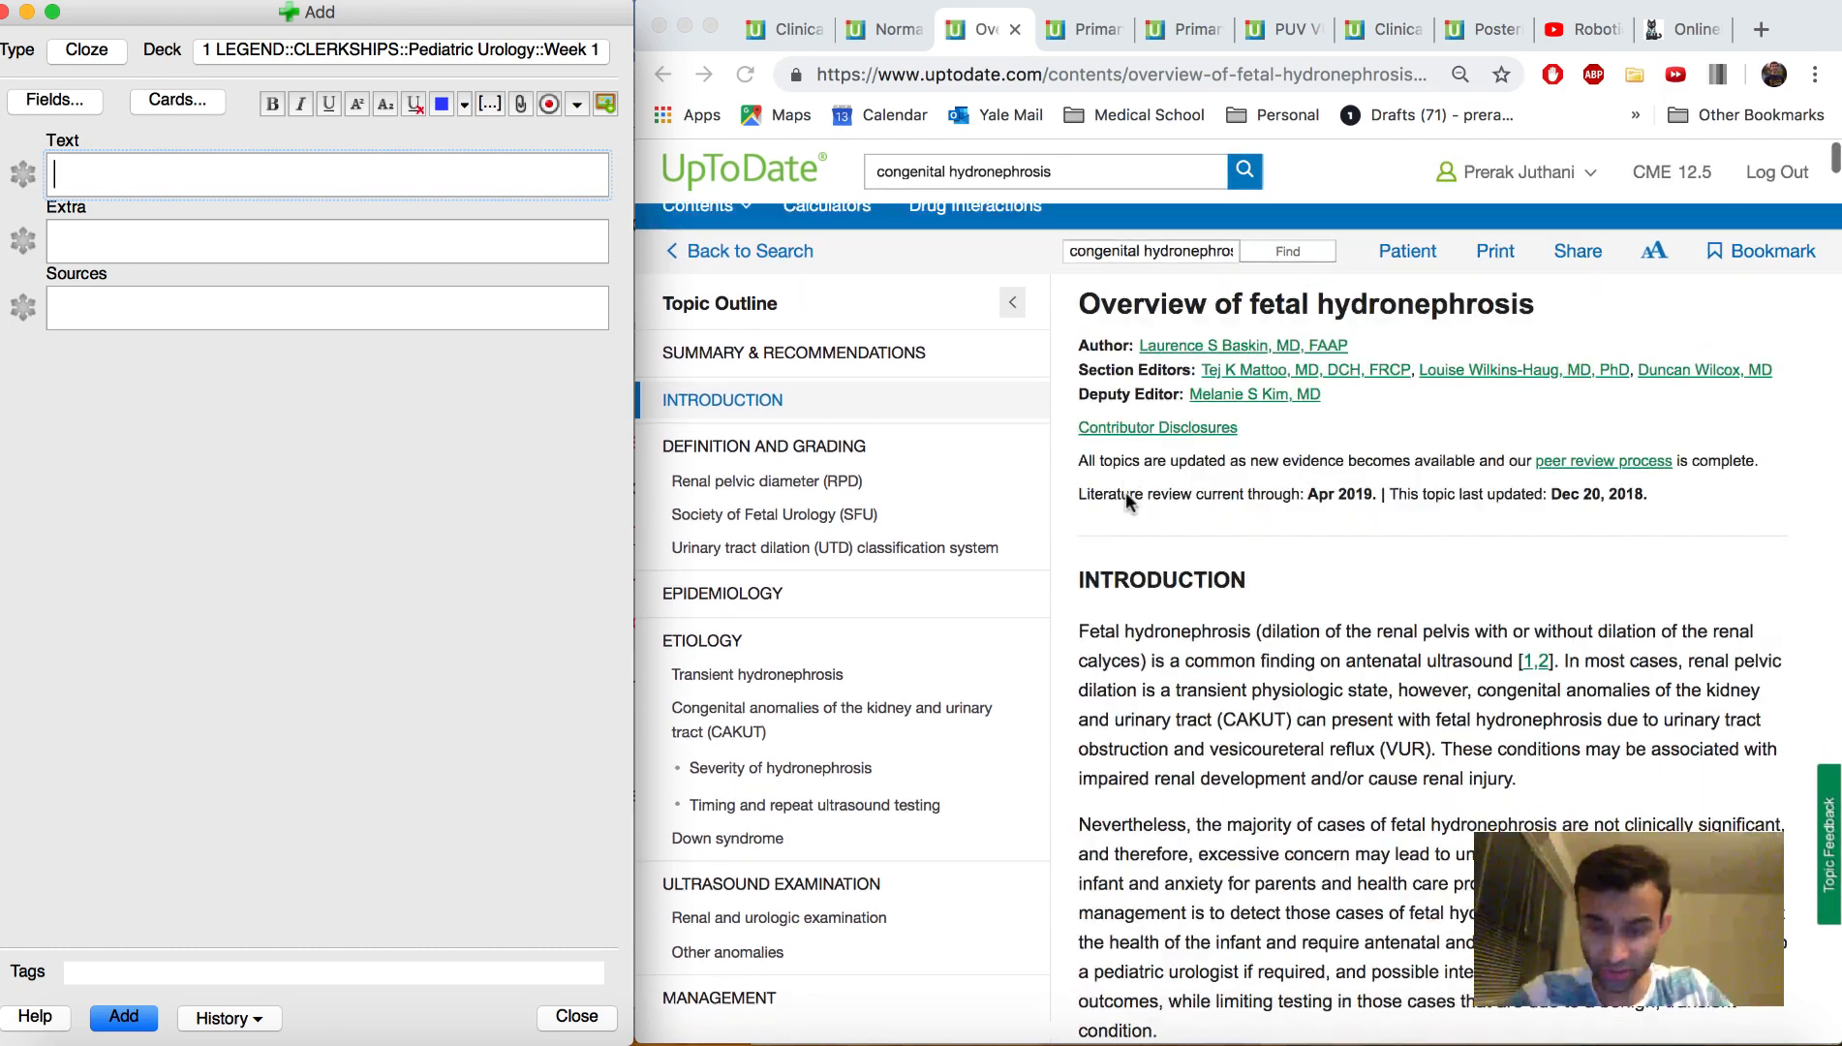
- Read down to the less common CAKUT causes, highlighting the transient physiologic dilation sentence on the way
{"action": "scroll", "scroll_direction": "down", "scroll_amount": 3}
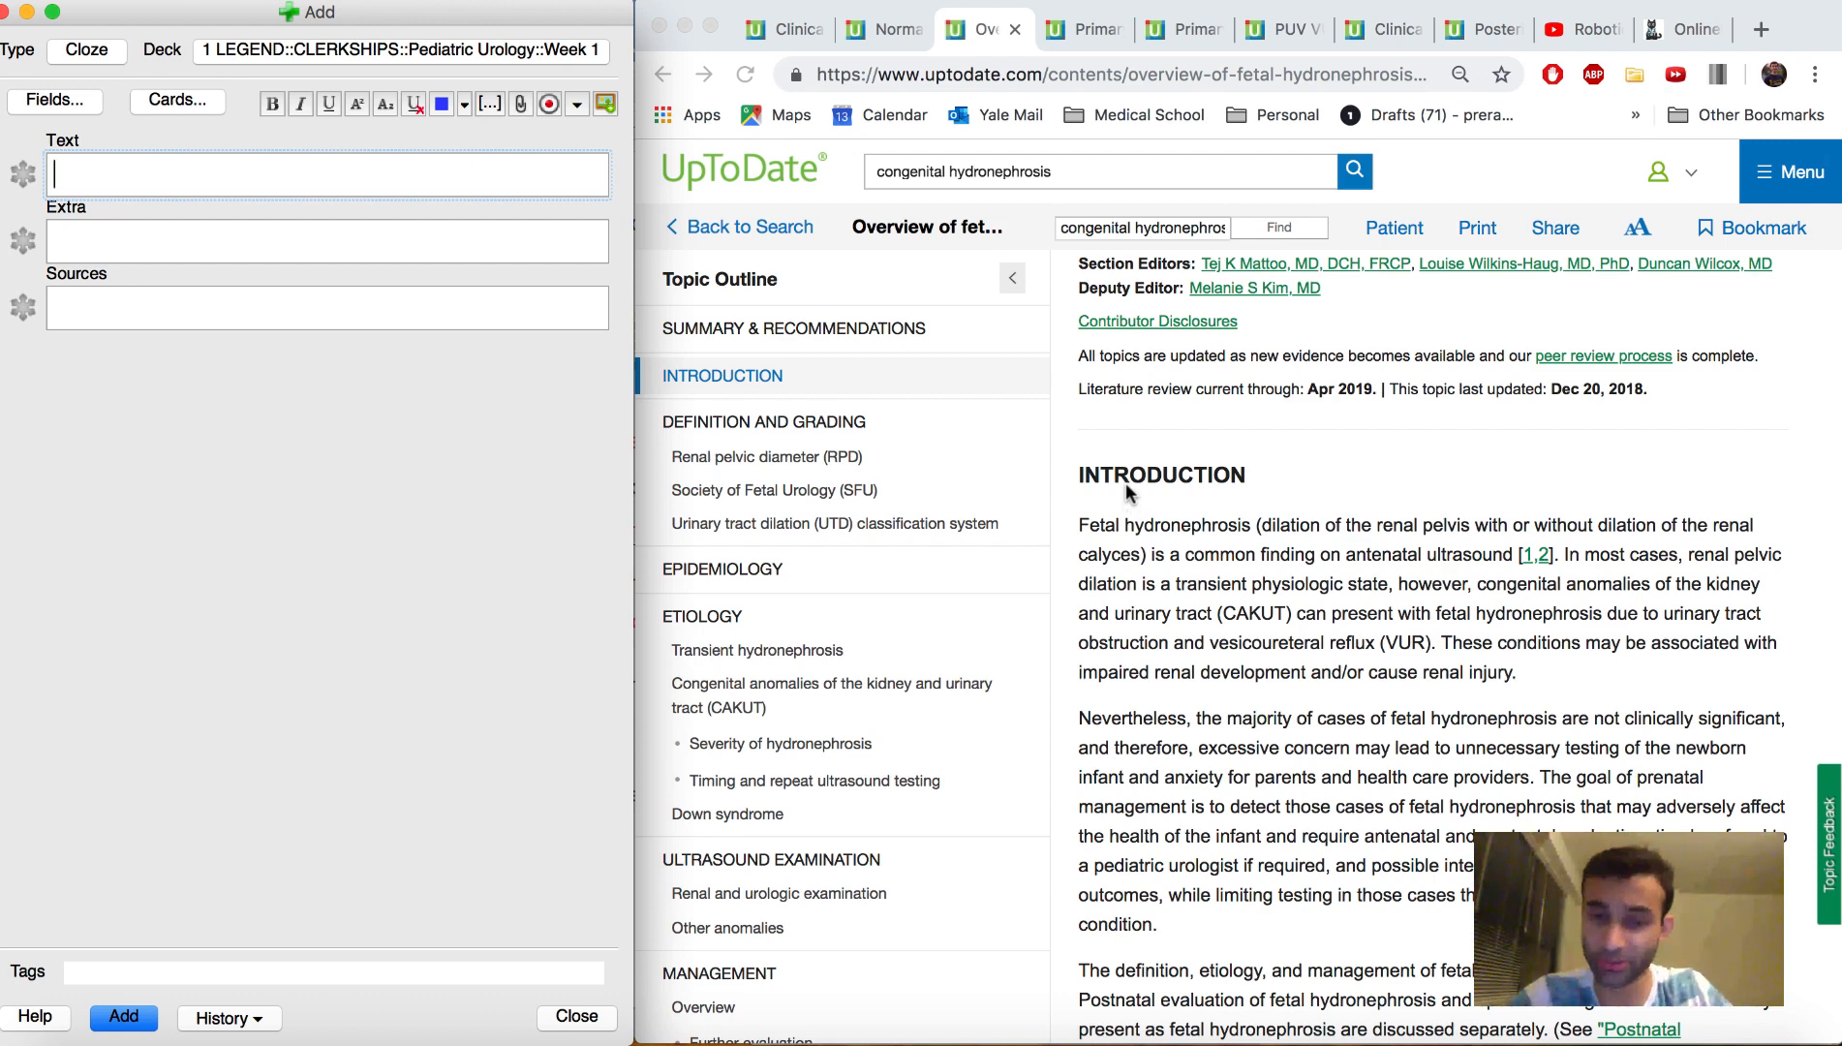
{"action": "scroll", "scroll_direction": "down", "scroll_amount": 3}
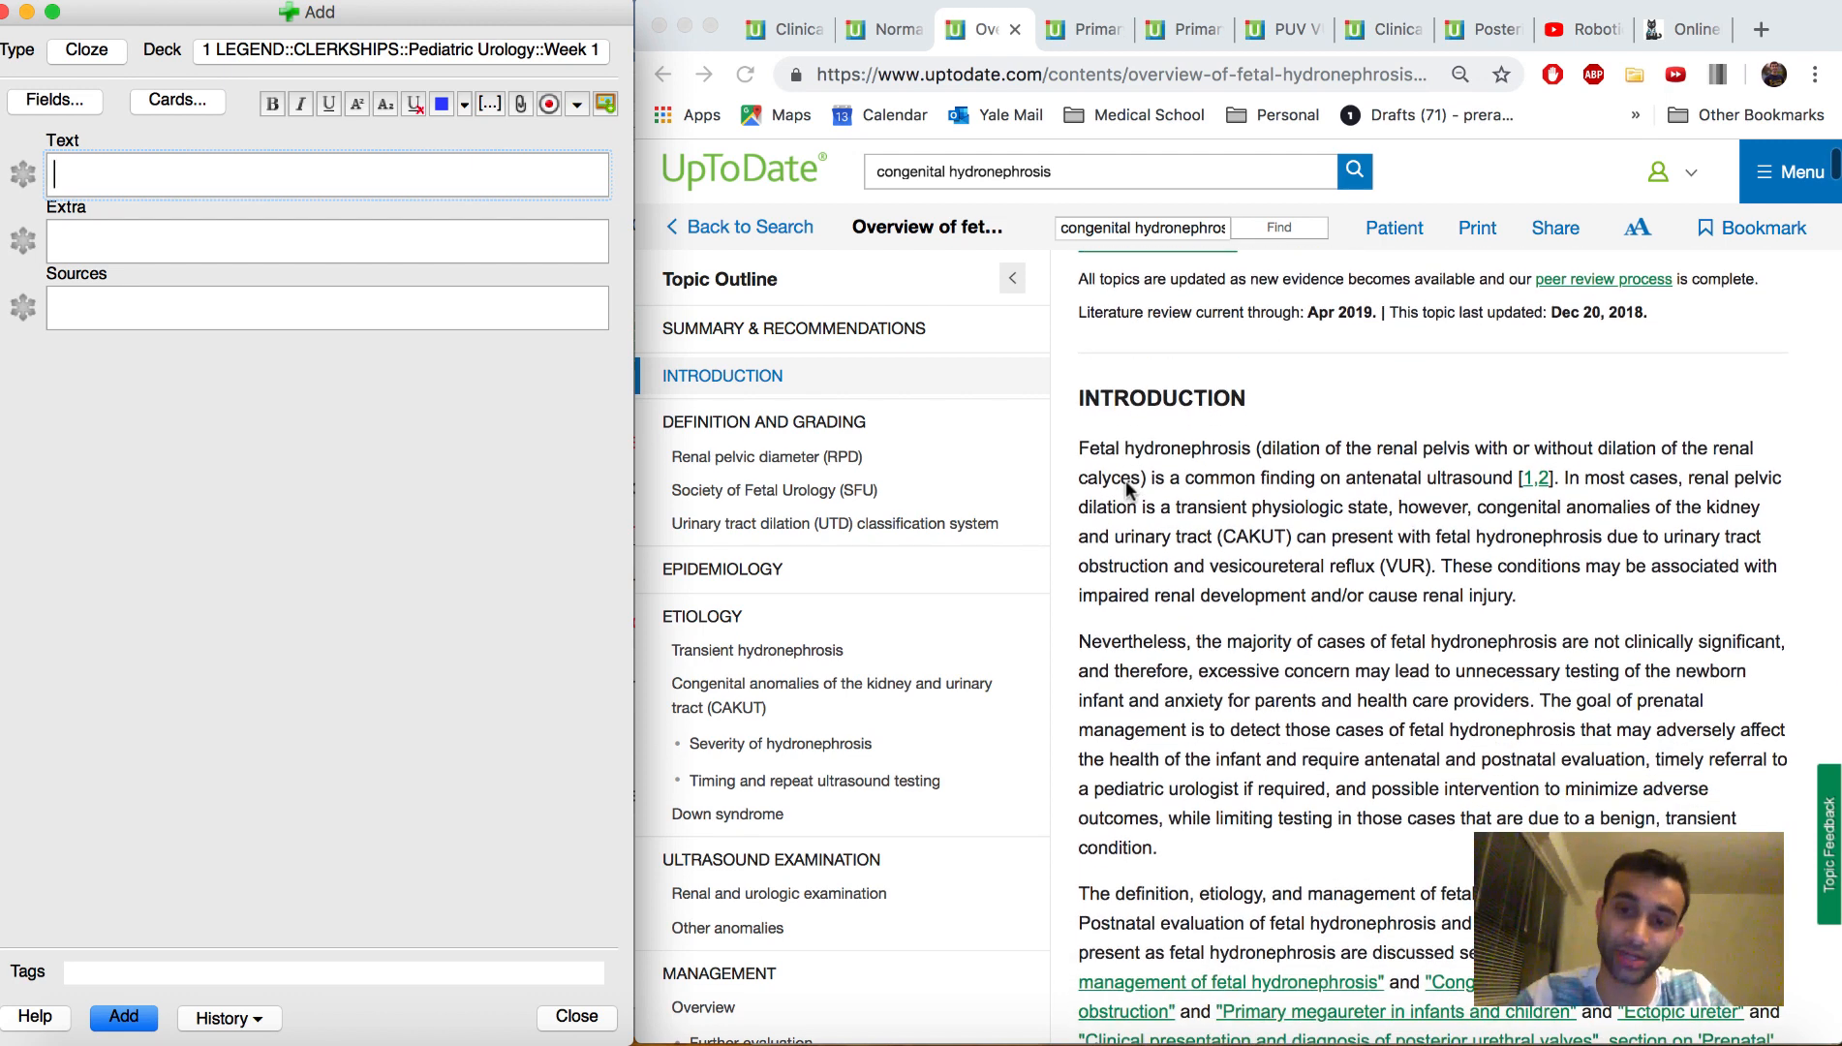
{"action": "scroll", "scroll_direction": "down", "scroll_amount": 3}
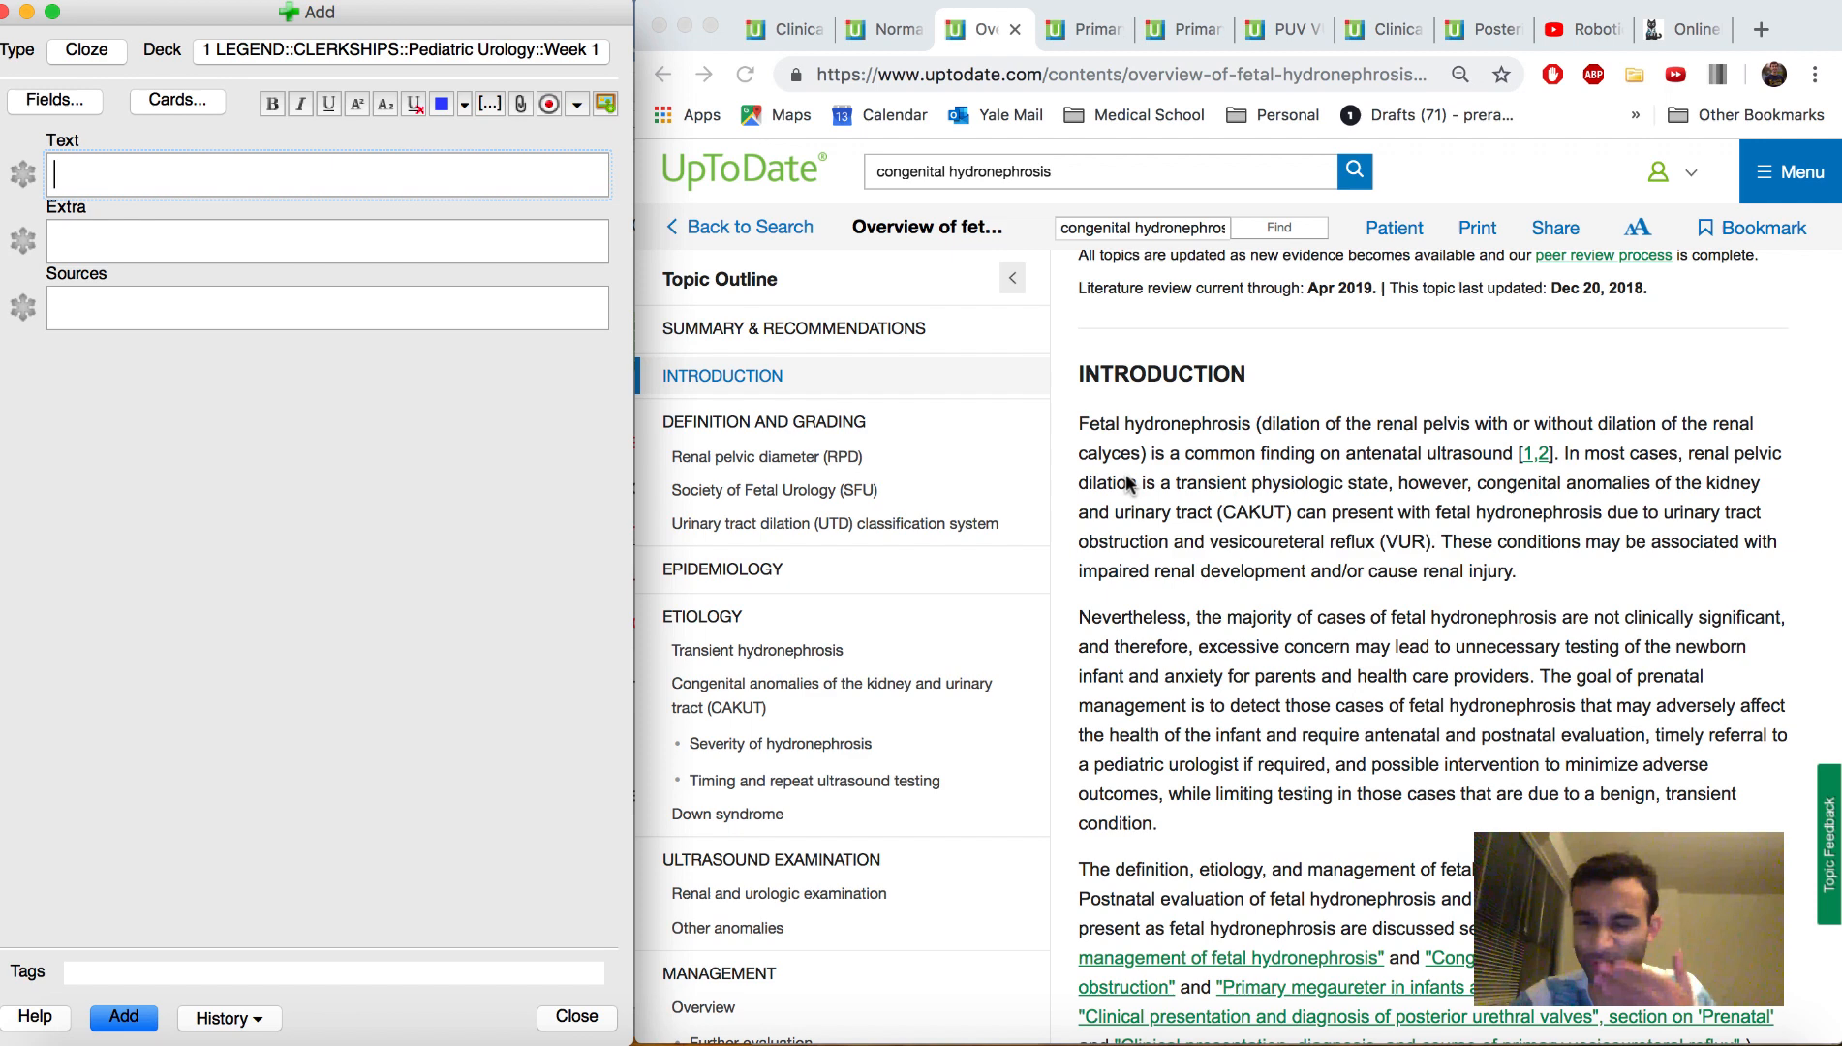
{"action": "scroll", "scroll_direction": "down", "scroll_amount": 3}
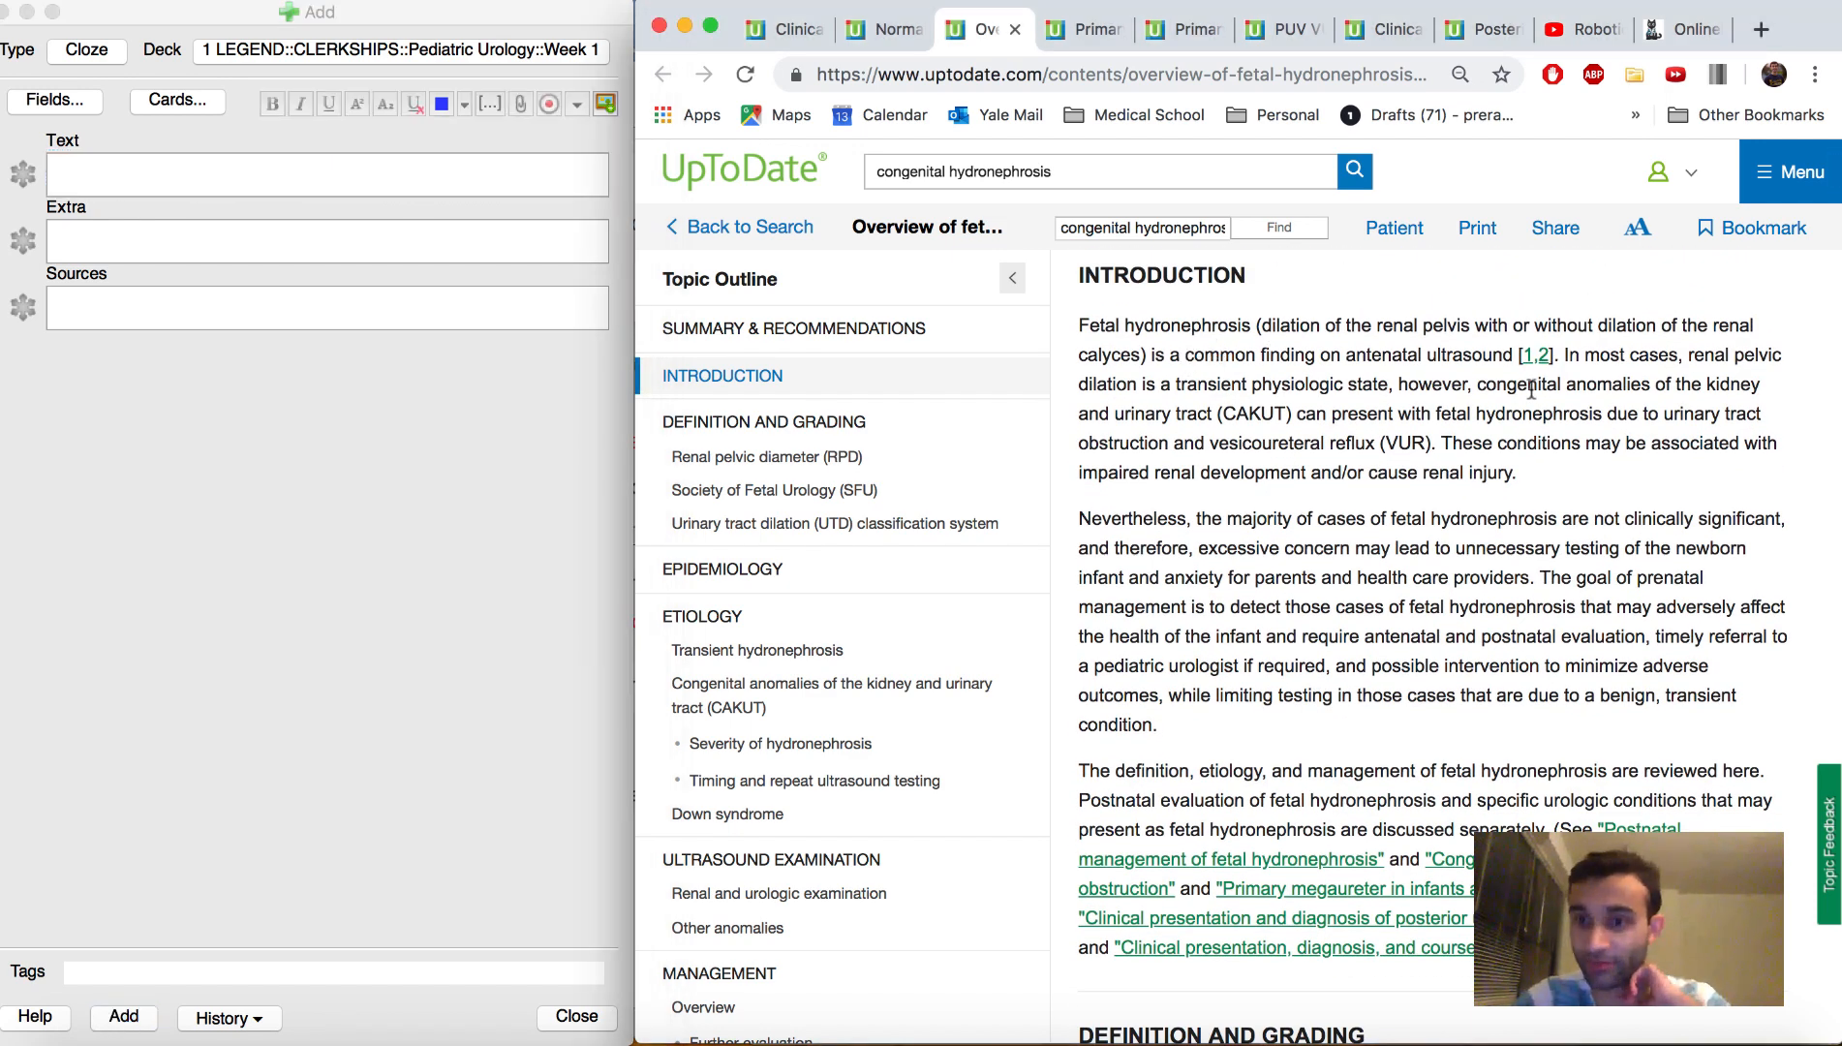
{"action": "left_click_drag", "start_coordinate": [1081, 384], "coordinate": [1303, 383]}
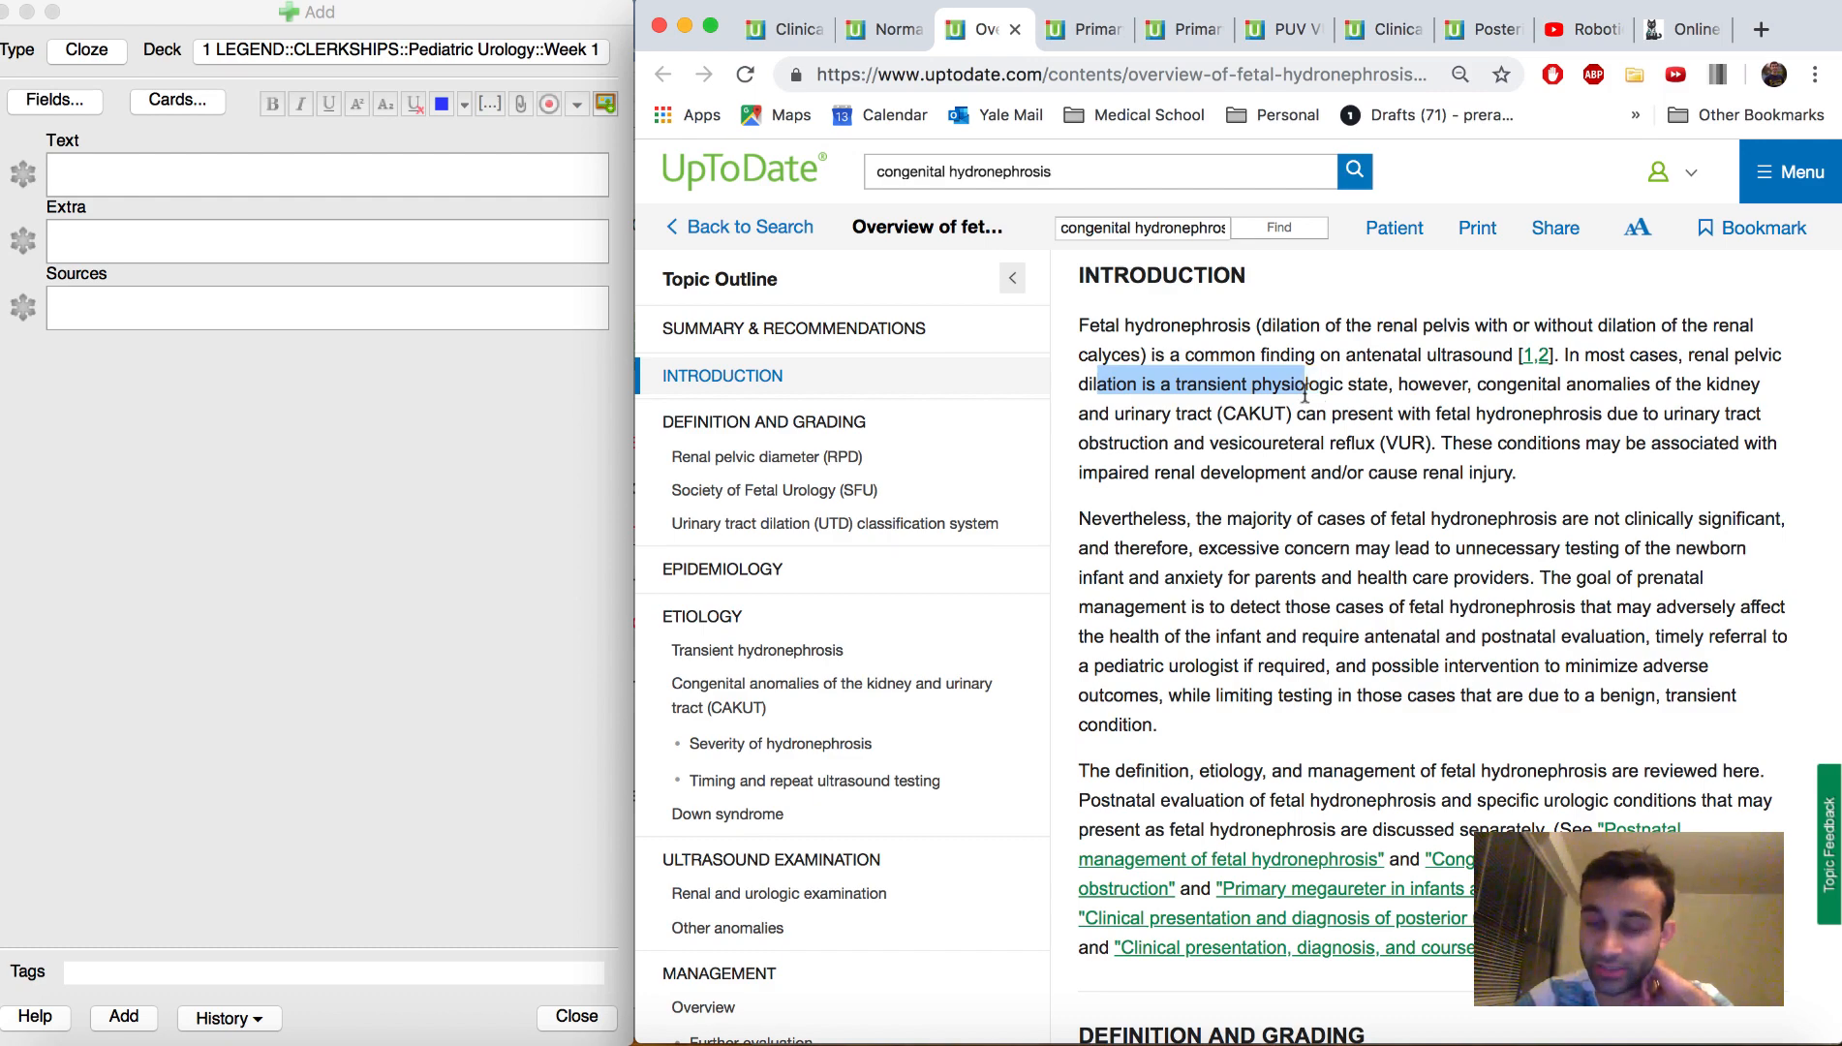
{"action": "scroll", "scroll_direction": "down", "scroll_amount": 3}
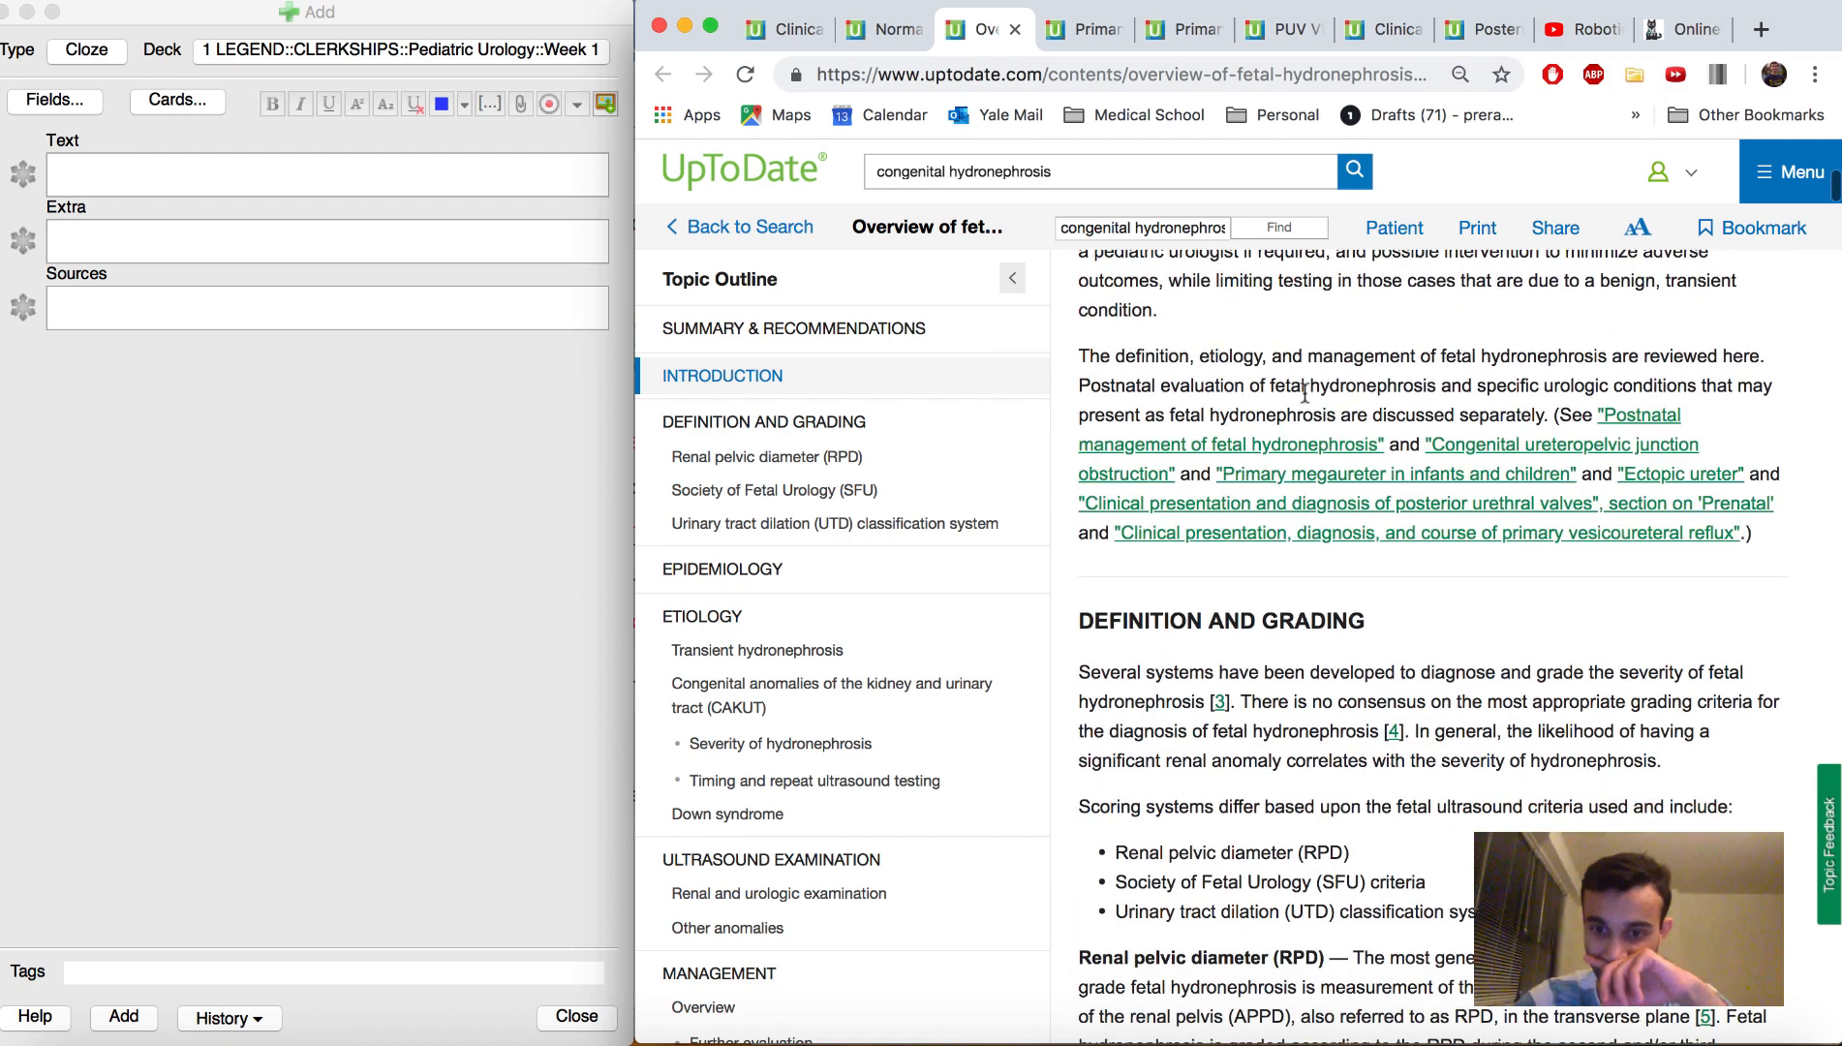
{"action": "left_click", "coordinate": [831, 696]}
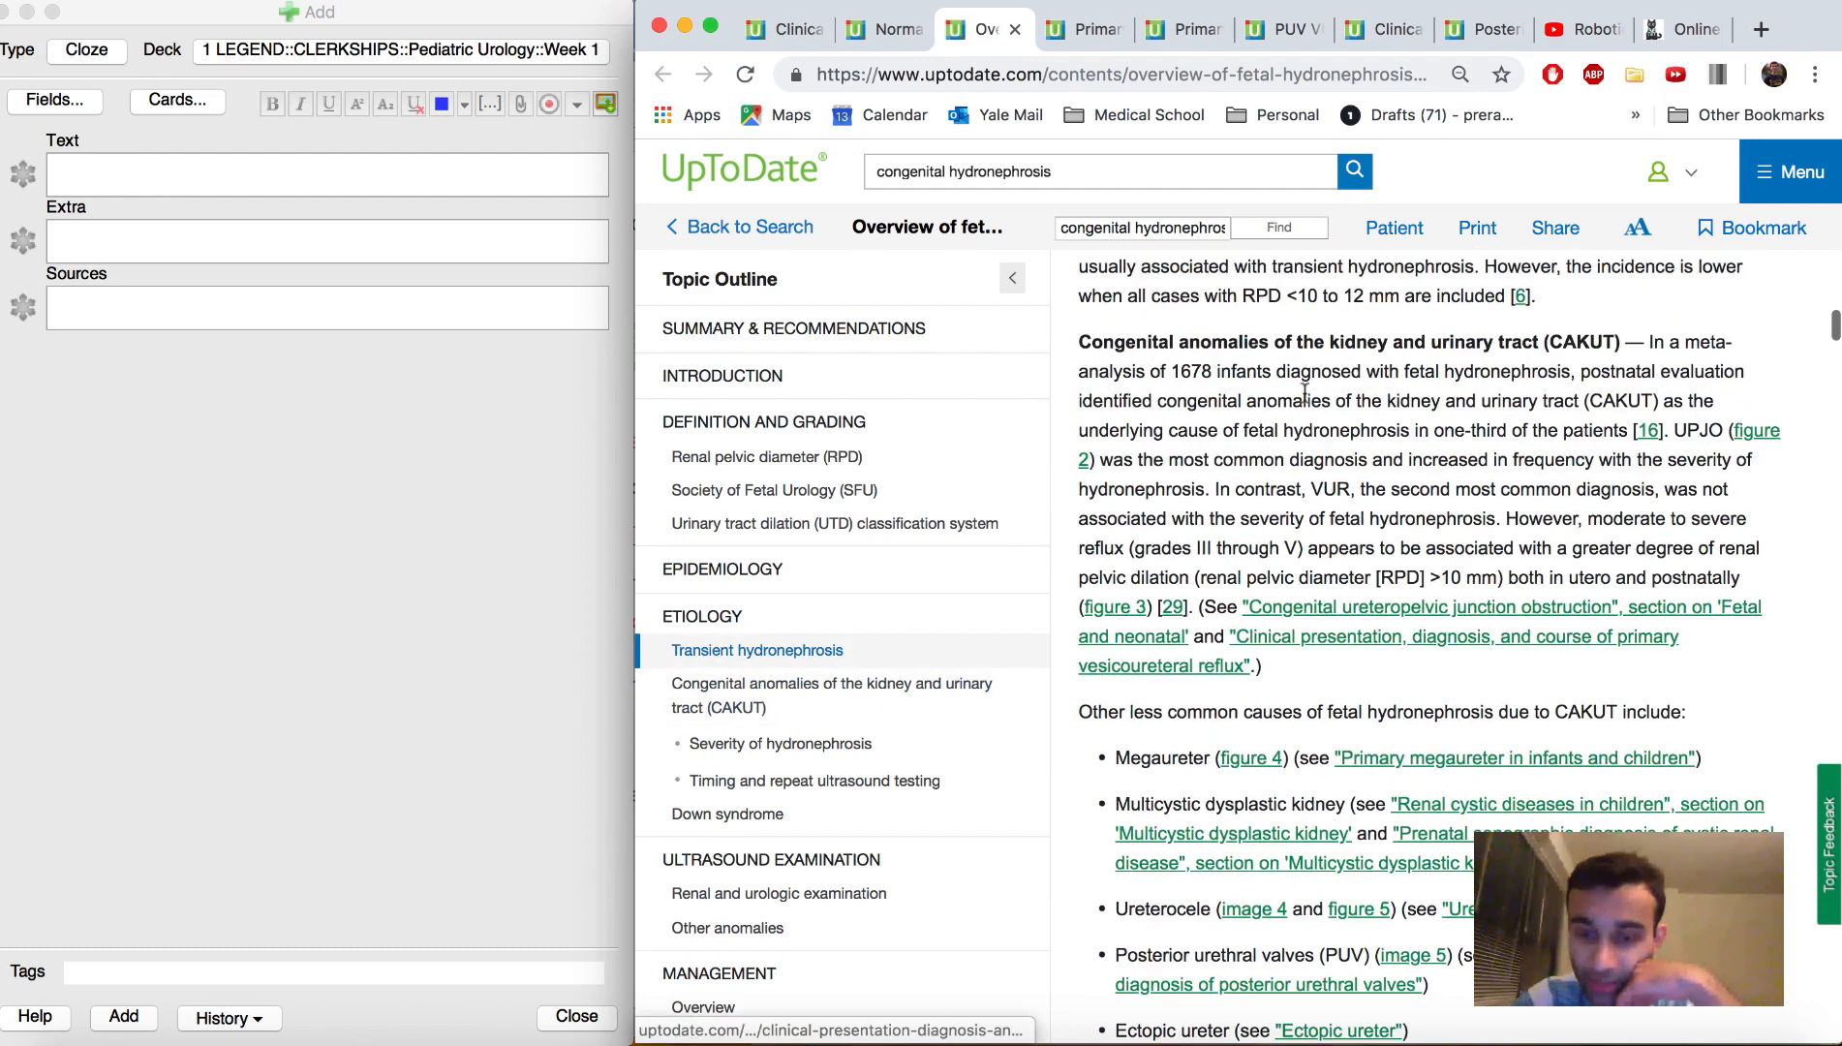
{"action": "scroll", "scroll_direction": "down", "scroll_amount": 3}
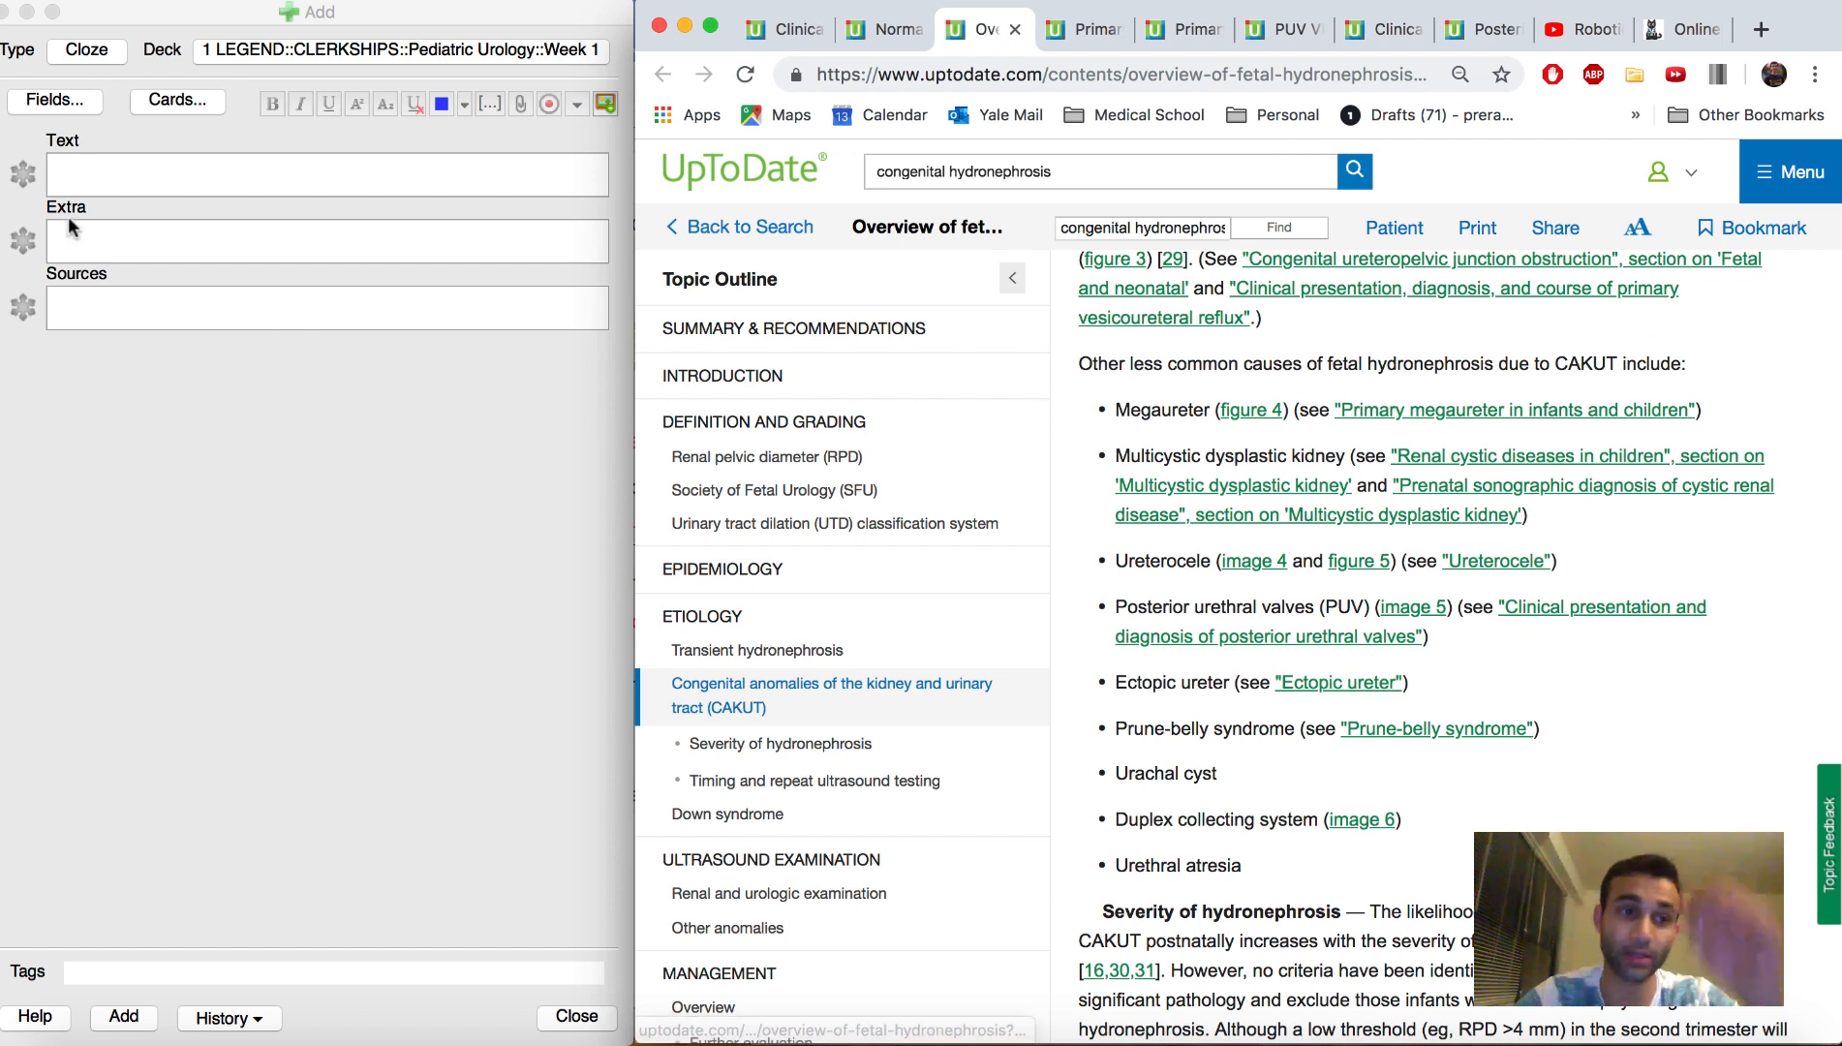
- Enter the question "What is a megaureter?" in the new note's Text field
{"action": "type", "text": "What is"}
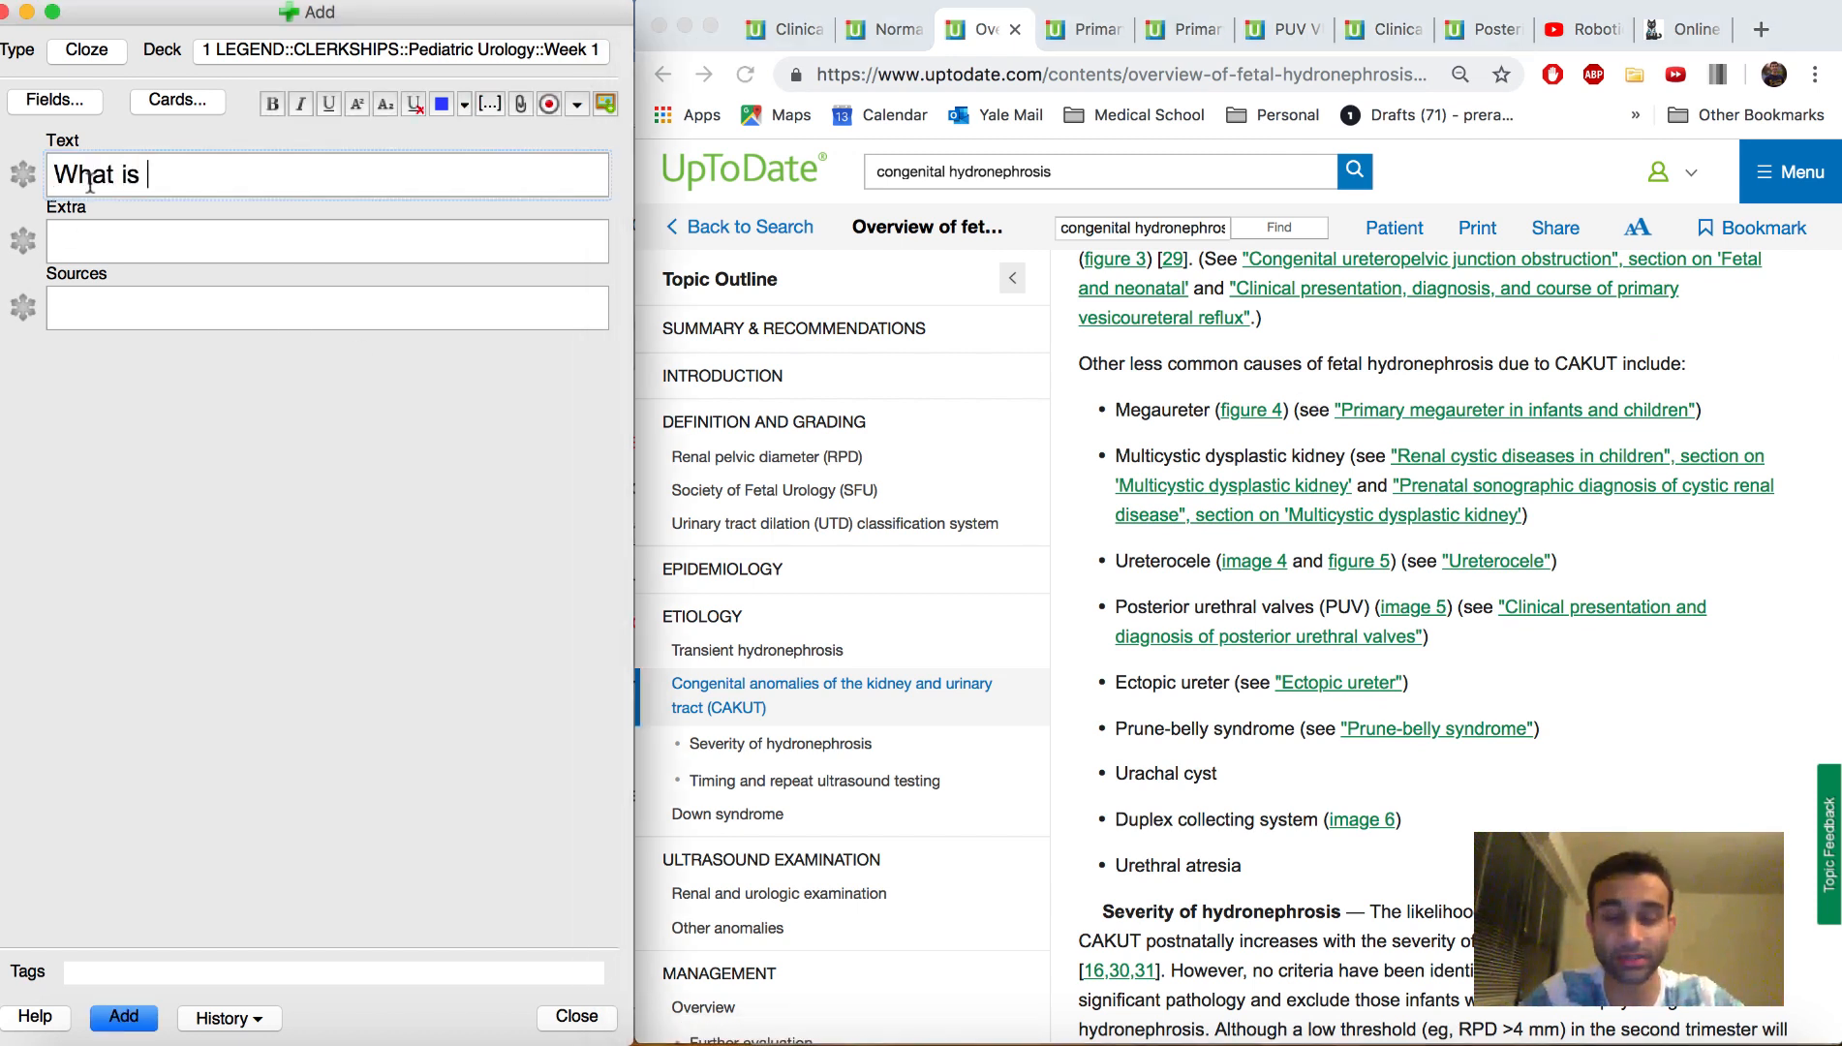
{"action": "type", "text": "a mega"}
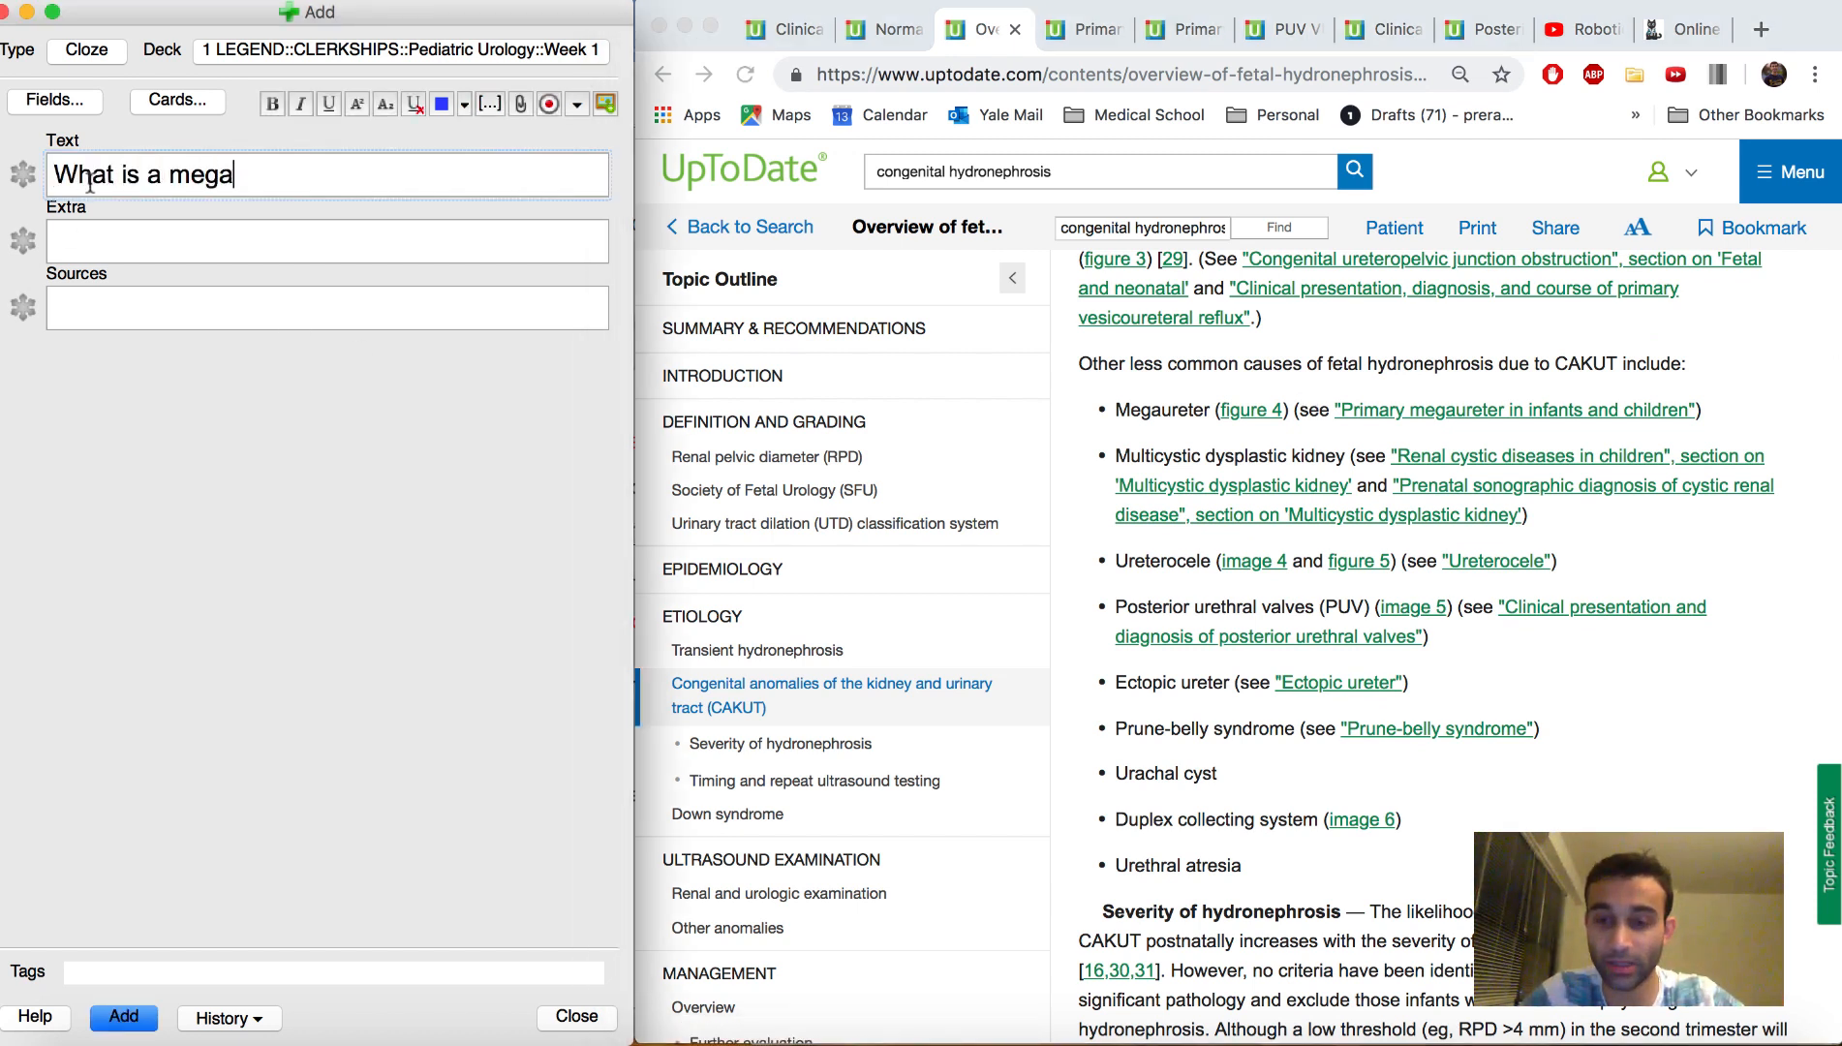
{"action": "type", "text": "ureter?"}
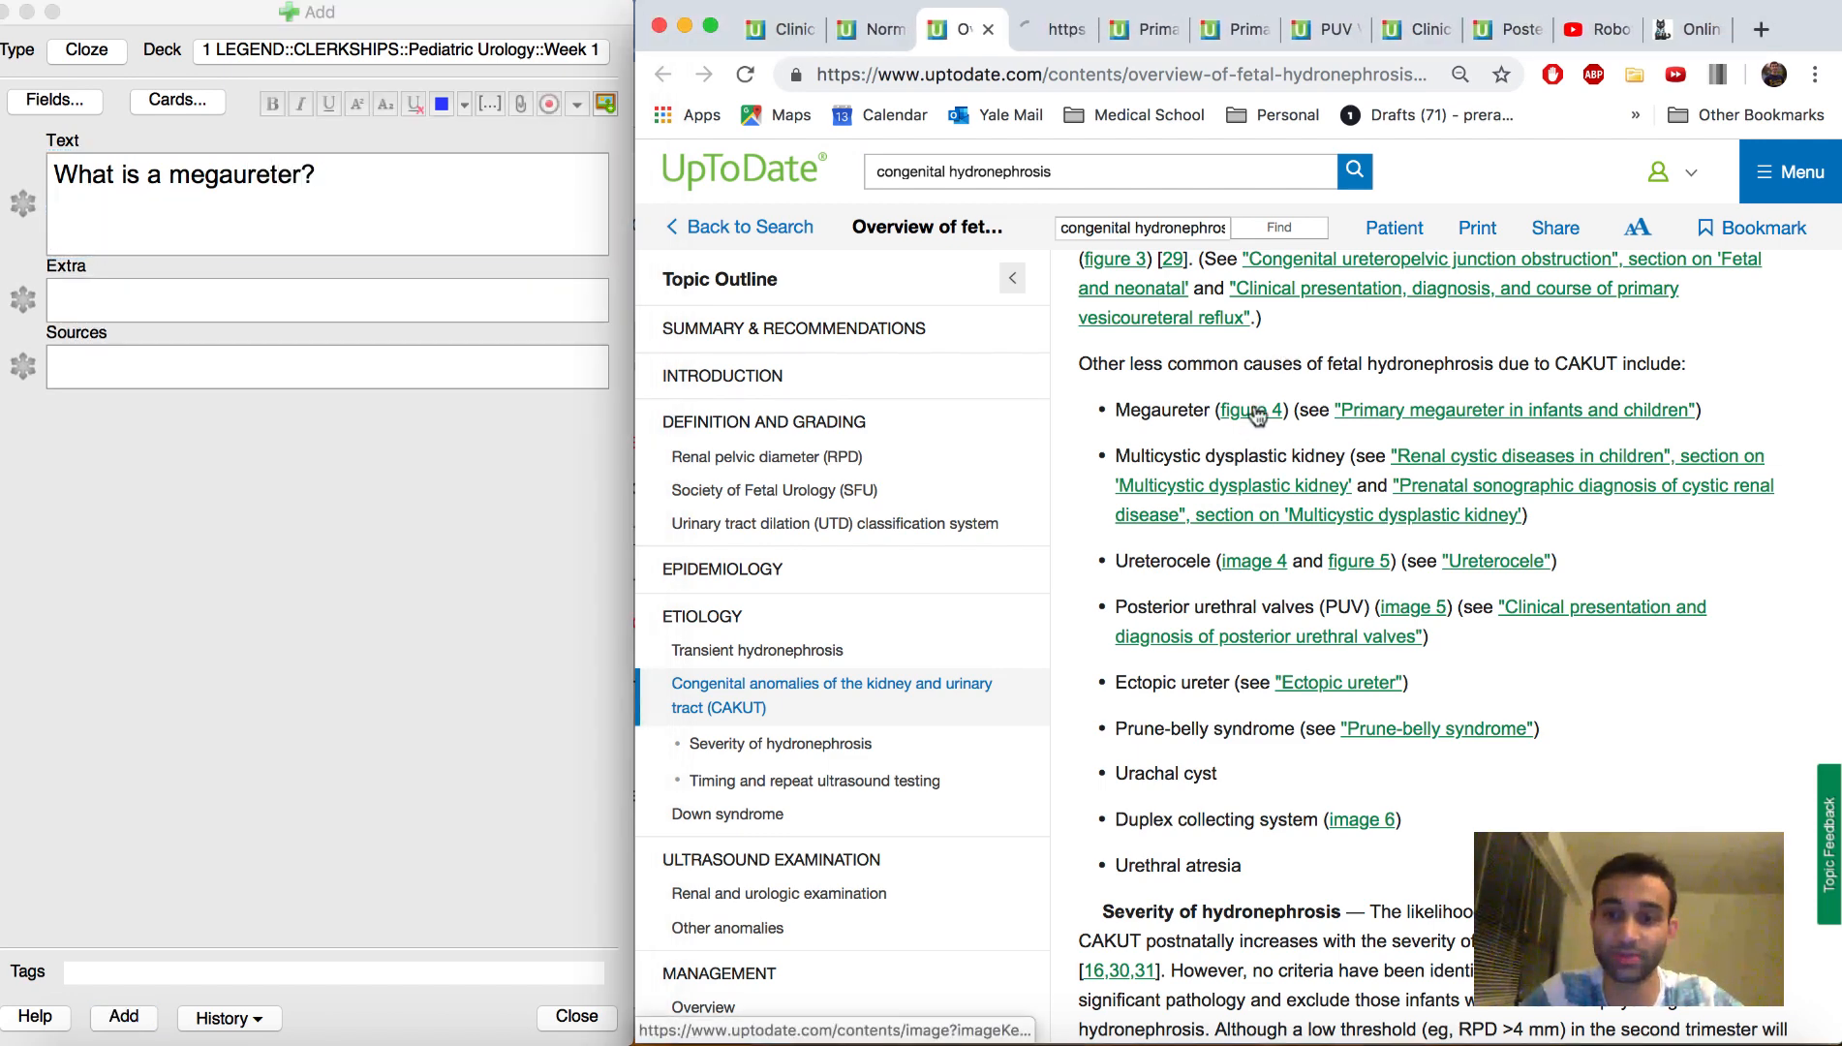
- Bring up the Primary megaureter schematic (figure 4) and copy it into the note's Extra field
{"action": "left_click", "coordinate": [1250, 409]}
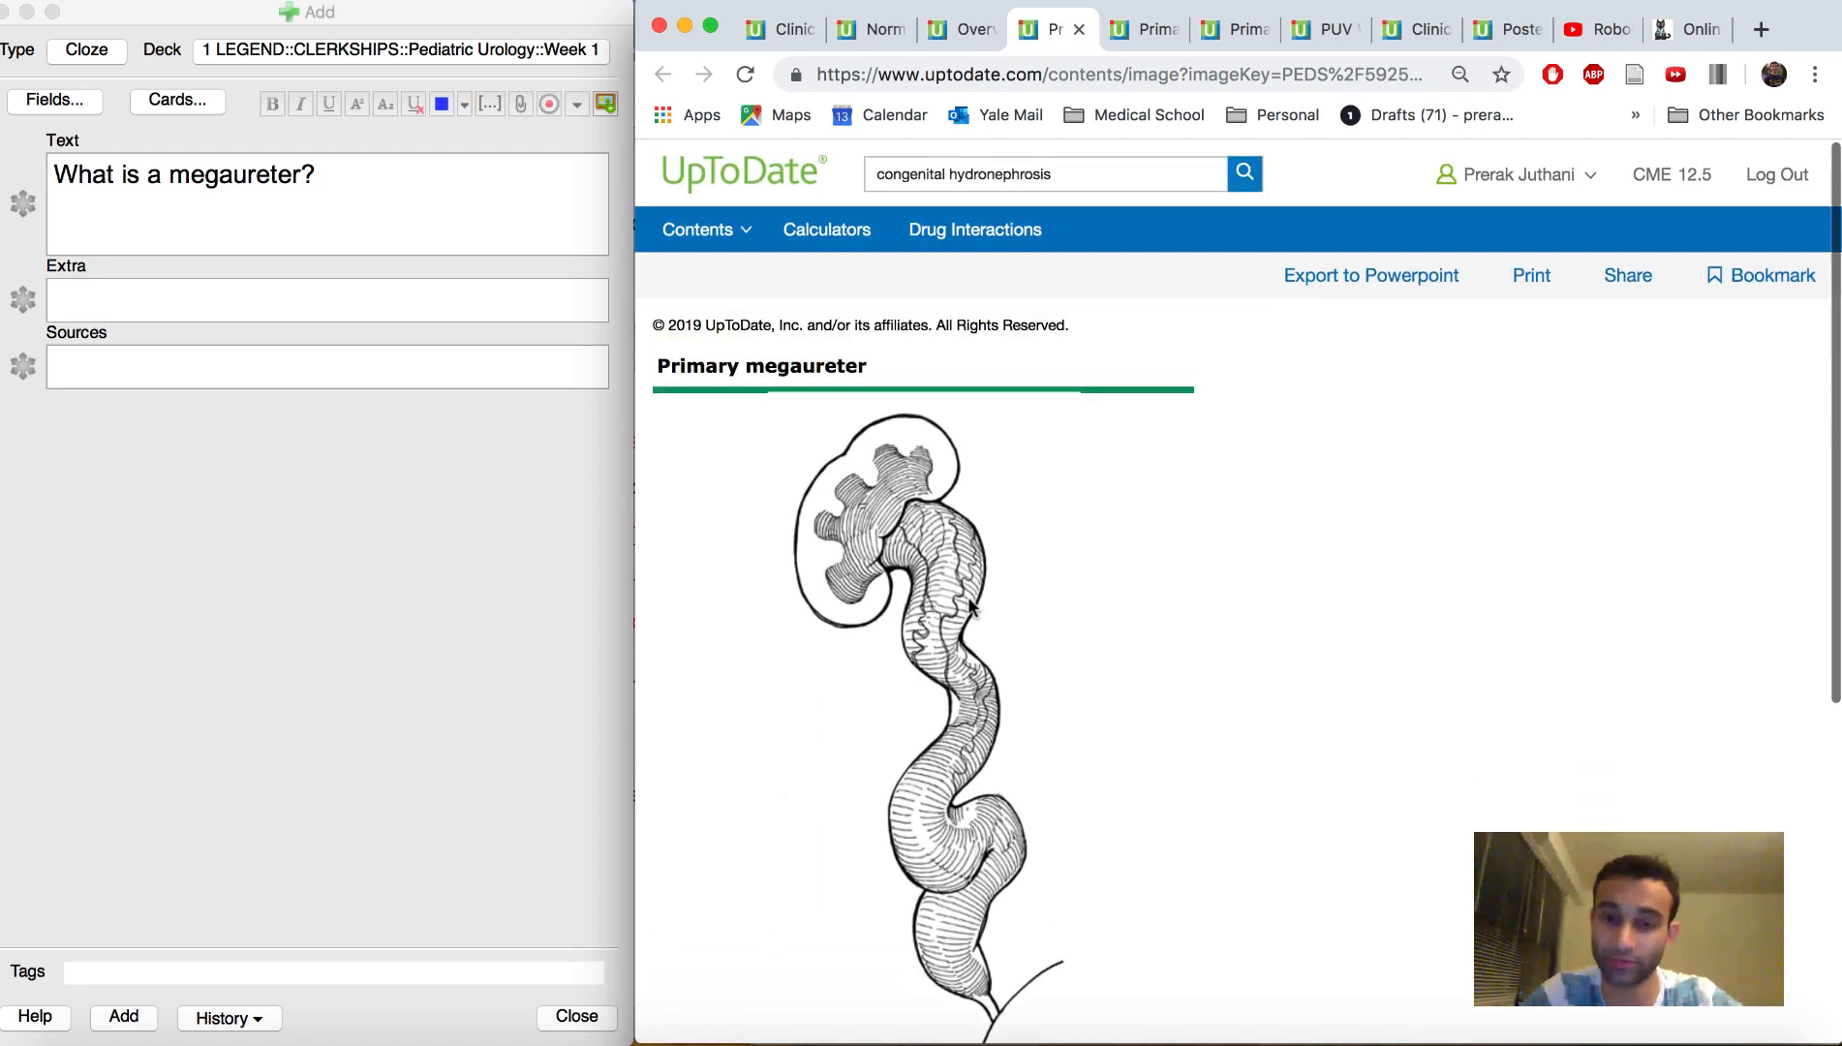
{"action": "scroll", "scroll_direction": "down", "scroll_amount": 3}
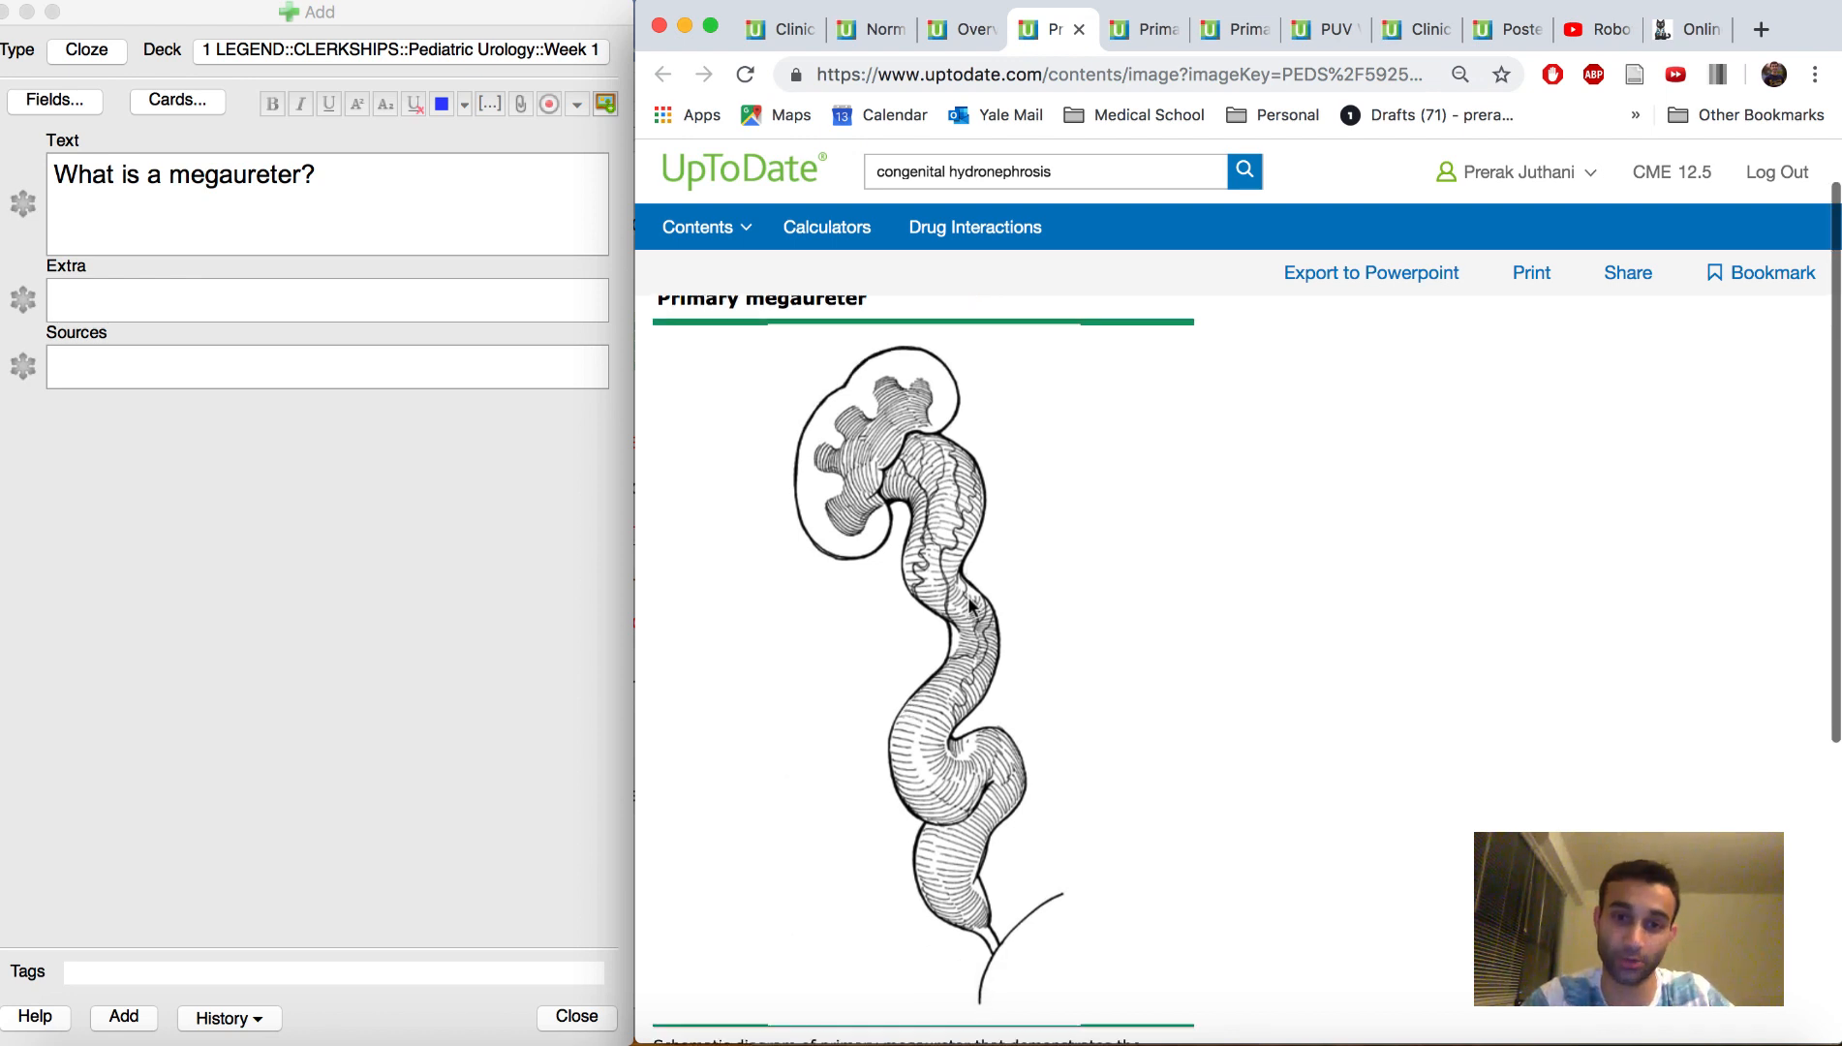
{"action": "scroll", "scroll_direction": "down", "scroll_amount": 3}
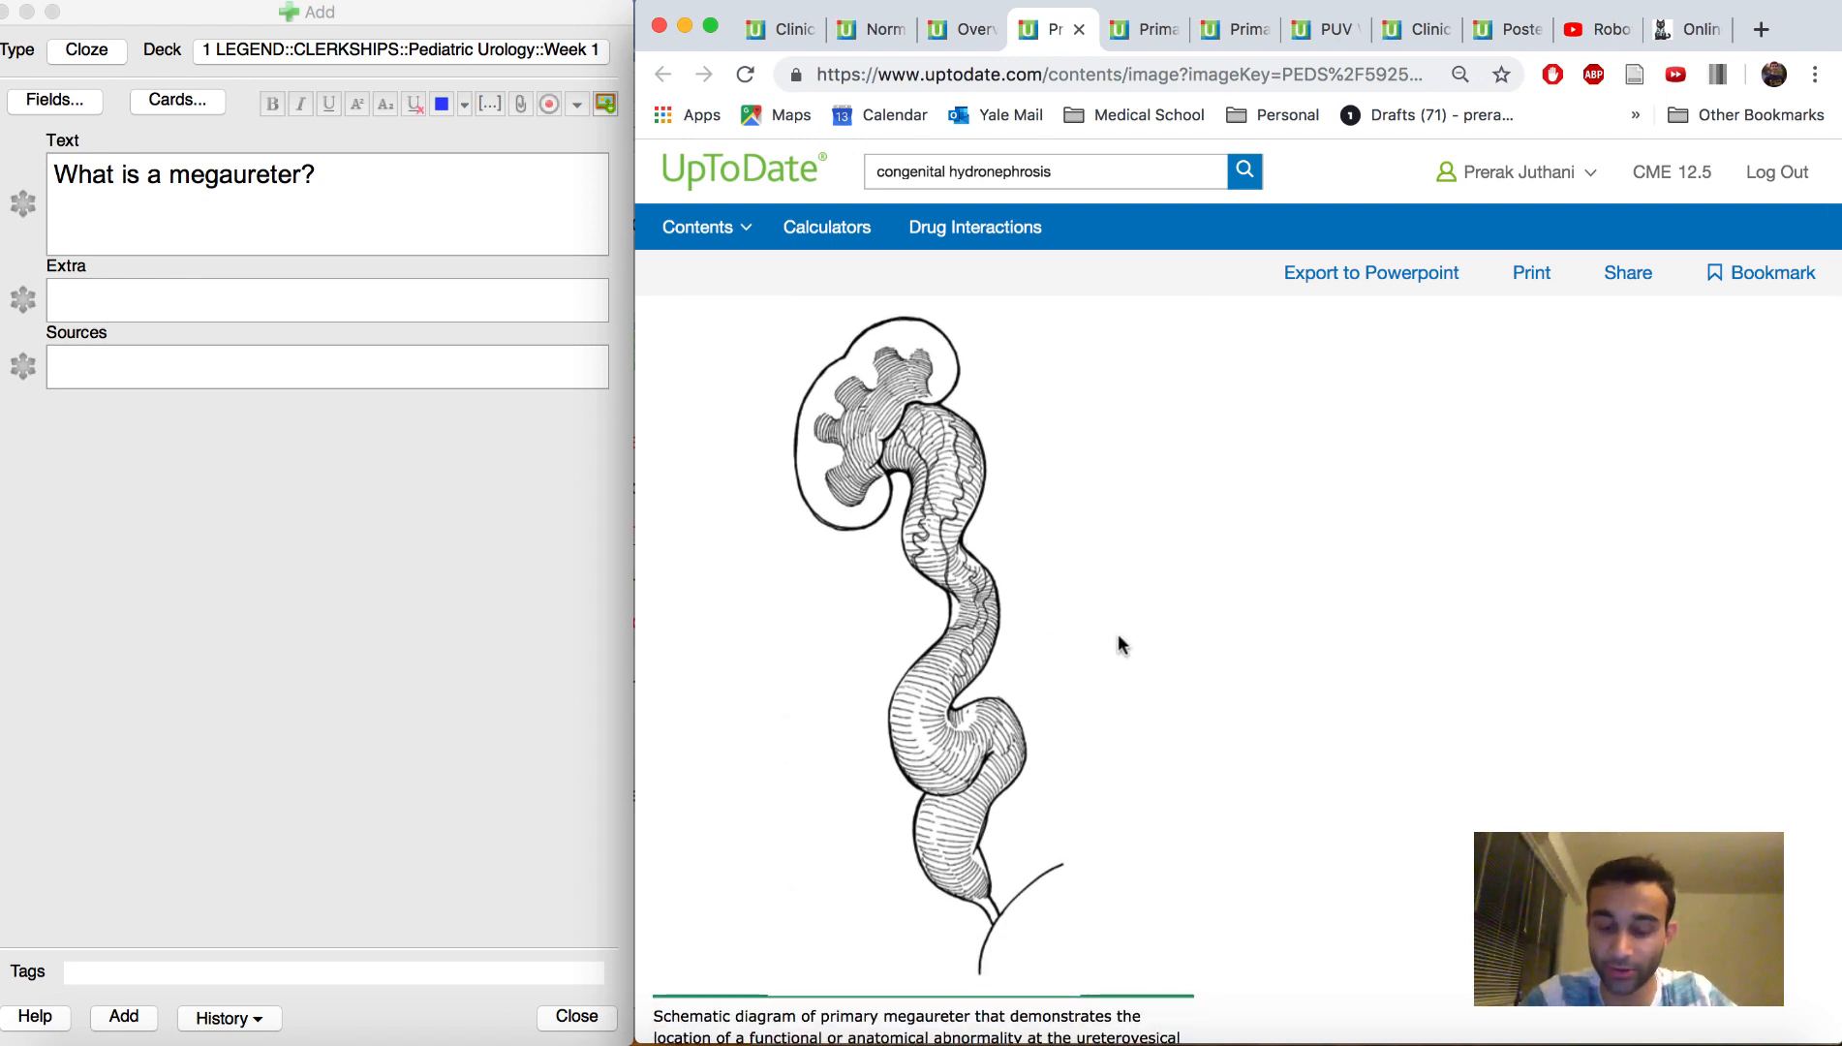
{"action": "scroll", "scroll_direction": "down", "scroll_amount": 3}
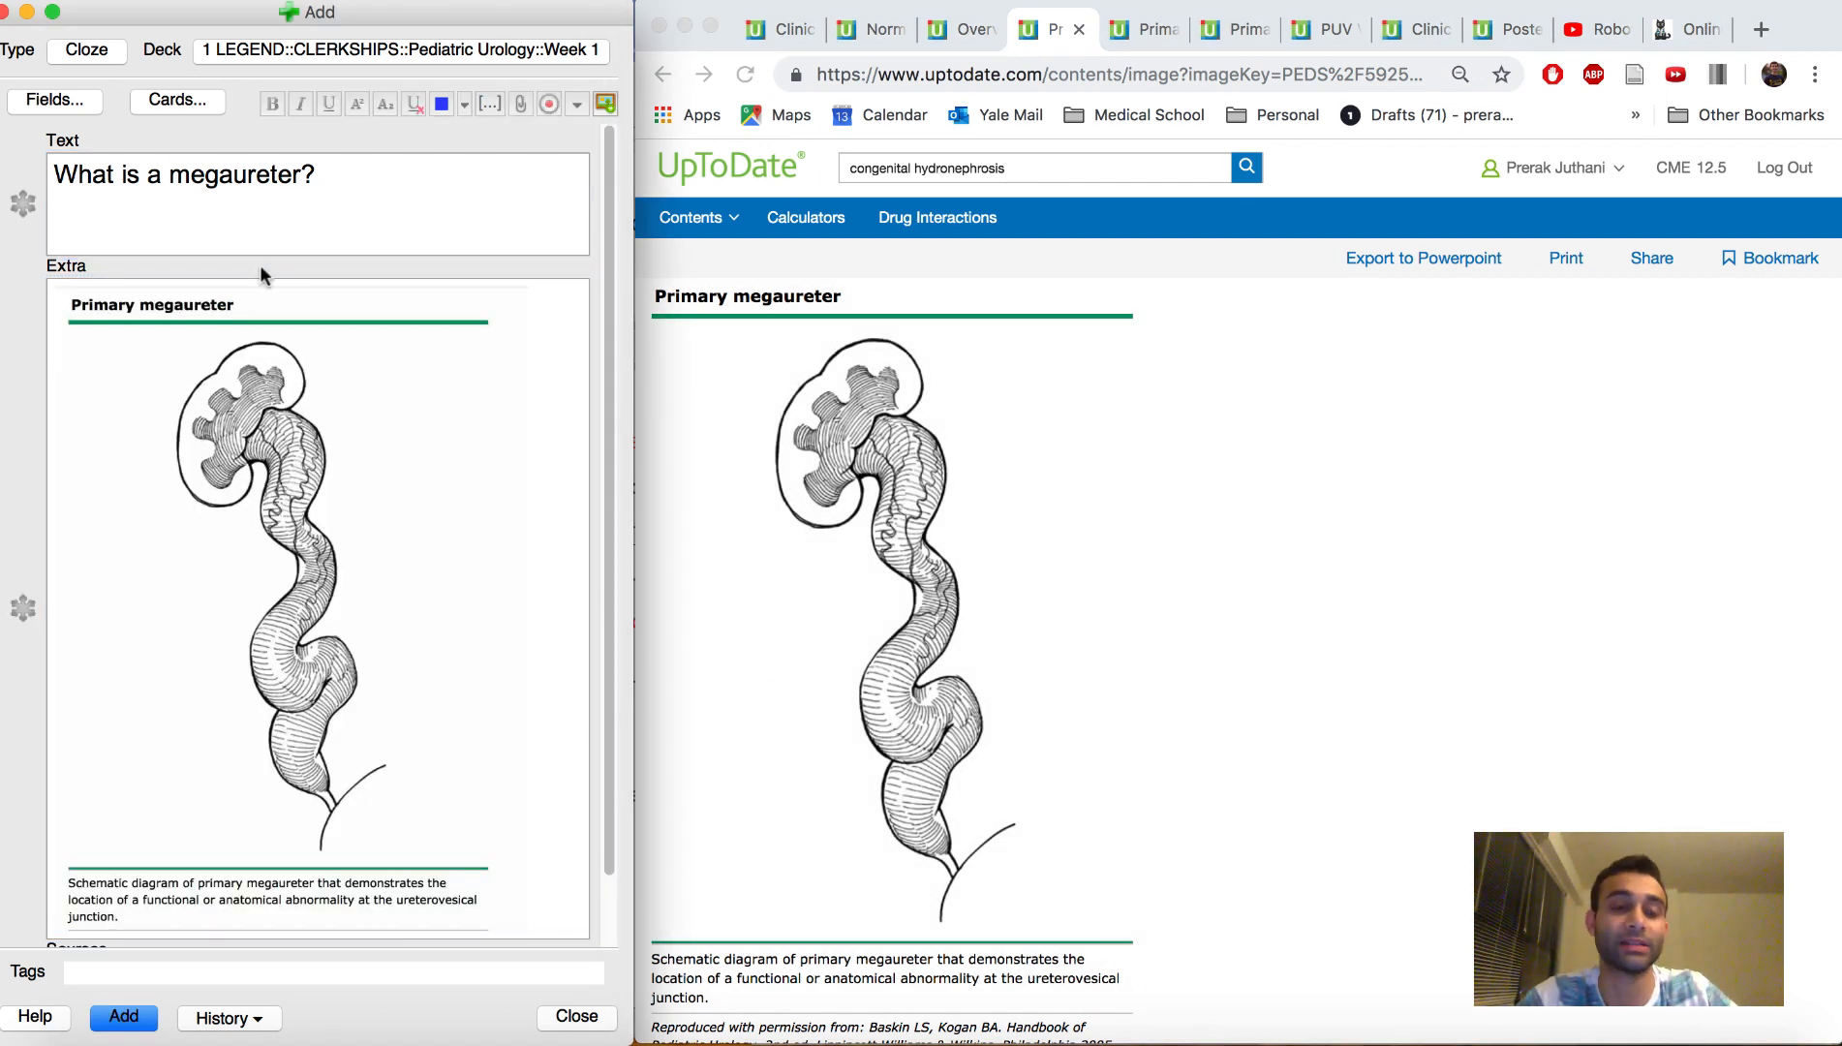
- Answer with "A large, dilated ureter" as cloze c1 and add the megaureter card to the deck
{"action": "type", "text": "A large"}
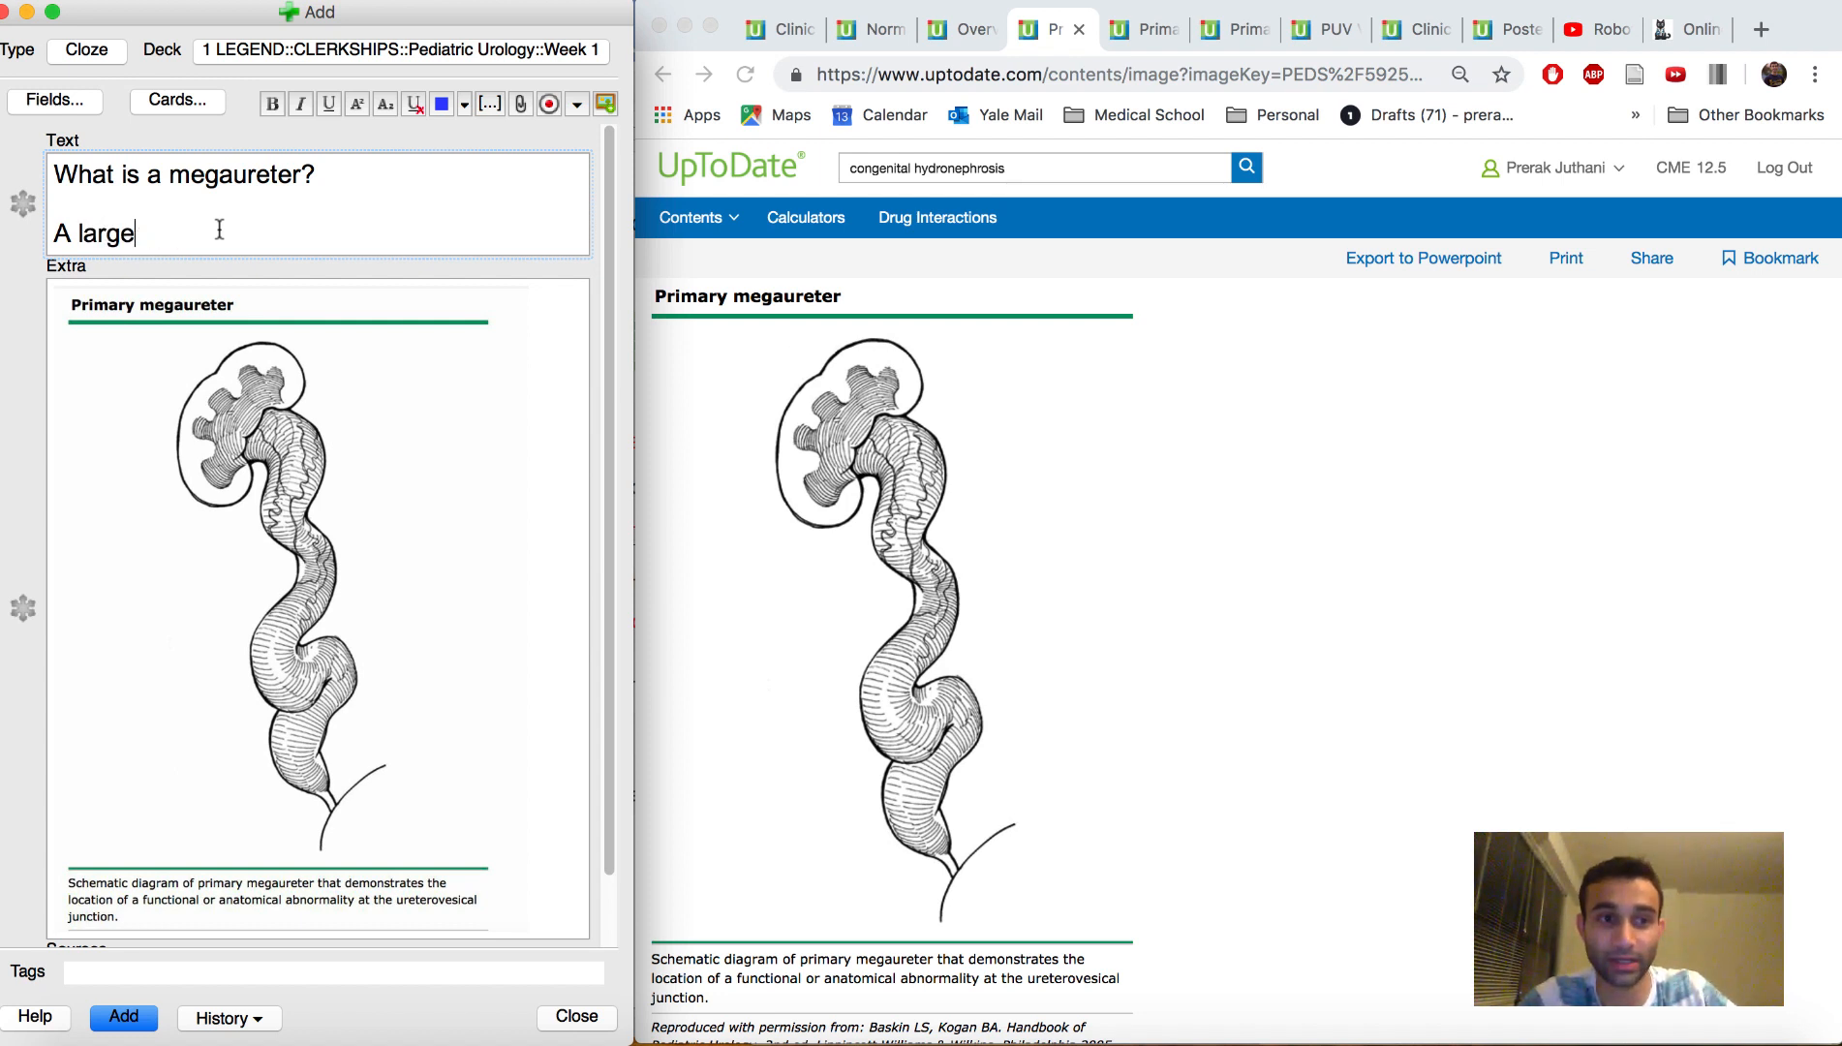
{"action": "type", "text": ", dilated ureter}}"}
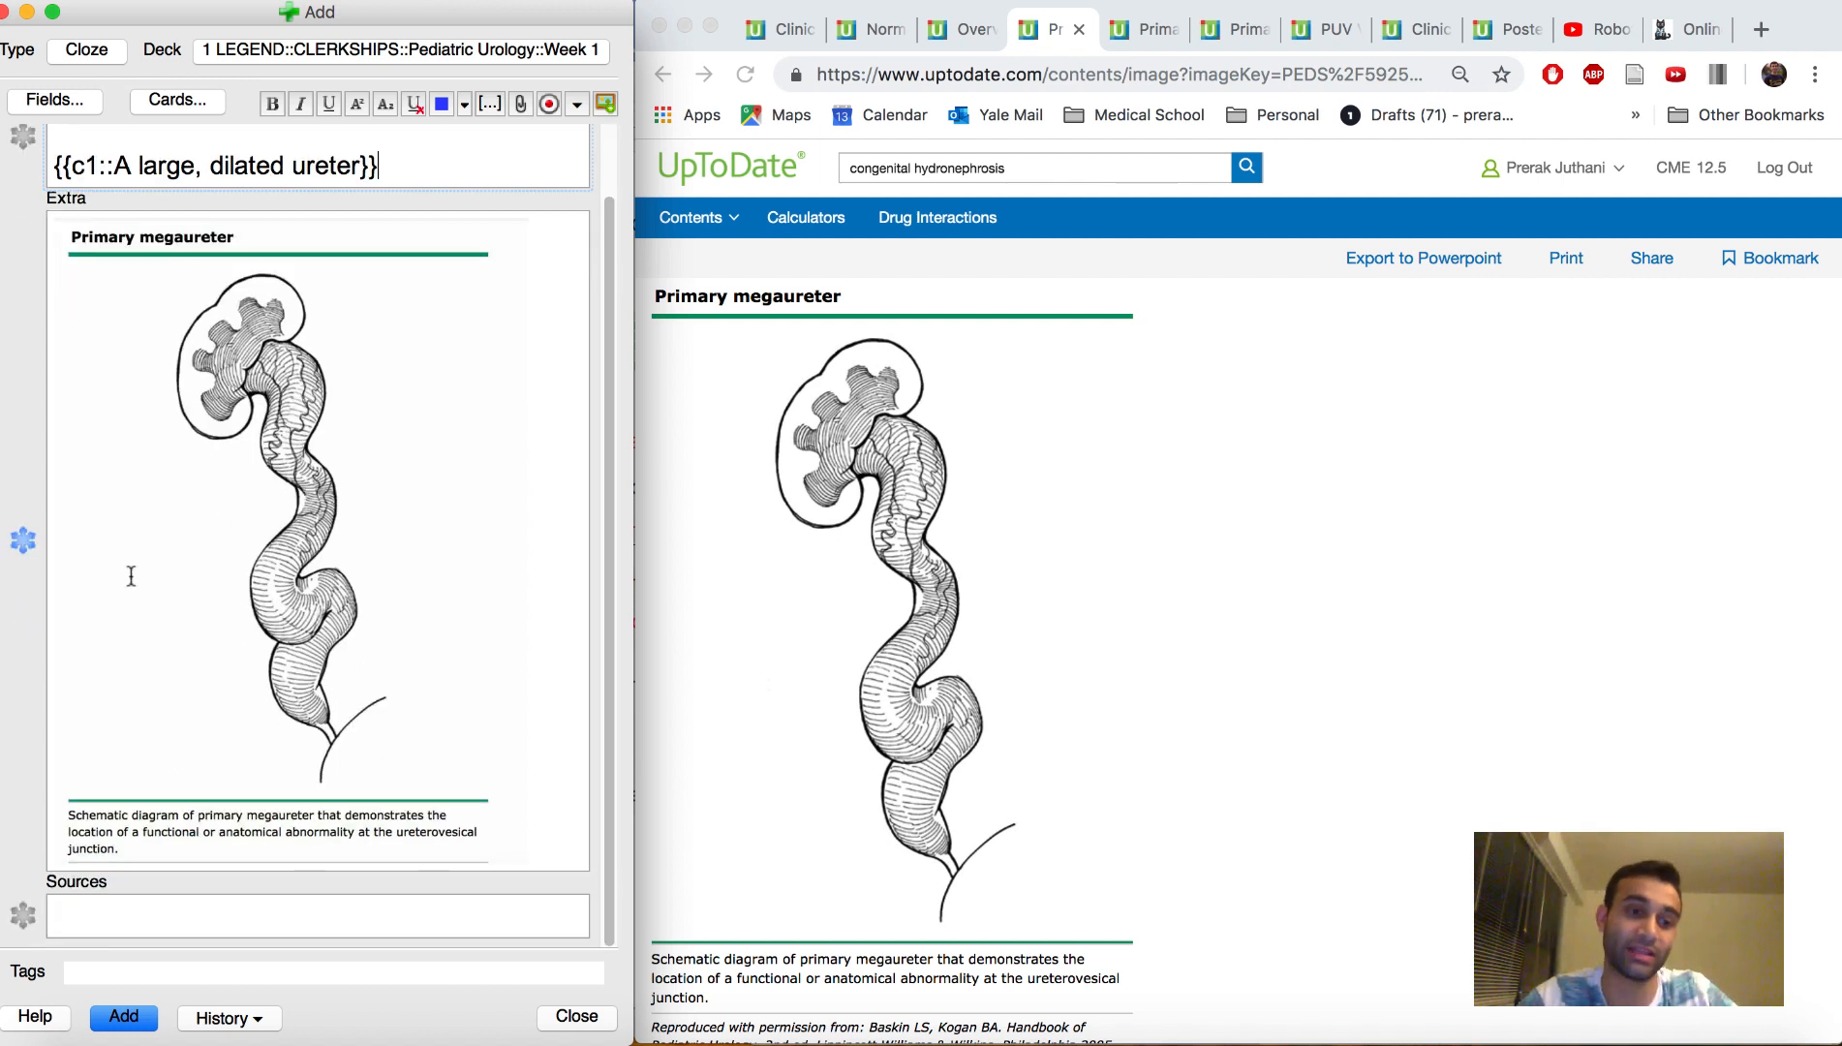
{"action": "type", "text": "What is a megaureter?"}
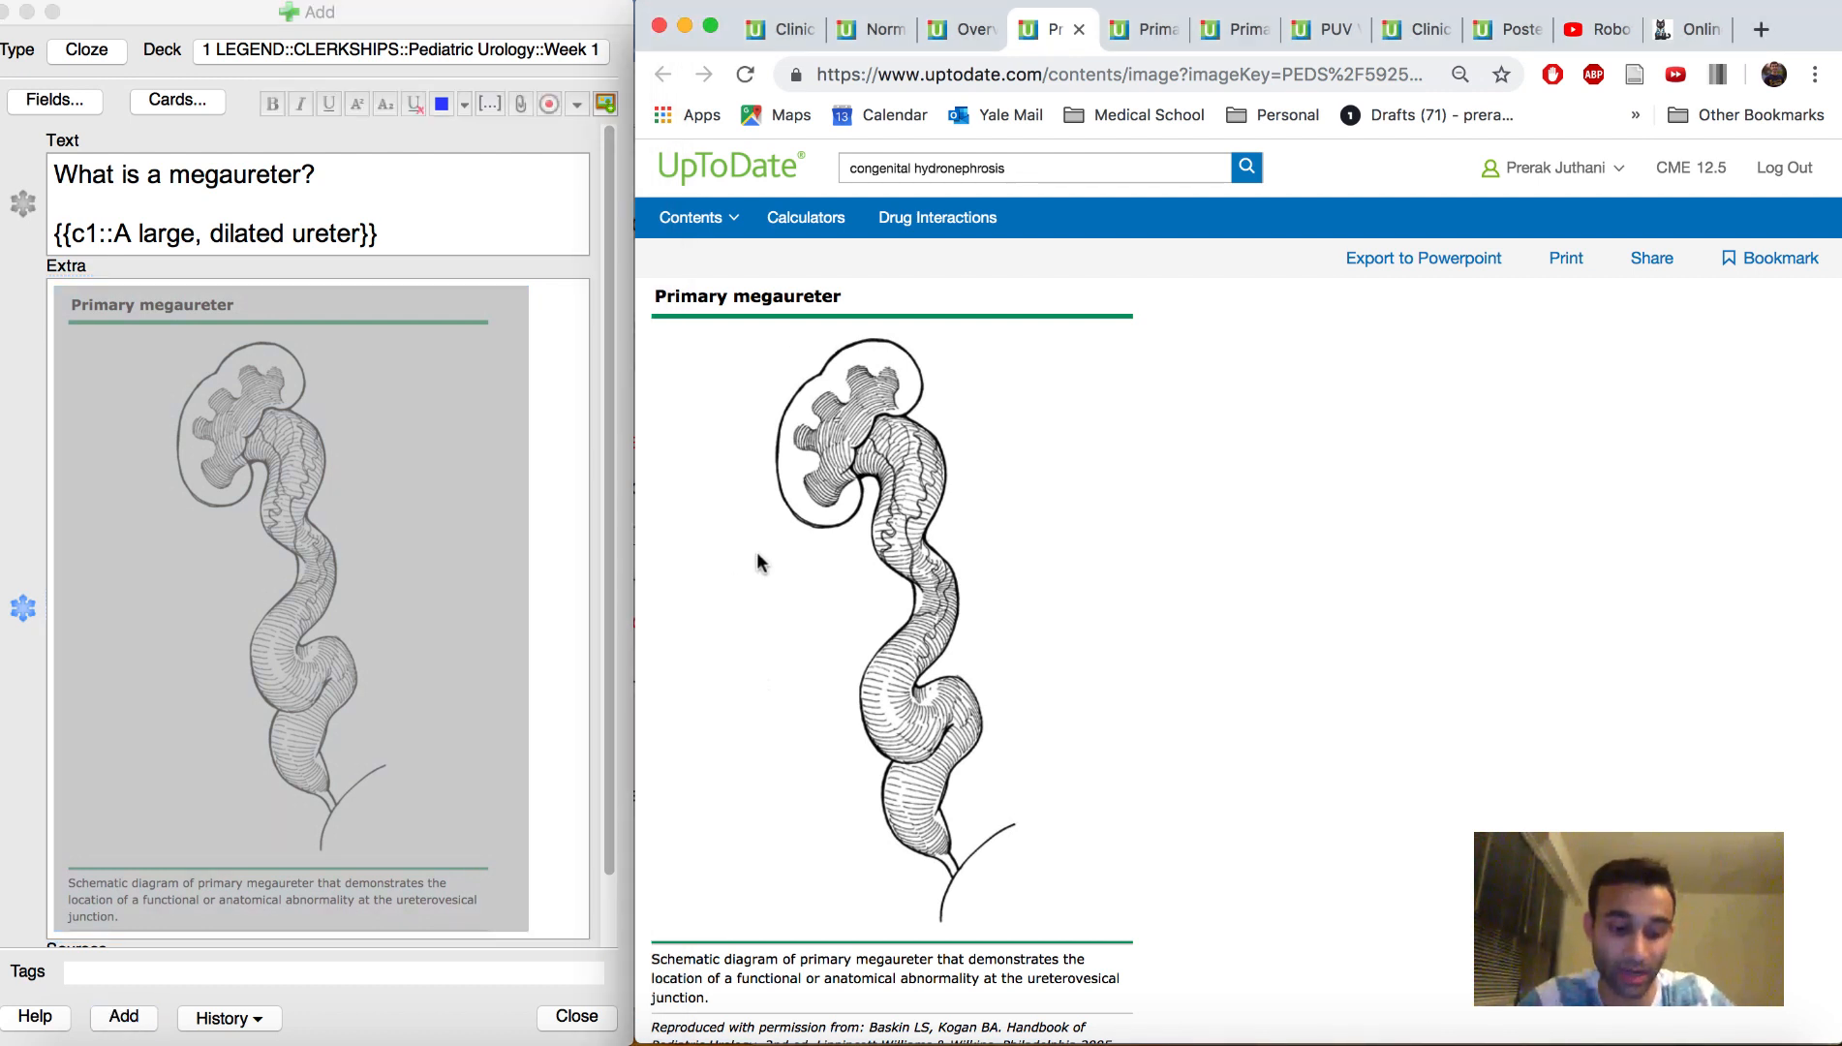
{"action": "key", "text": "cmd+ctrl+shift+4"}
{"action": "type", "text": "Wbat"}
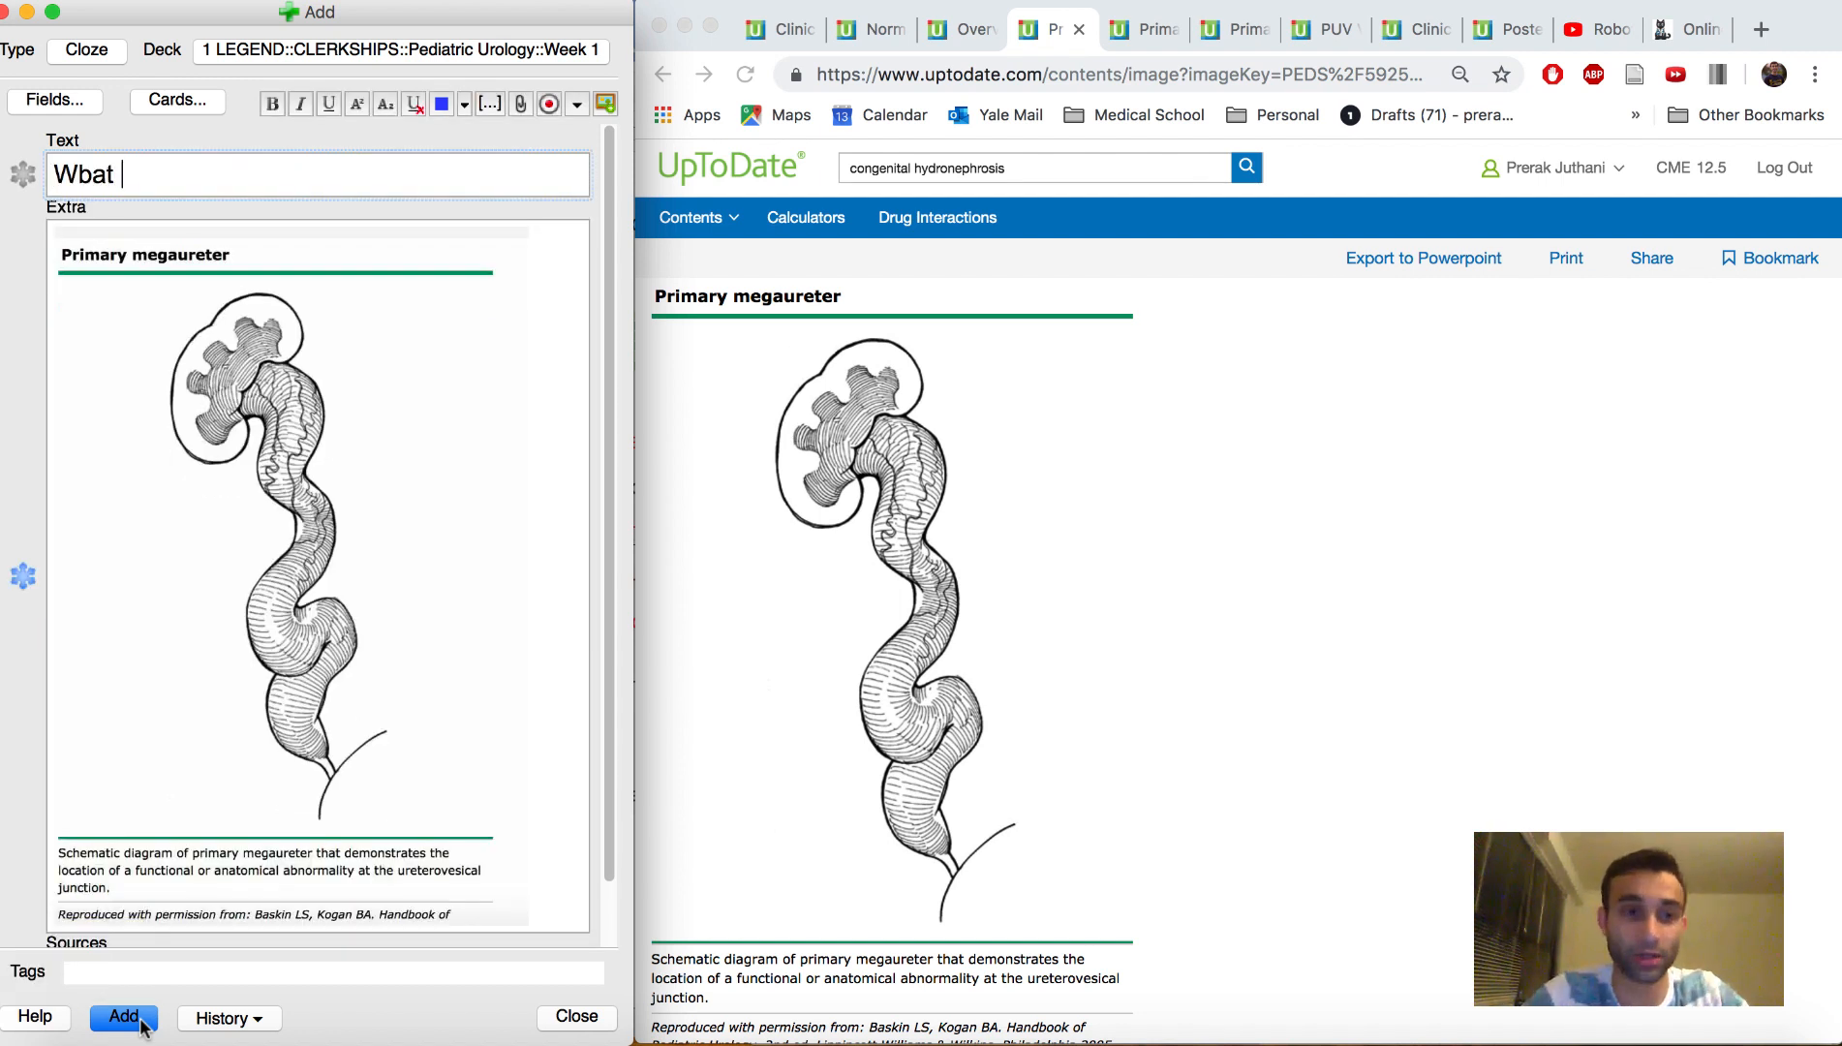
- Write "What causes a megaureter?" answered by a functional or anatomical abnormality at the ureterovesical junction
{"action": "type", "text": "What causes"}
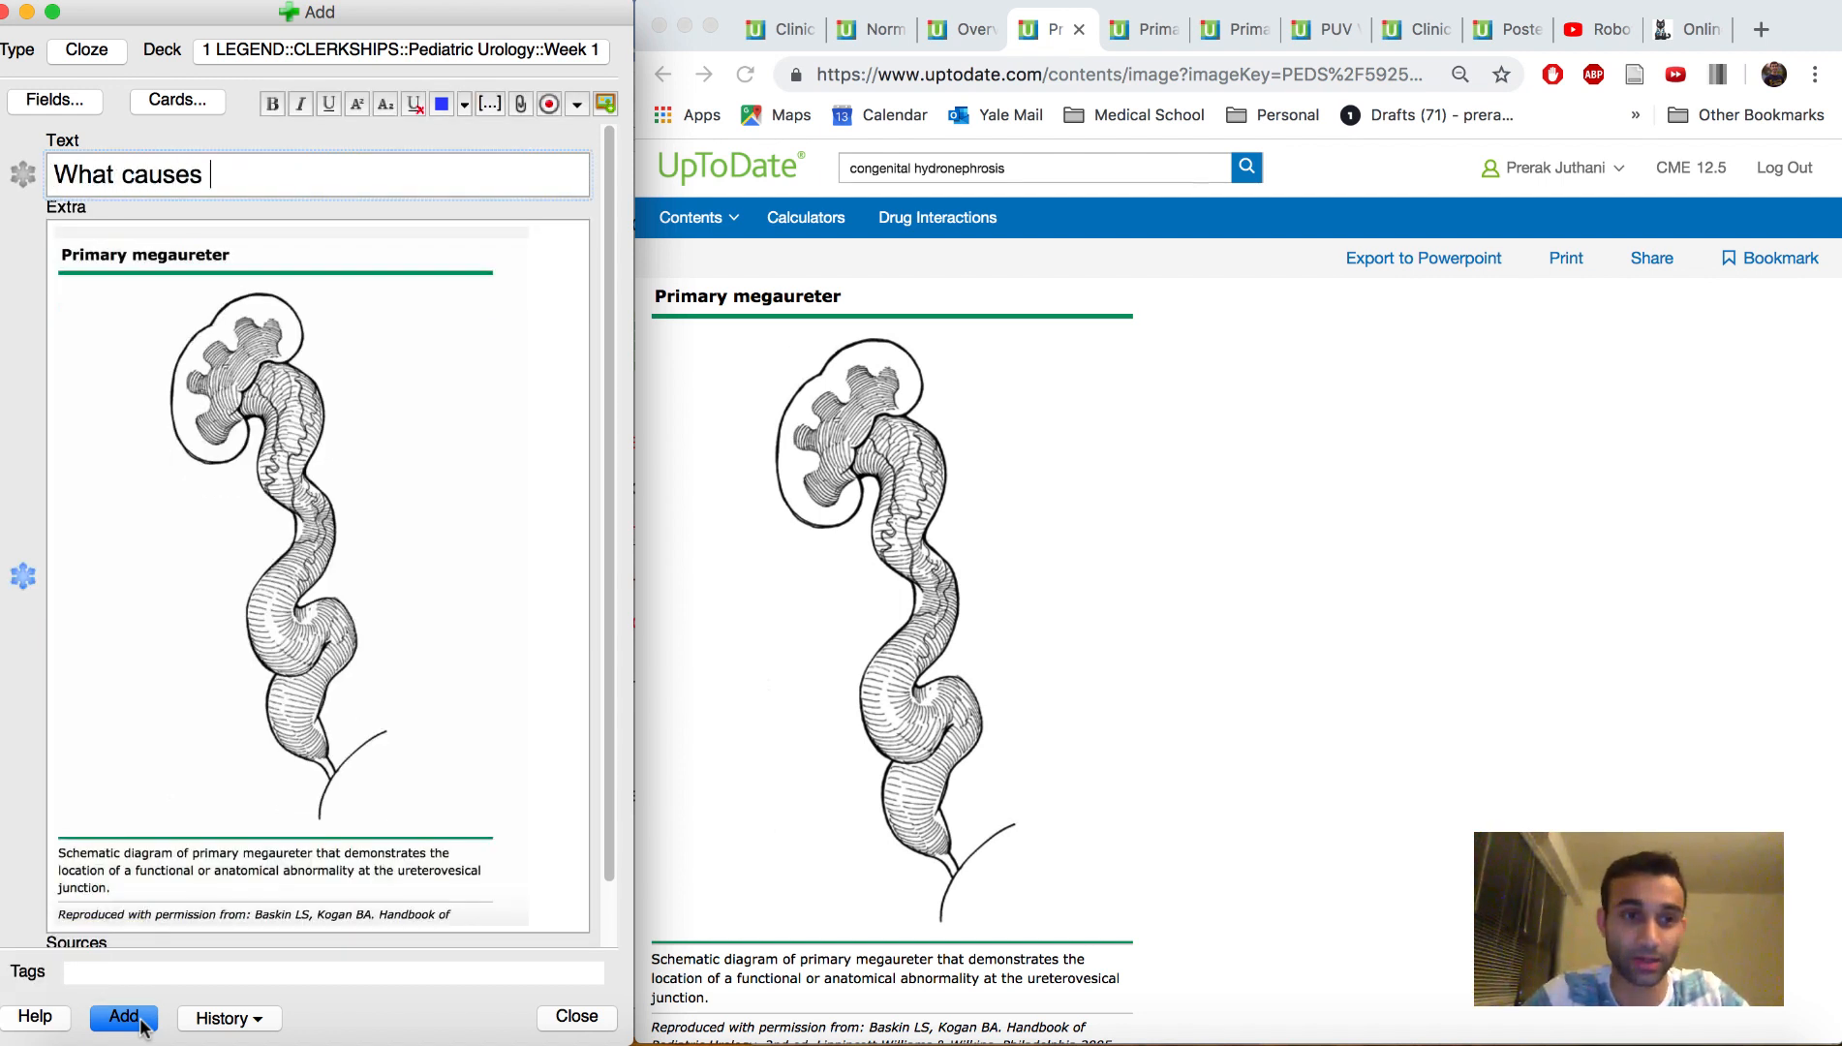
{"action": "type", "text": "a megaureter"}
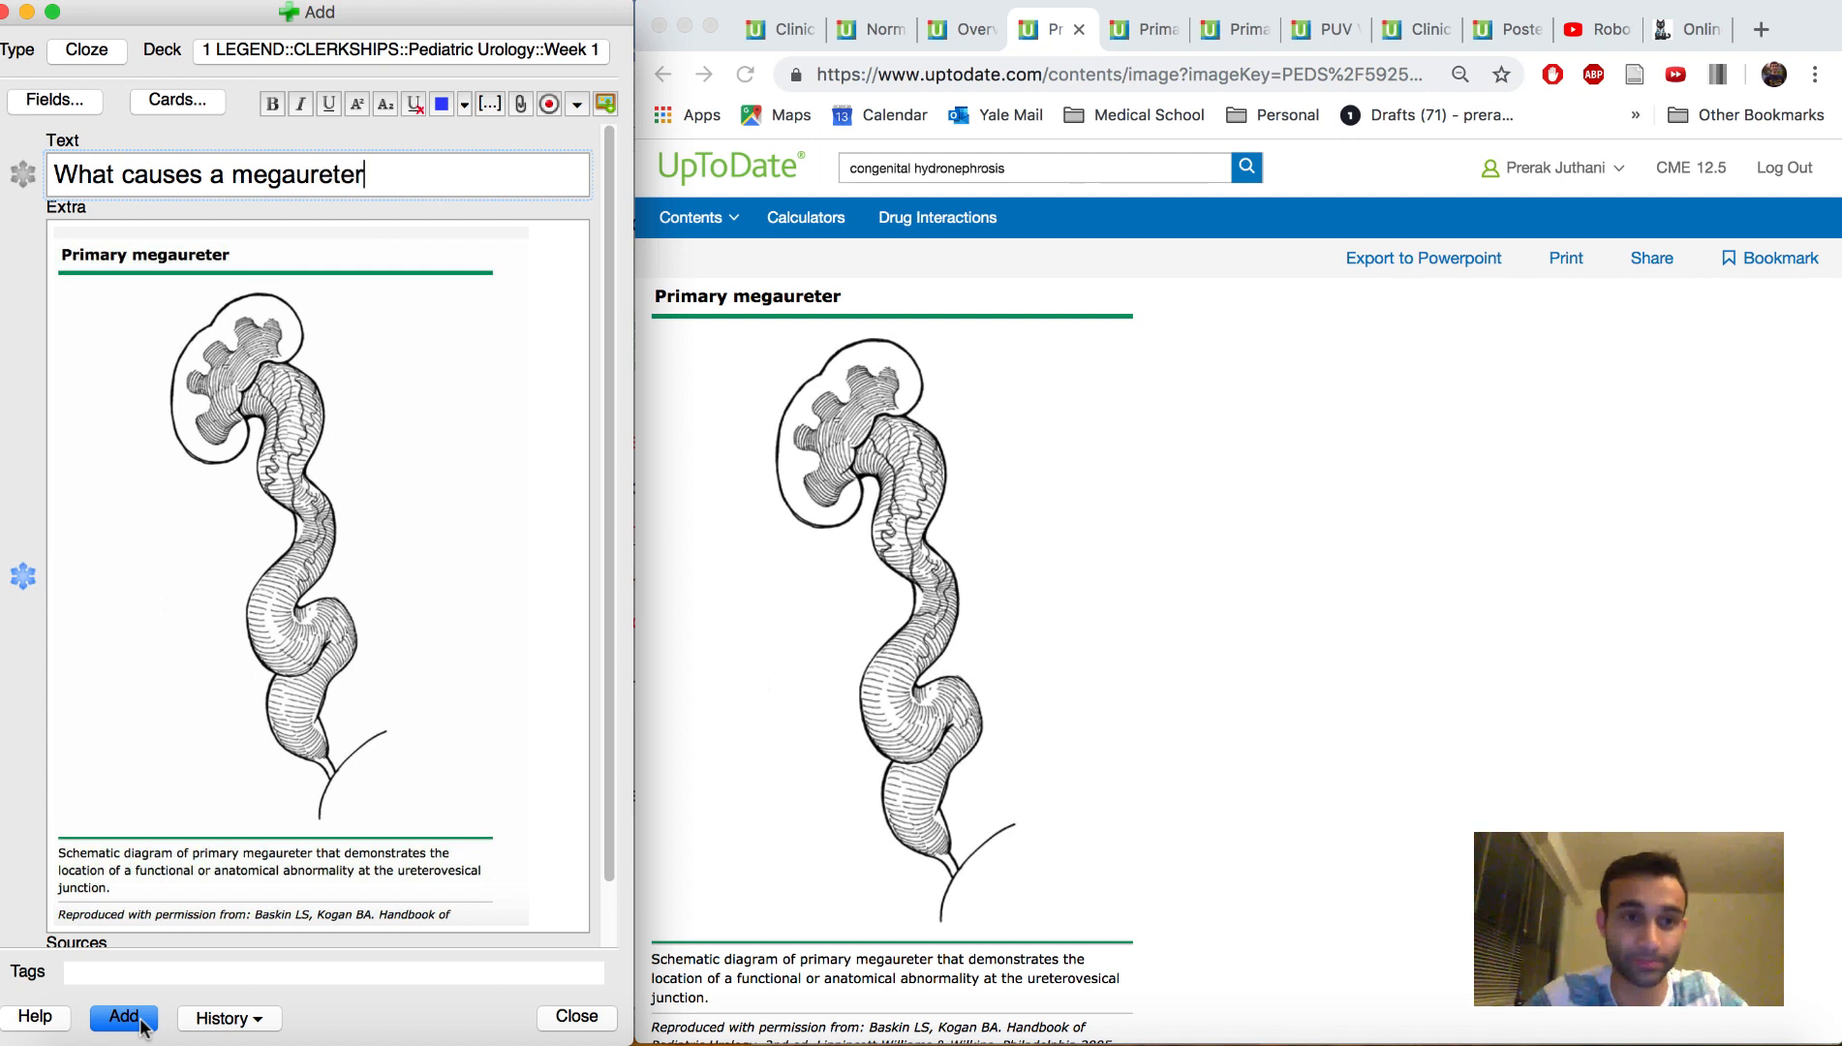
{"action": "type", "text": "?"}
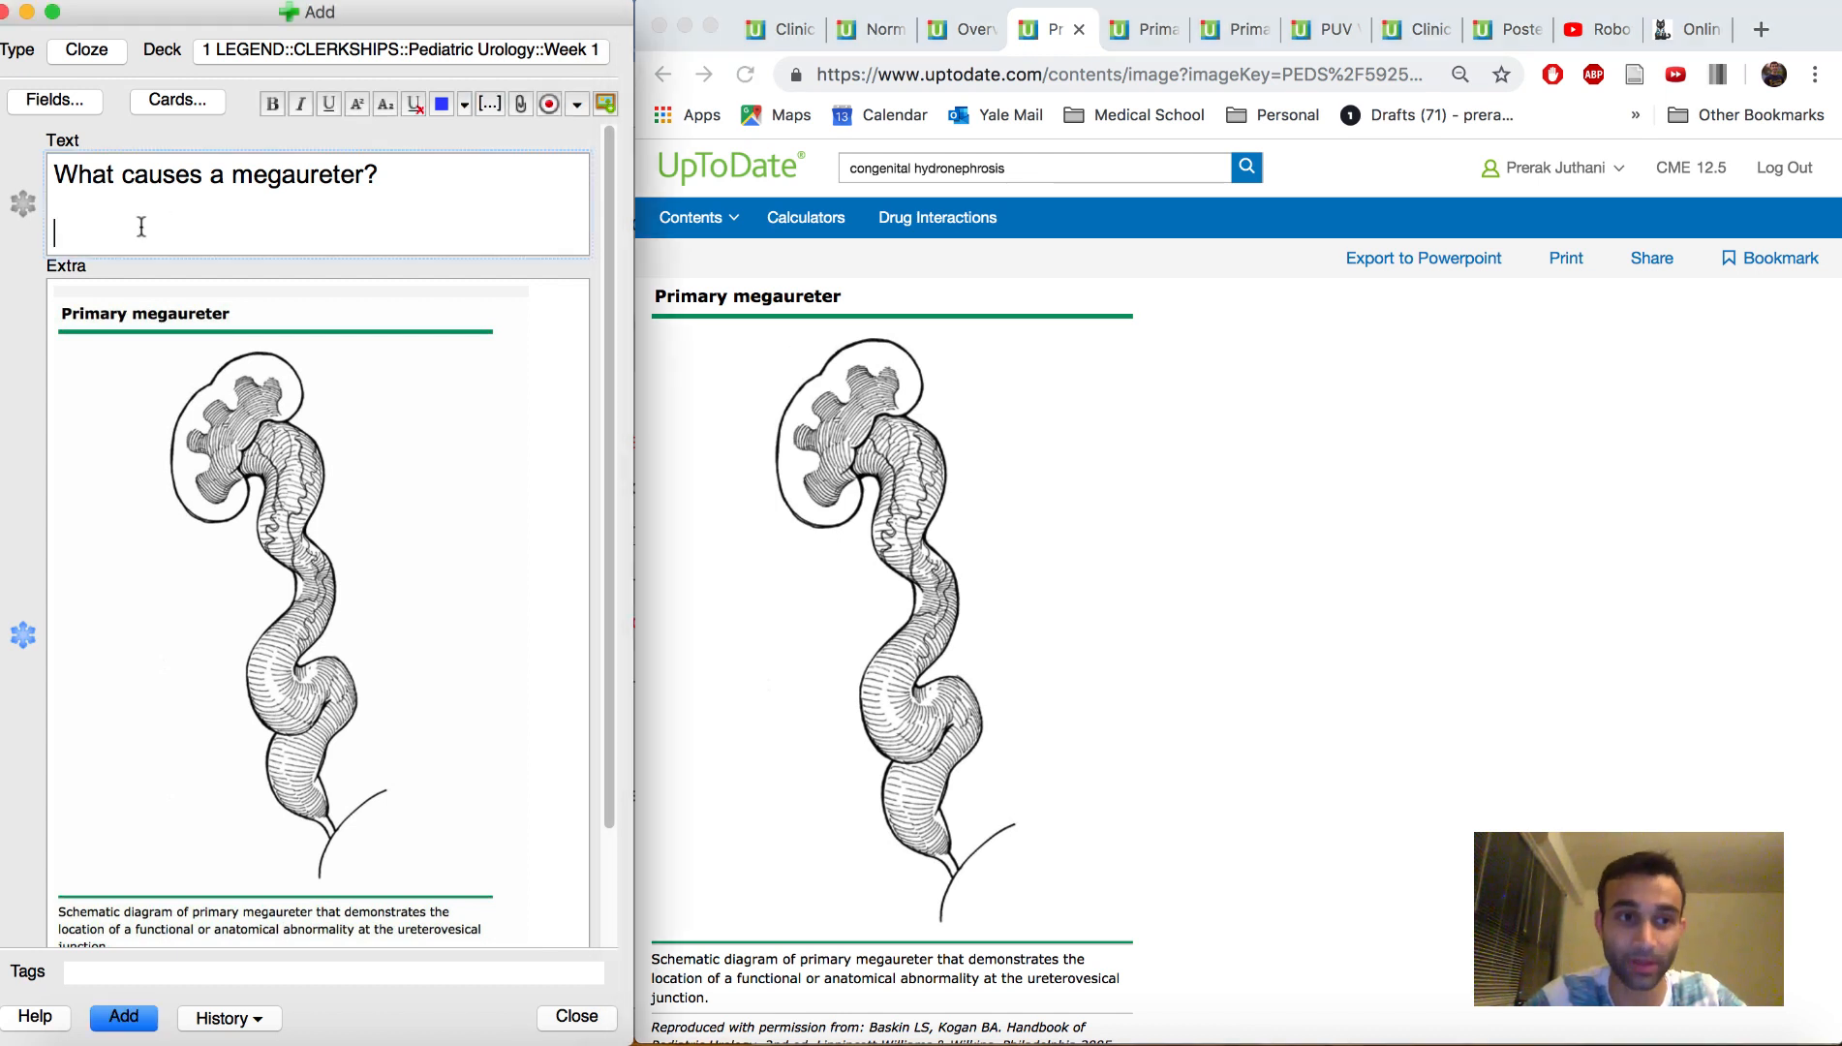
{"action": "type", "text": "Functional or"}
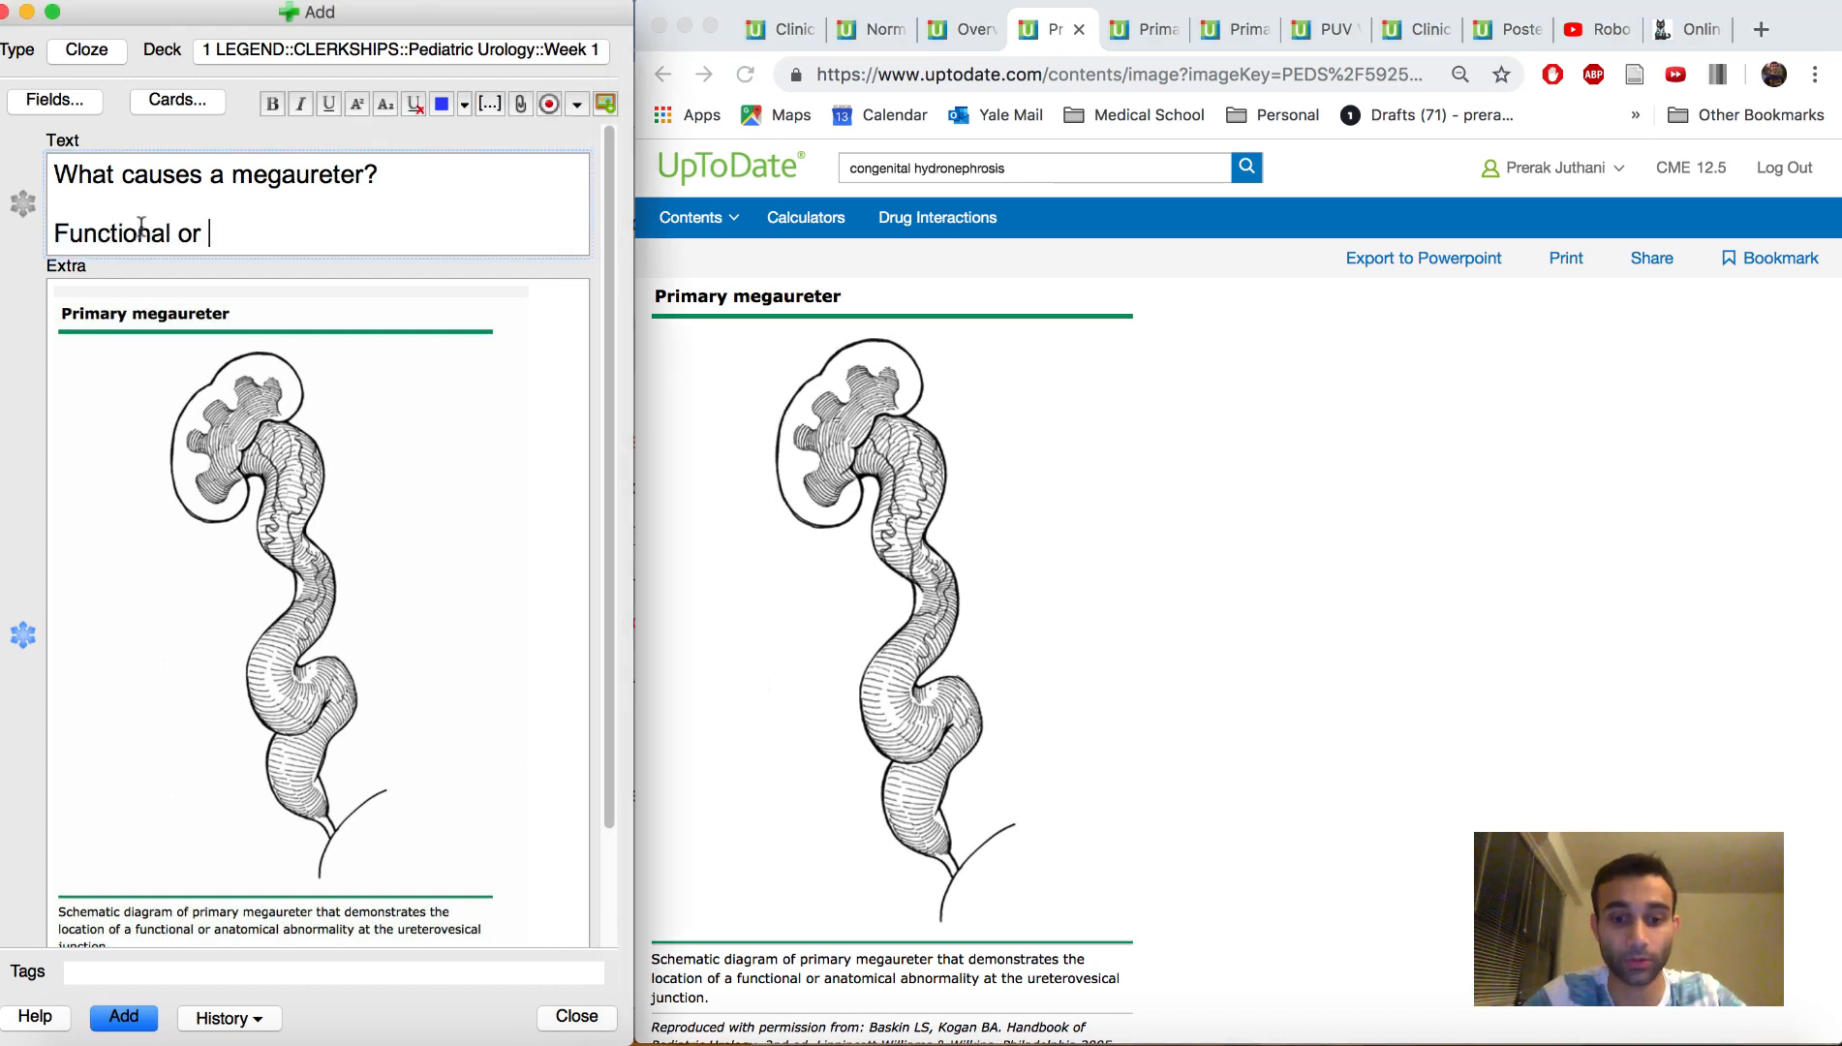
{"action": "type", "text": "anatomical"}
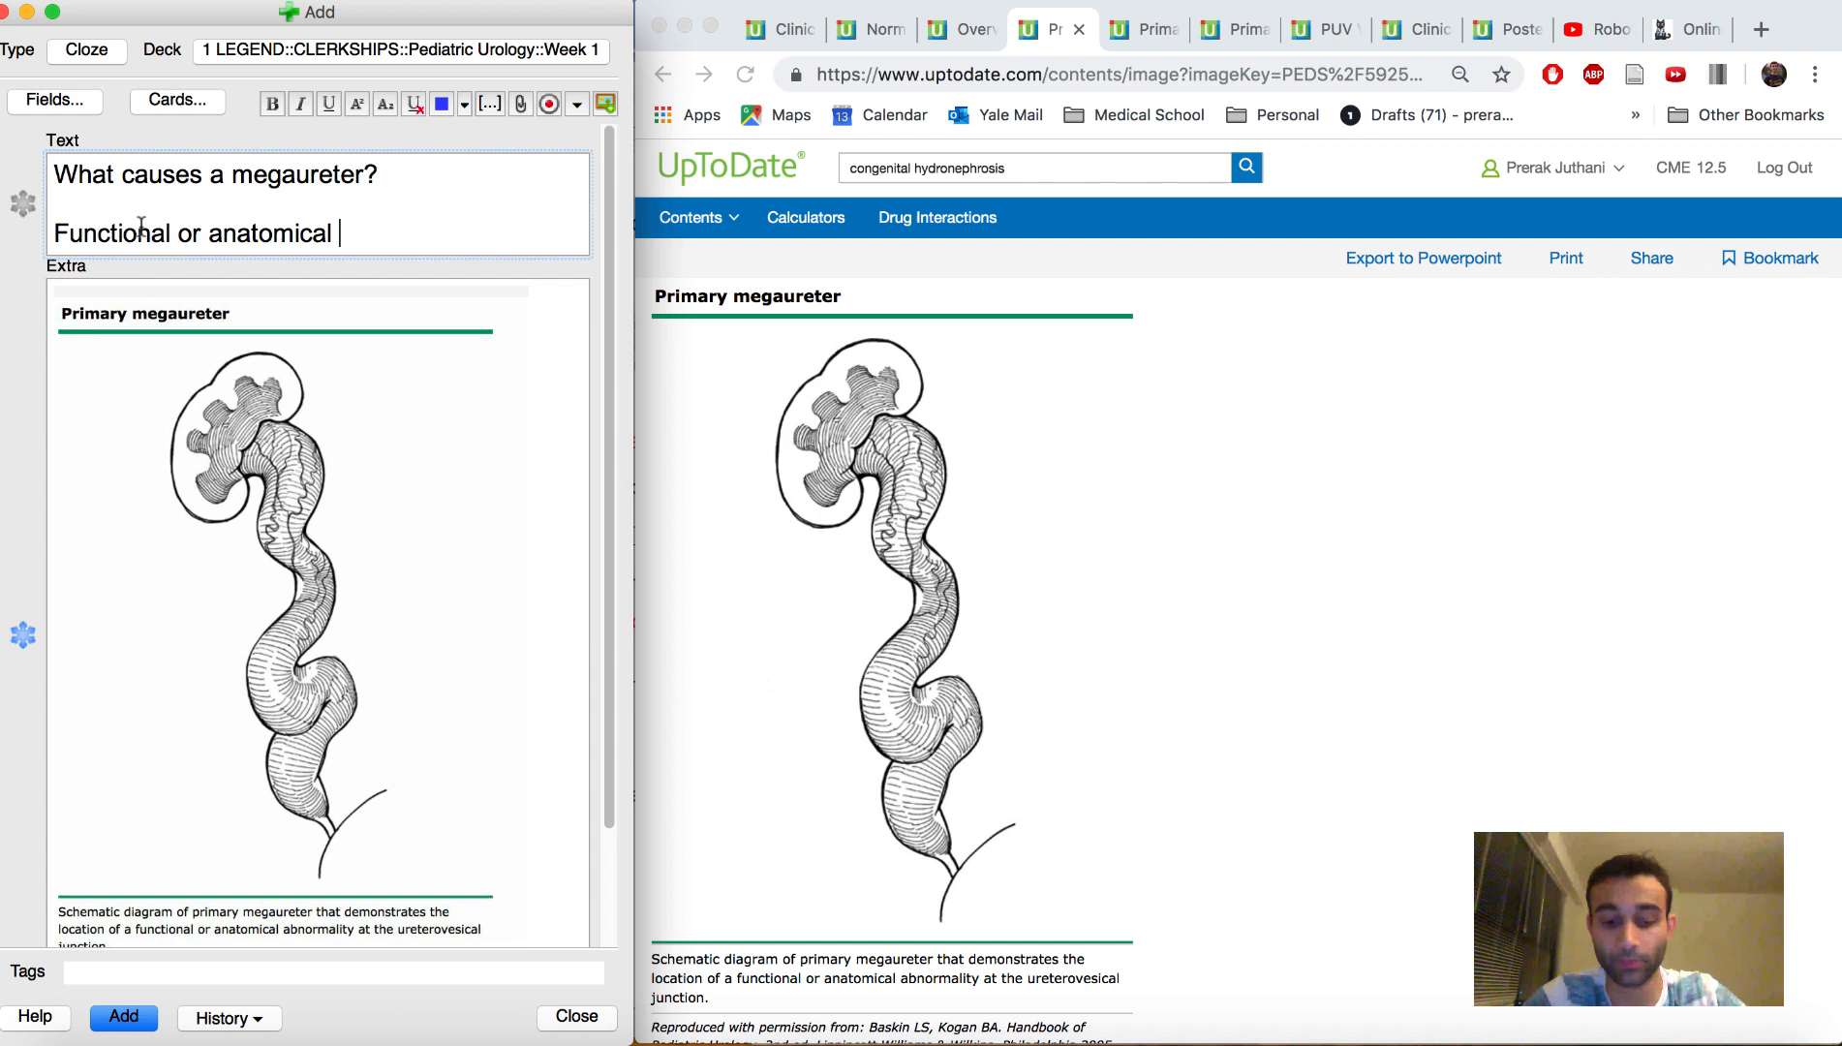
{"action": "type", "text": "abnormality at the uretero"}
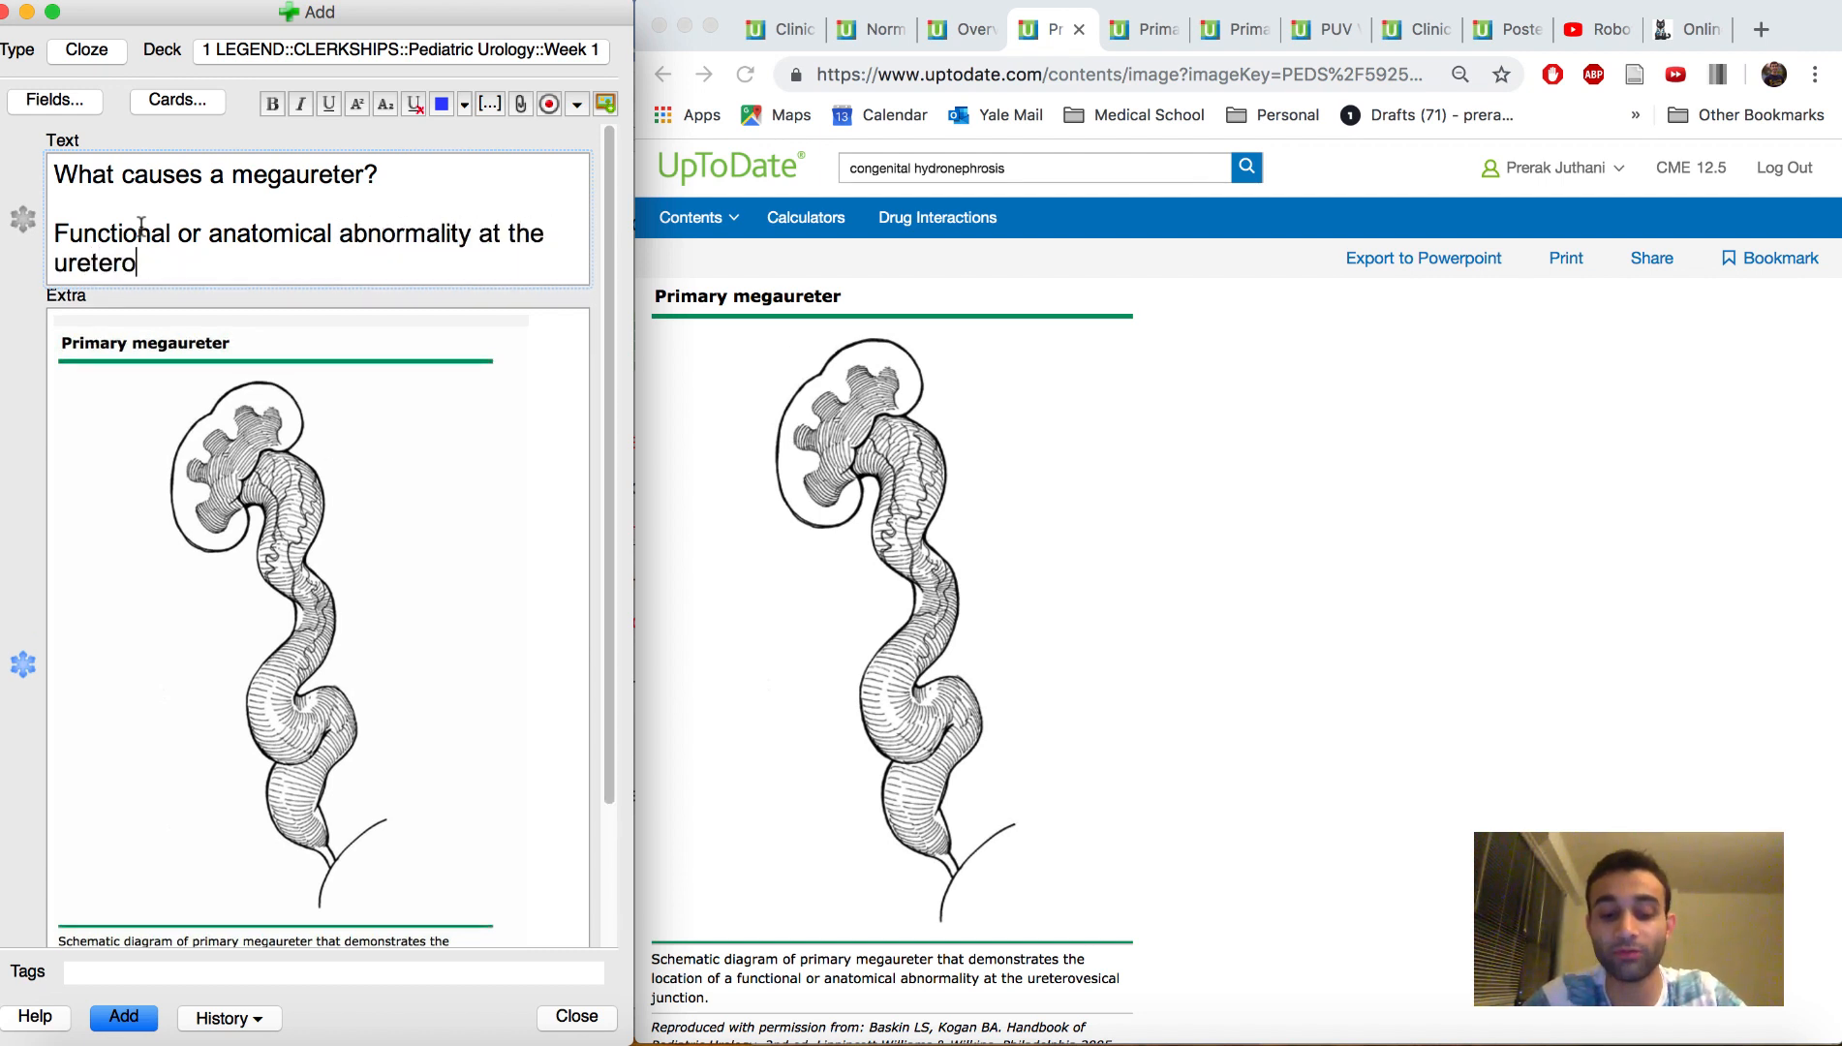
{"action": "type", "text": "vesical junction"}
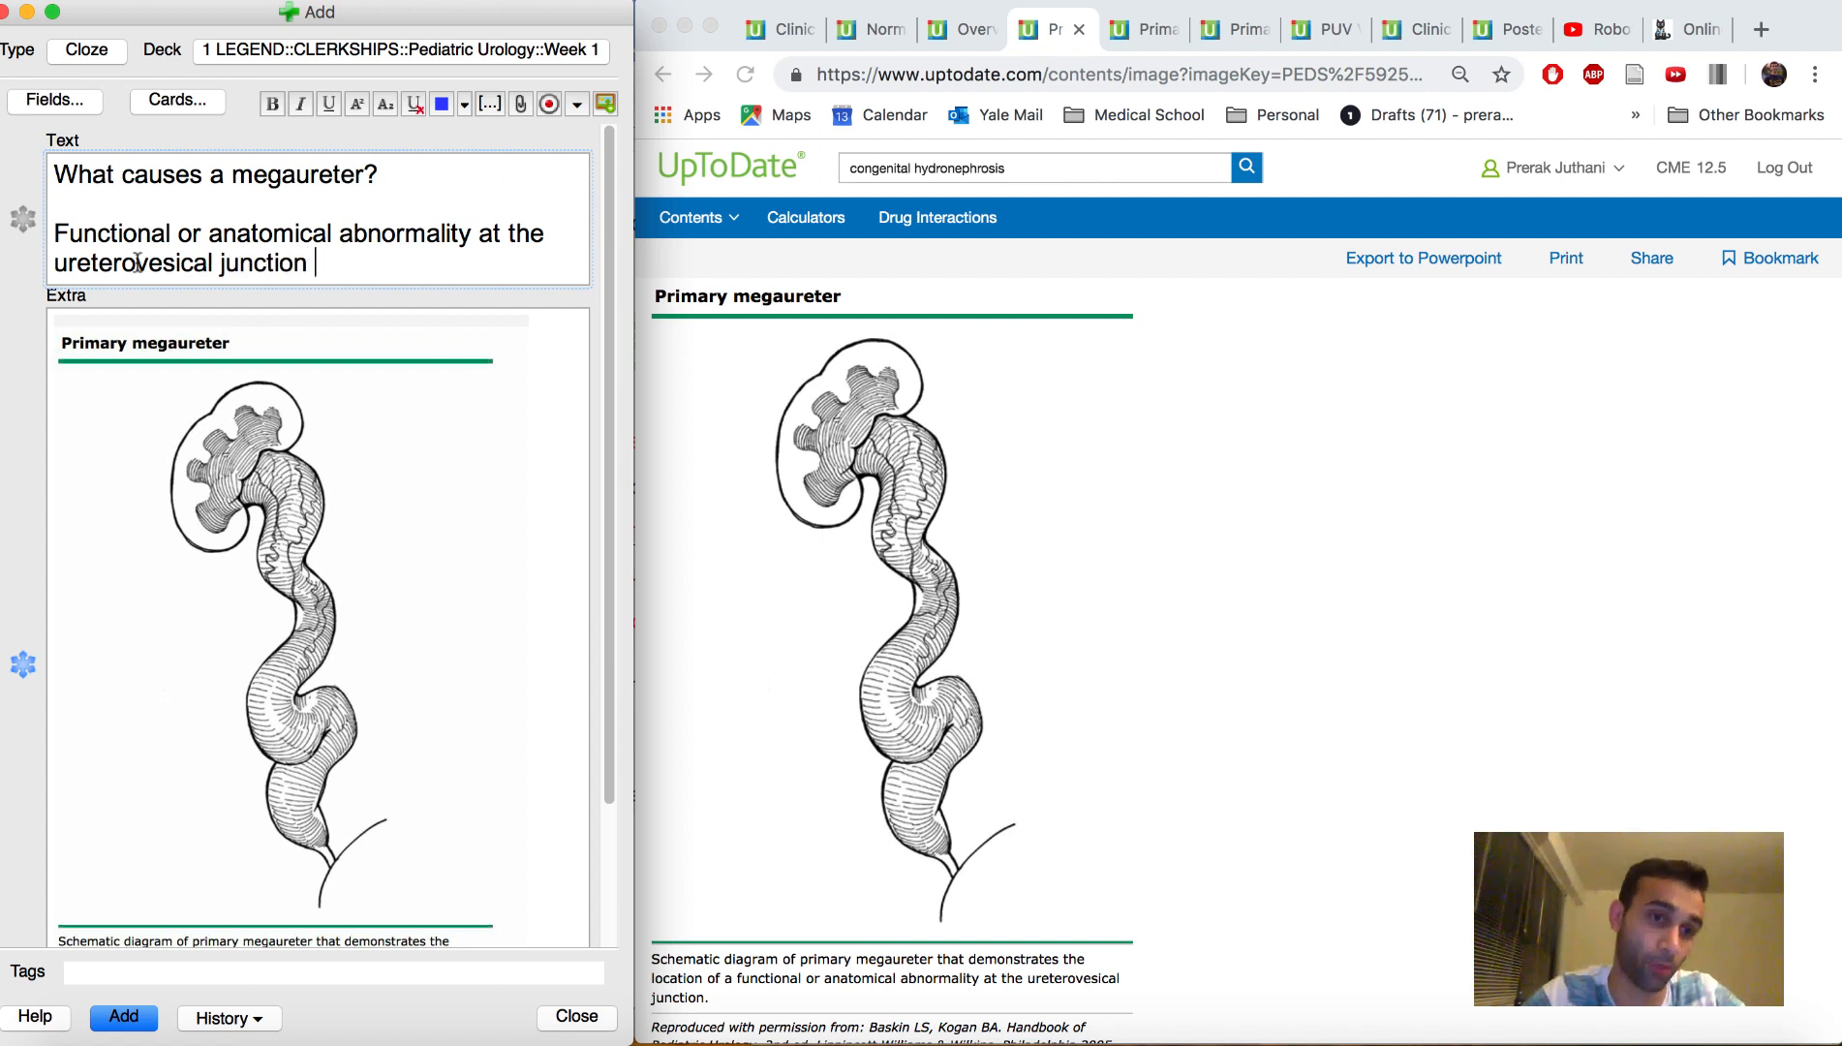
{"action": "double_click", "coordinate": [94, 263]}
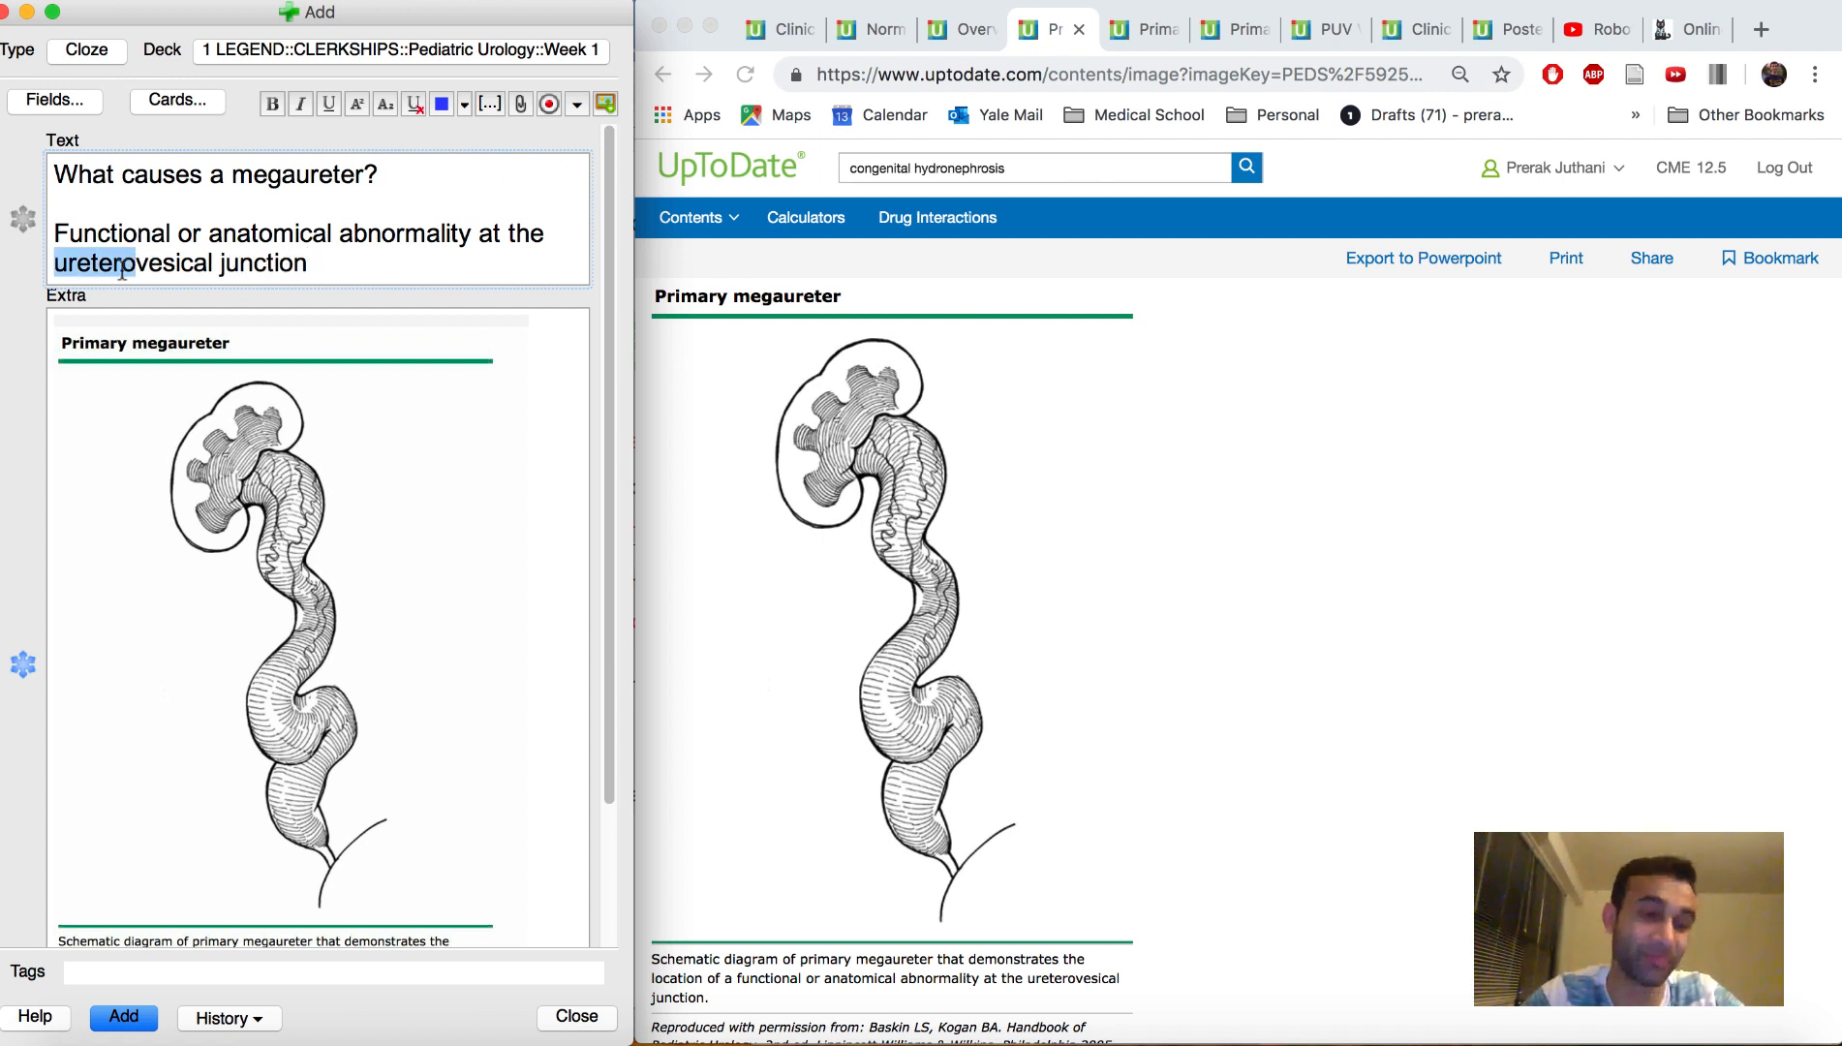
{"action": "double_click", "coordinate": [110, 233]}
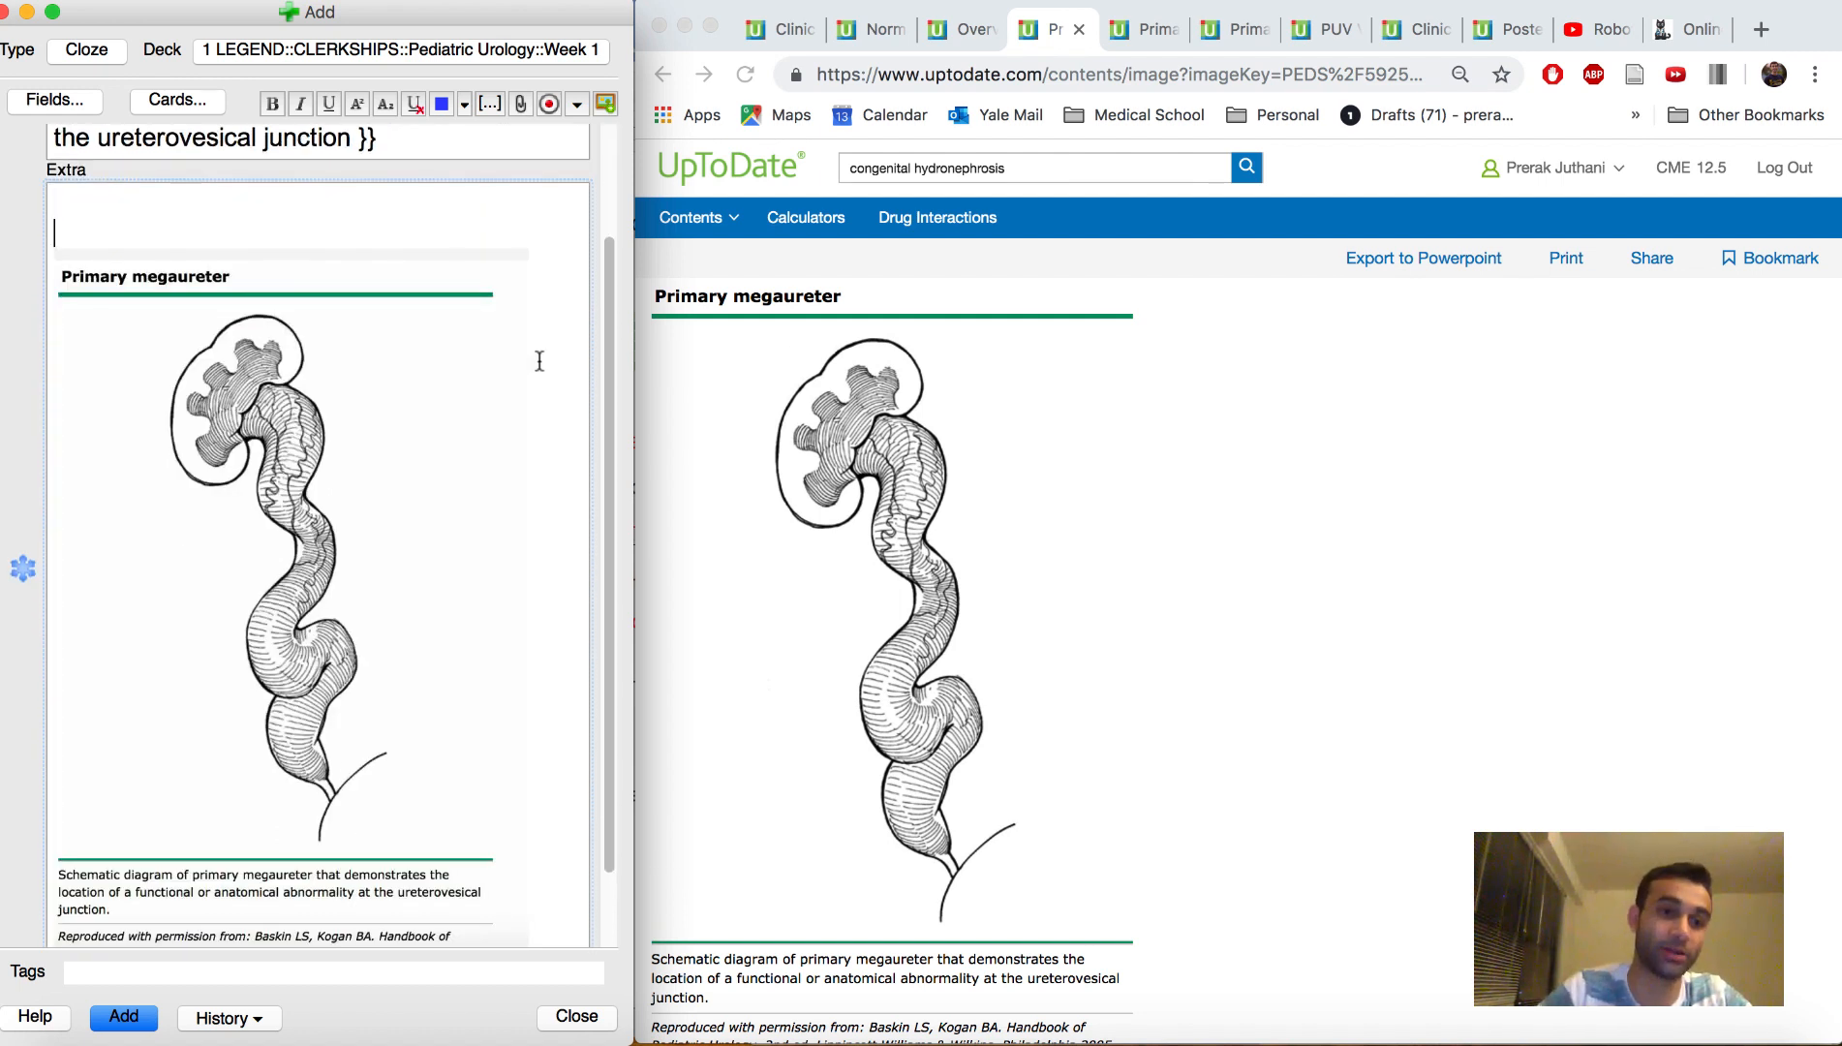
- Note in Extra that megaureter often causes hydronephrosis, a renal pelvis dilation, and add the card
{"action": "type", "text": "Recall that a"}
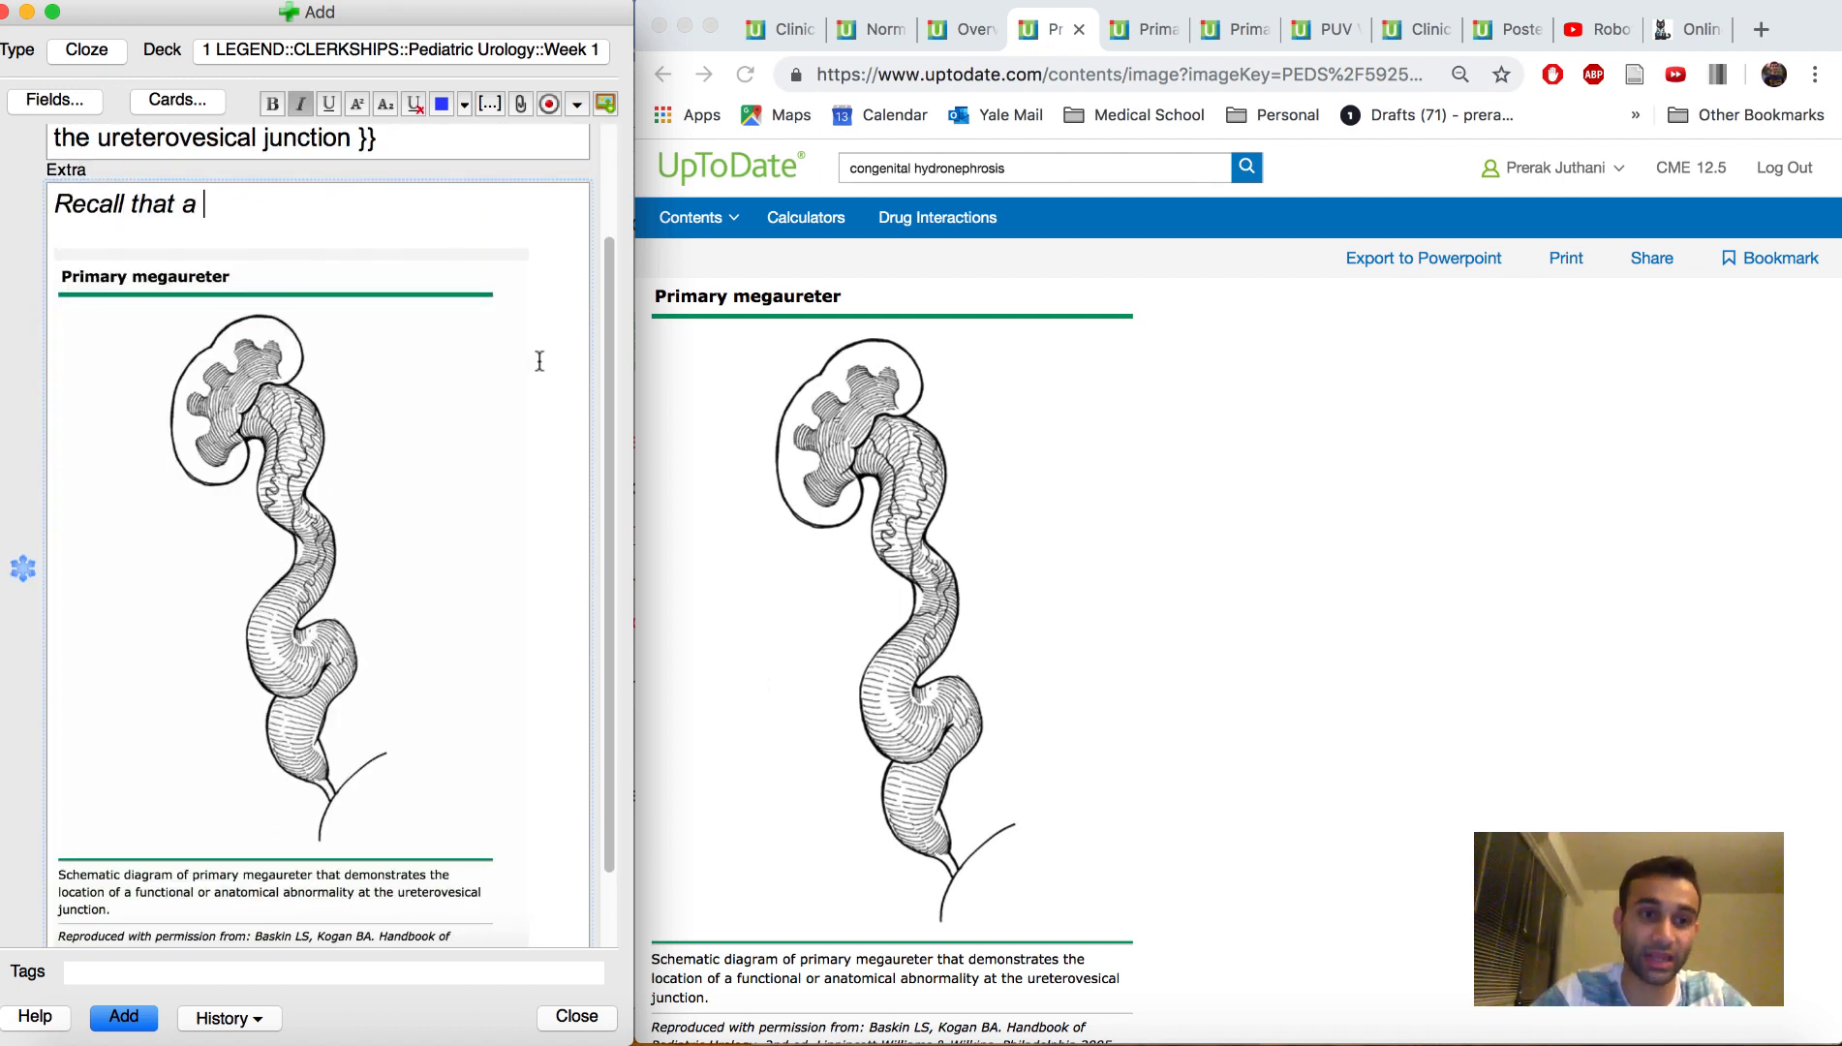
{"action": "type", "text": "ureter"}
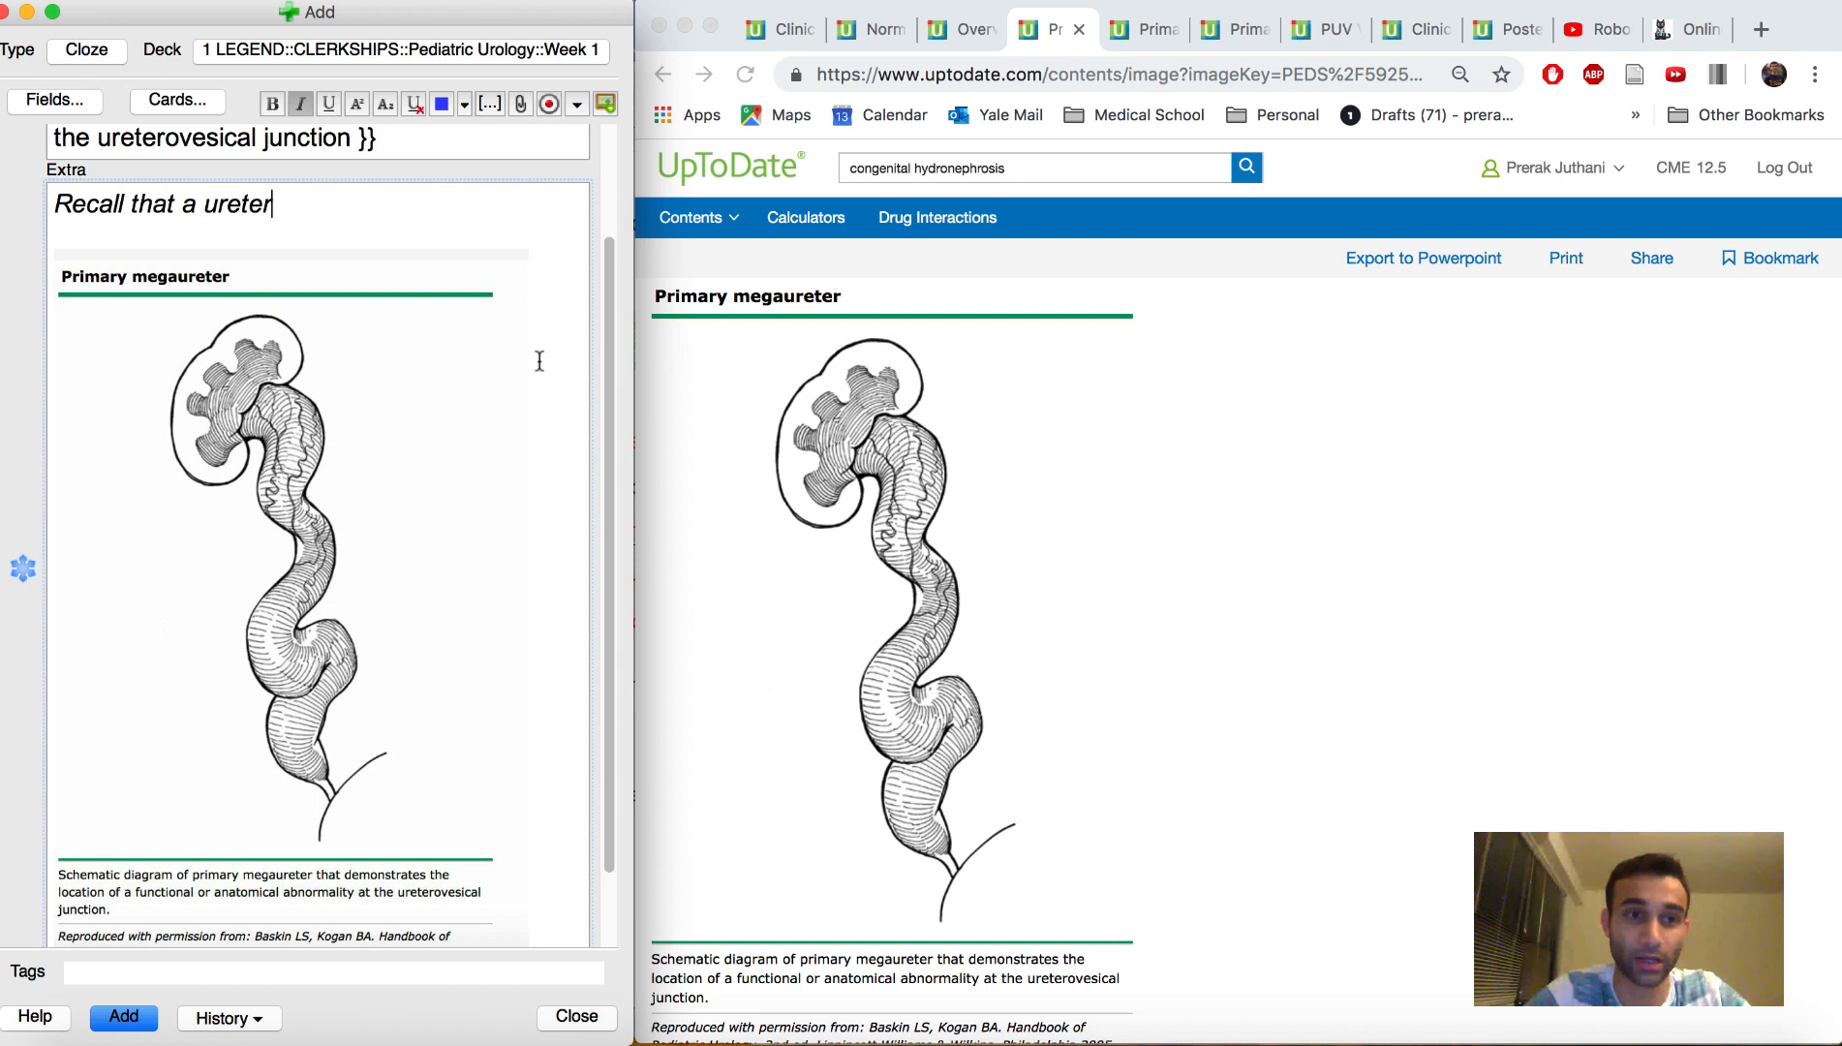
{"action": "type", "text": "mega"}
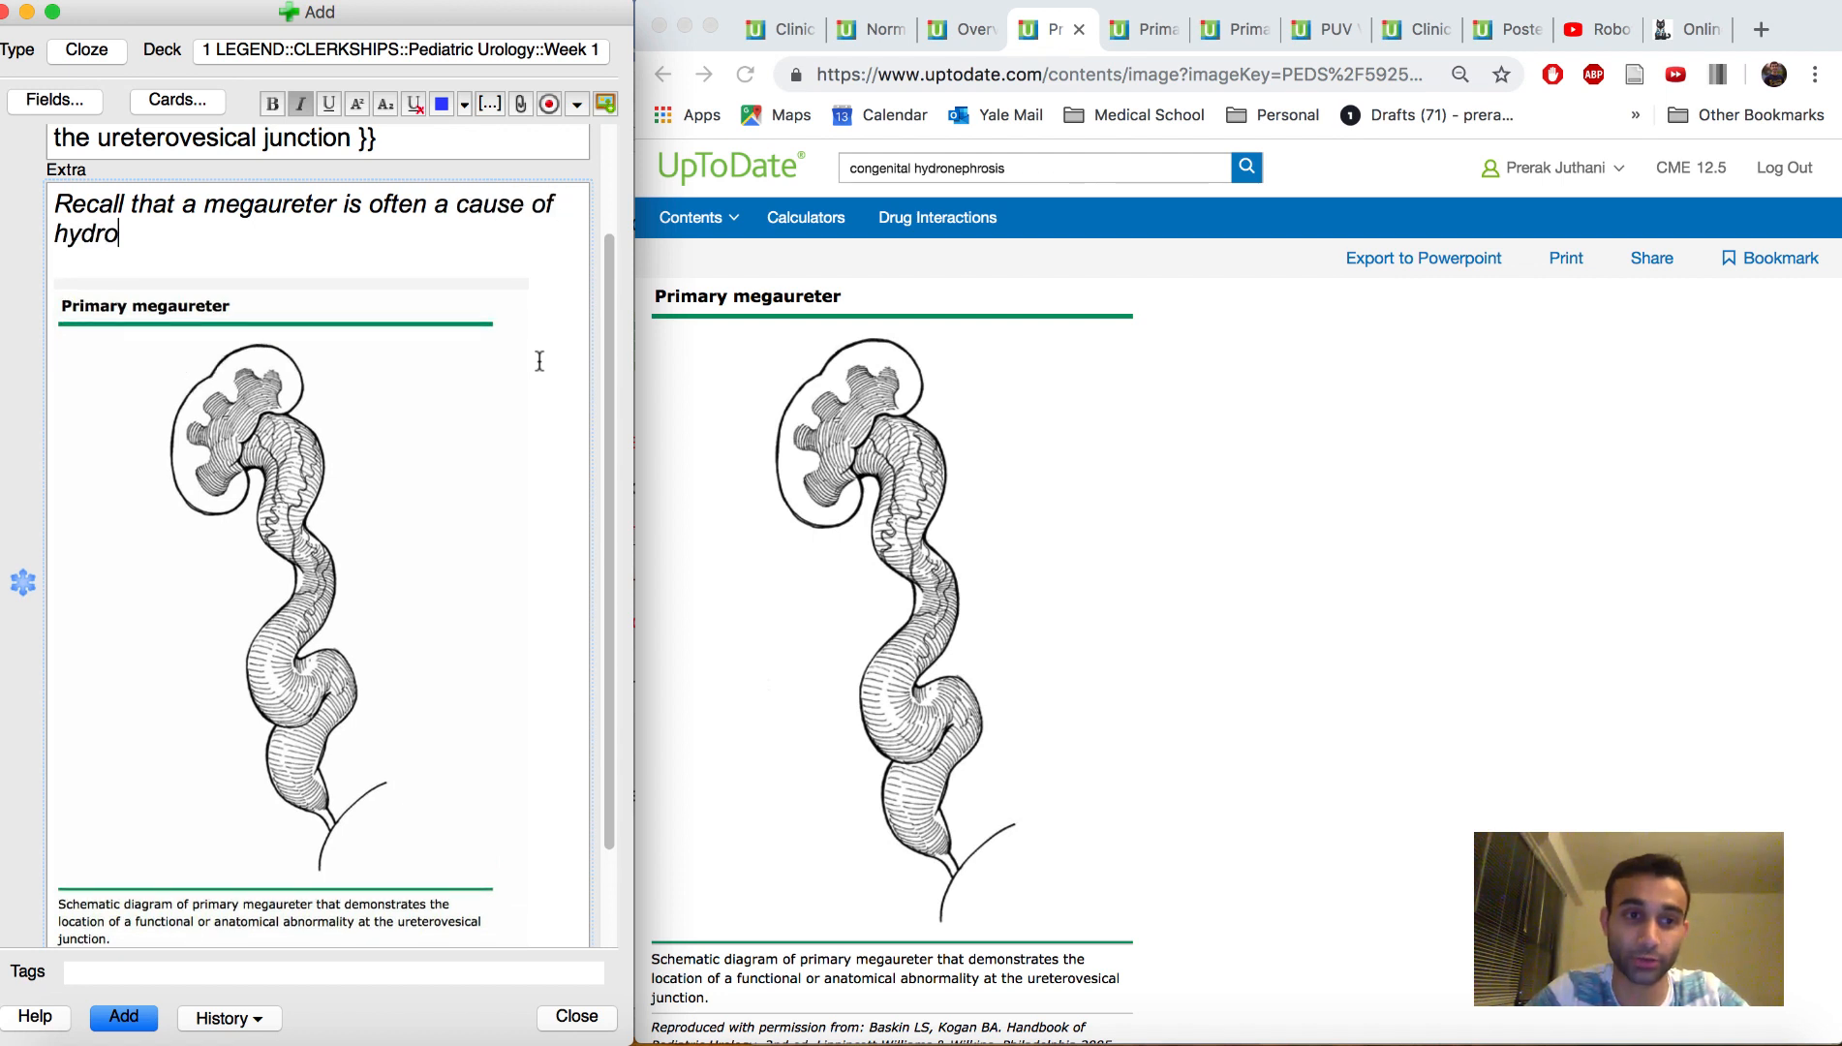
{"action": "type", "text": "nephrois"}
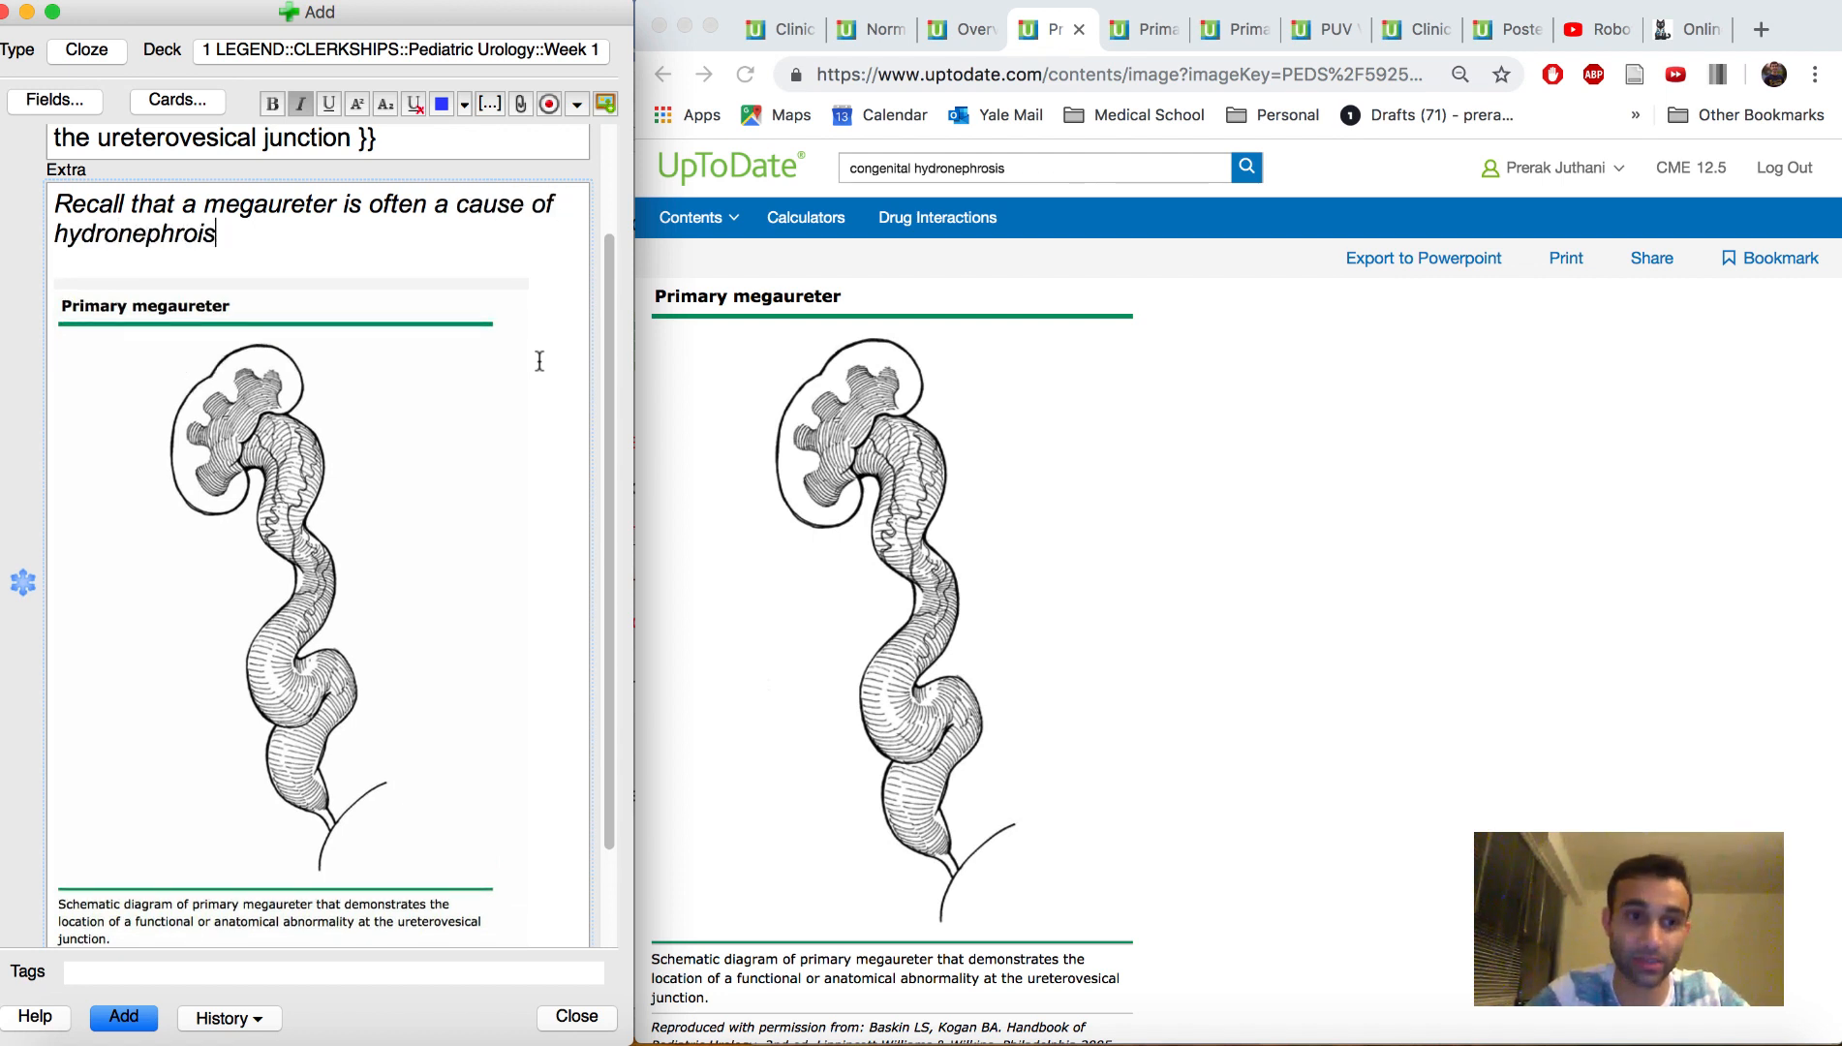
{"action": "type", "text": ", which is a dilation of the renal pelvis."}
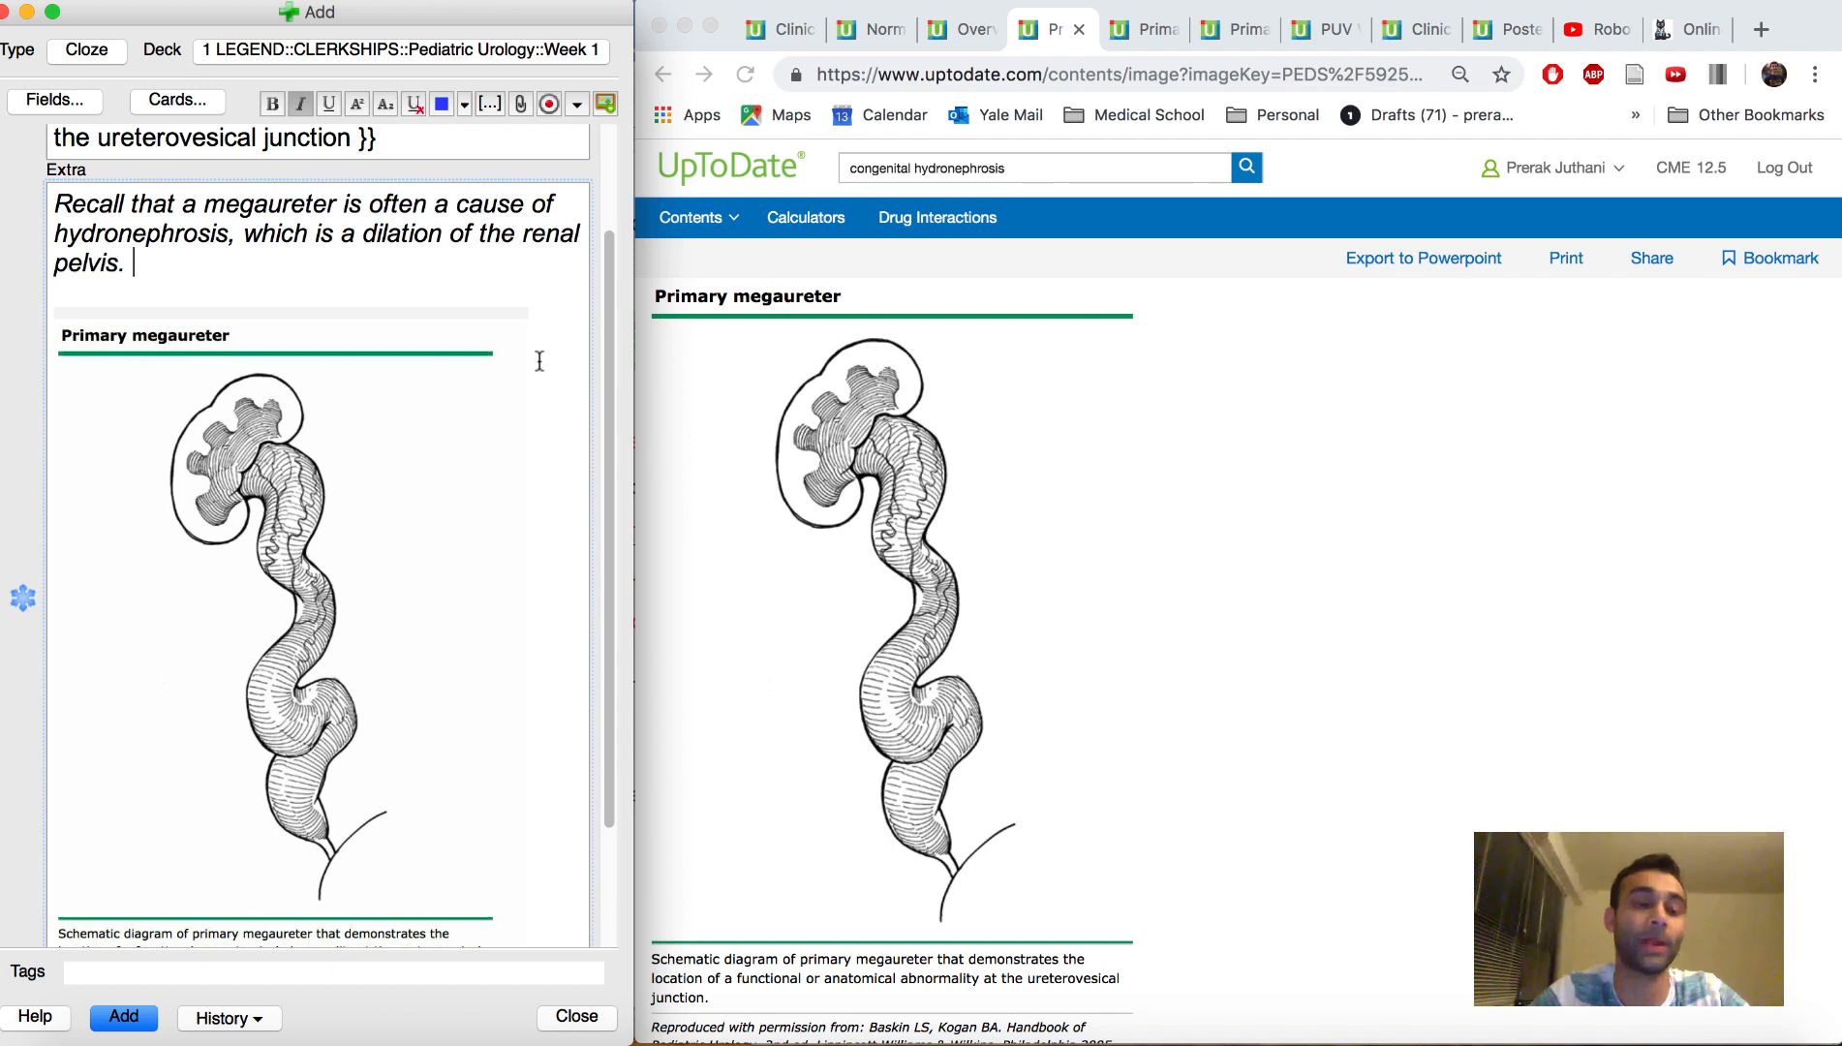
{"action": "scroll", "scroll_direction": "down", "scroll_amount": 3}
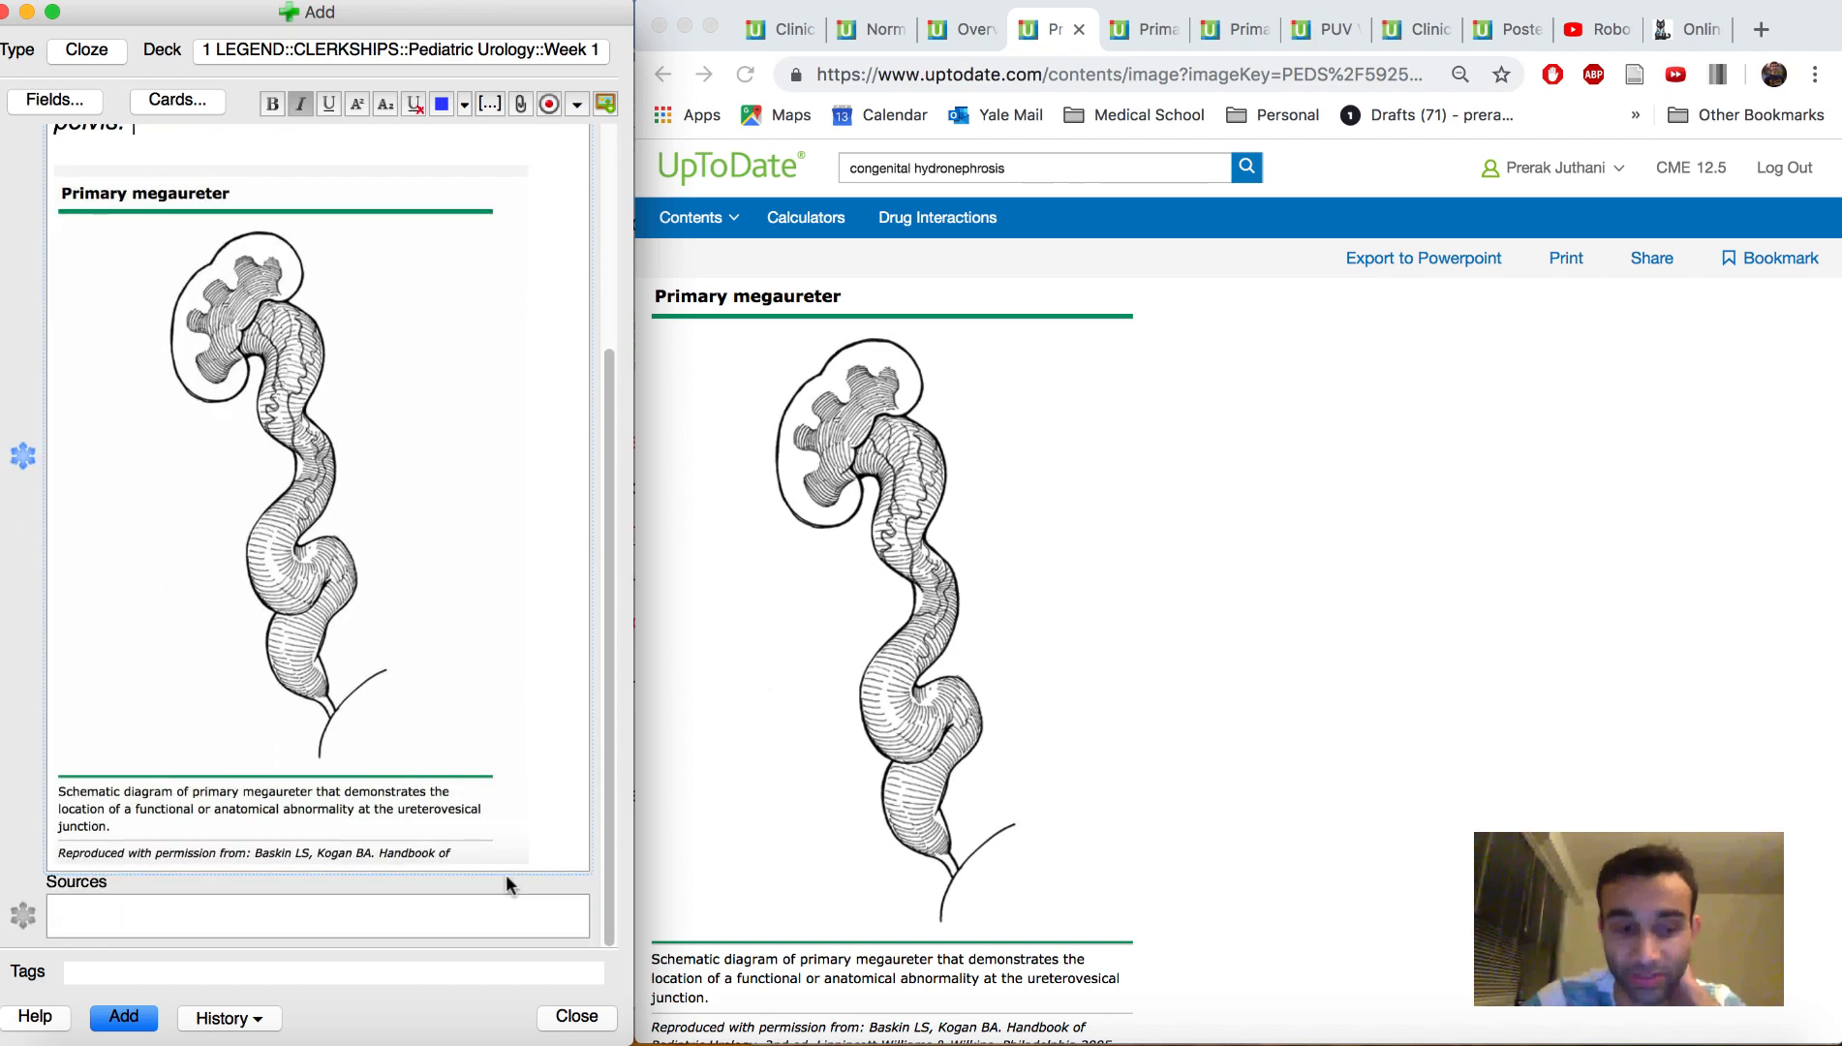
{"action": "left_click", "coordinate": [122, 1017]}
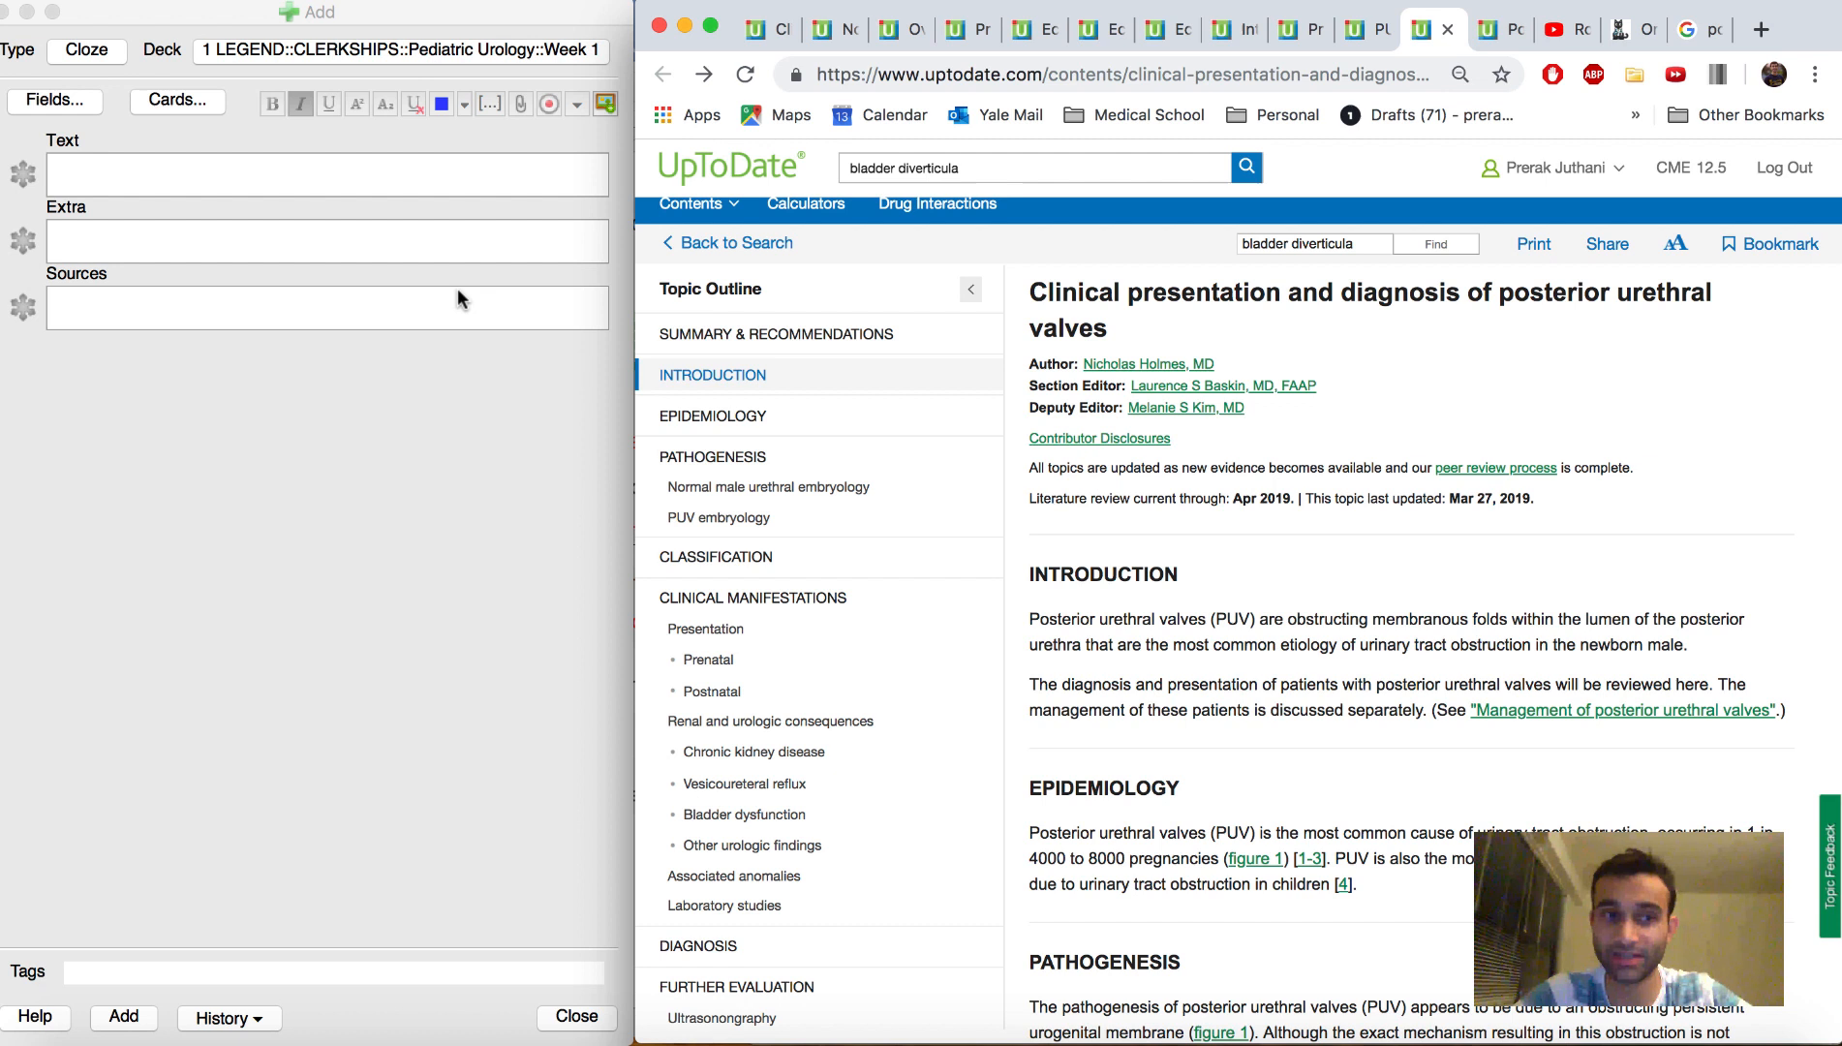
- Write "What is a posterior urethral valve?" answered as posterior urethra obstructions leading to urinary tract obstruction
{"action": "type", "text": "What is a poster"}
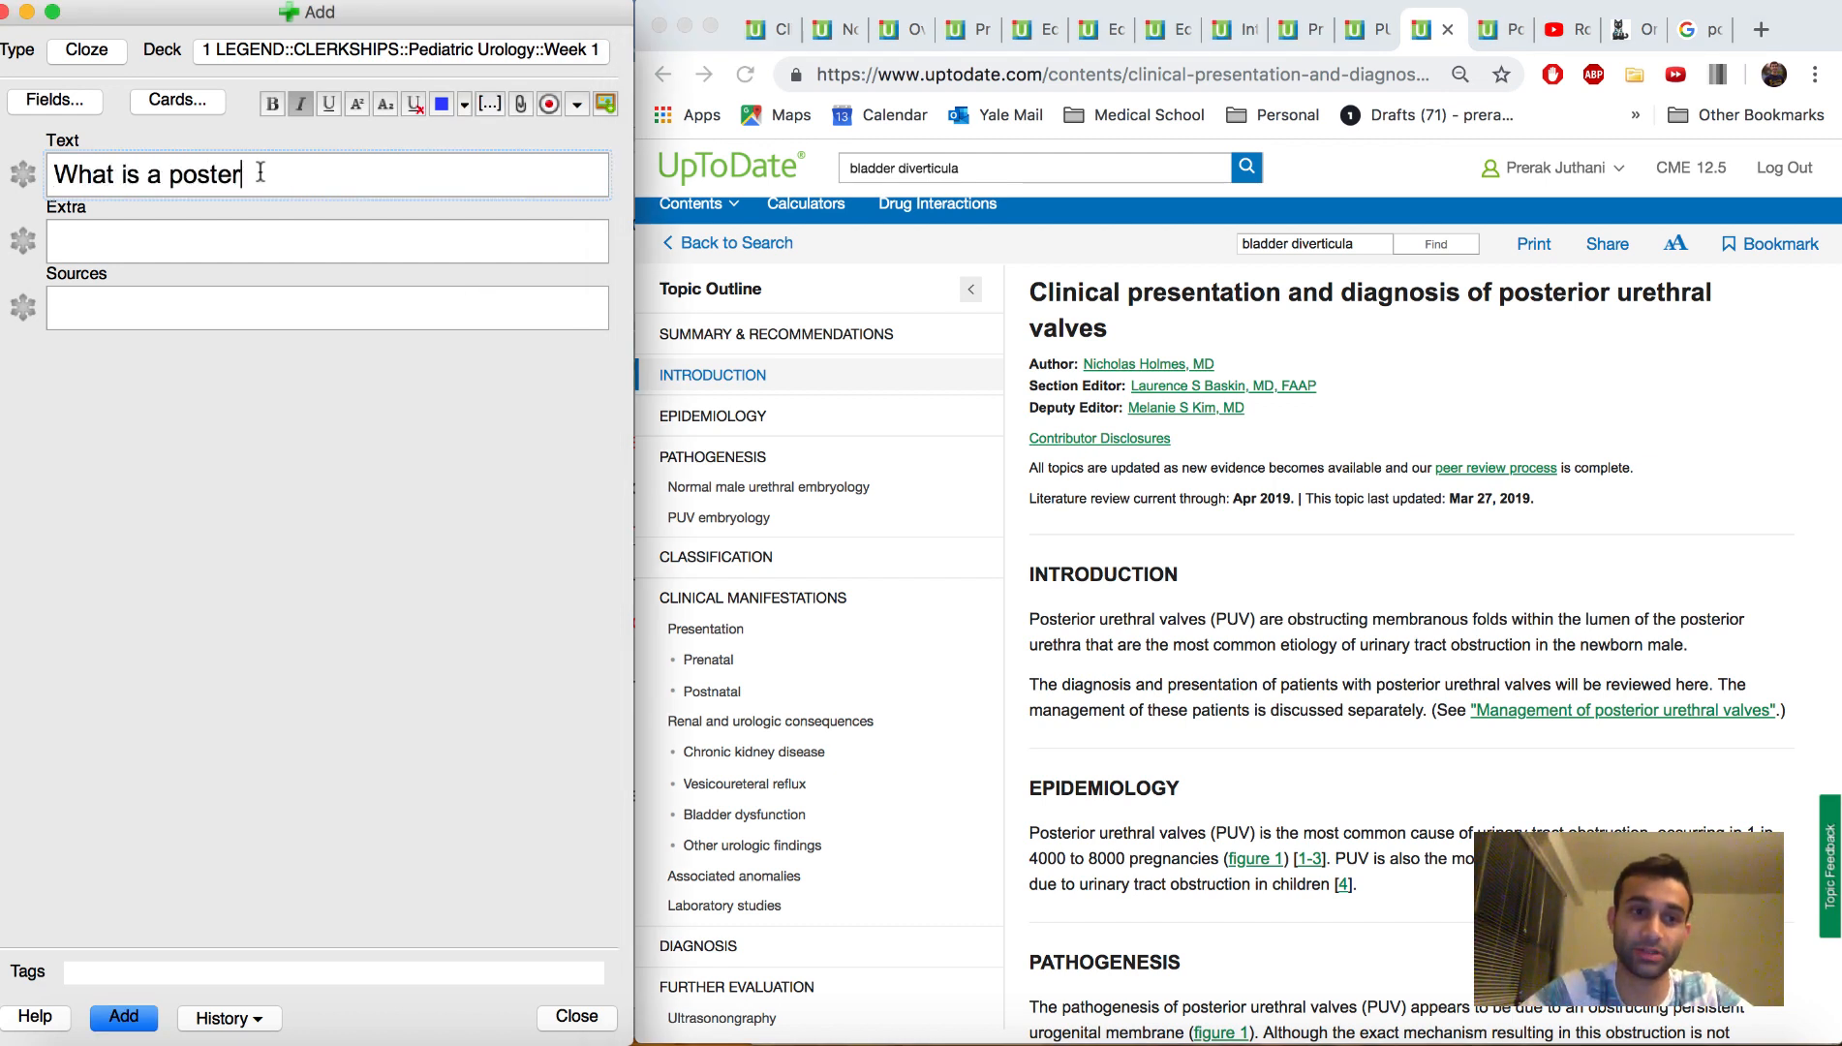
{"action": "type", "text": "ior urethral valve?"}
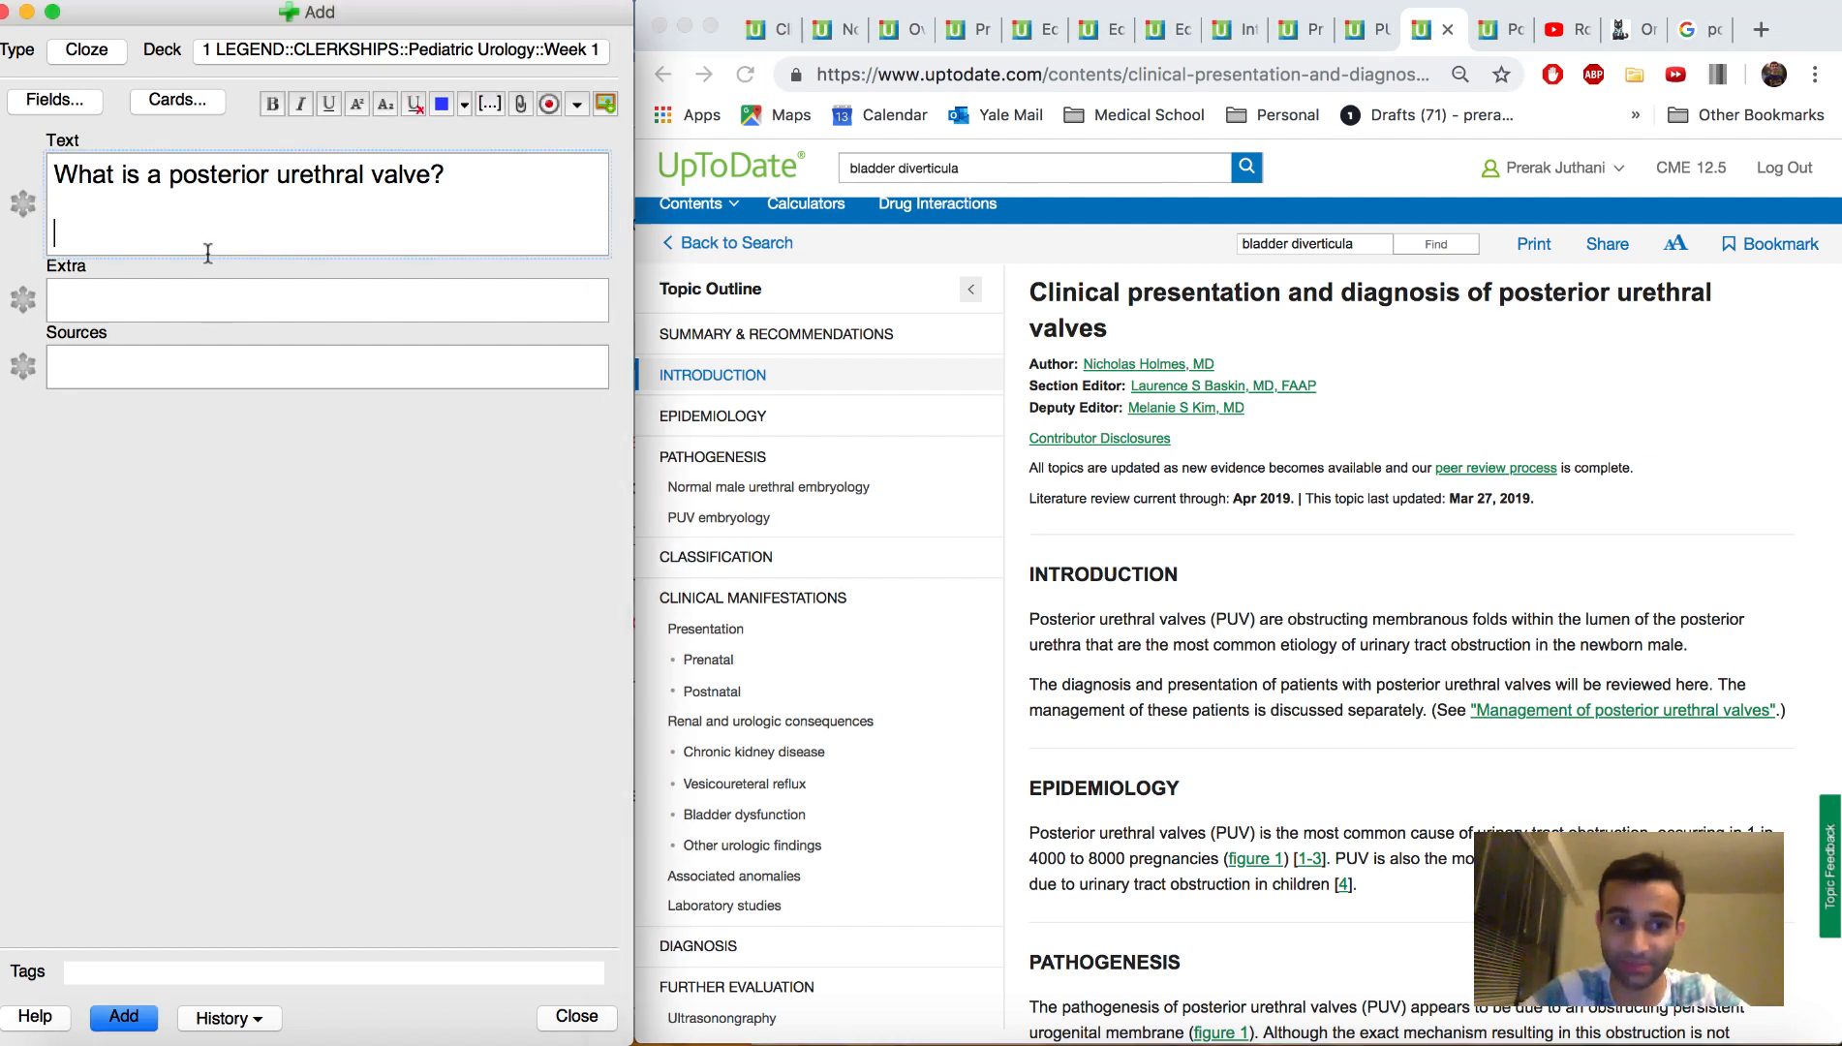
{"action": "type", "text": "Obstructions at the posterior urethr"}
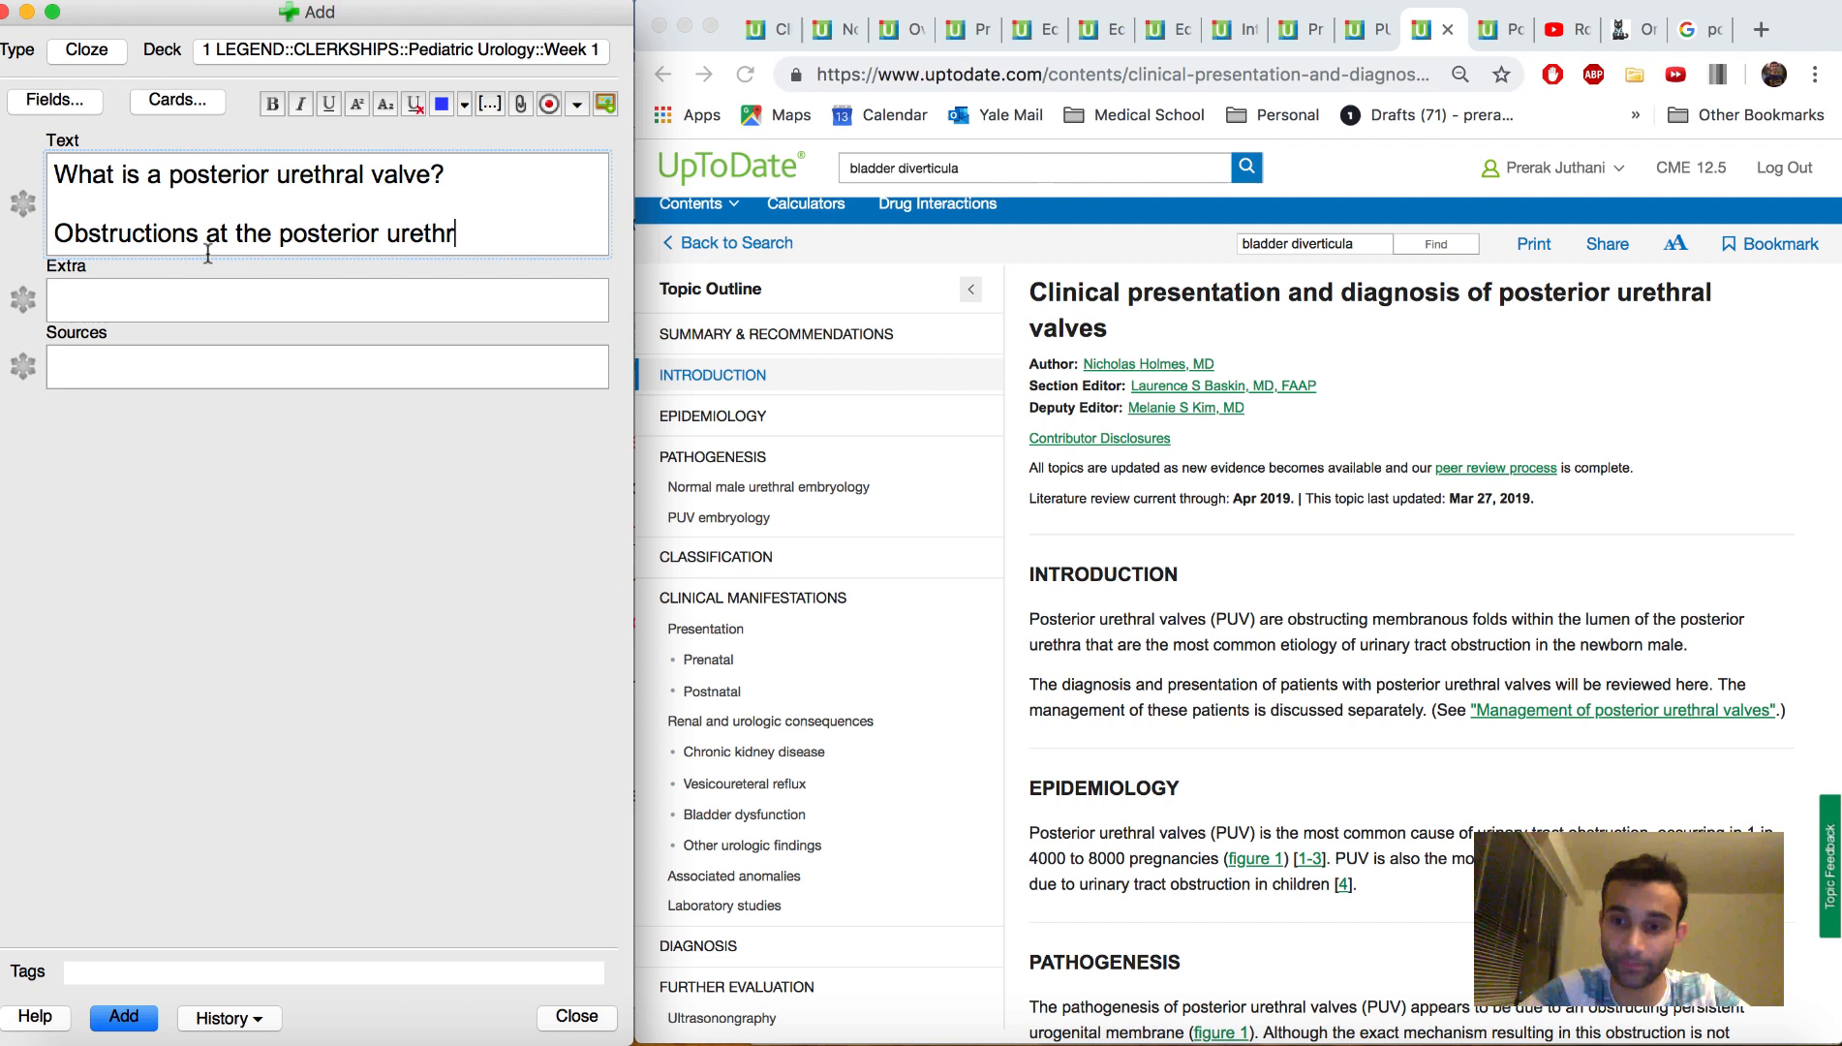
{"action": "type", "text": "a that lead to"}
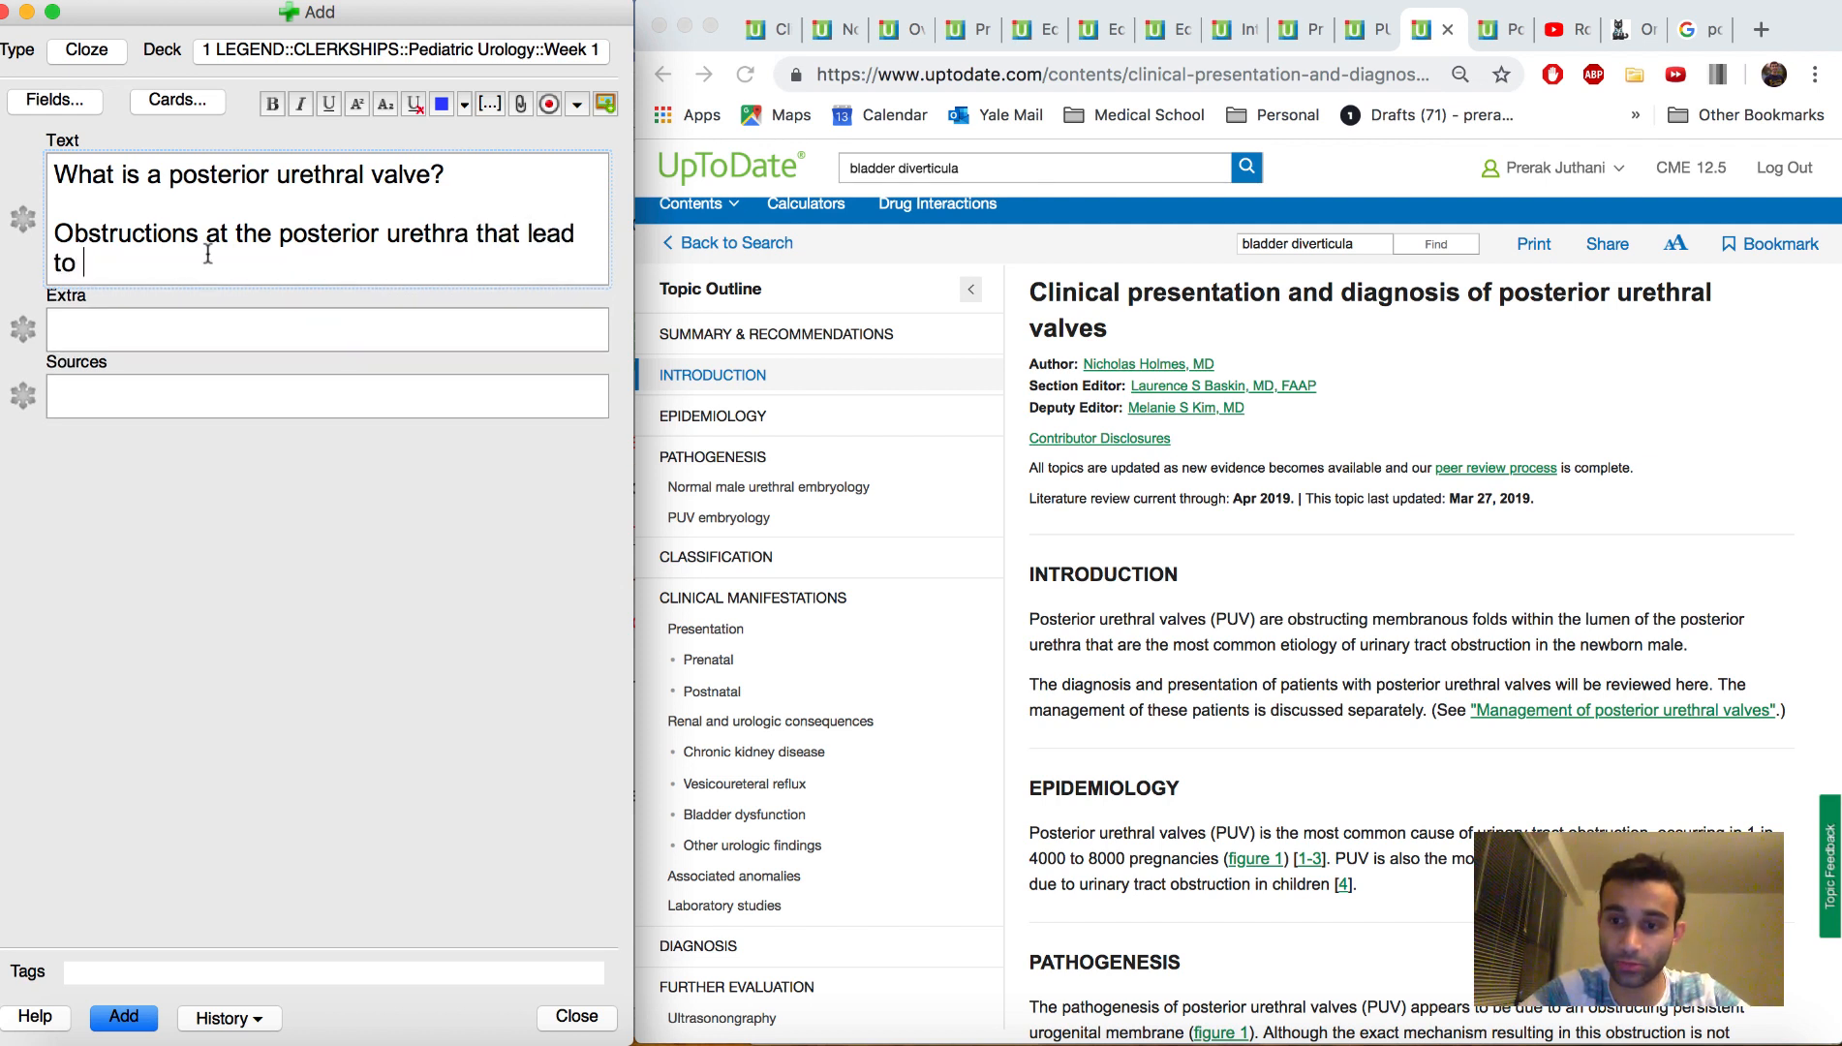
{"action": "type", "text": "urinary tra"}
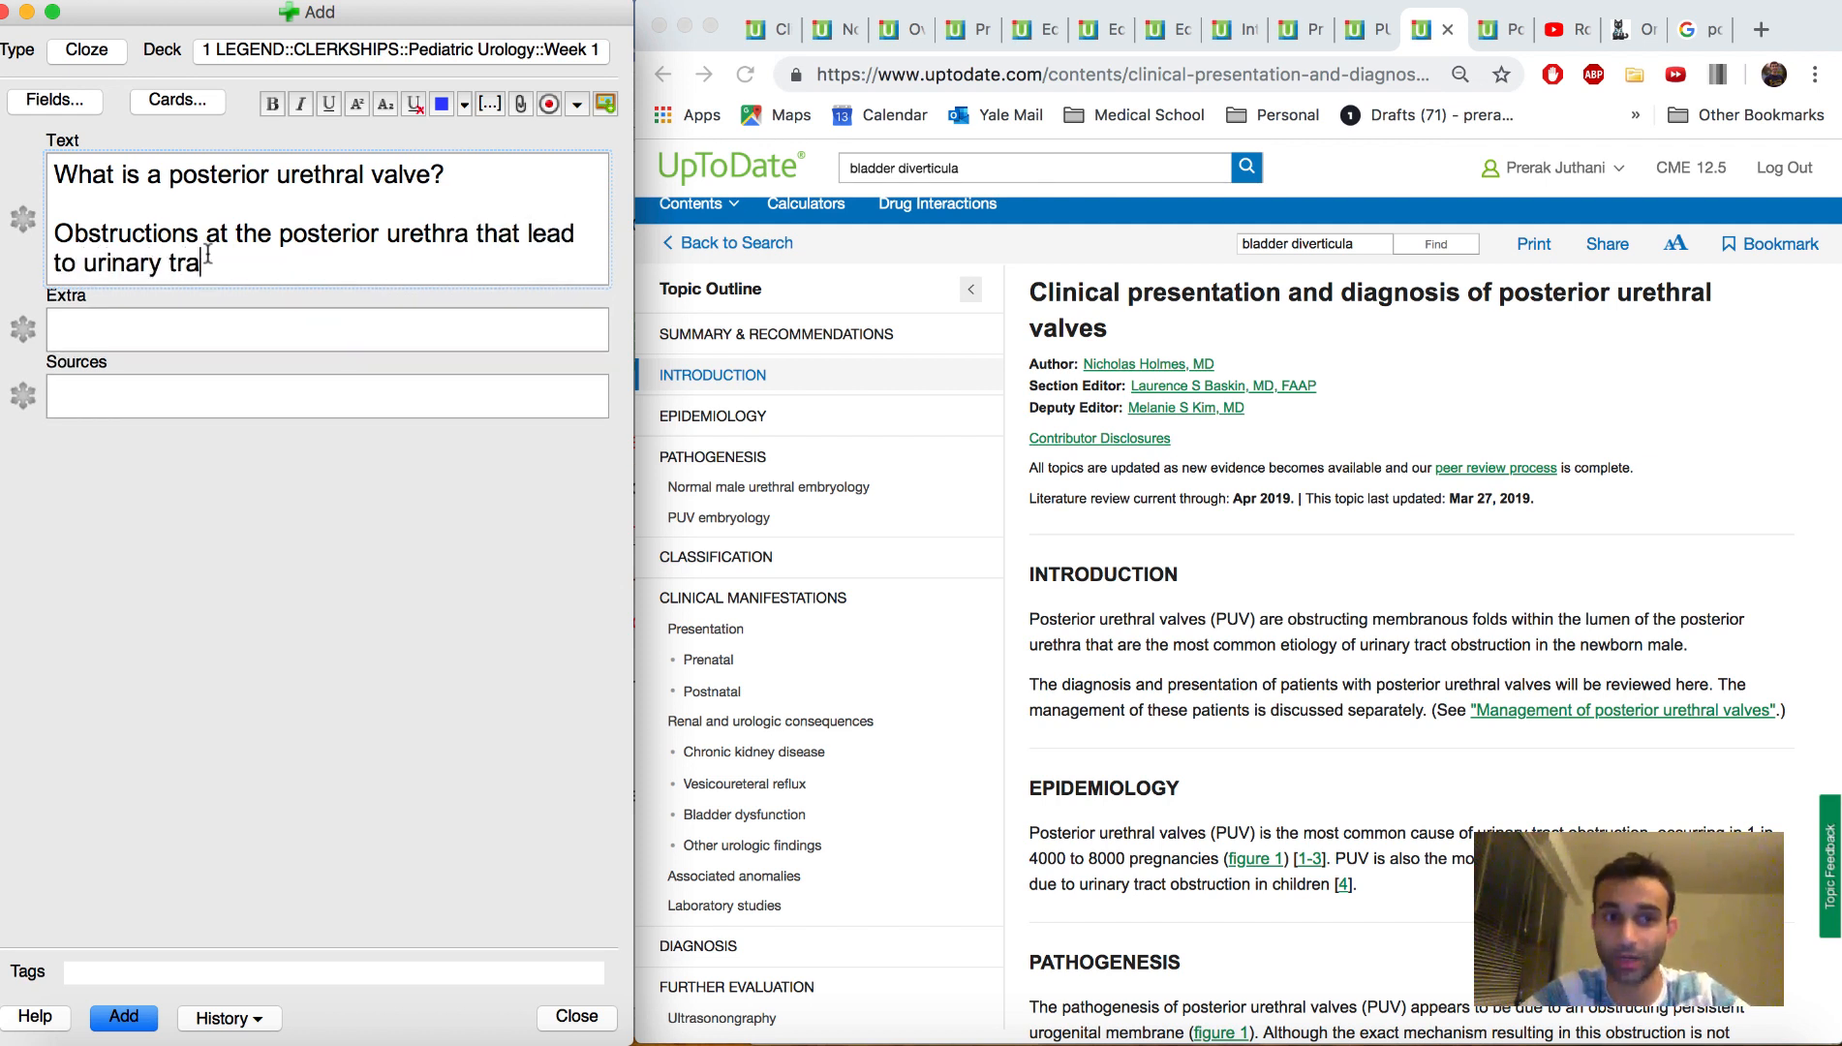
{"action": "type", "text": "ct obstruction }}"}
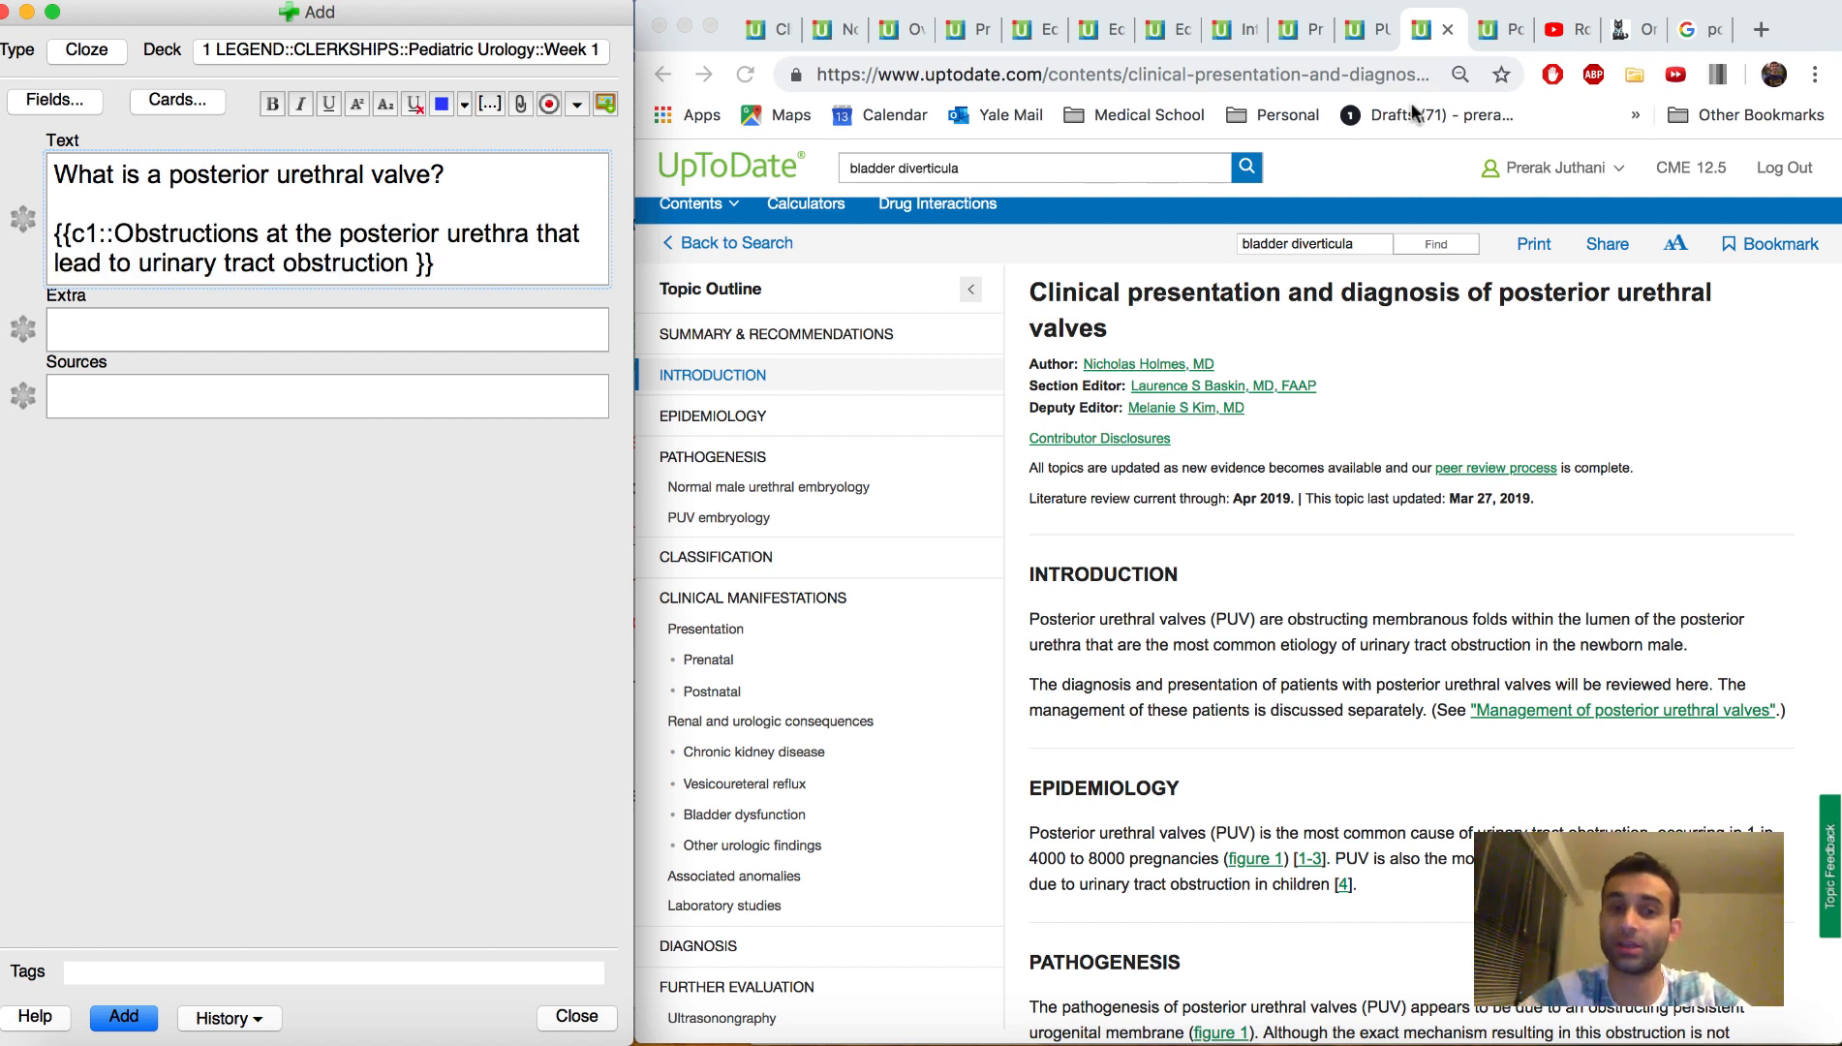
{"action": "mouse_move", "coordinate": [1565, 52]}
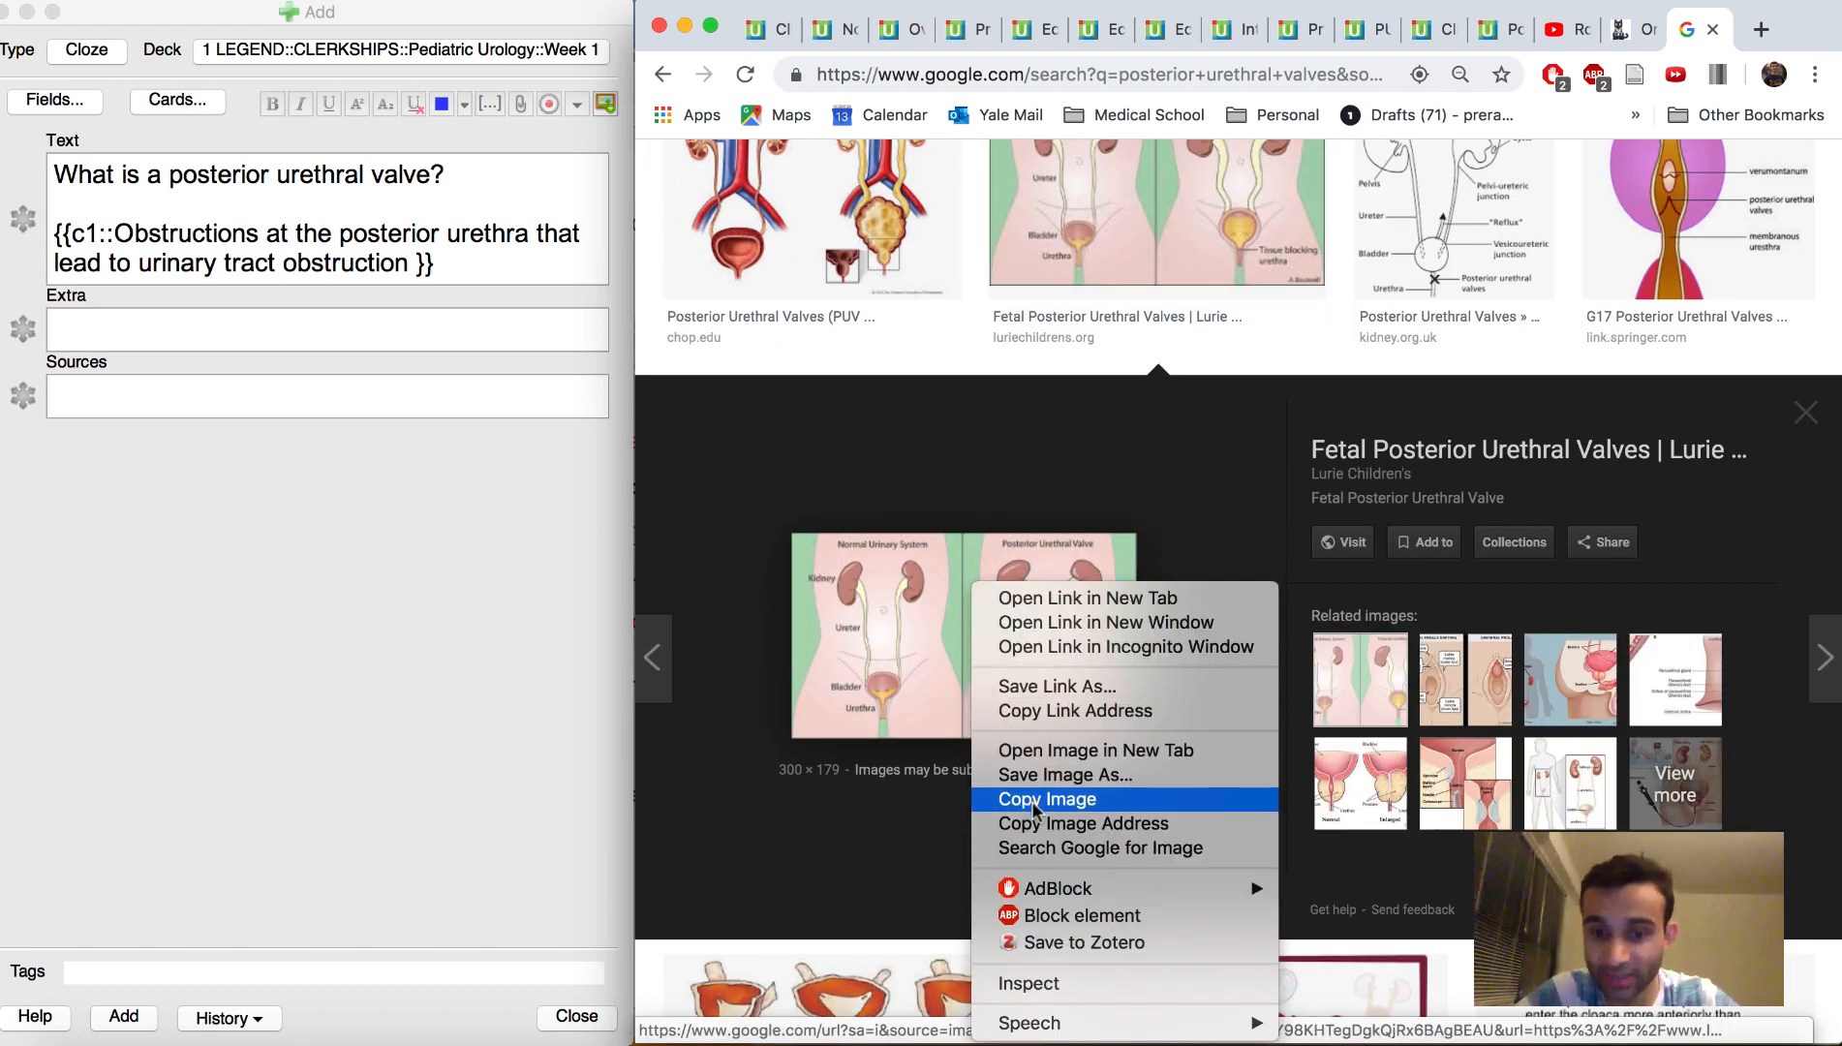
- Copy the fetal posterior urethral valves diagram from the Google Images result
{"action": "left_click", "coordinate": [1044, 800]}
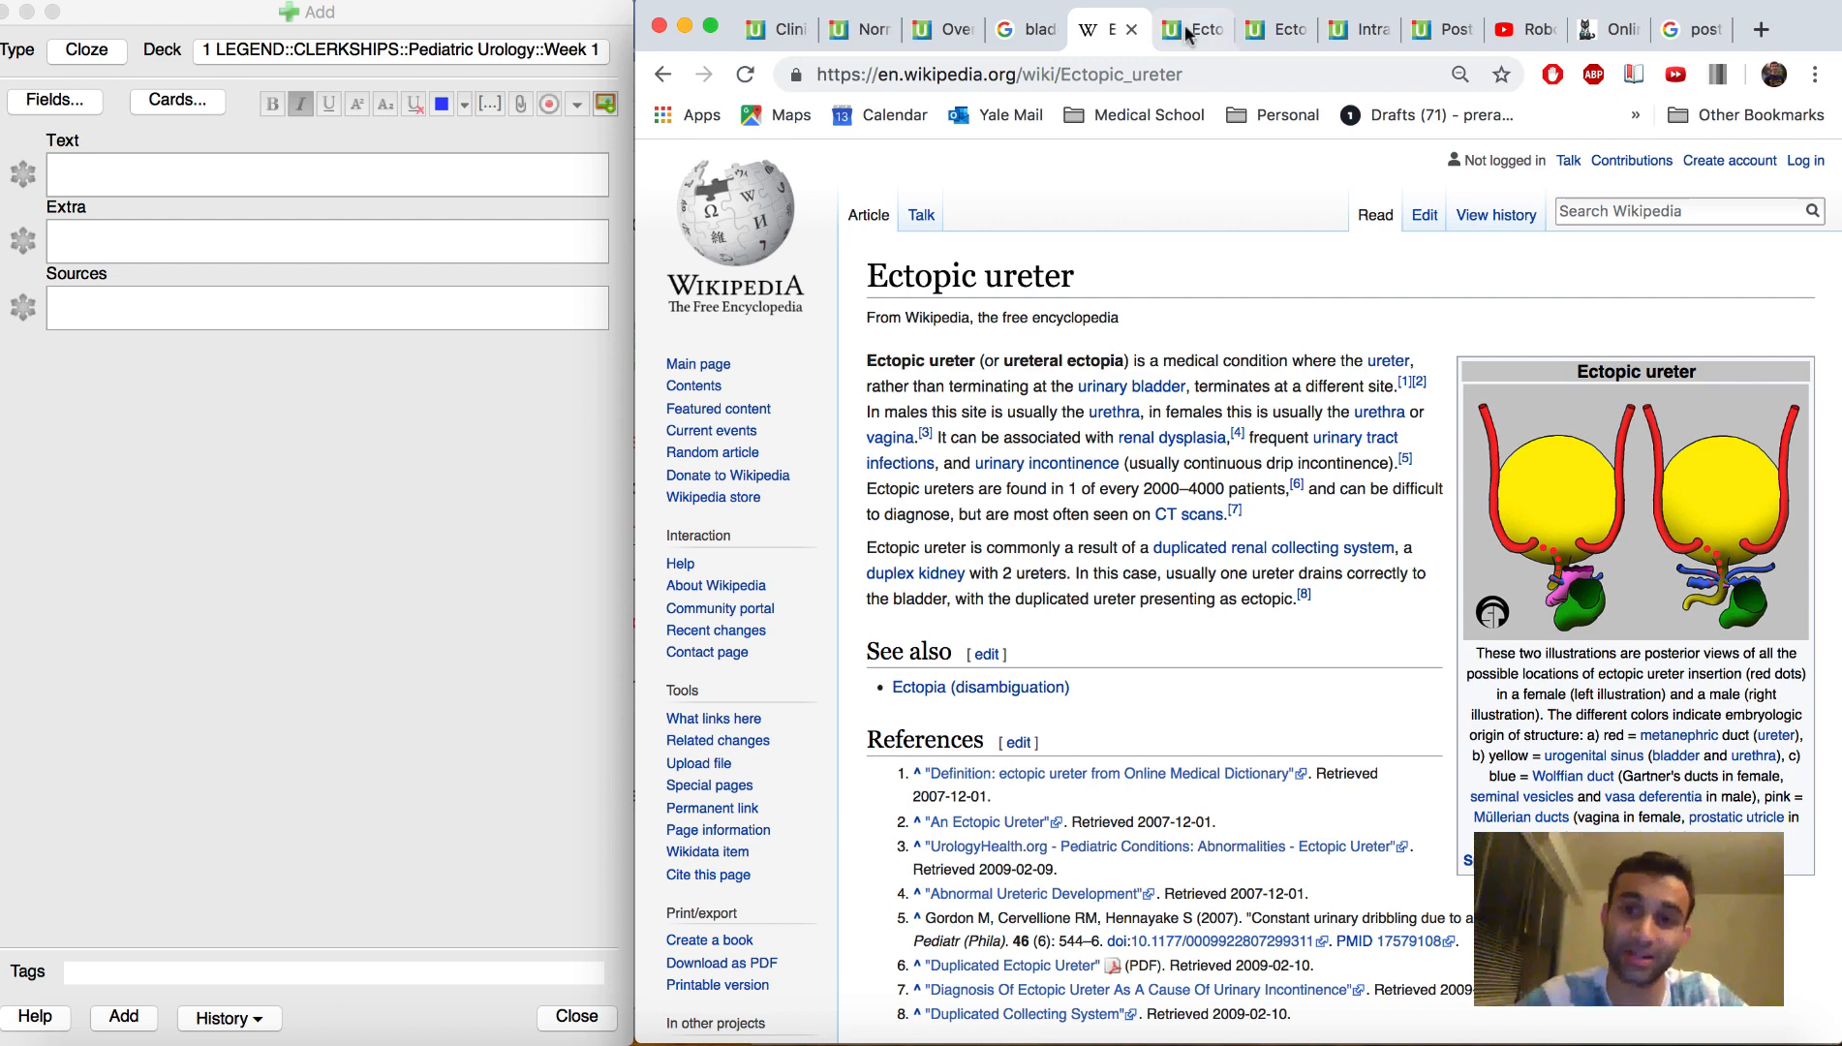
- Write "What is an ectopic ureter?" answered as the ureter not inserting into the bladder but at a different site
{"action": "left_click", "coordinate": [1189, 29]}
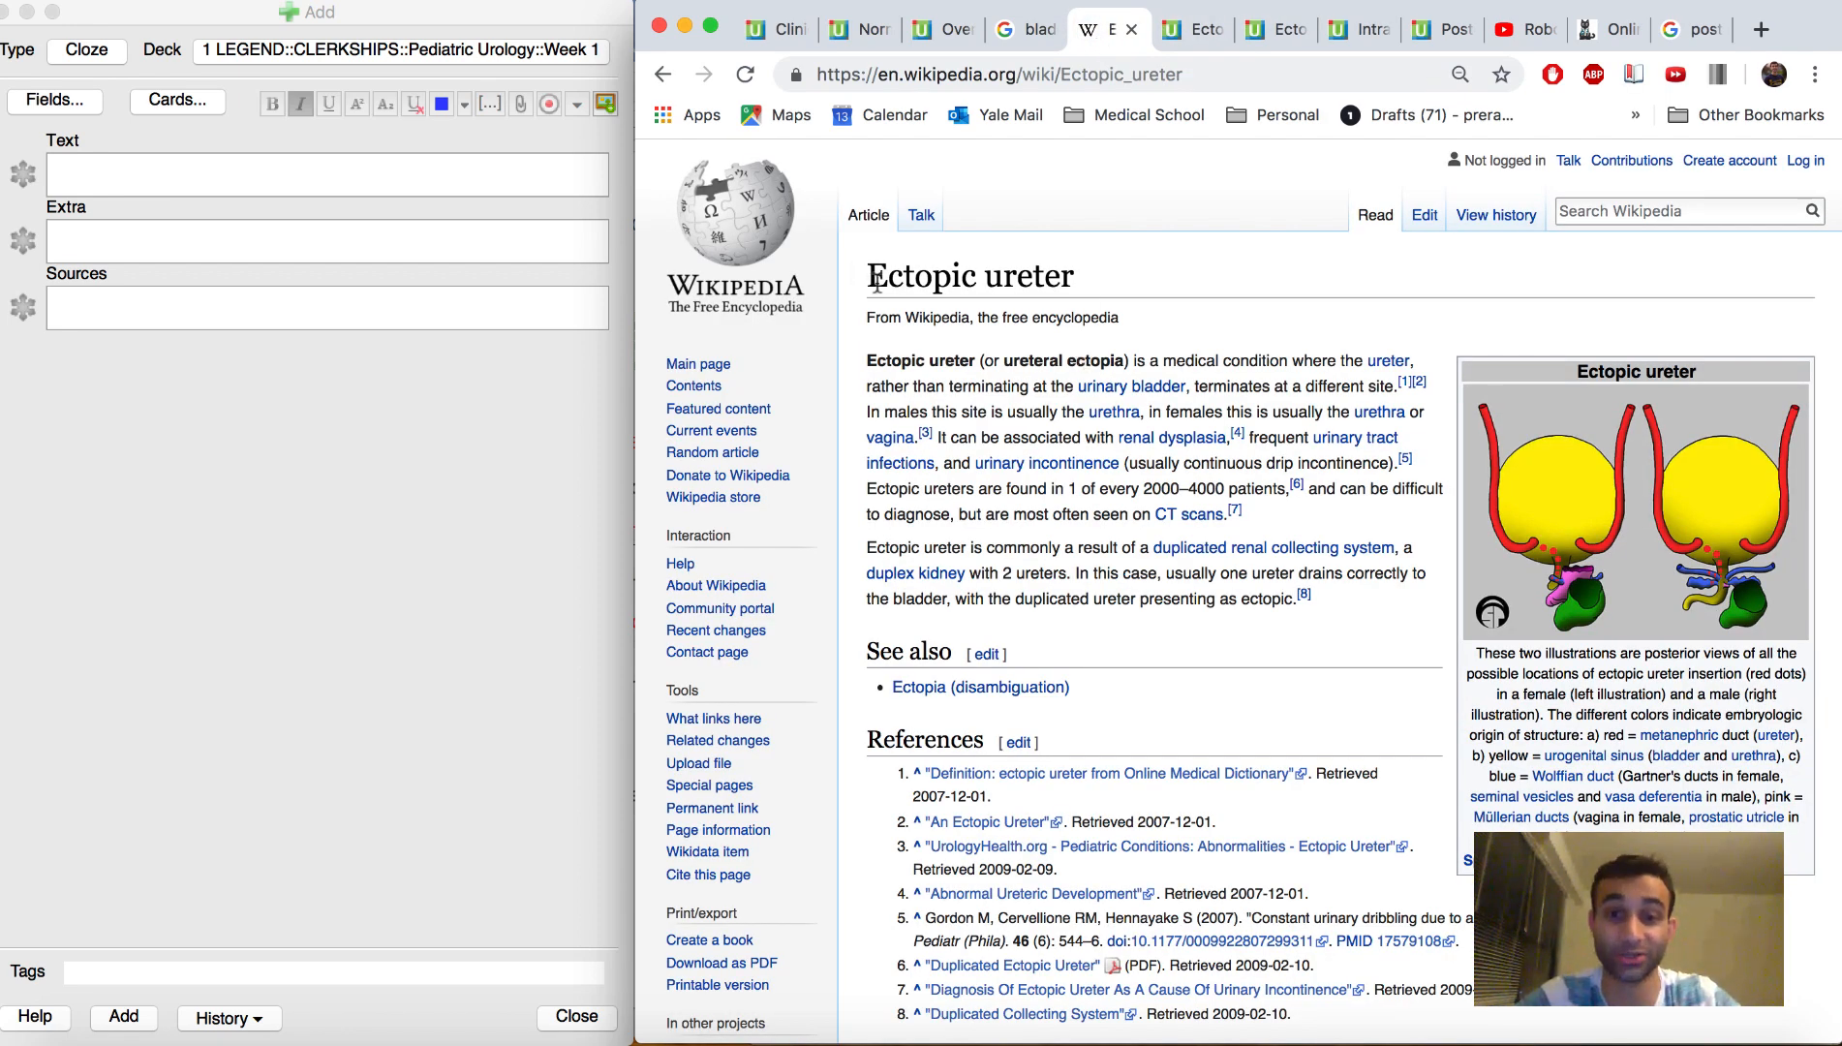
{"action": "mouse_move", "coordinate": [1278, 329]}
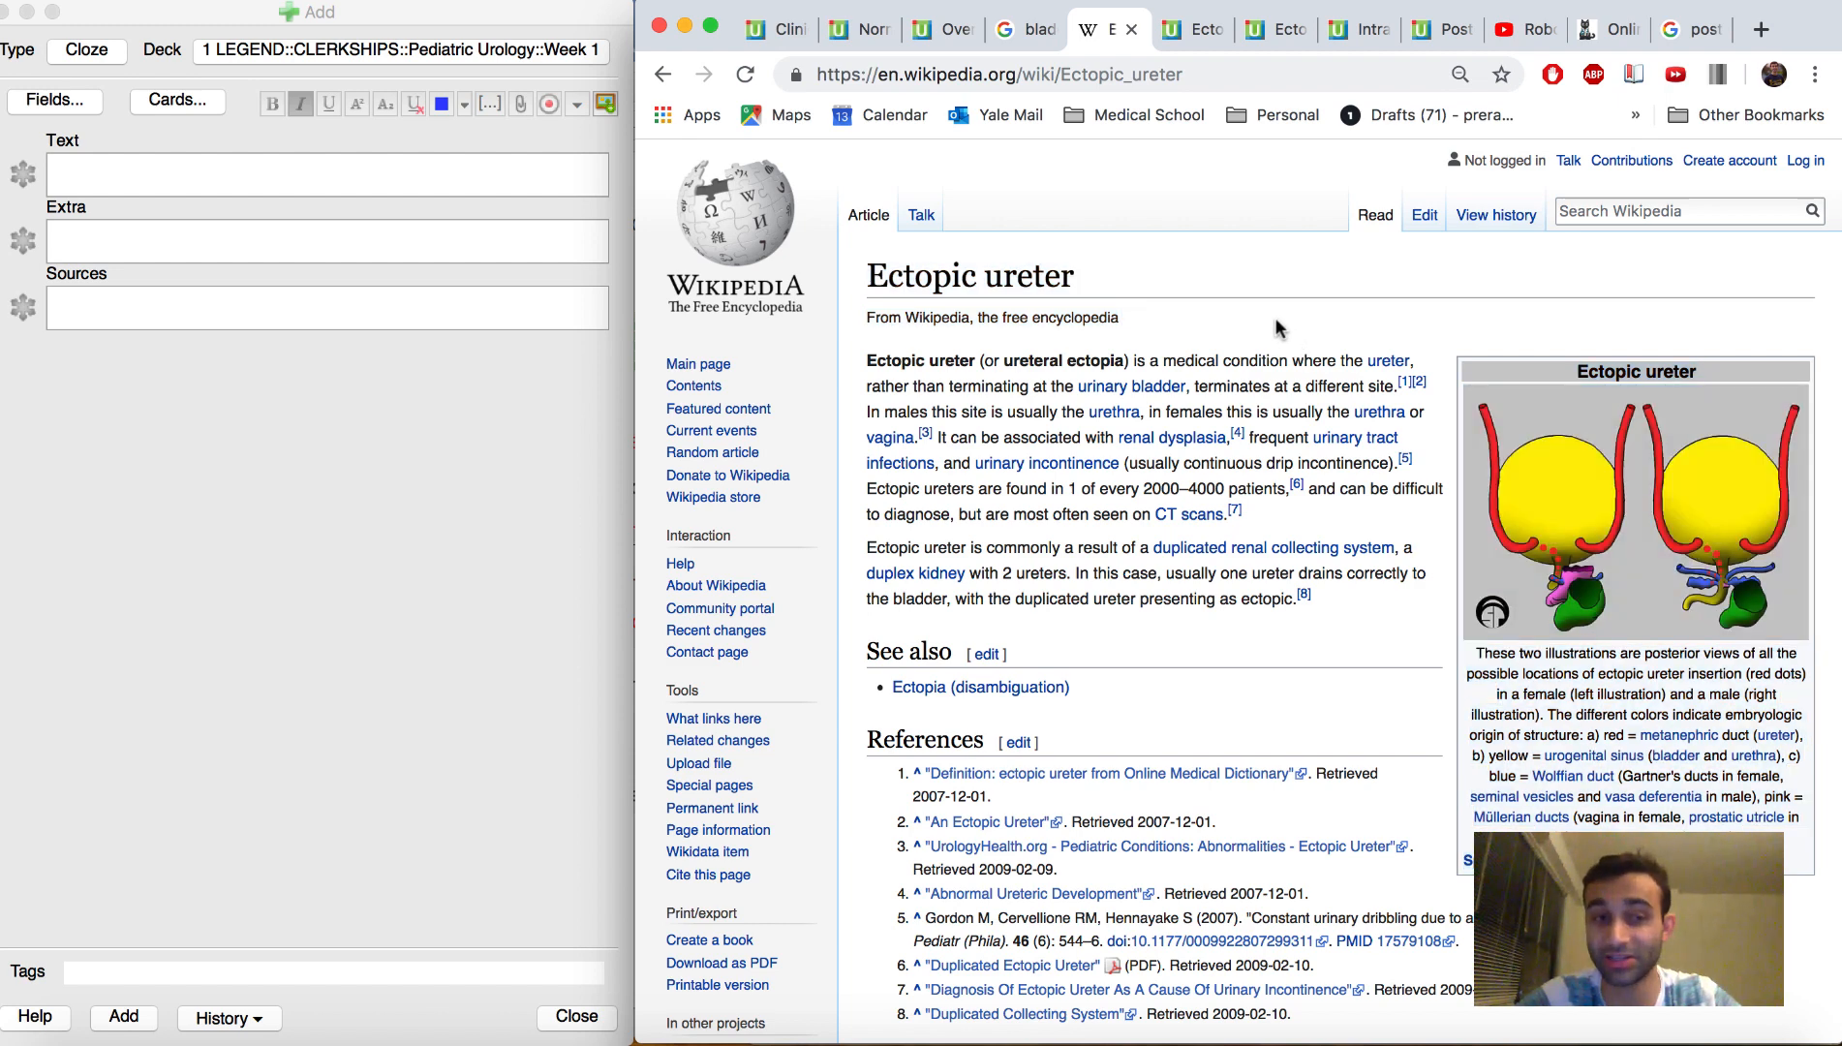
{"action": "type", "text": "What"}
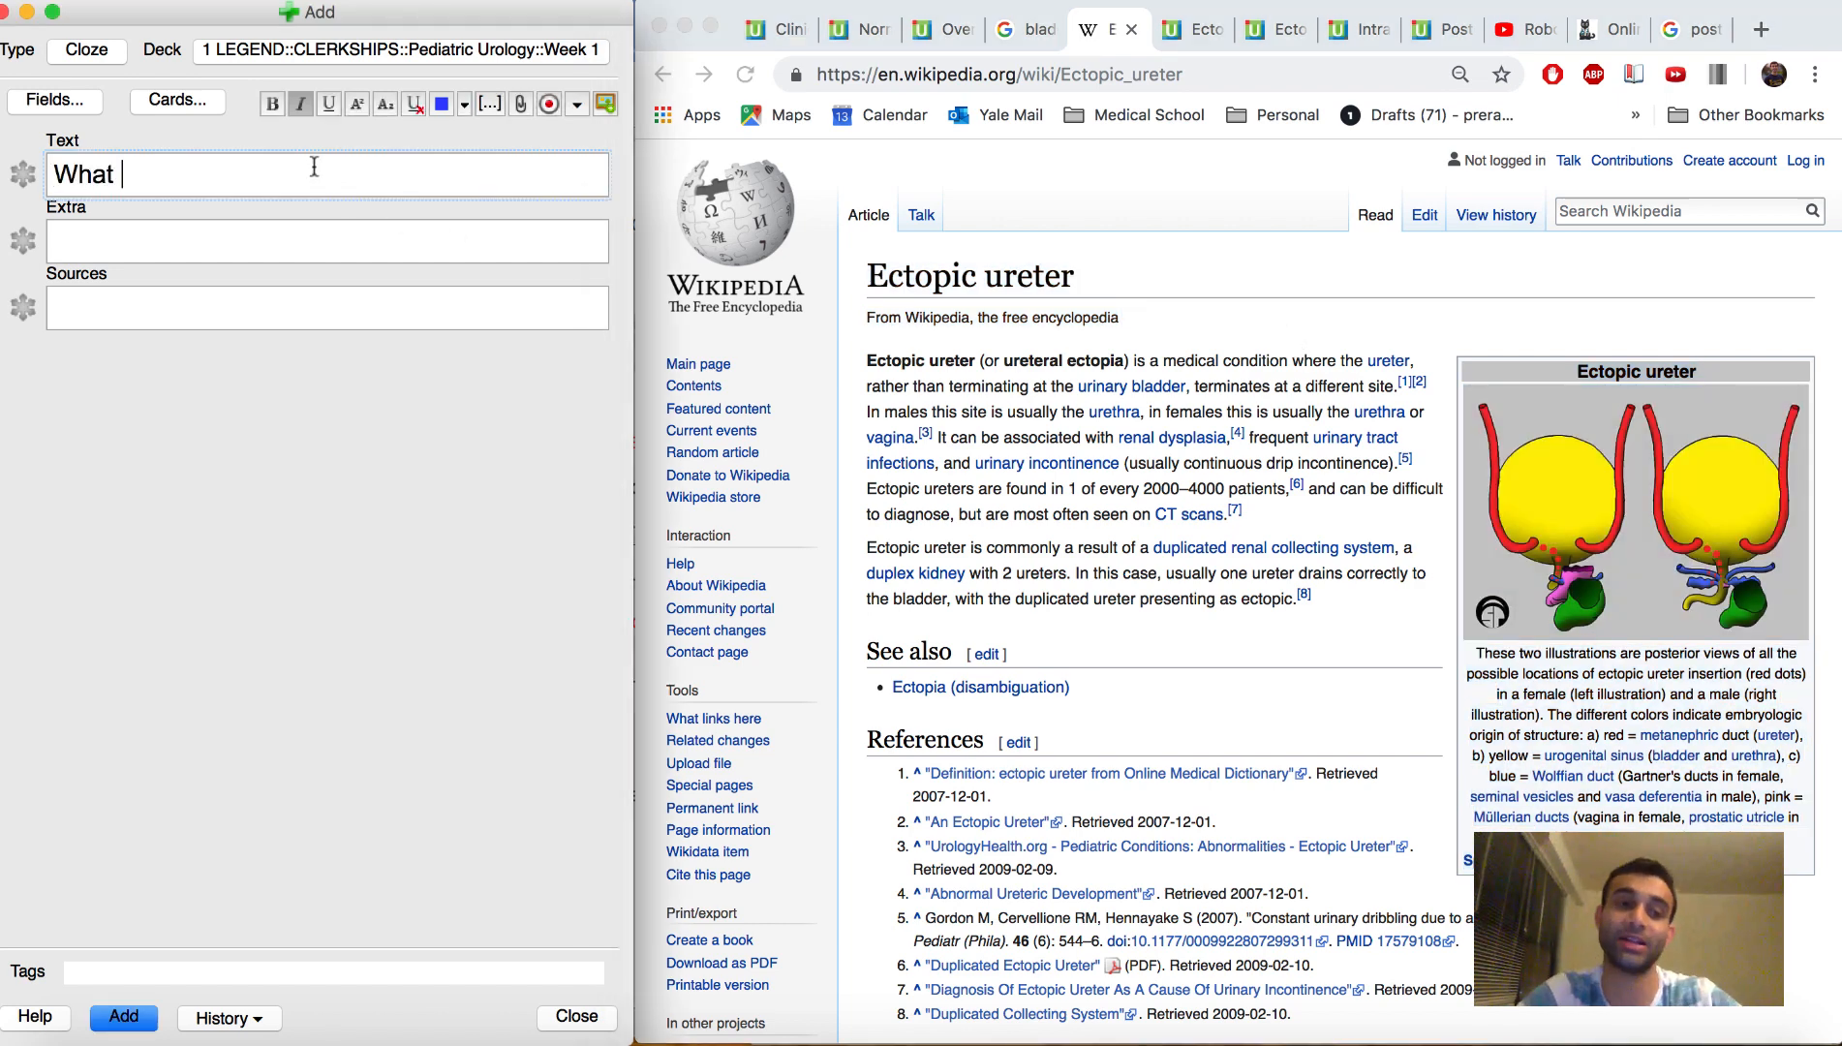
{"action": "type", "text": "ectopic"}
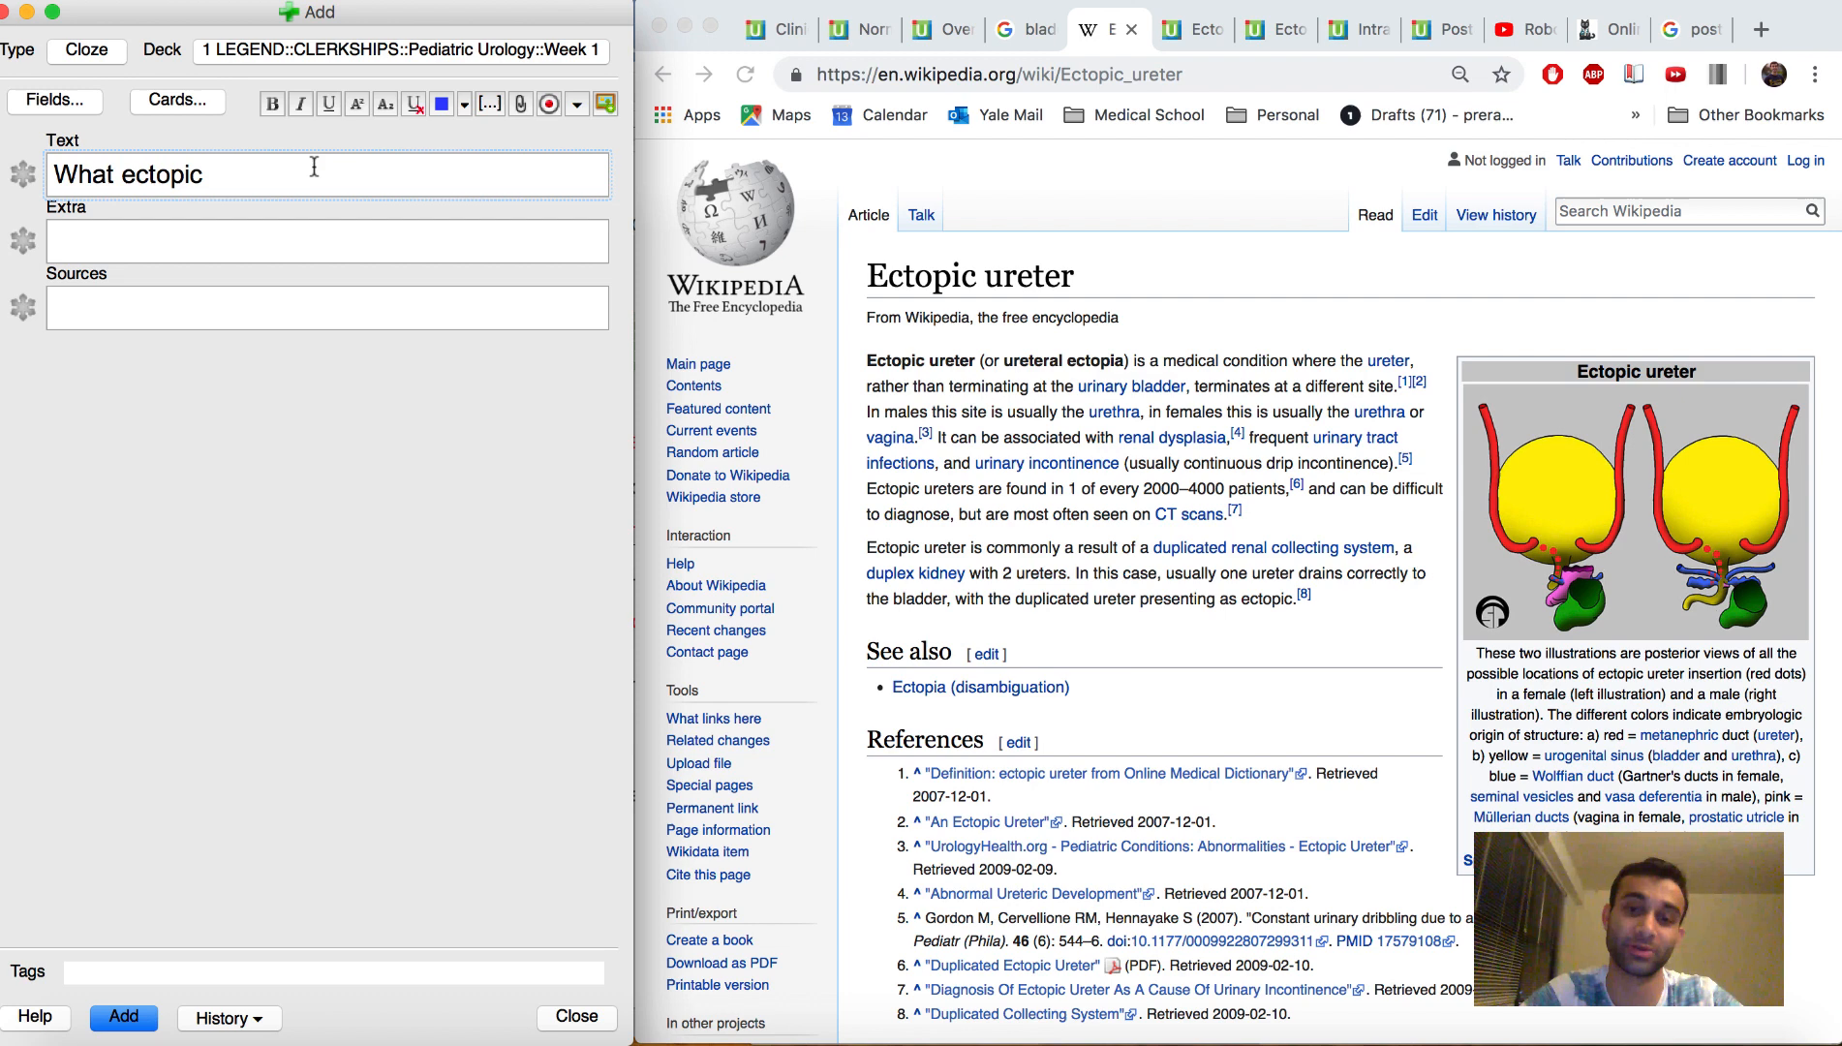
{"action": "type", "text": "ureter?"}
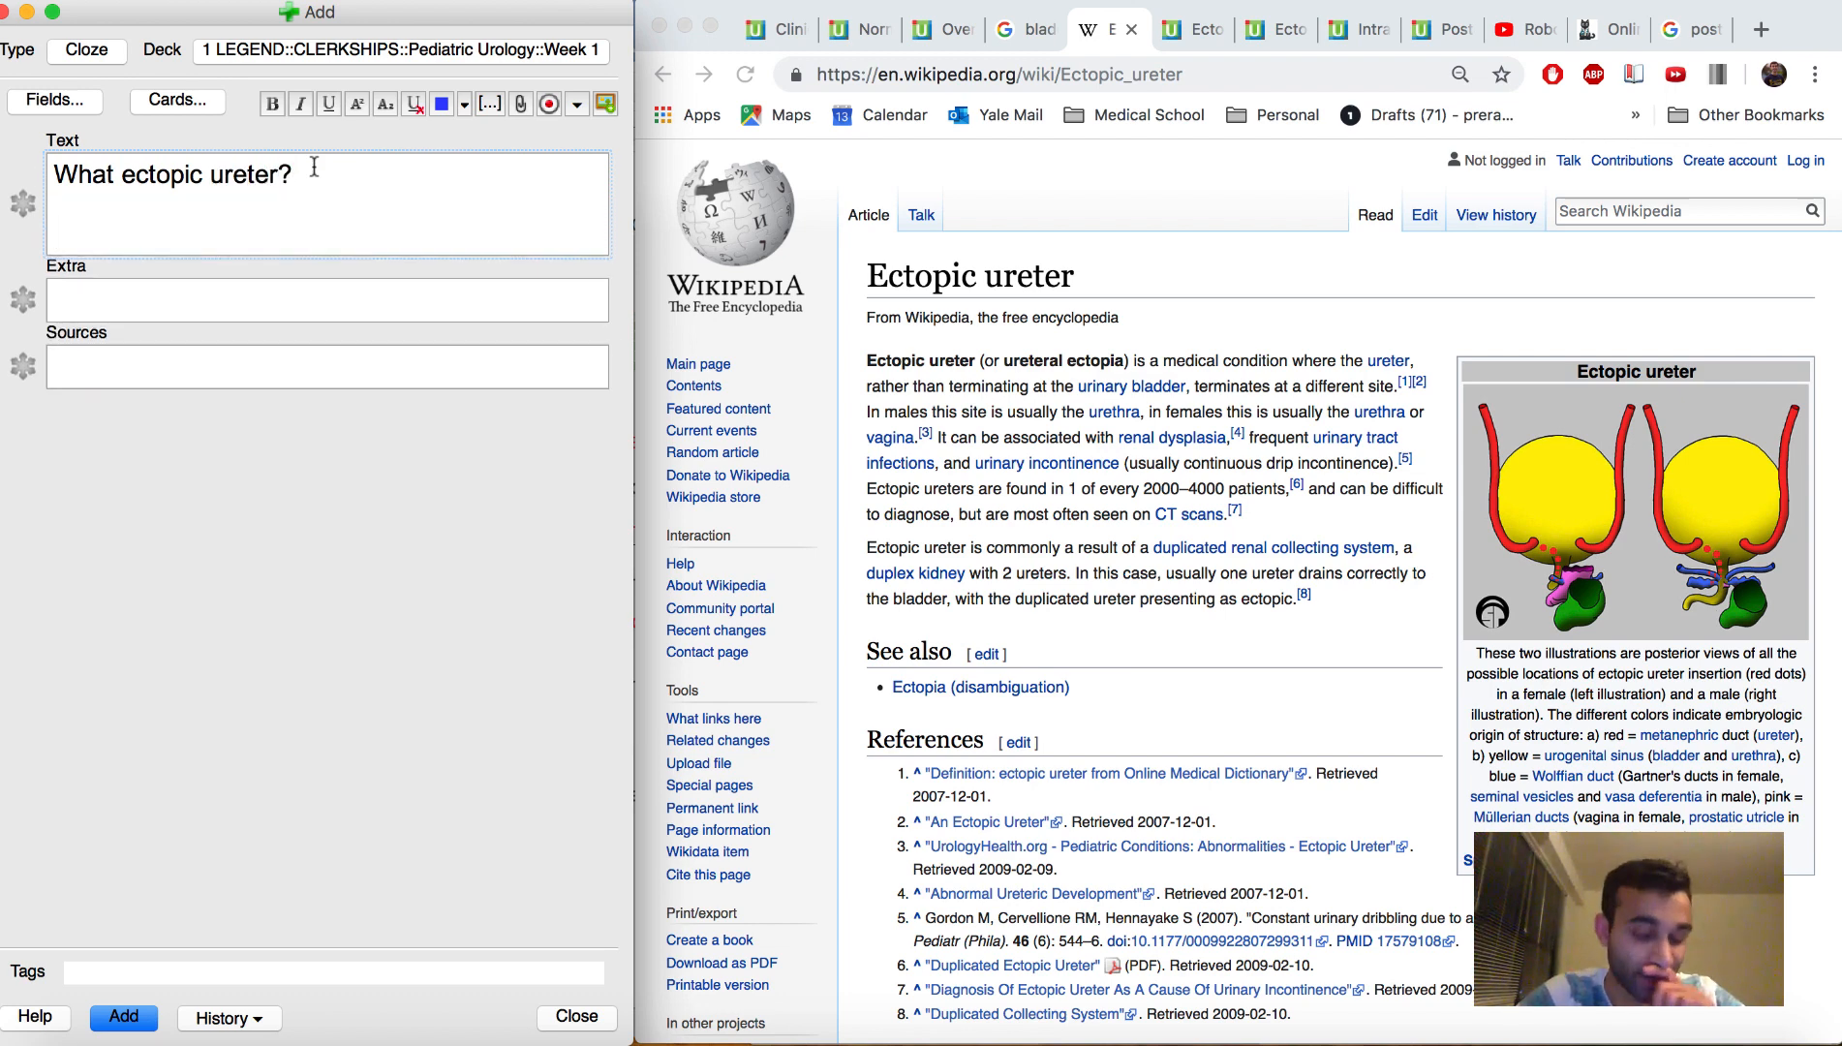
{"action": "type", "text": "When the urete"}
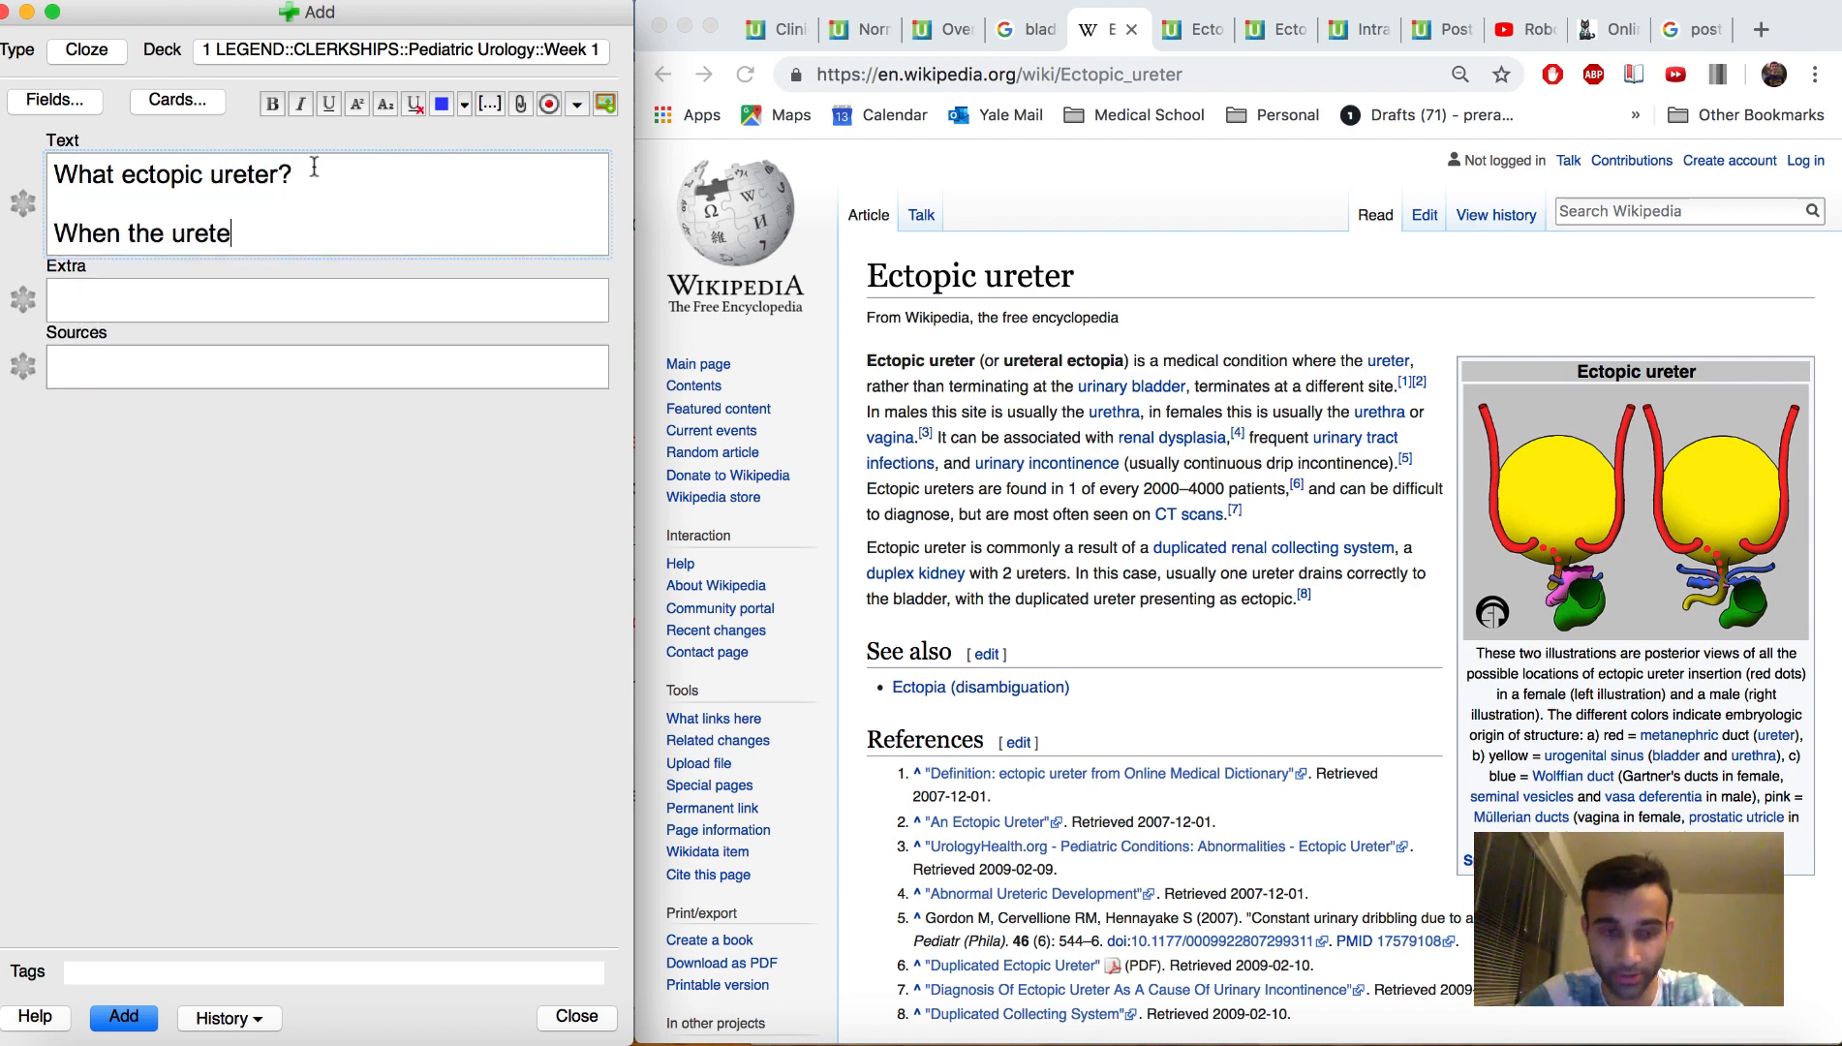
{"action": "type", "text": "does not insert"}
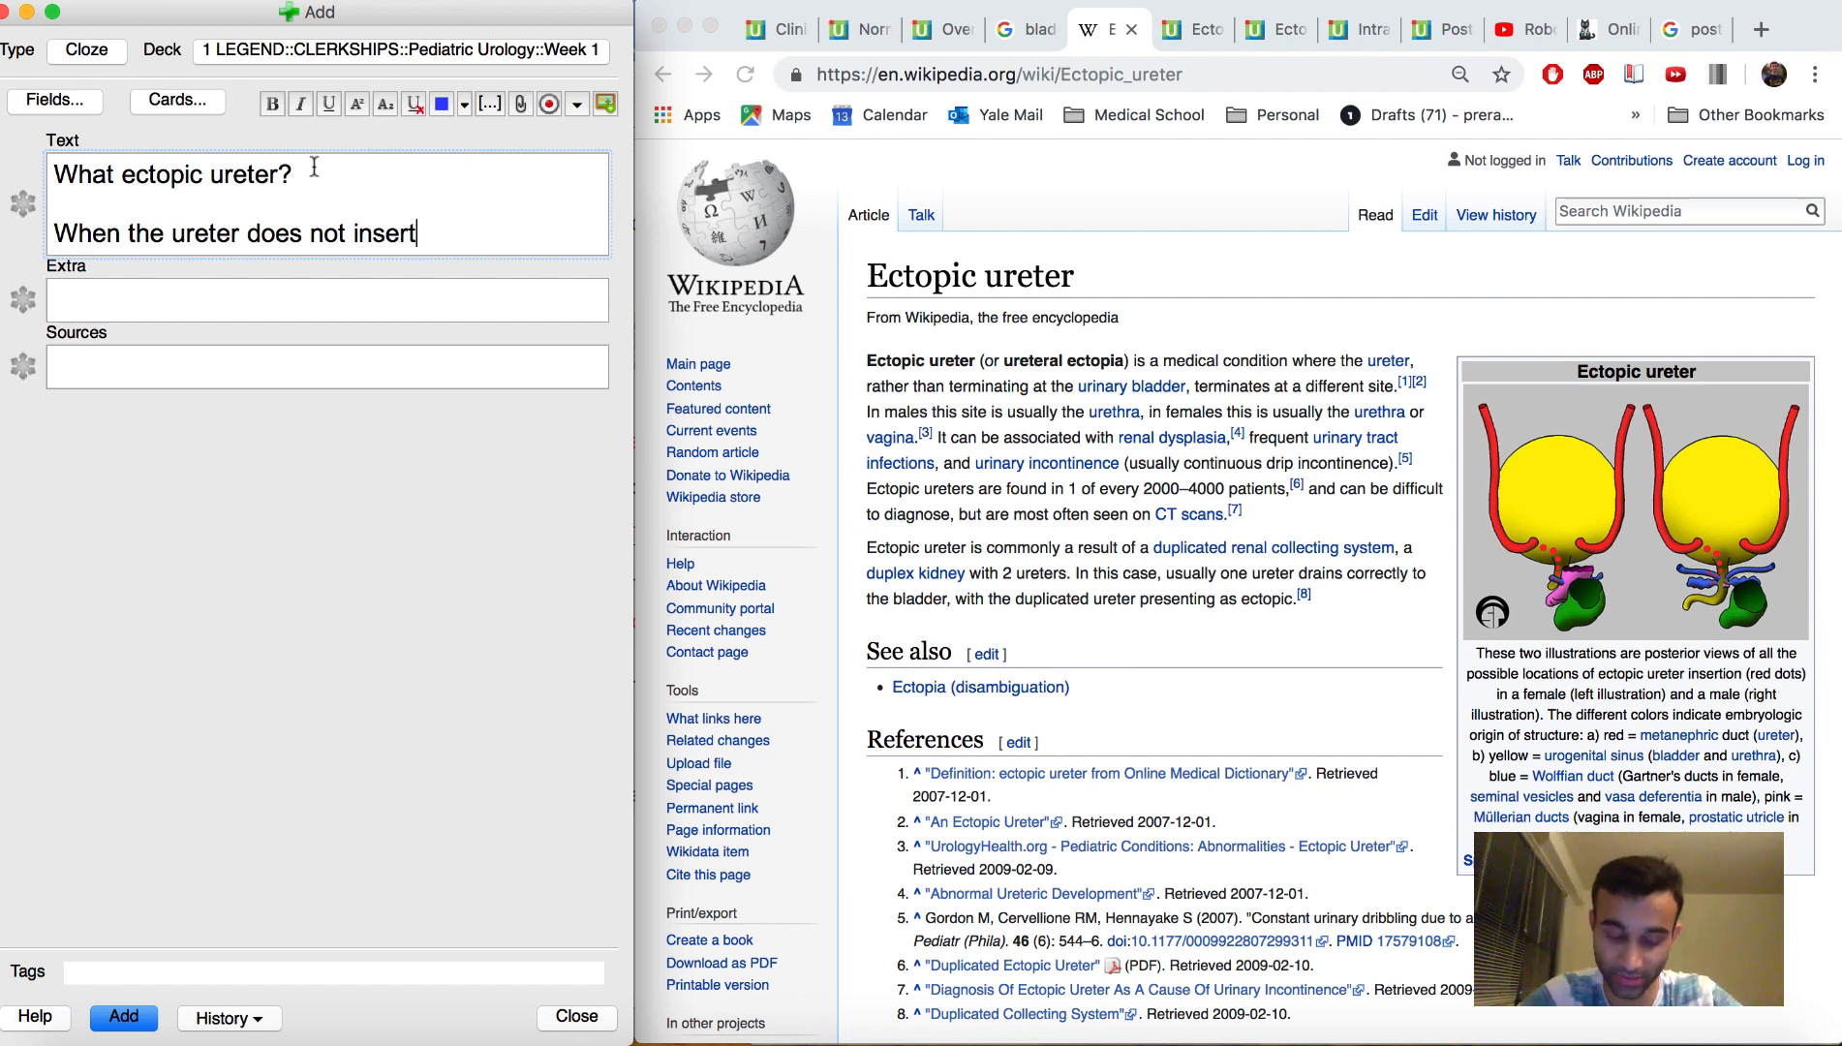
{"action": "type", "text": "directly into the"}
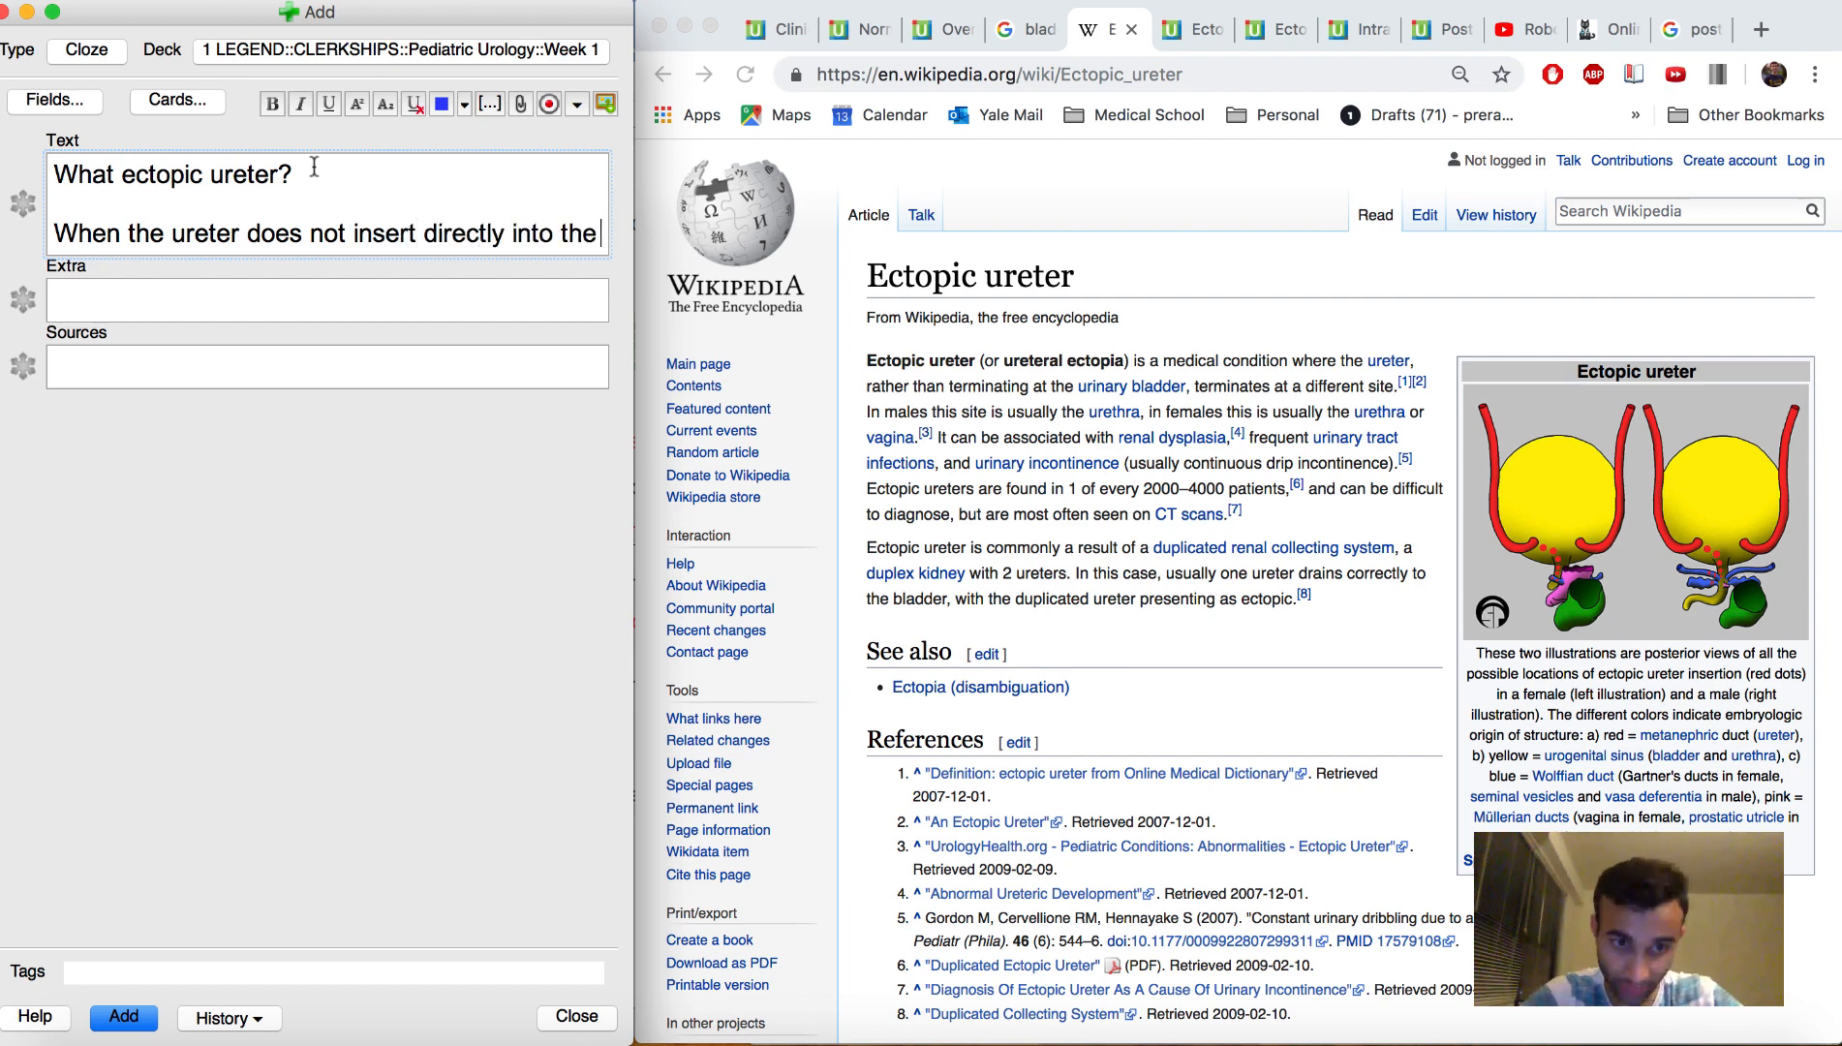
{"action": "type", "text": "bladder and instrea"}
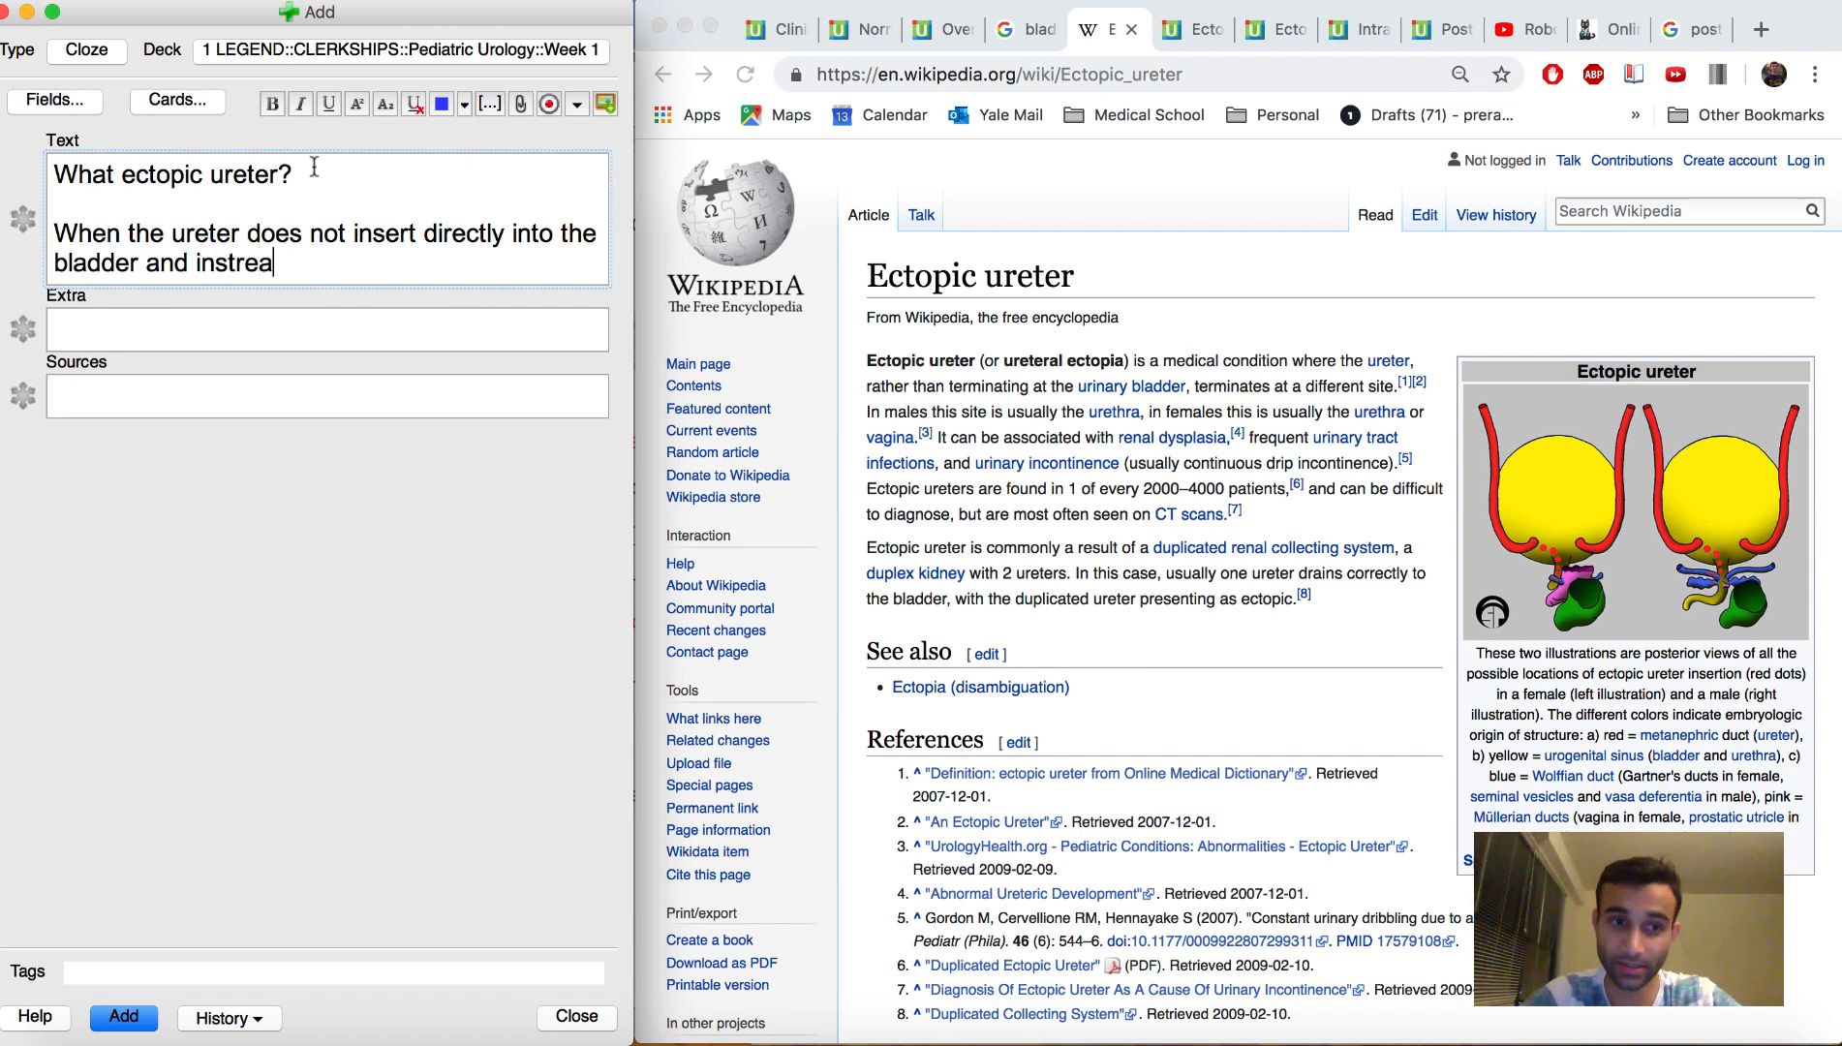
{"action": "key", "text": "BackSpace"}
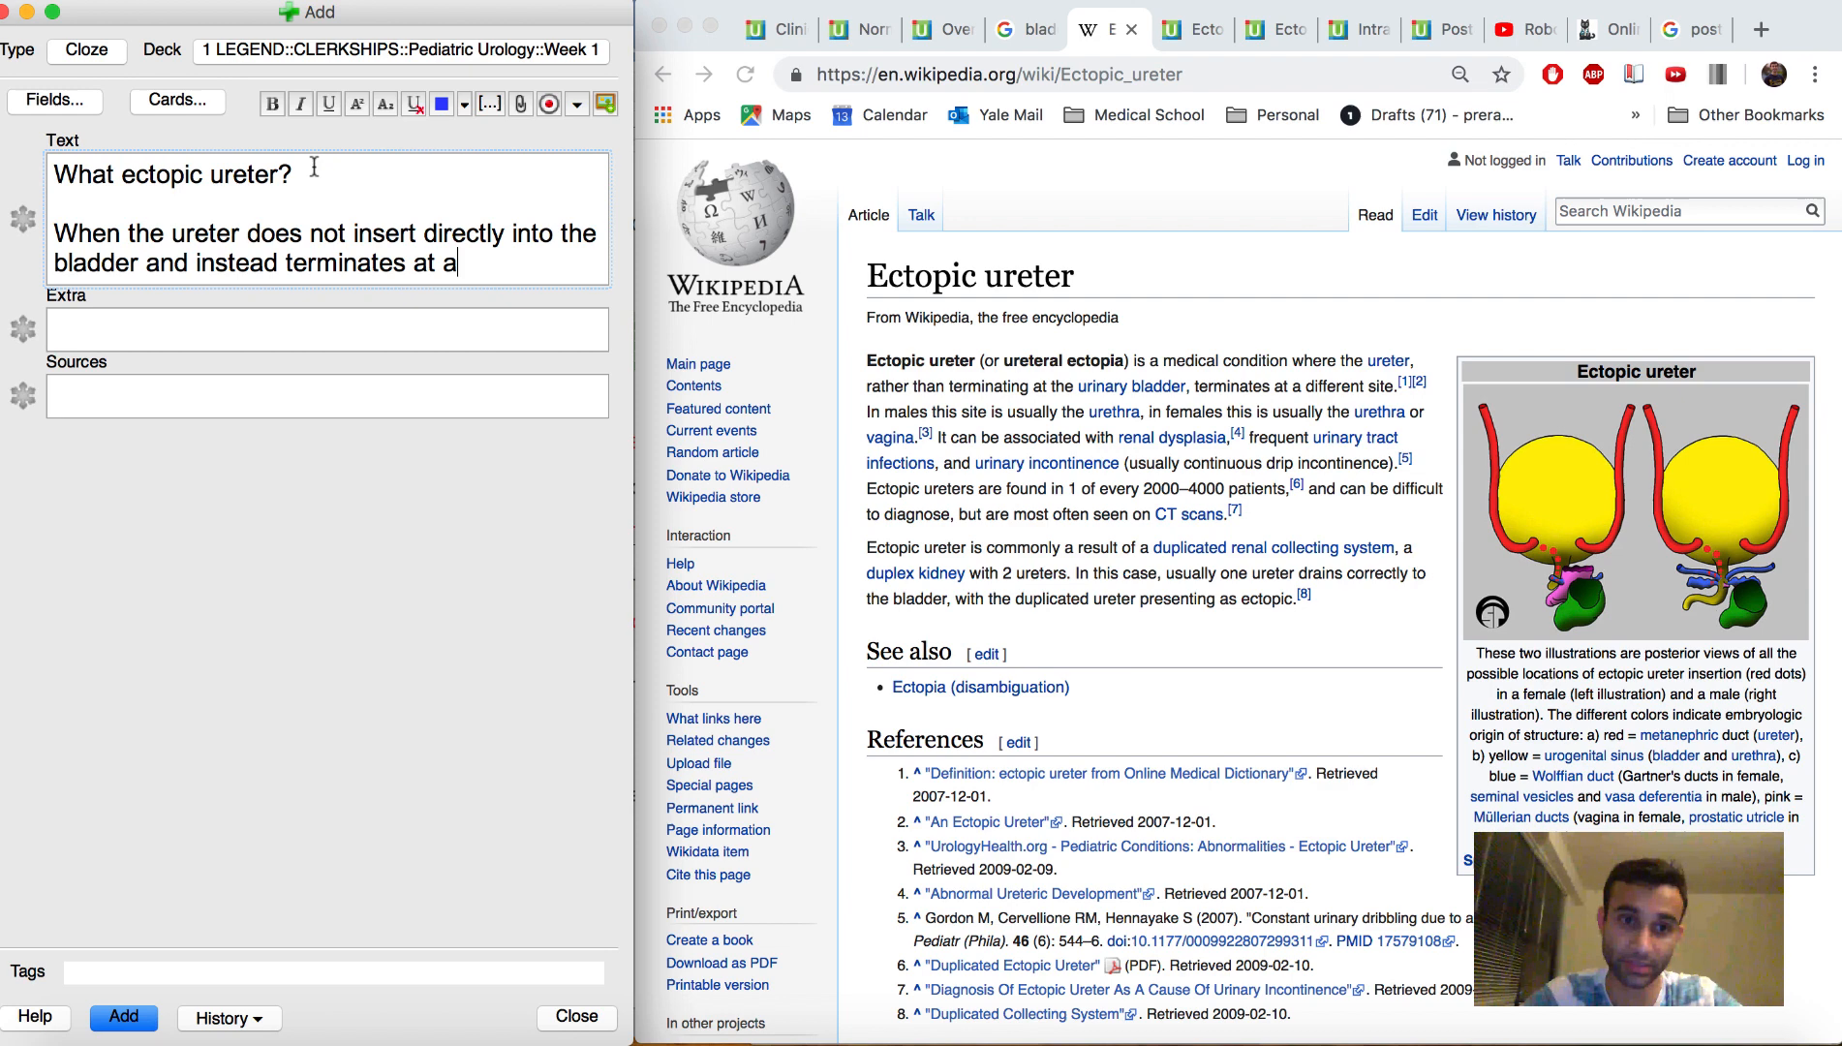
{"action": "type", "text": "different site."}
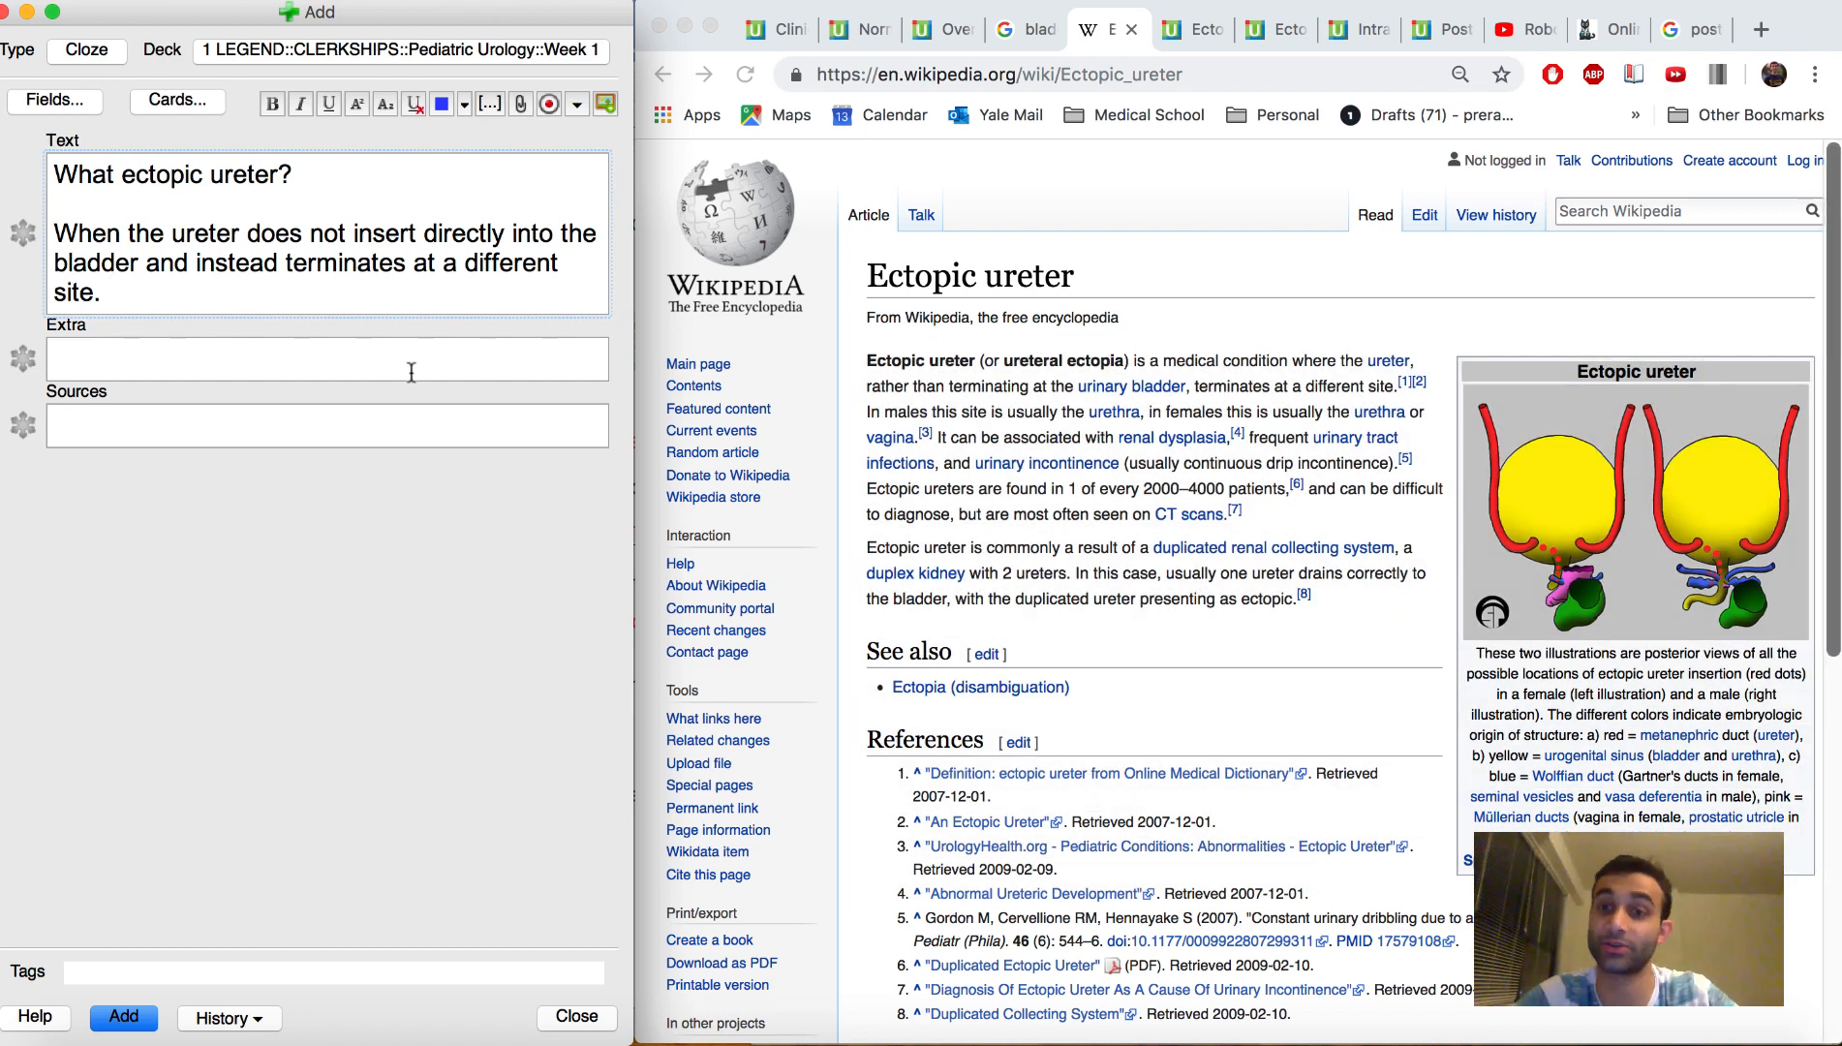
- Cloze the insertion answer as c1 and capture the Wikipedia Ectopic ureter article for the Extra field
{"action": "left_click", "coordinate": [328, 356]}
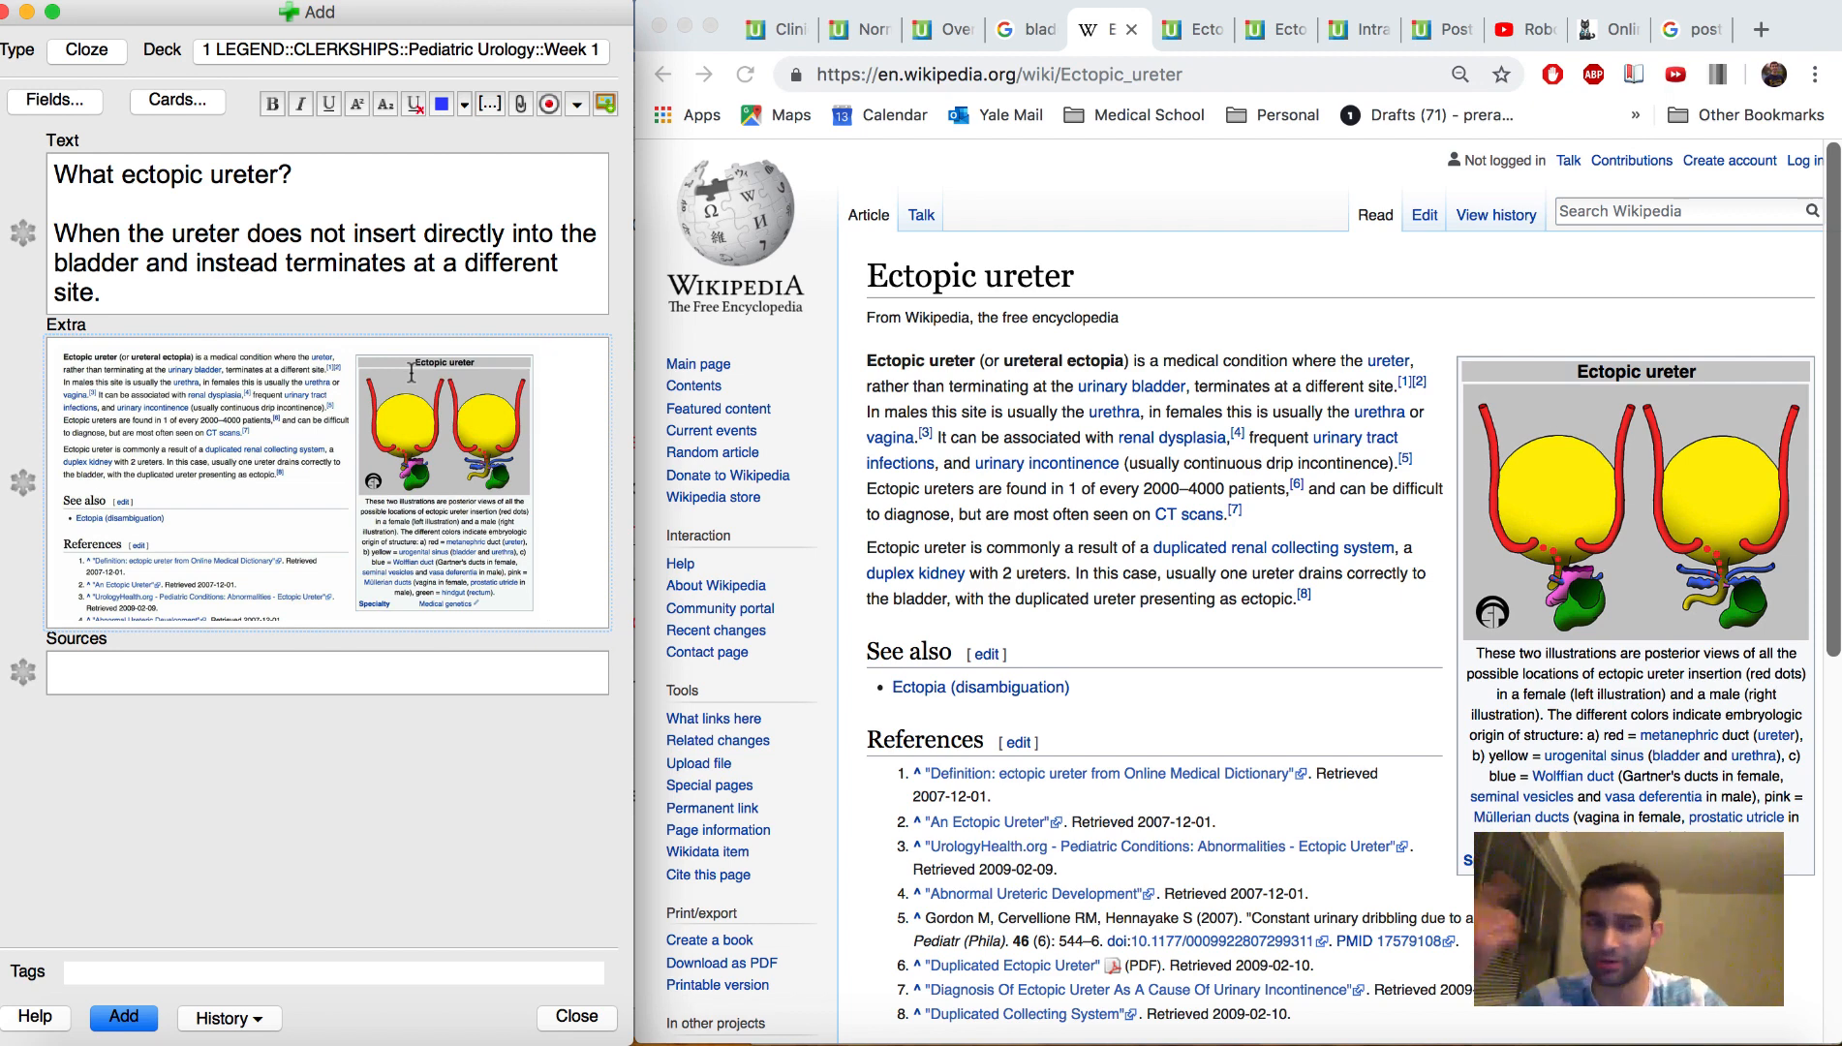
{"action": "left_click_drag", "start_coordinate": [68, 233], "coordinate": [102, 290]}
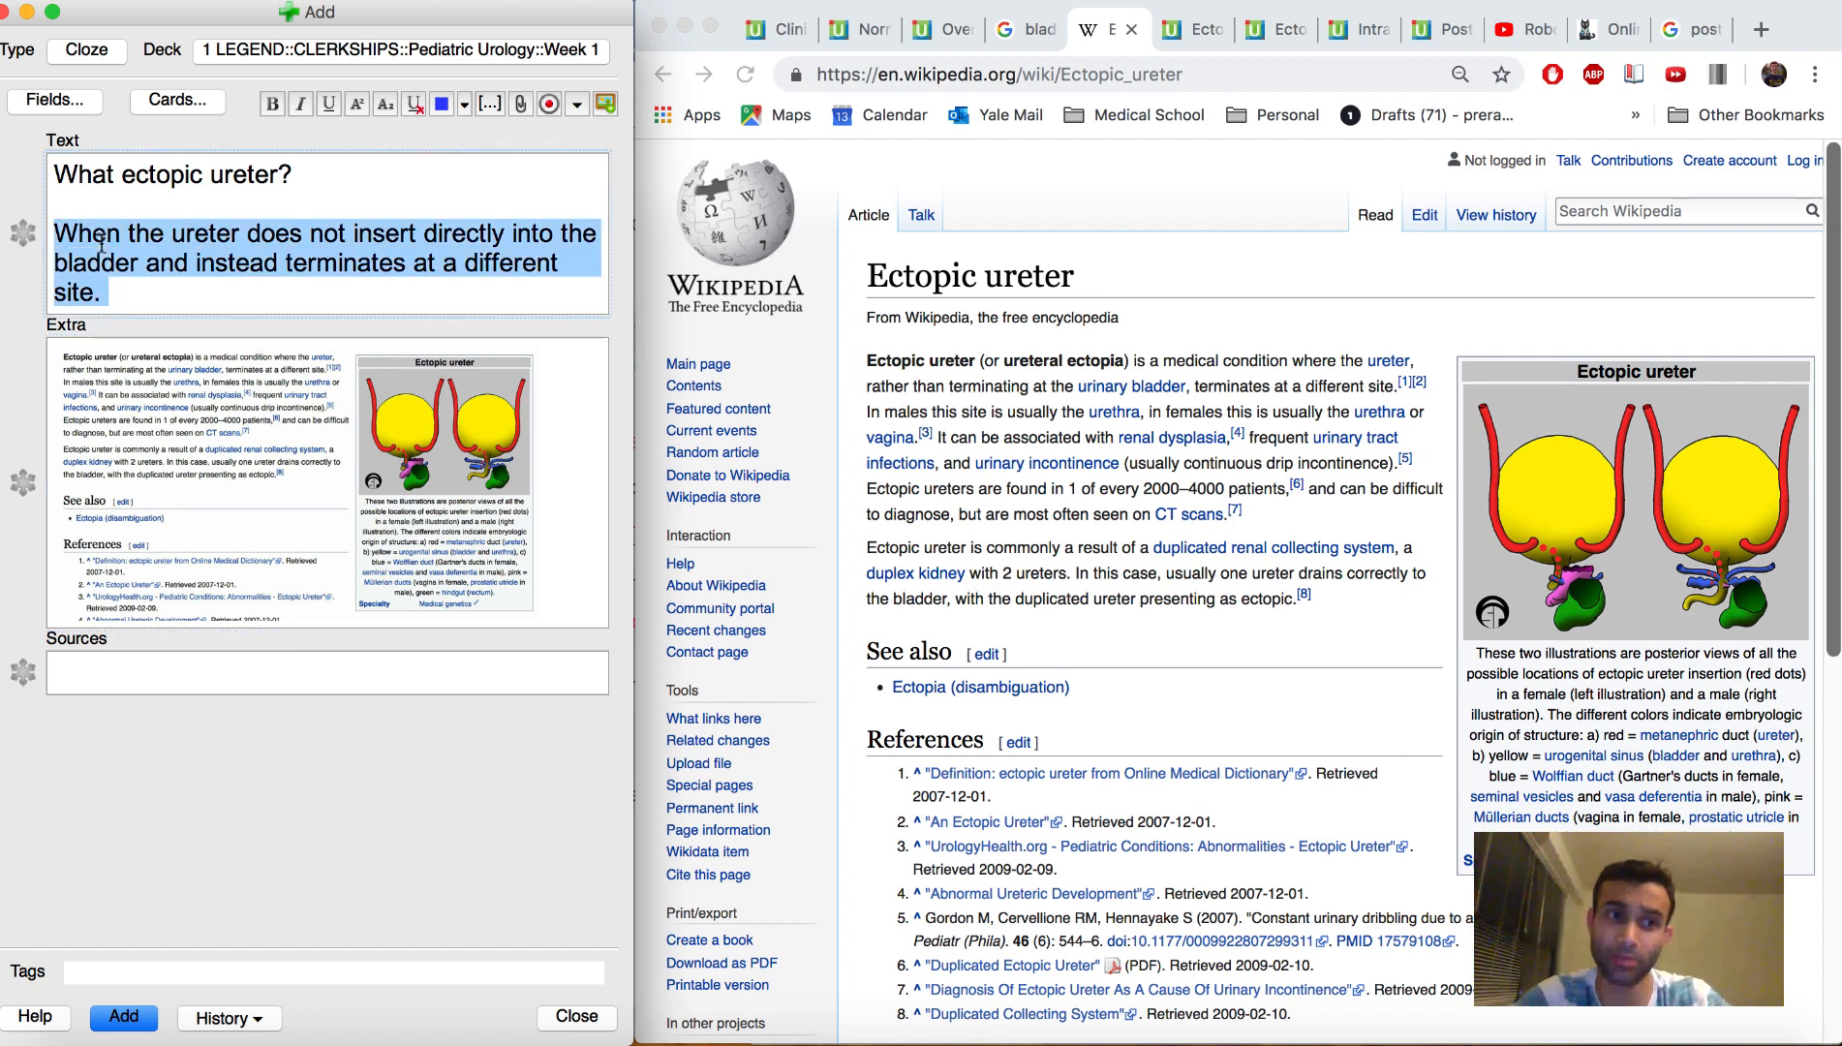
{"action": "key", "text": "cmd+shift+c"}
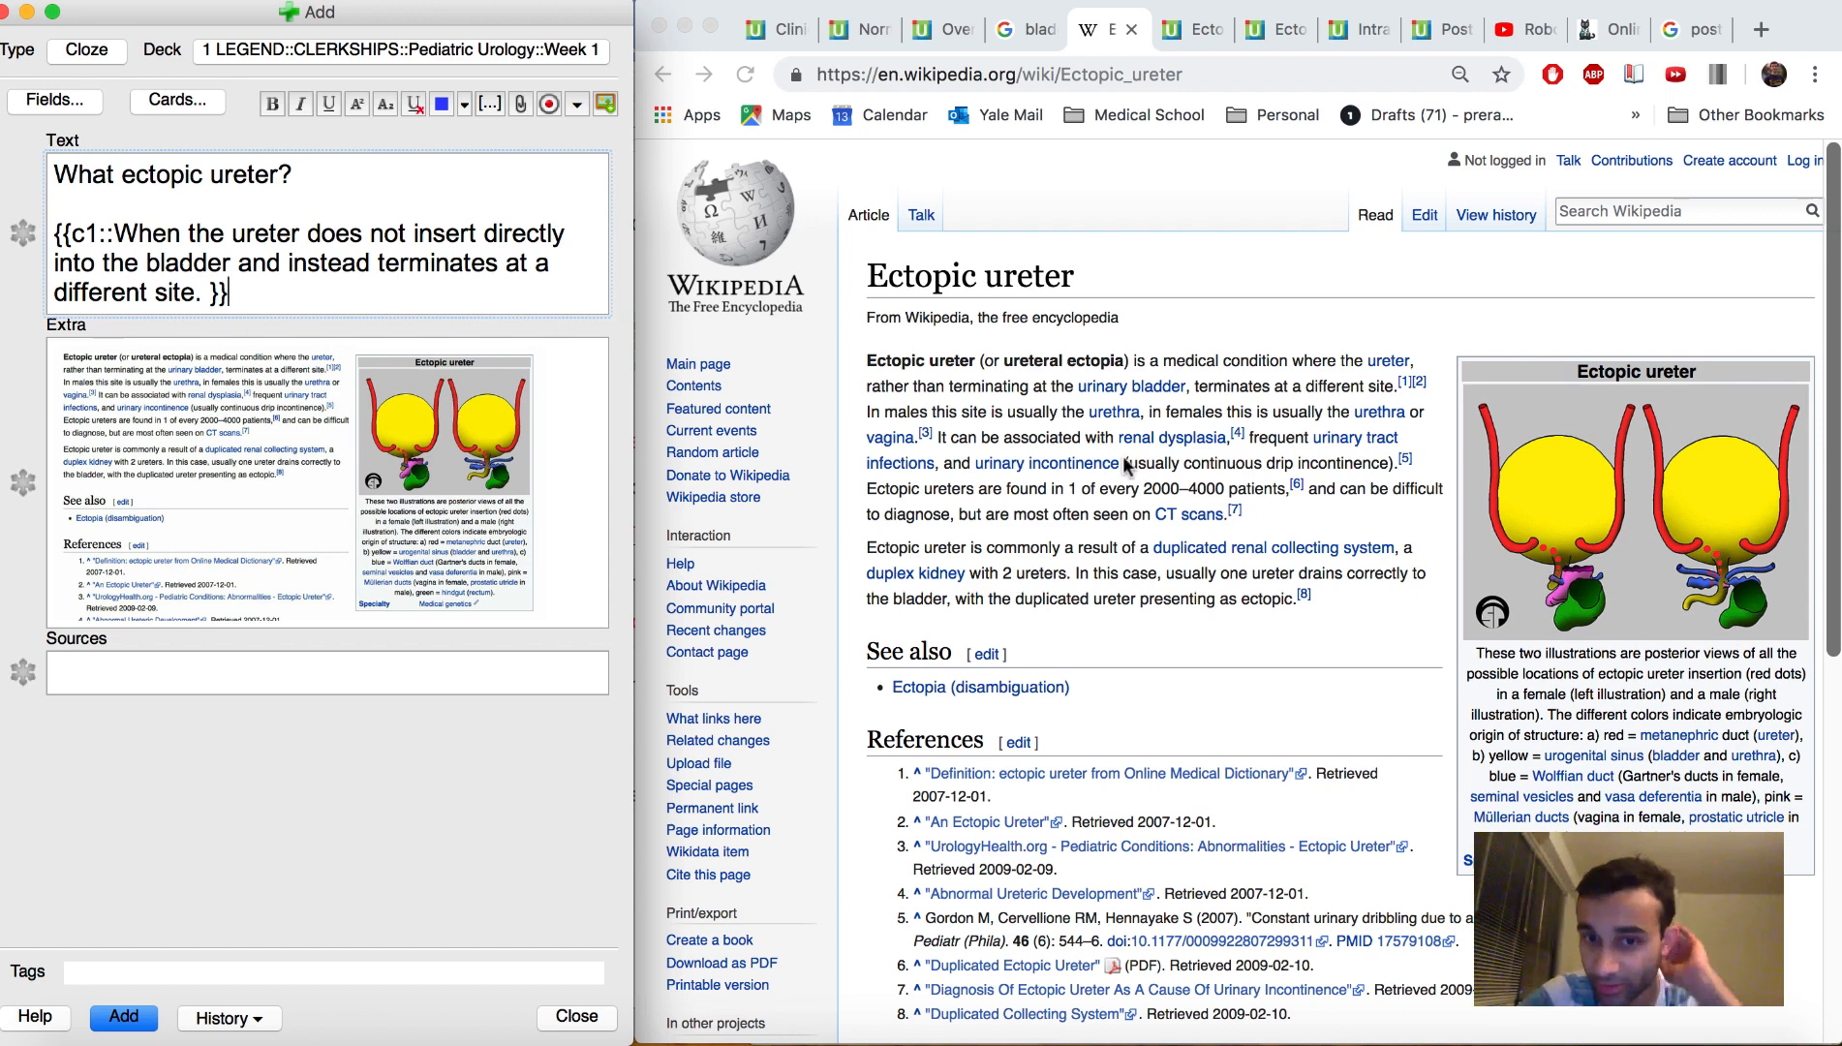
{"action": "mouse_move", "coordinate": [922, 423]}
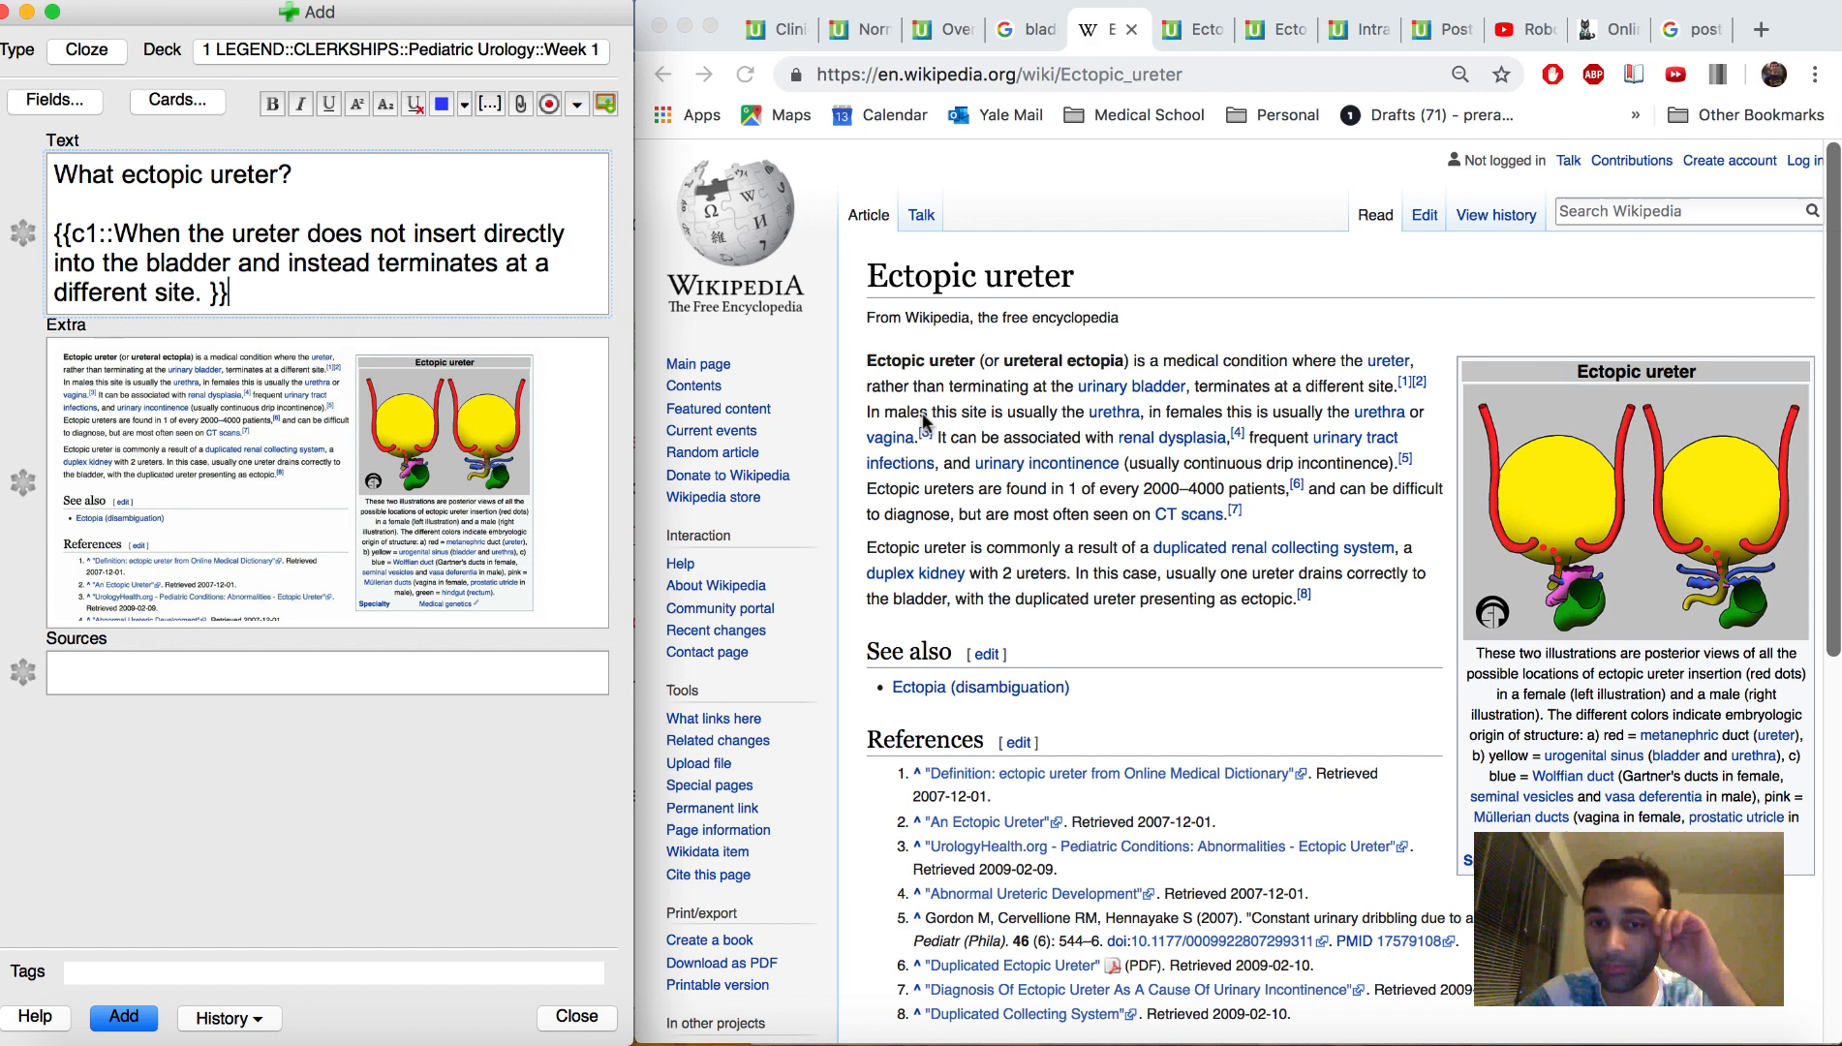
{"action": "left_click_drag", "start_coordinate": [867, 410], "coordinate": [1188, 411]}
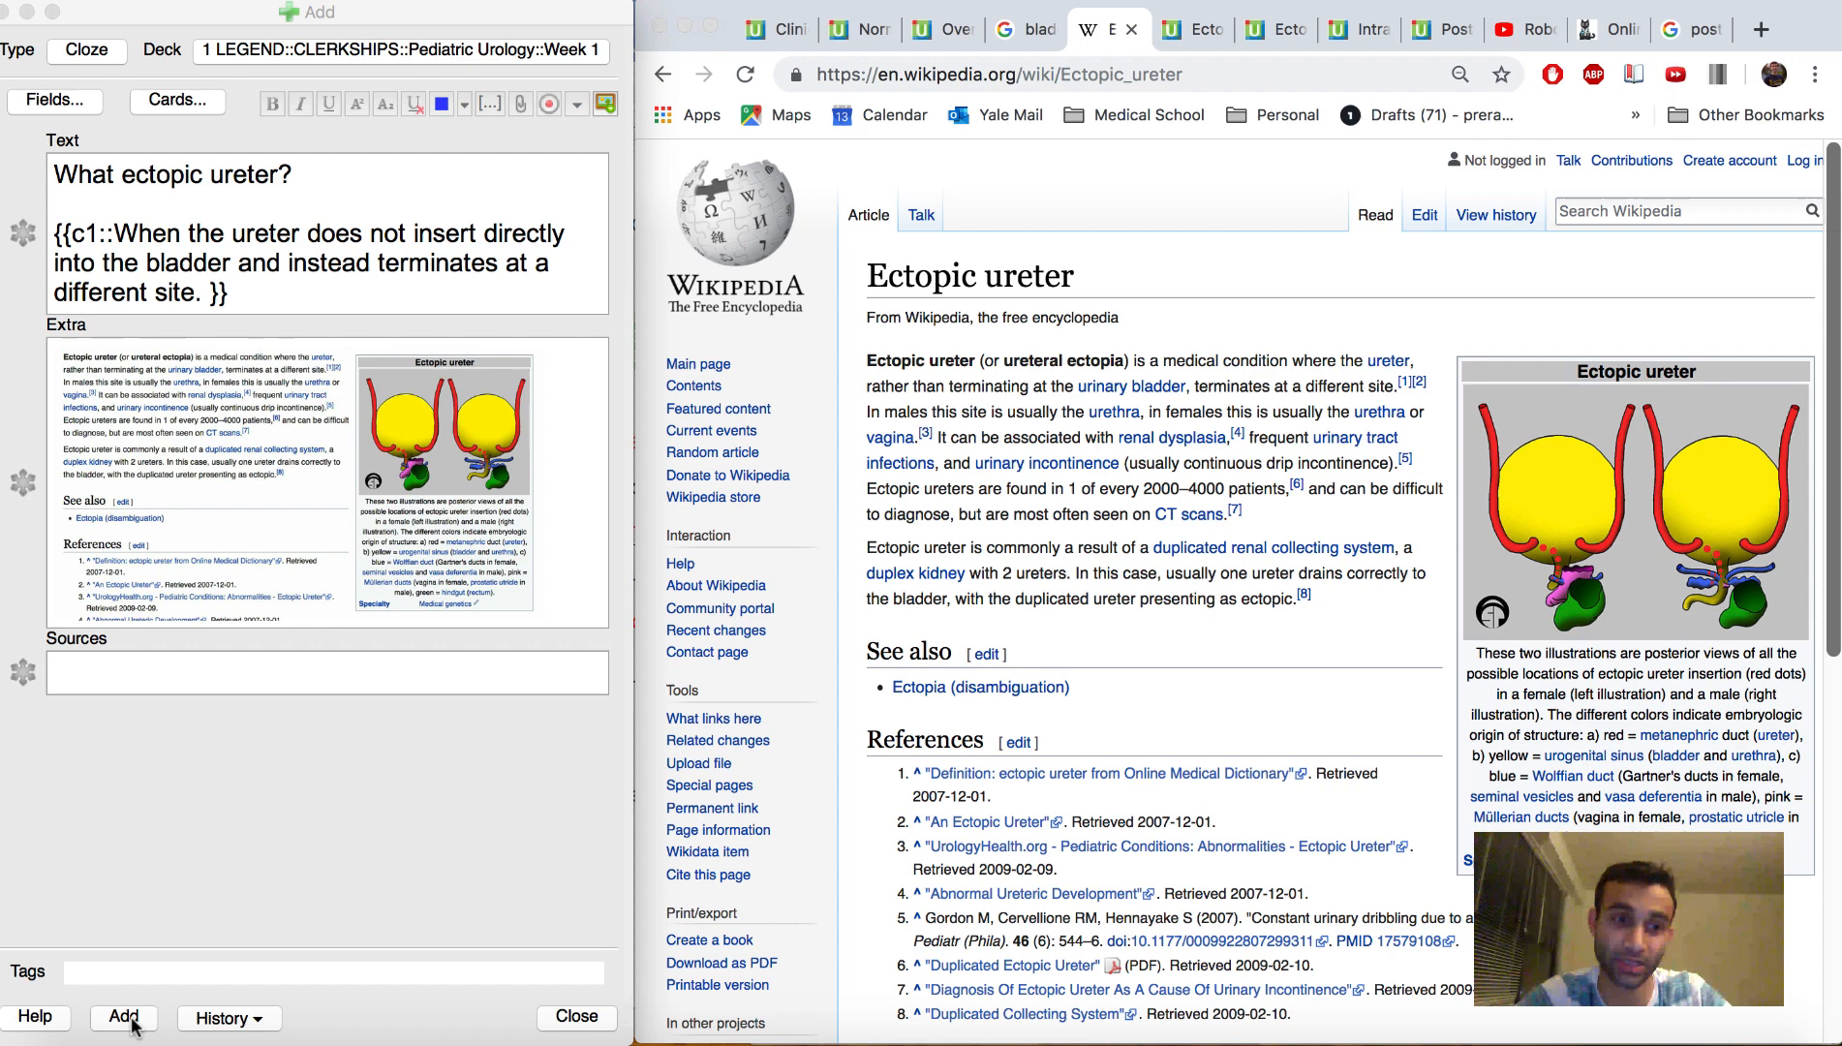
- Write "In males, where can you often find an ectopic ureter?" with the answer "Urethra"
{"action": "type", "text": "In males, where can you of"}
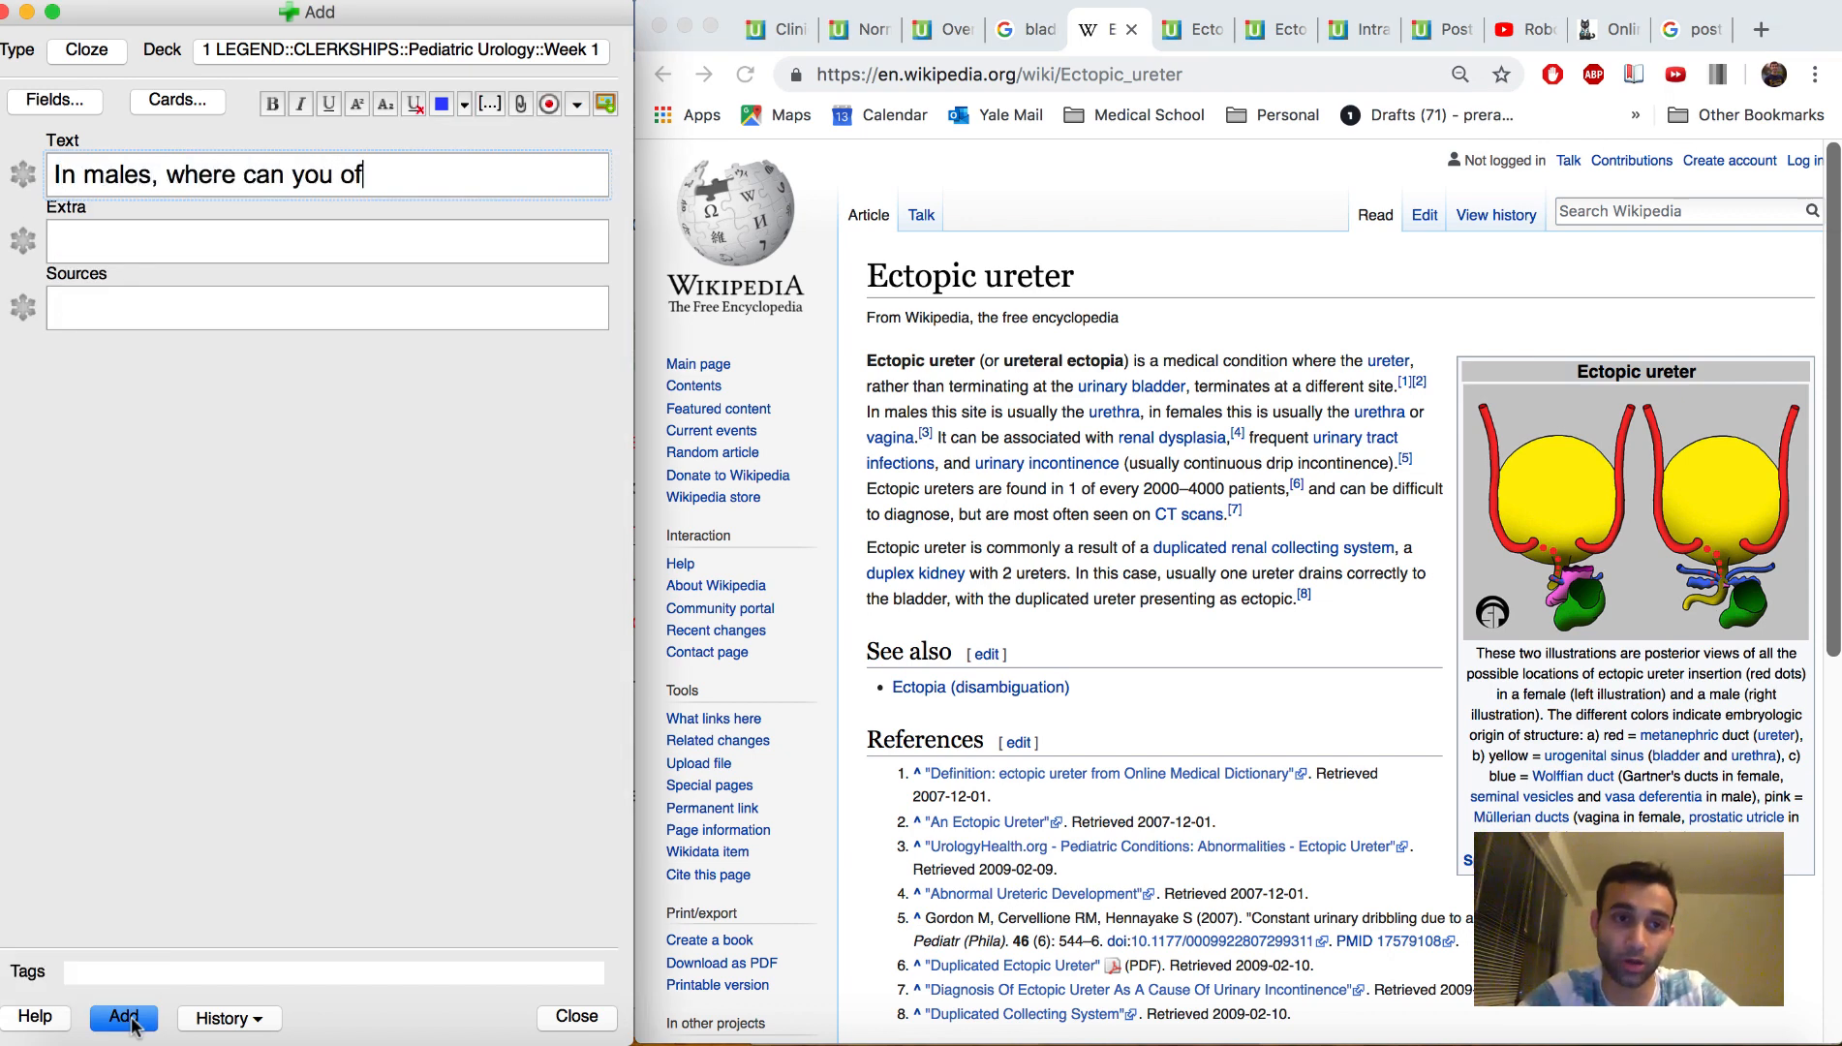
{"action": "type", "text": "ten find an ex"}
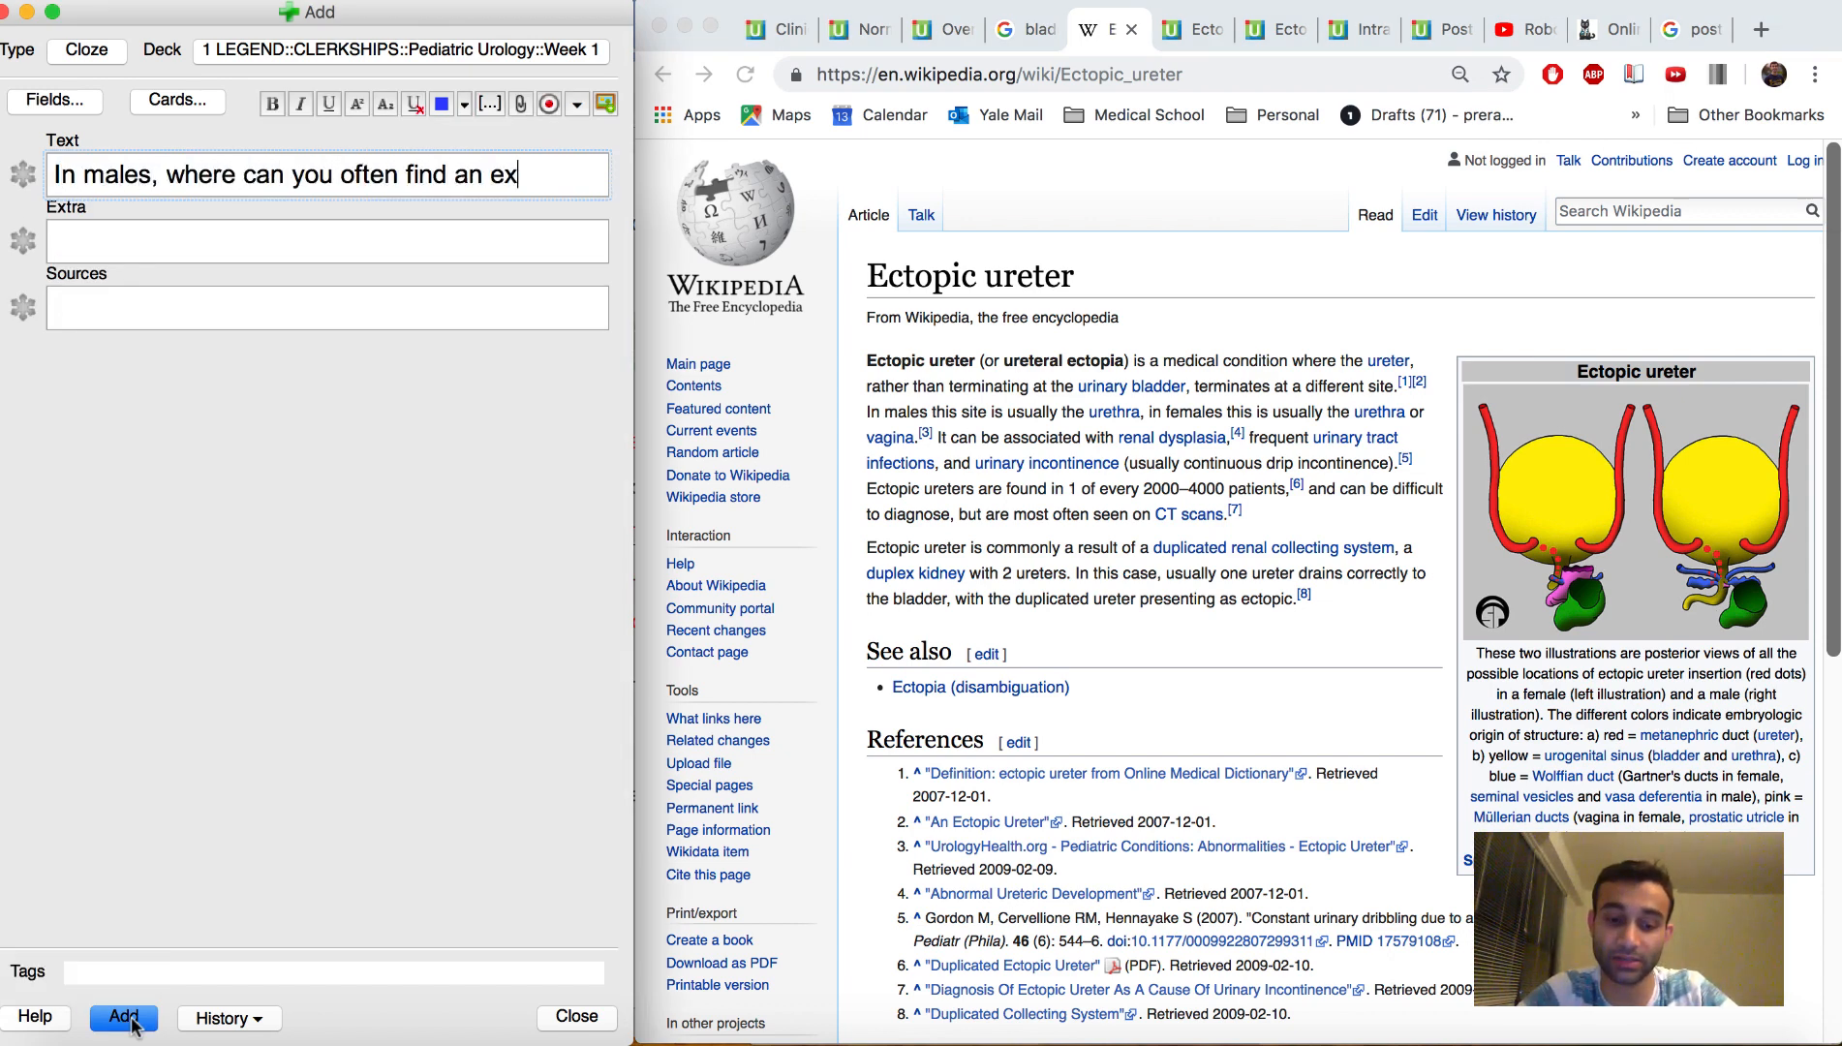
{"action": "type", "text": "c"}
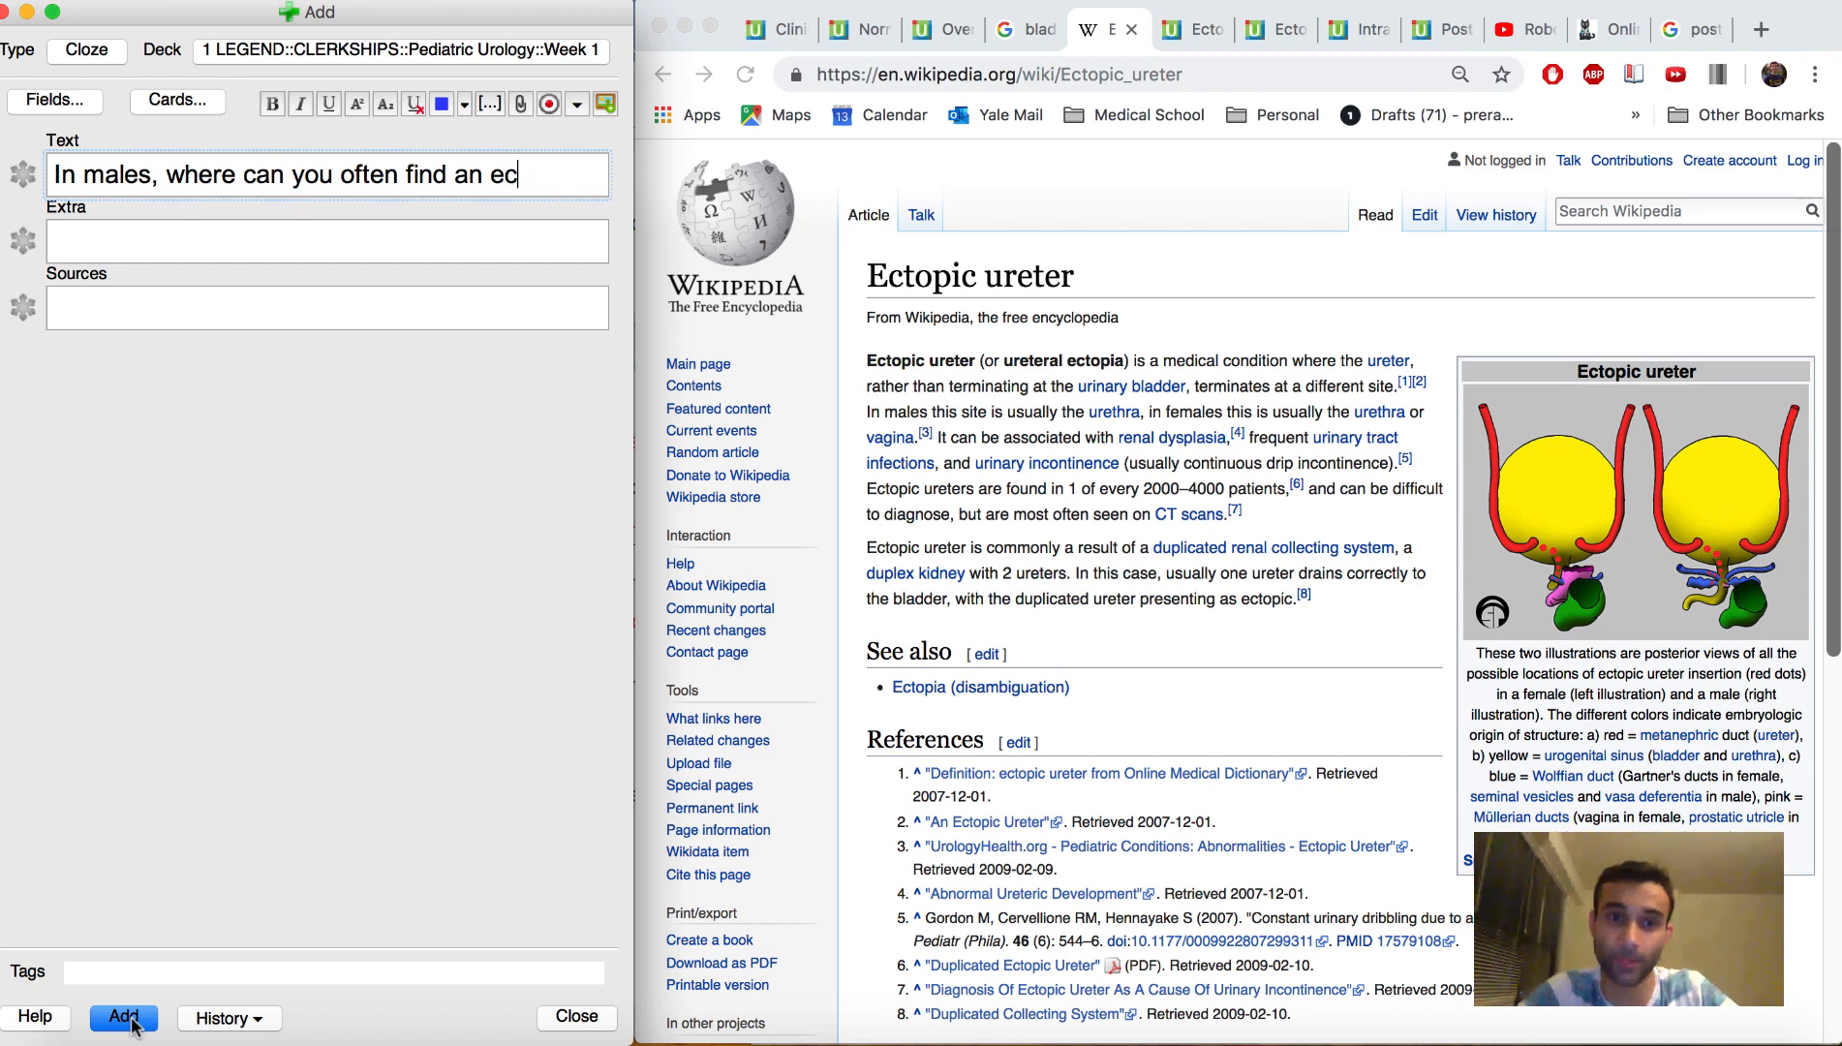
{"action": "type", "text": "topic ureter?"}
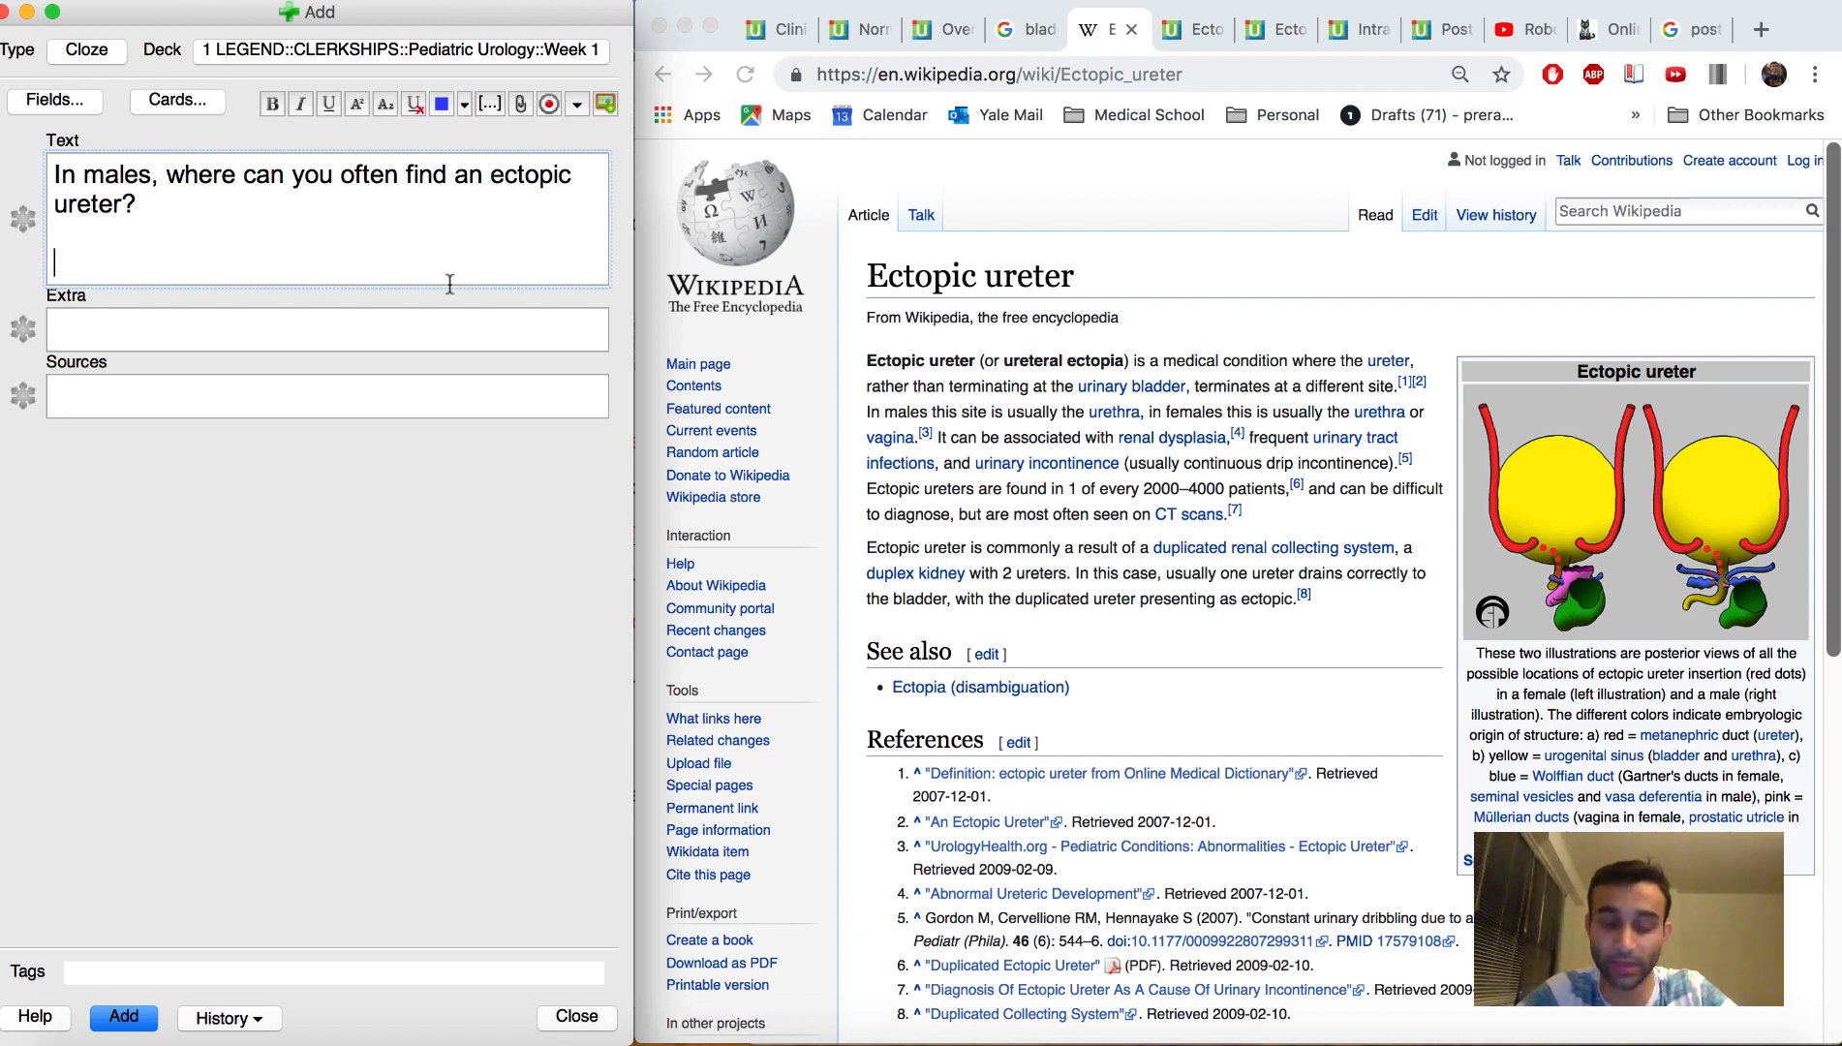
{"action": "type", "text": "Urethra"}
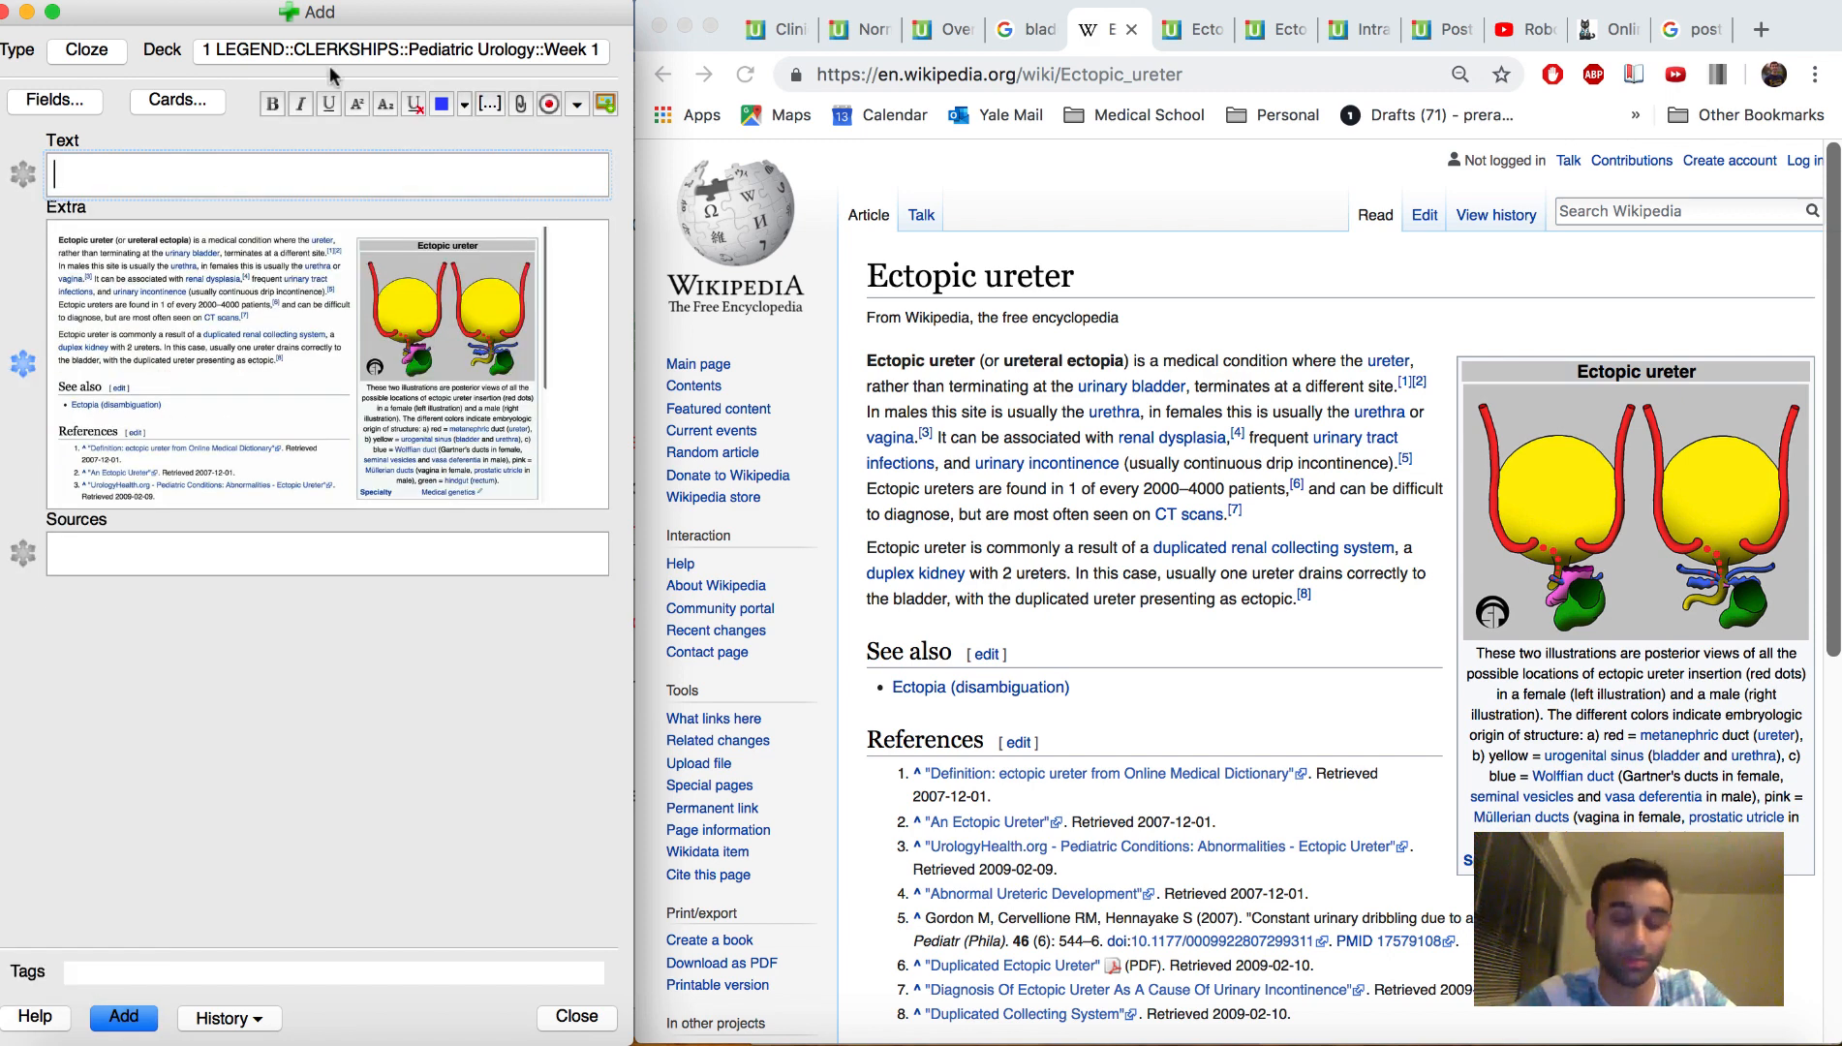
- Add the female ectopic ureter site card with {{c1::Urethra, Vagina}} and begin the visualization method question
{"action": "type", "text": "In female"}
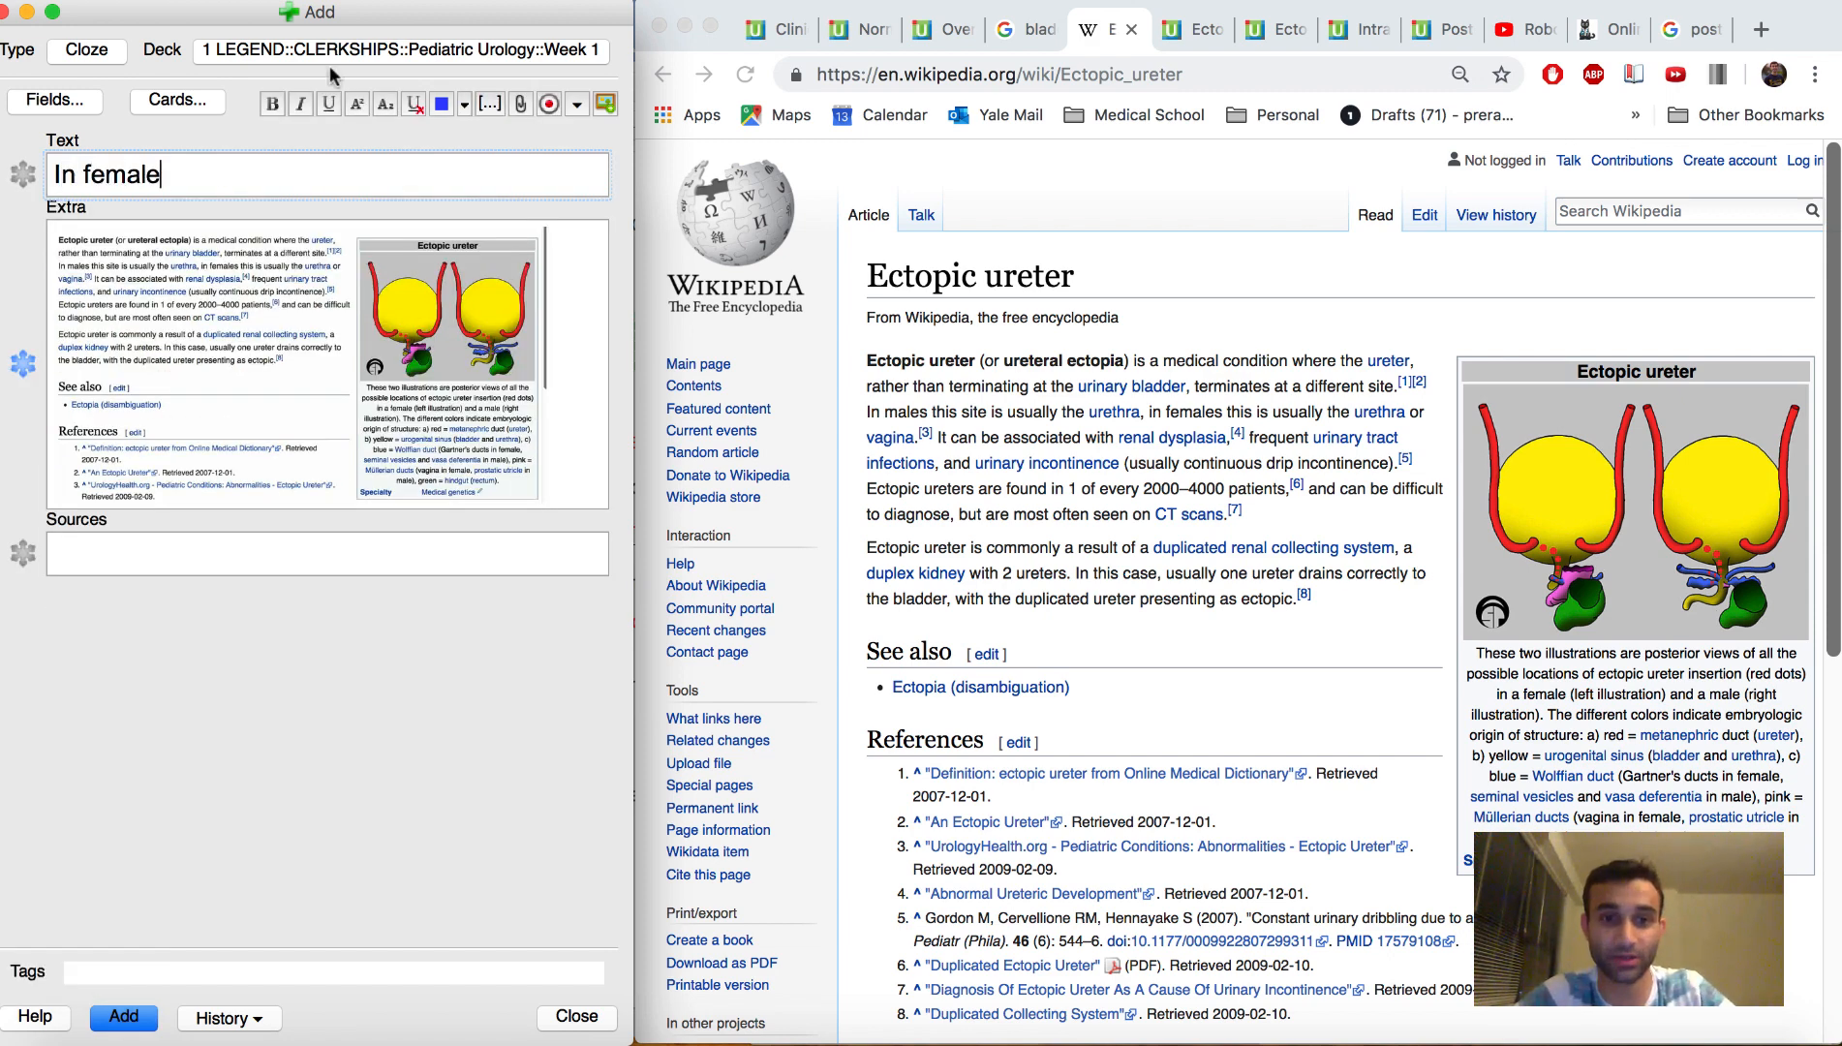
{"action": "type", "text": ", where is the site of common ectopic u"}
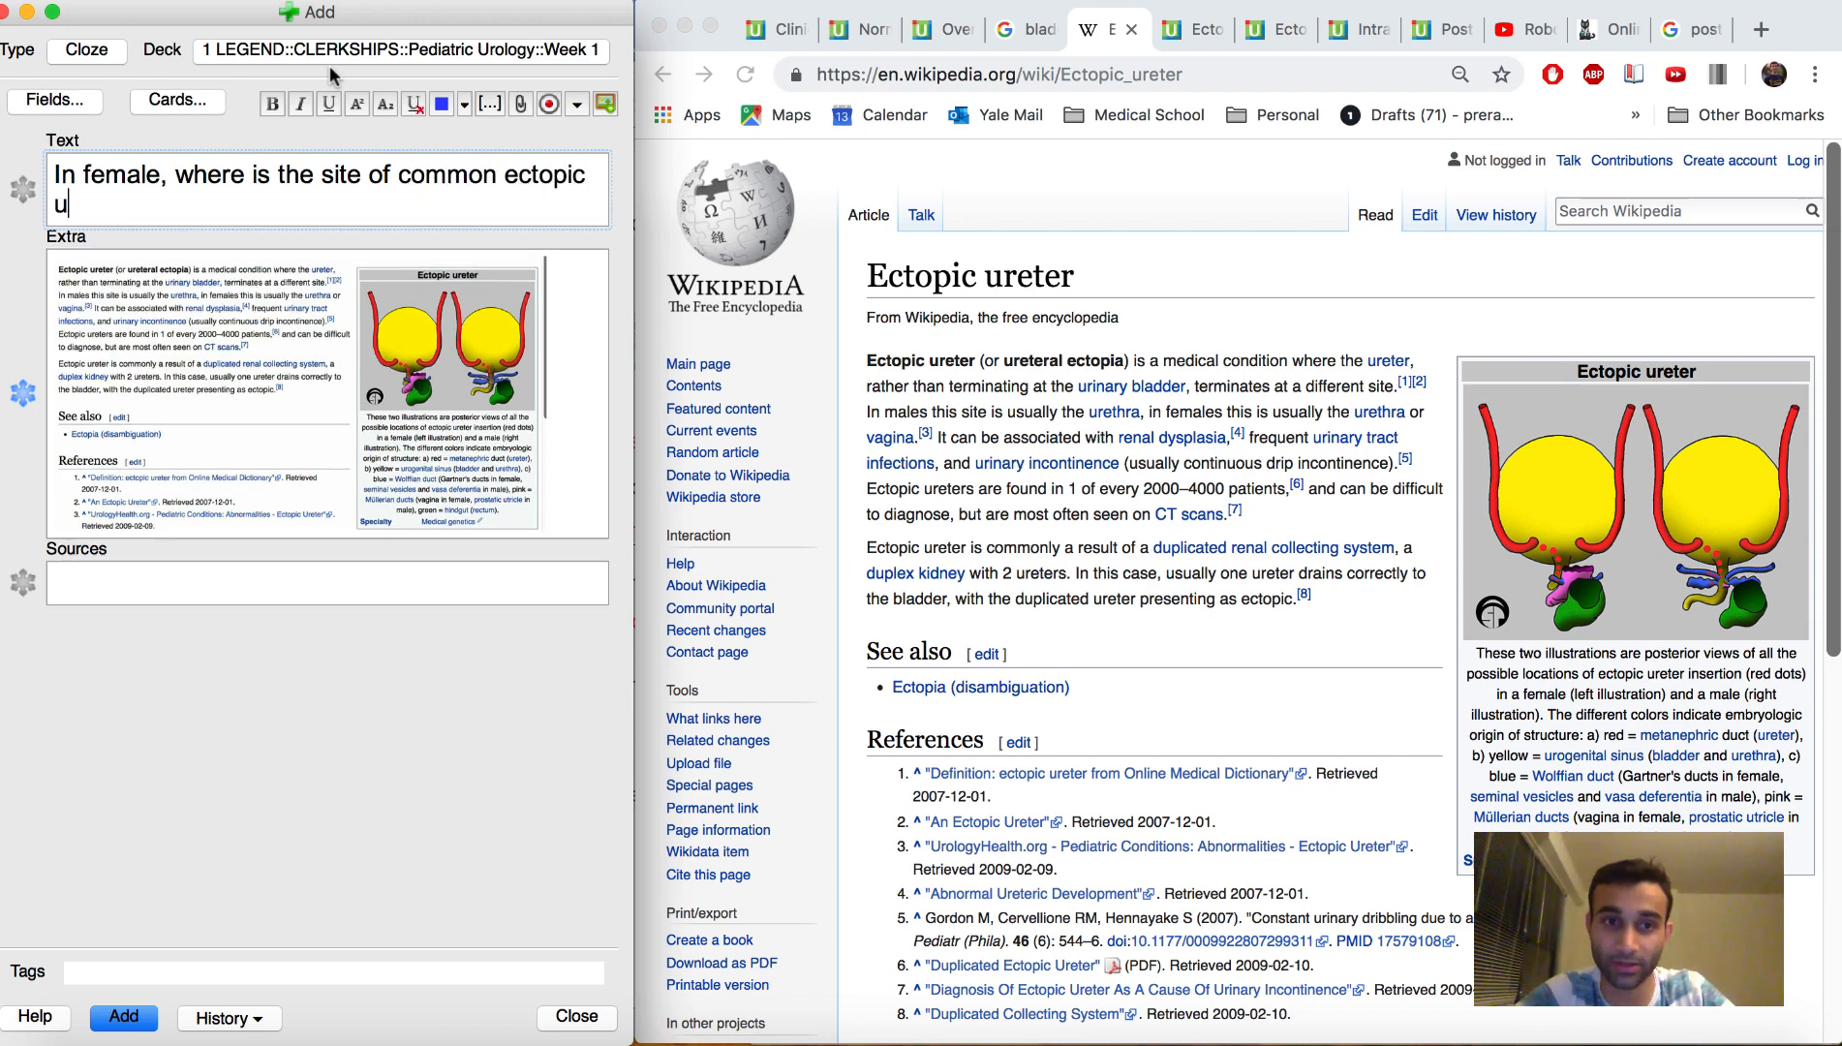
{"action": "type", "text": "reters?"}
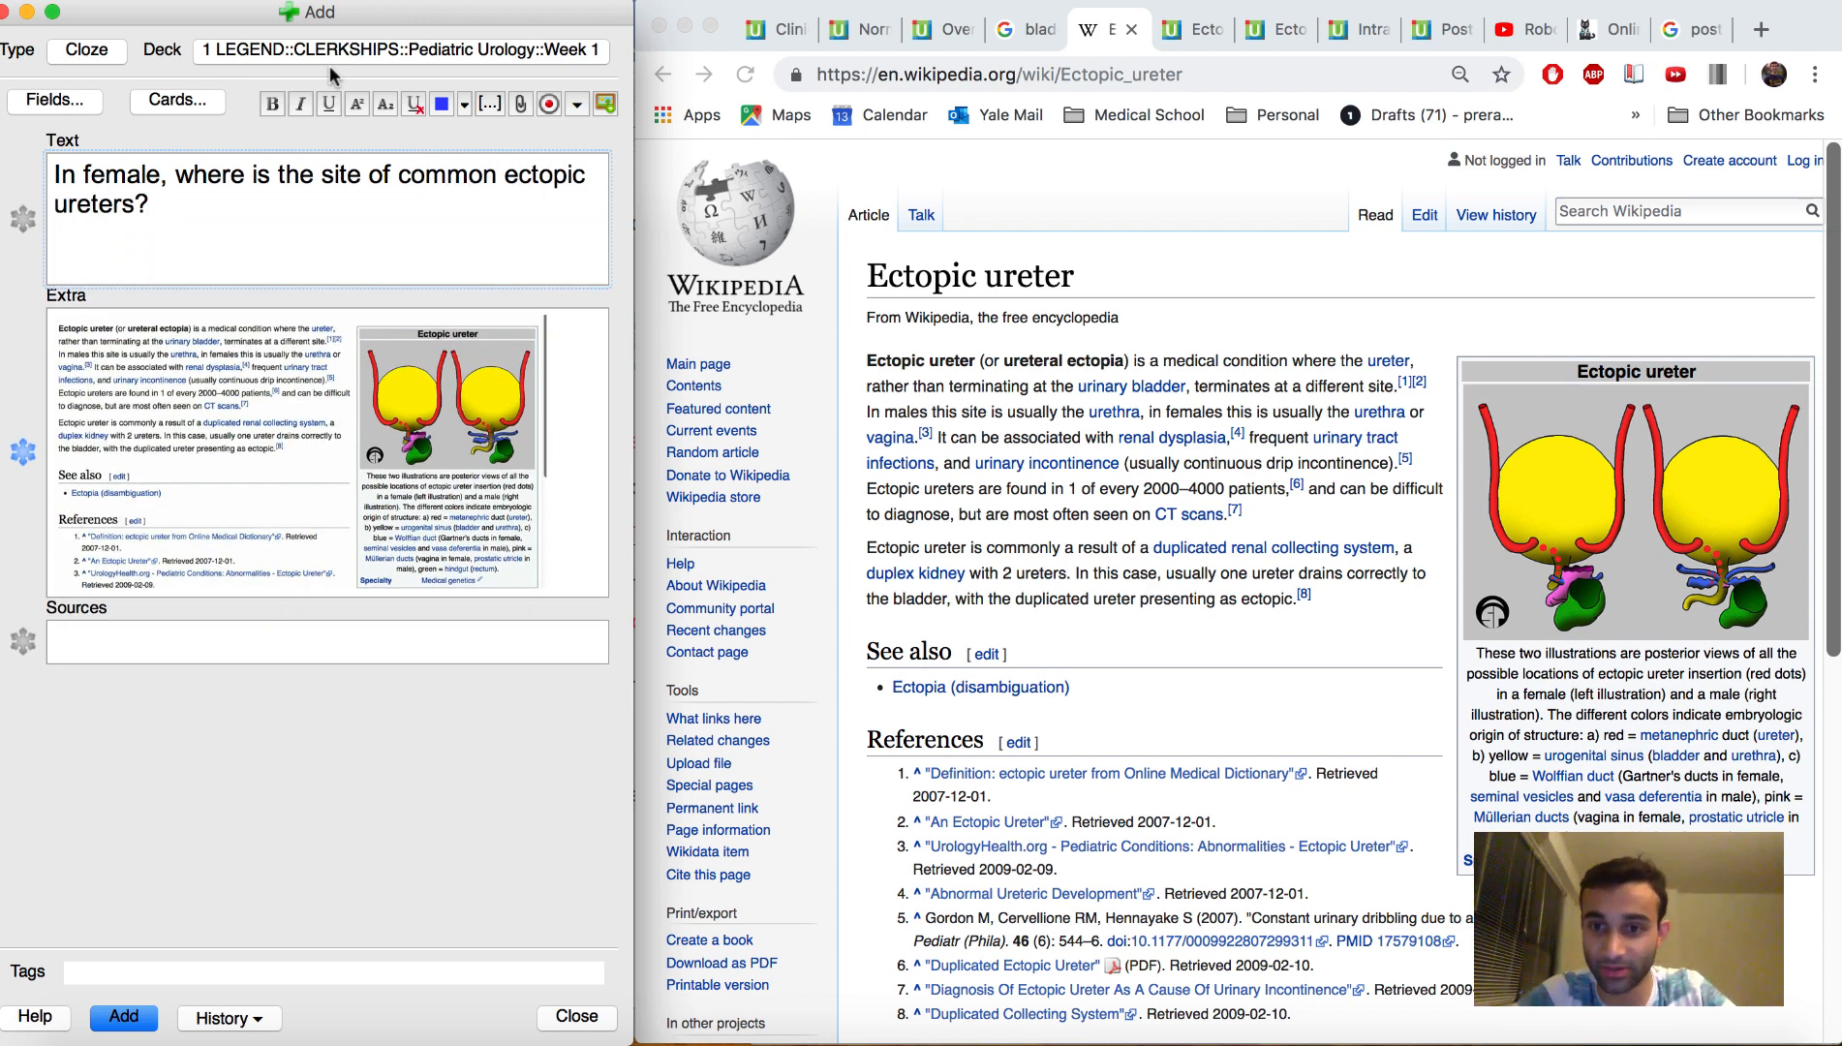
{"action": "type", "text": "Urethra, bu"}
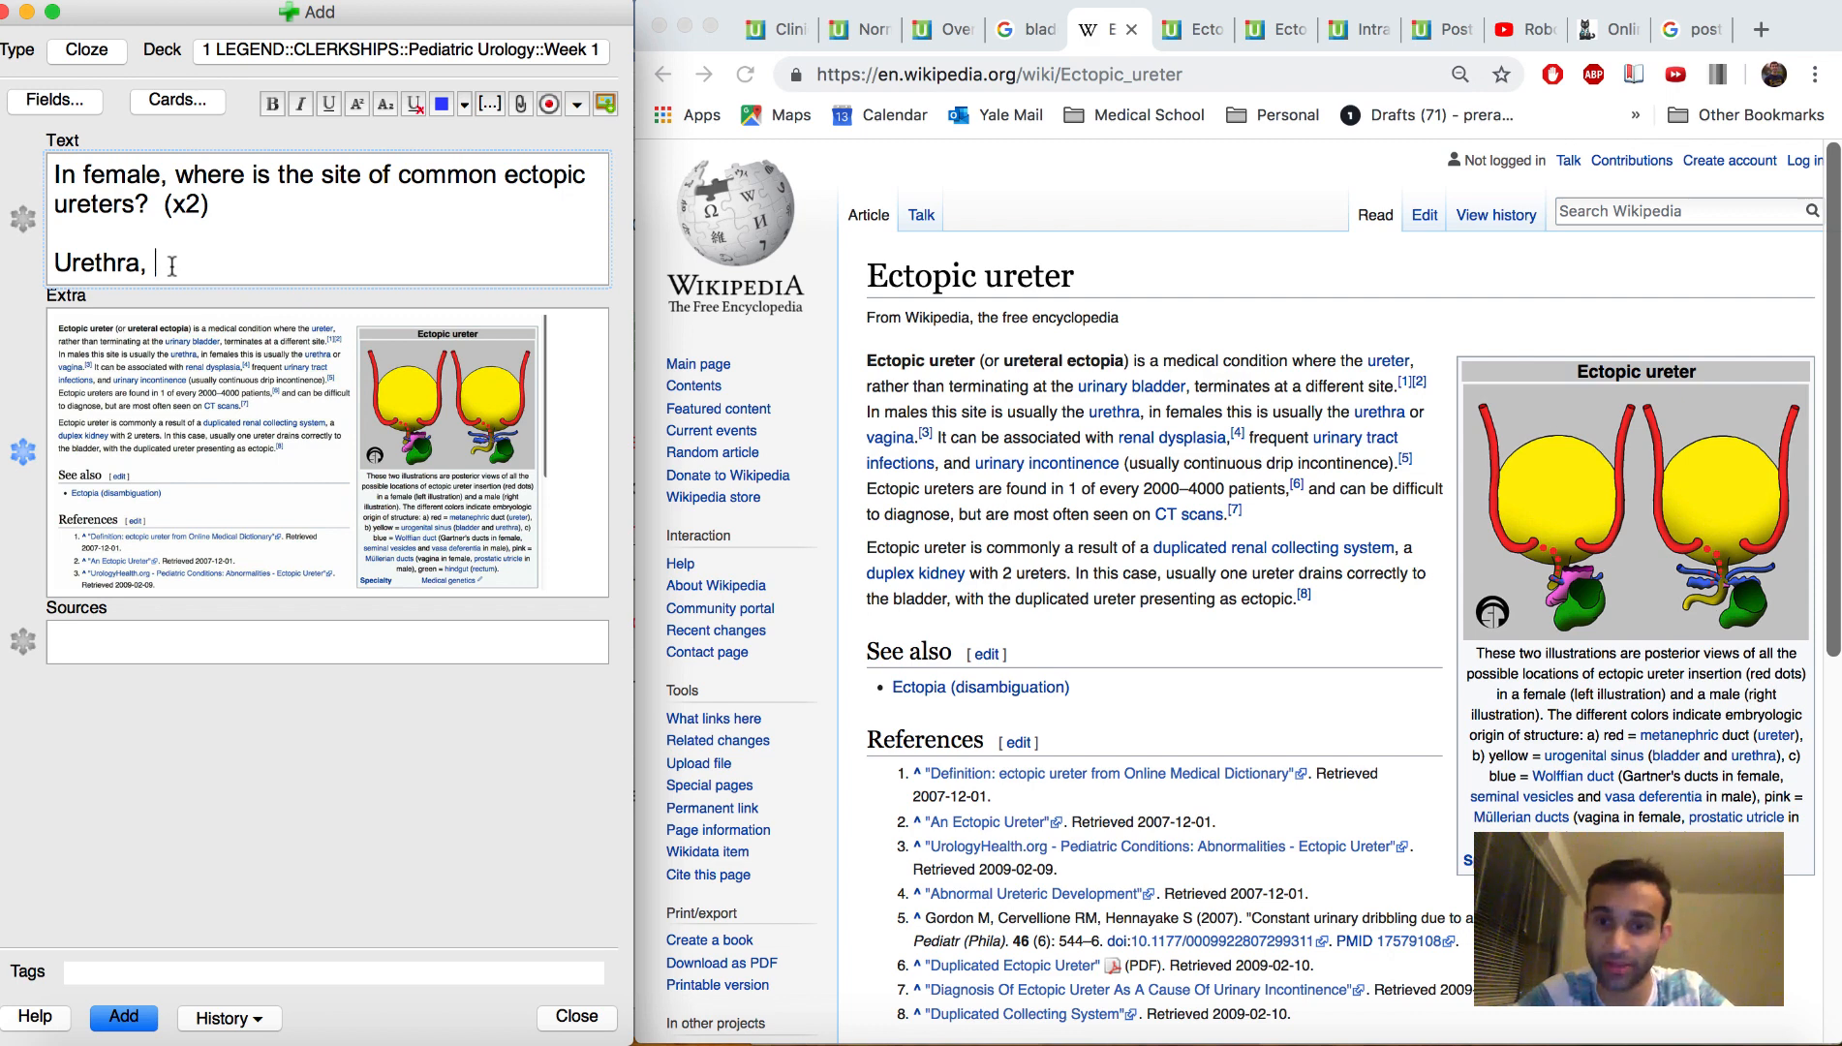
{"action": "type", "text": "{{c1::Urethra, Vagina}}"}
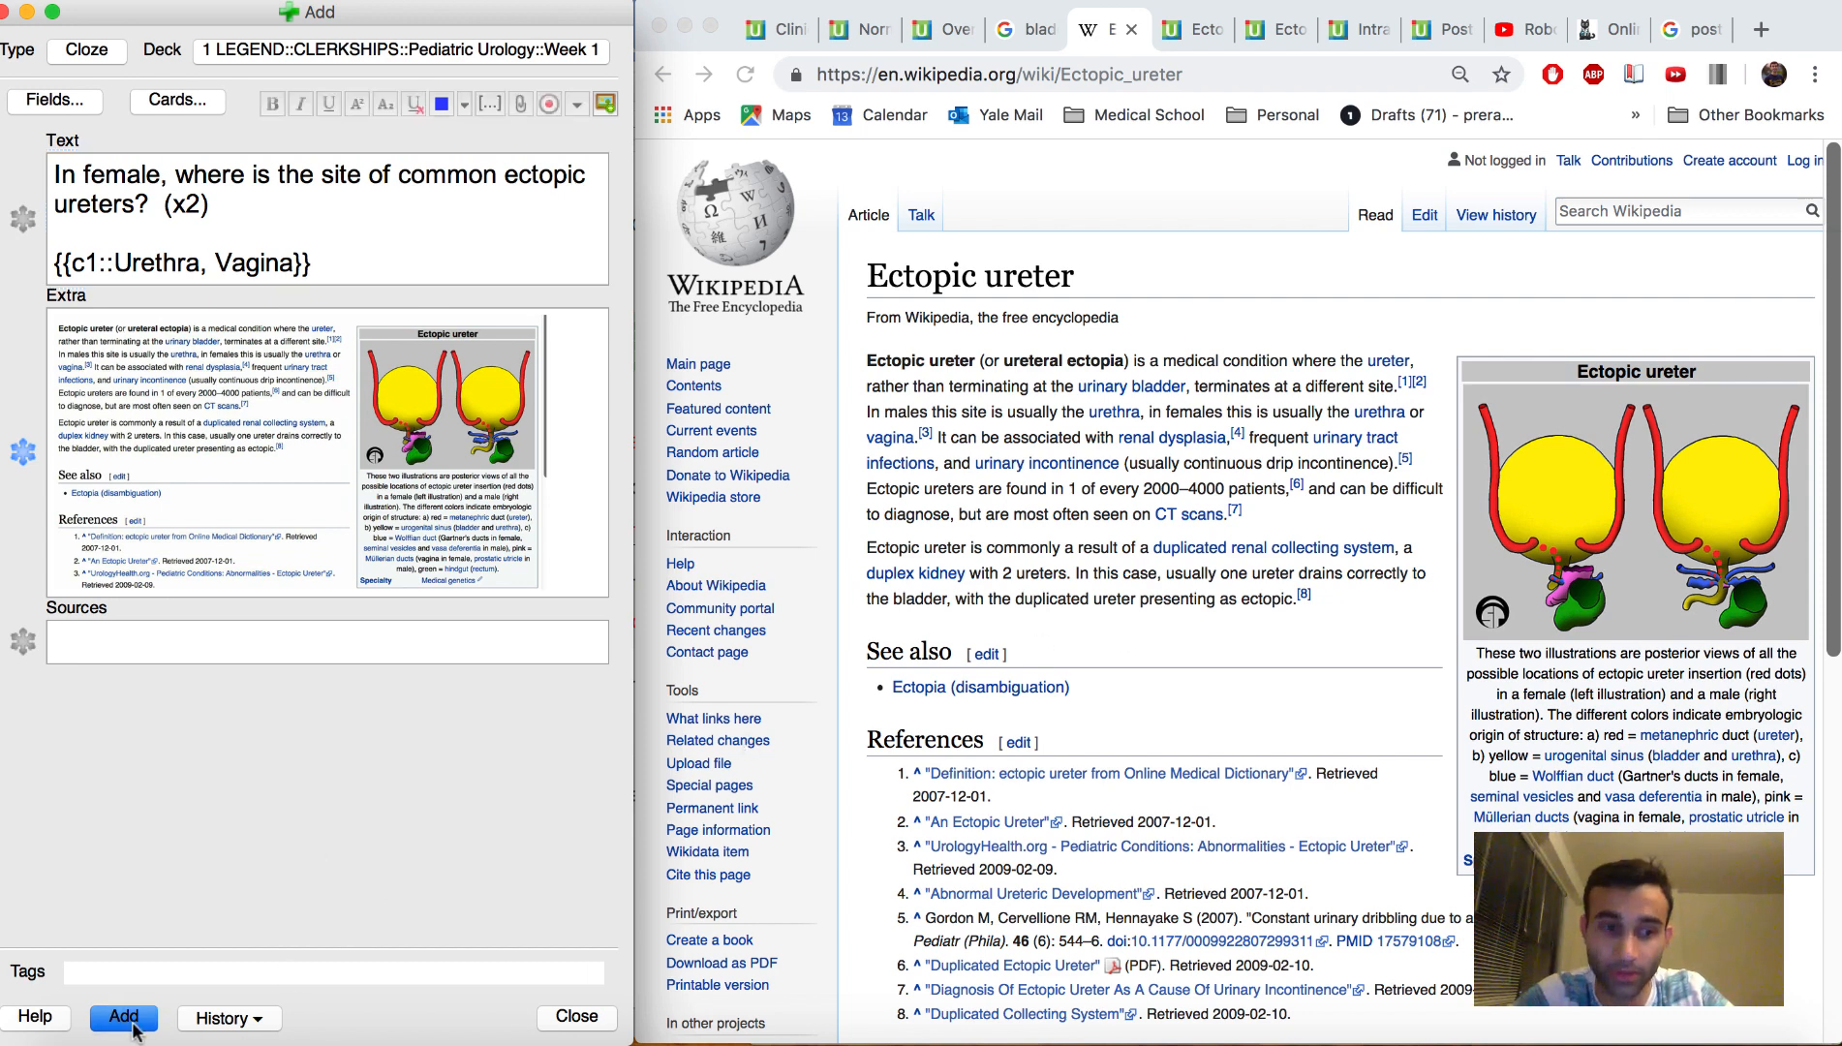
{"action": "type", "text": "What is the method of visual"}
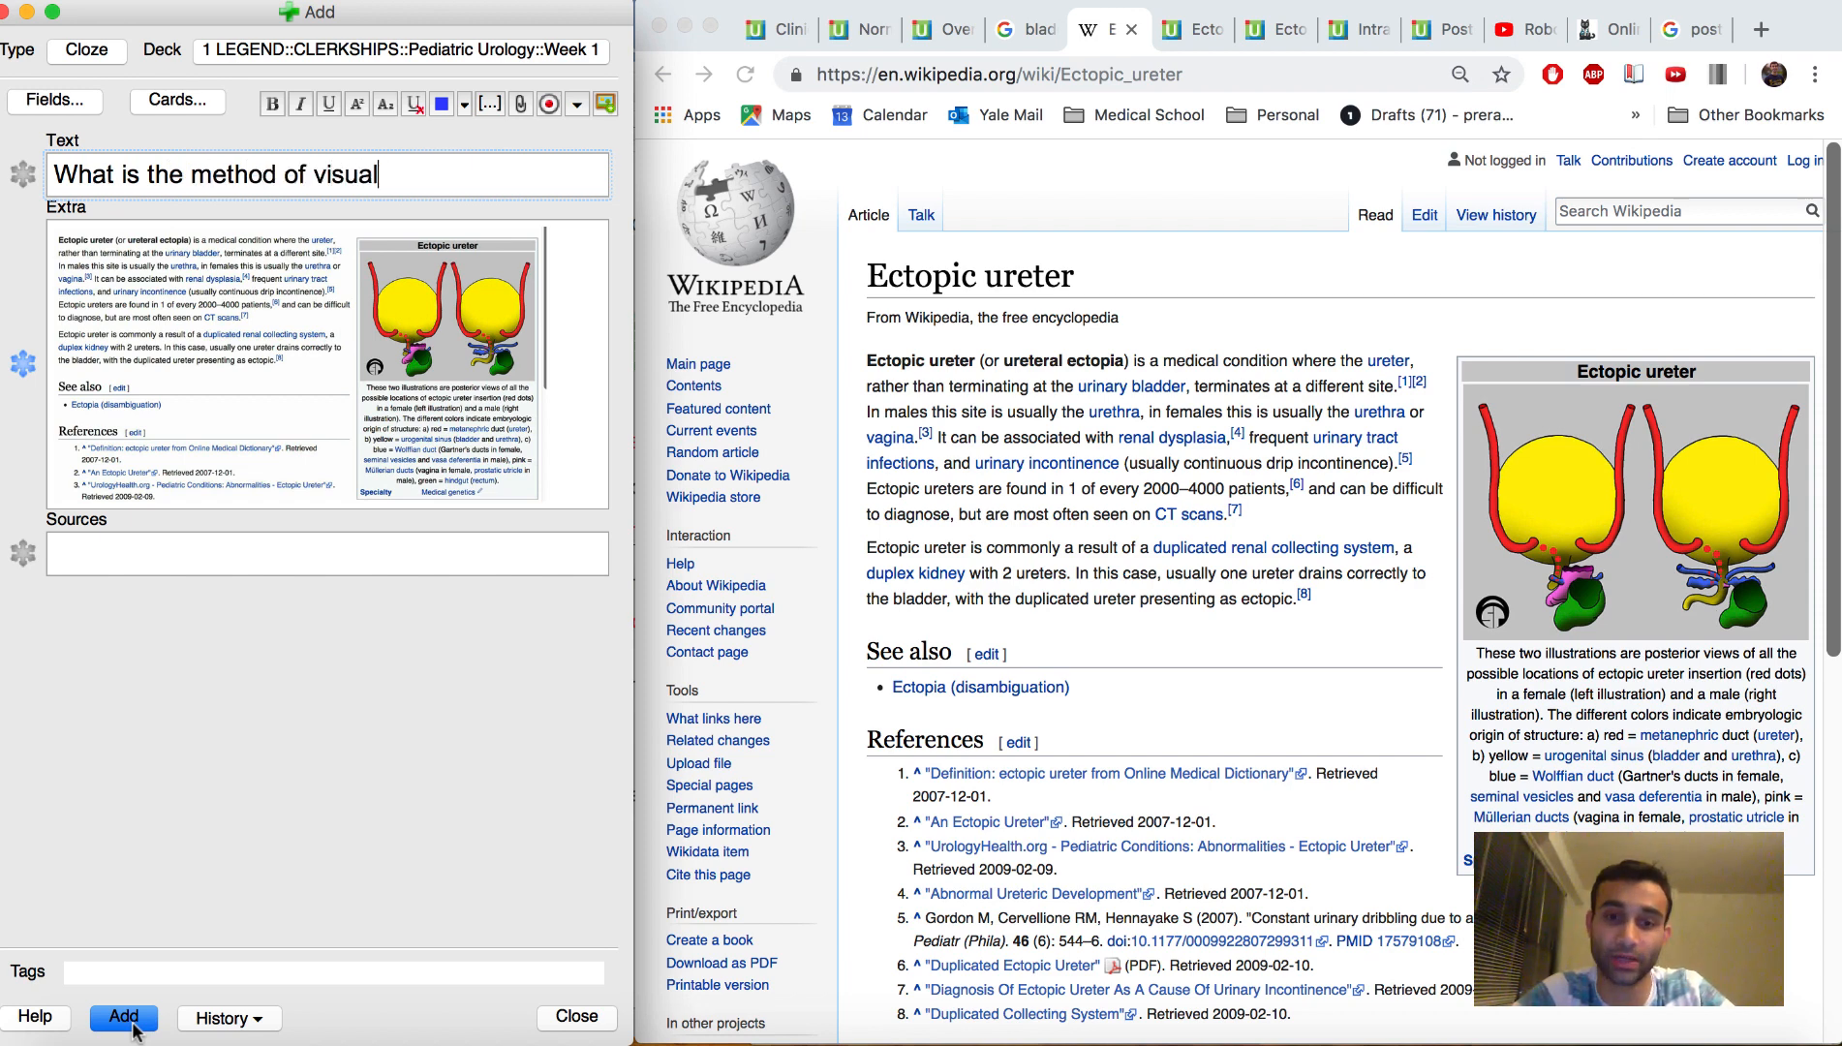
- Finish the ectopic ureter visualization (Radiology) question with cloze answer CT Scan, and drag the duplex kidney link to a new Chrome tab
{"action": "type", "text": "izing an ectop"}
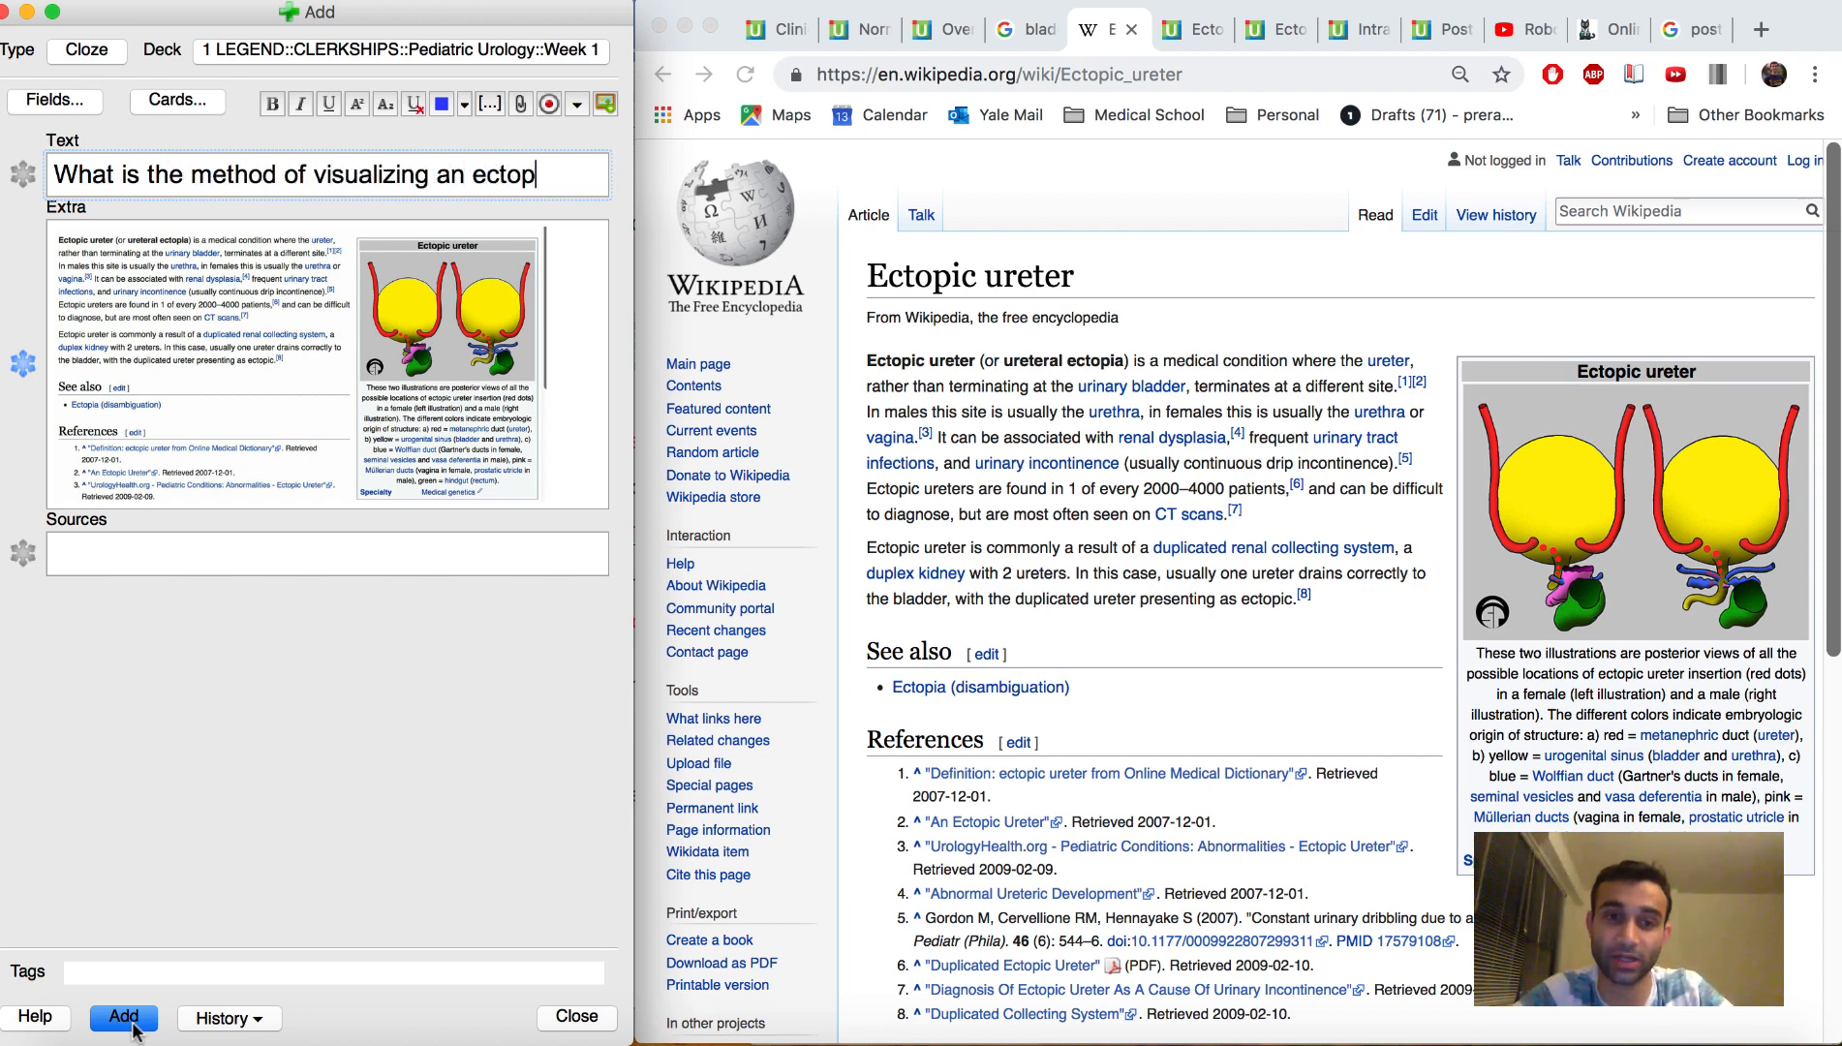
{"action": "type", "text": "ureter? ("}
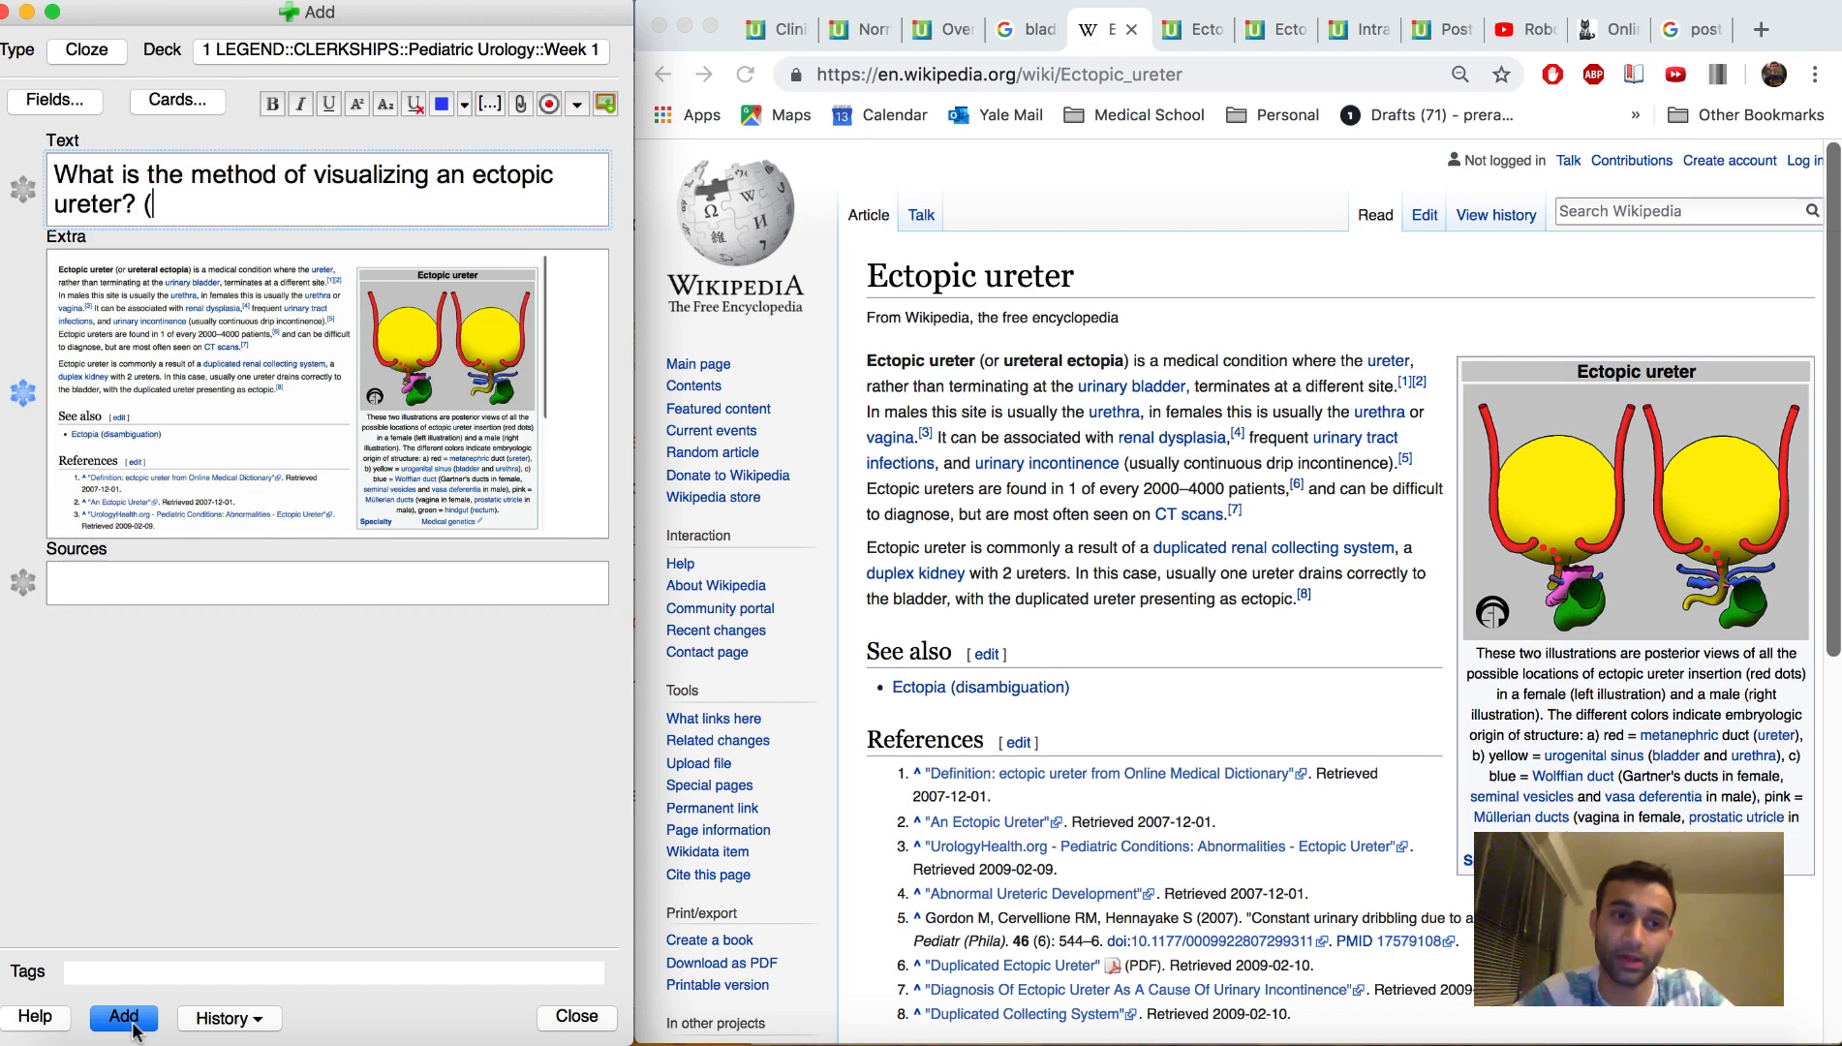
{"action": "type", "text": "Radiology)"}
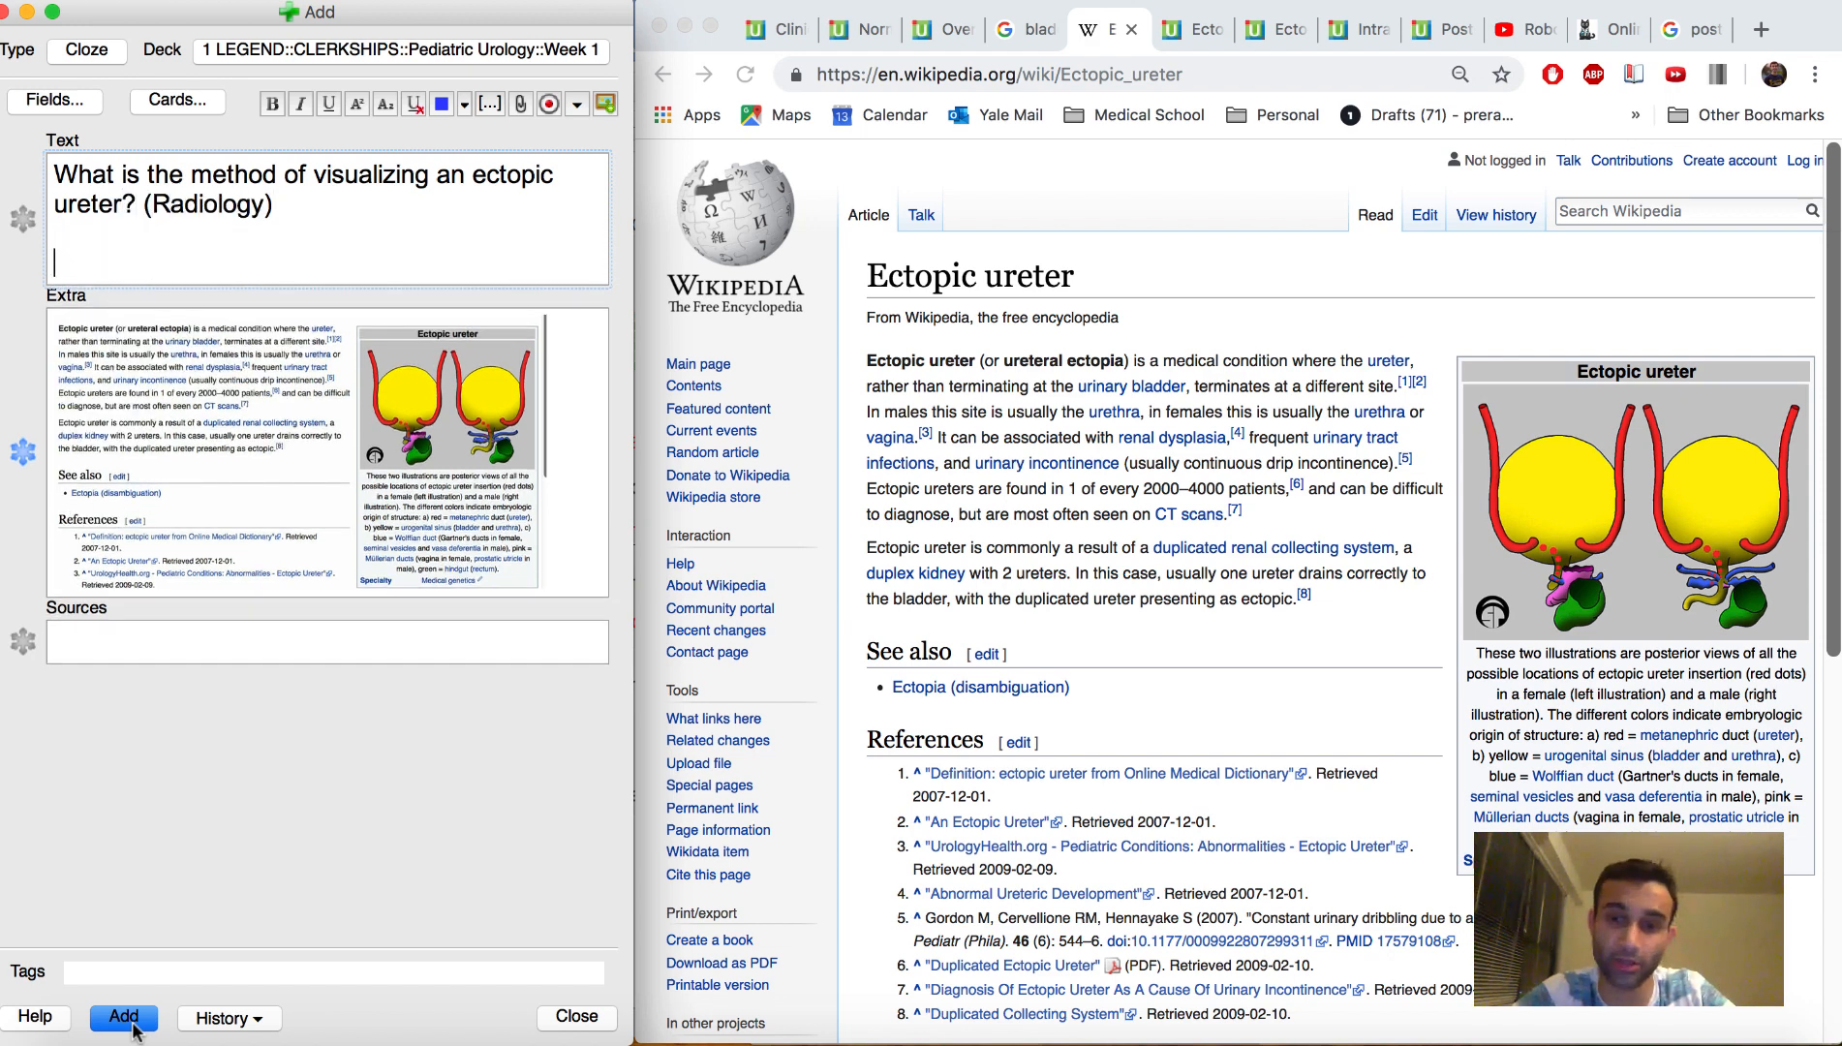
{"action": "type", "text": "CT Scan }}"}
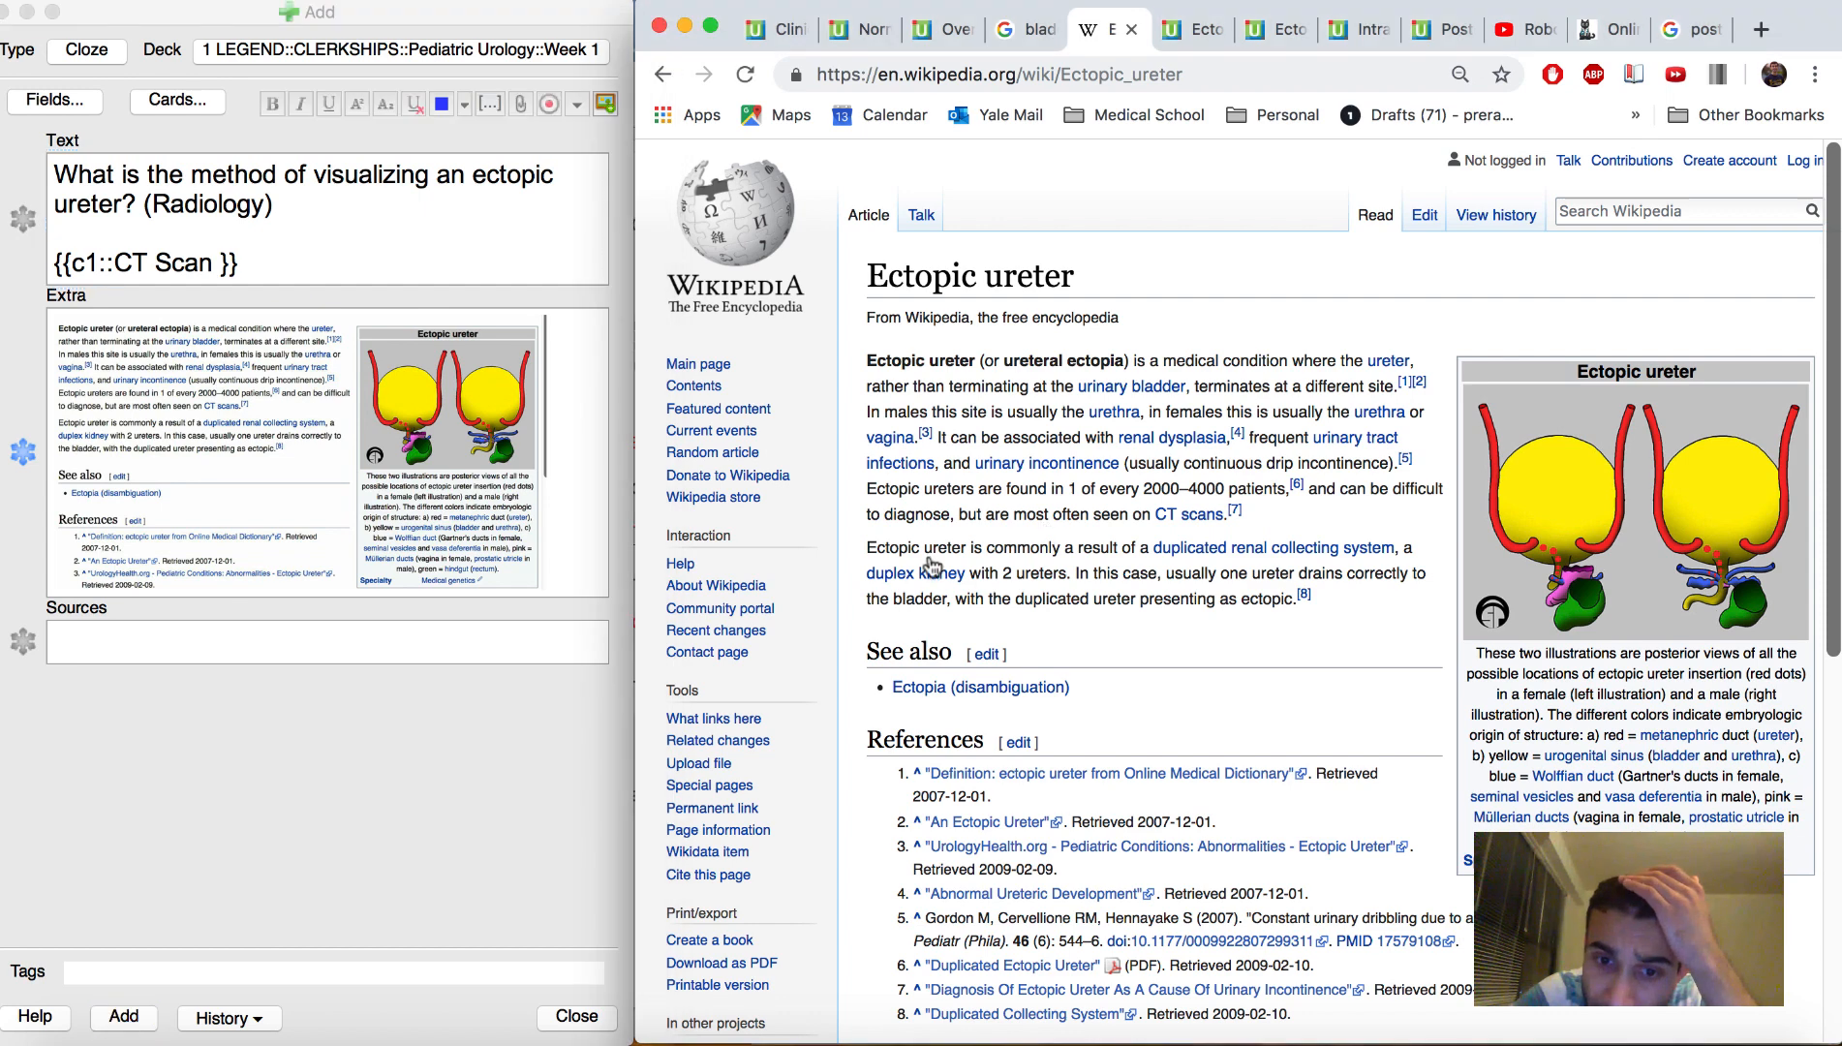
{"action": "left_click_drag", "start_coordinate": [891, 548], "coordinate": [1410, 548]}
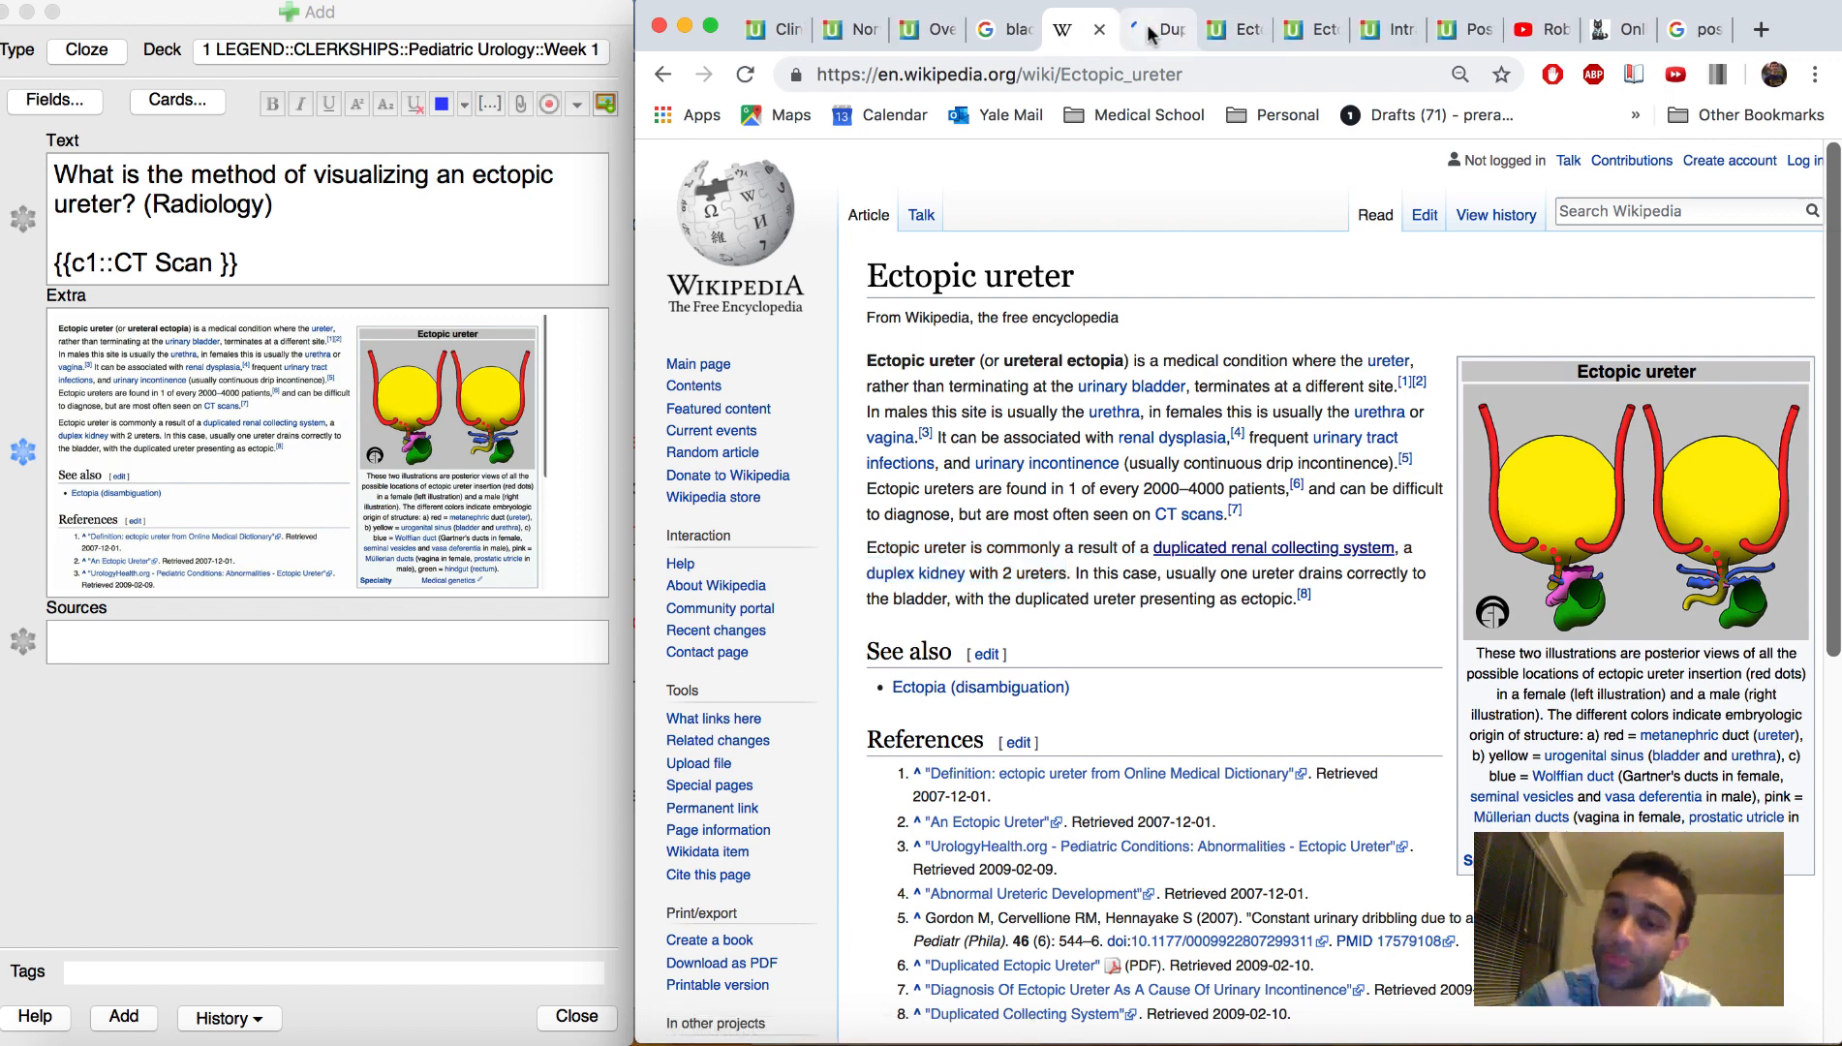
- Switch Chrome to the Duplicated ureter article and add the CT Scan cloze card in Anki
{"action": "left_click", "coordinate": [1162, 29]}
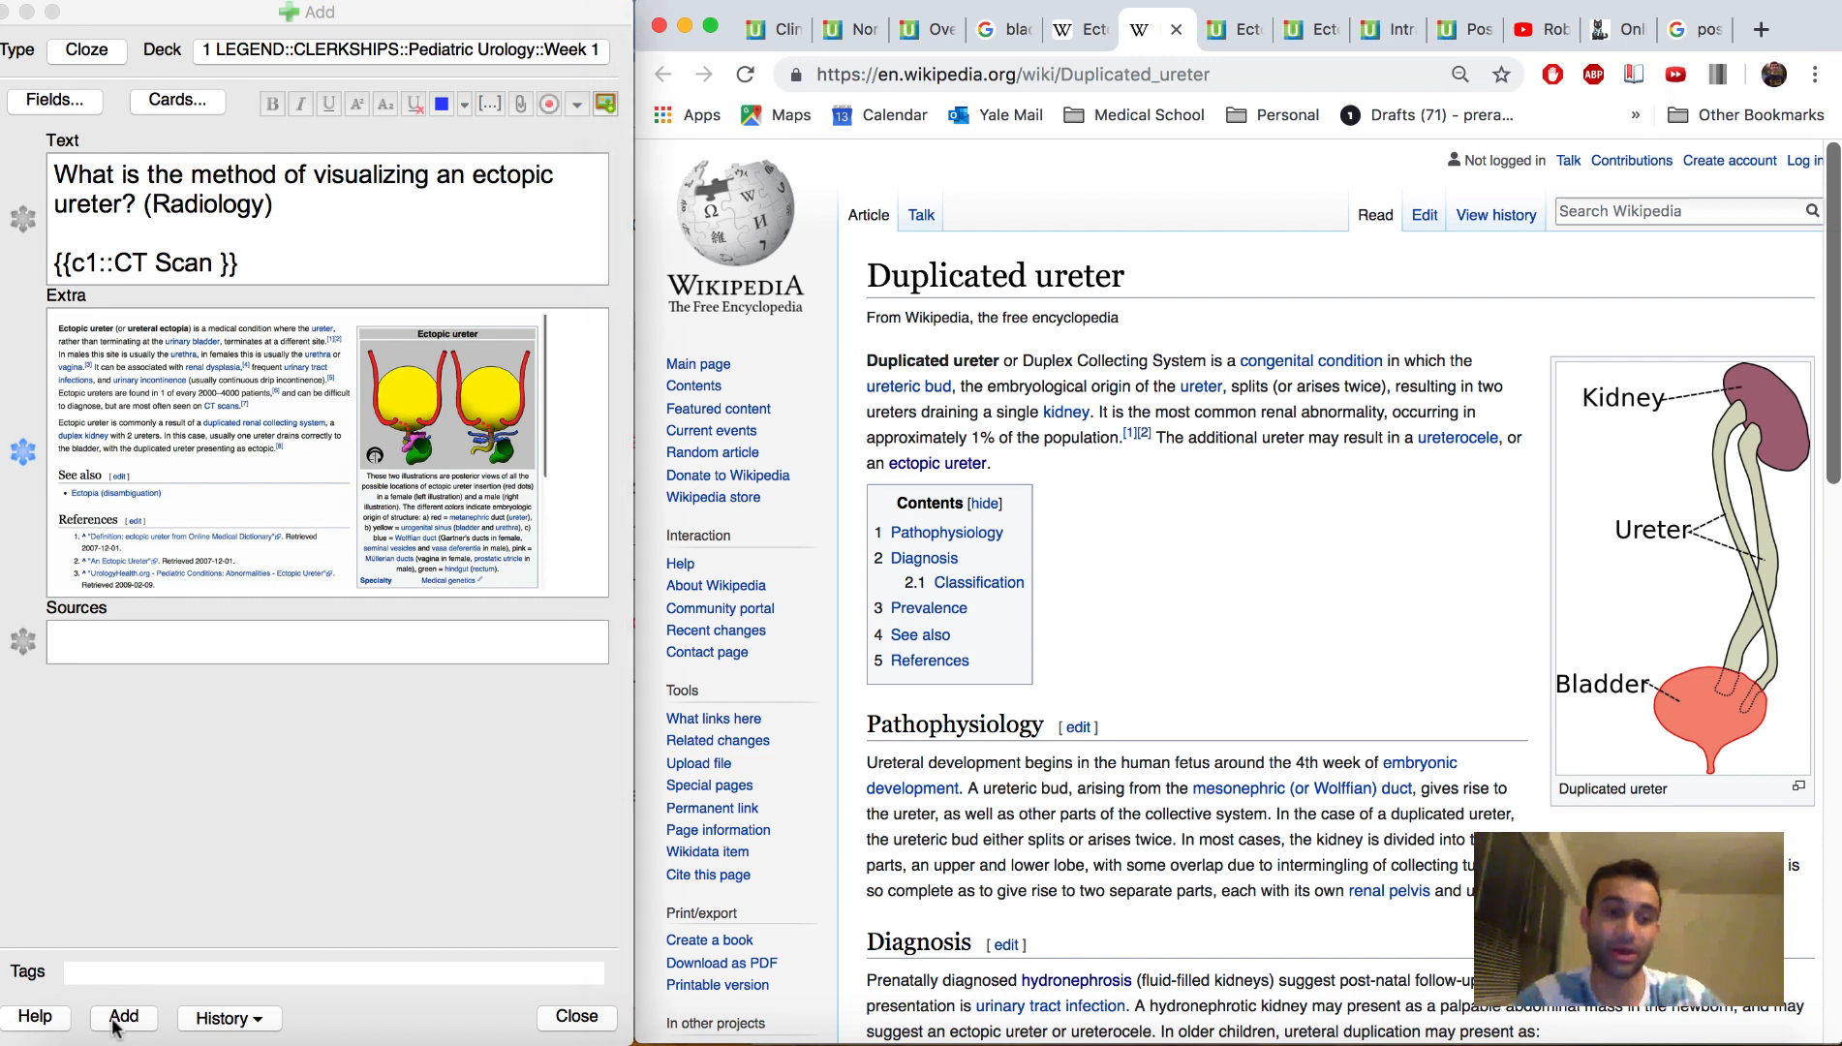
{"action": "left_click", "coordinate": [122, 1017]}
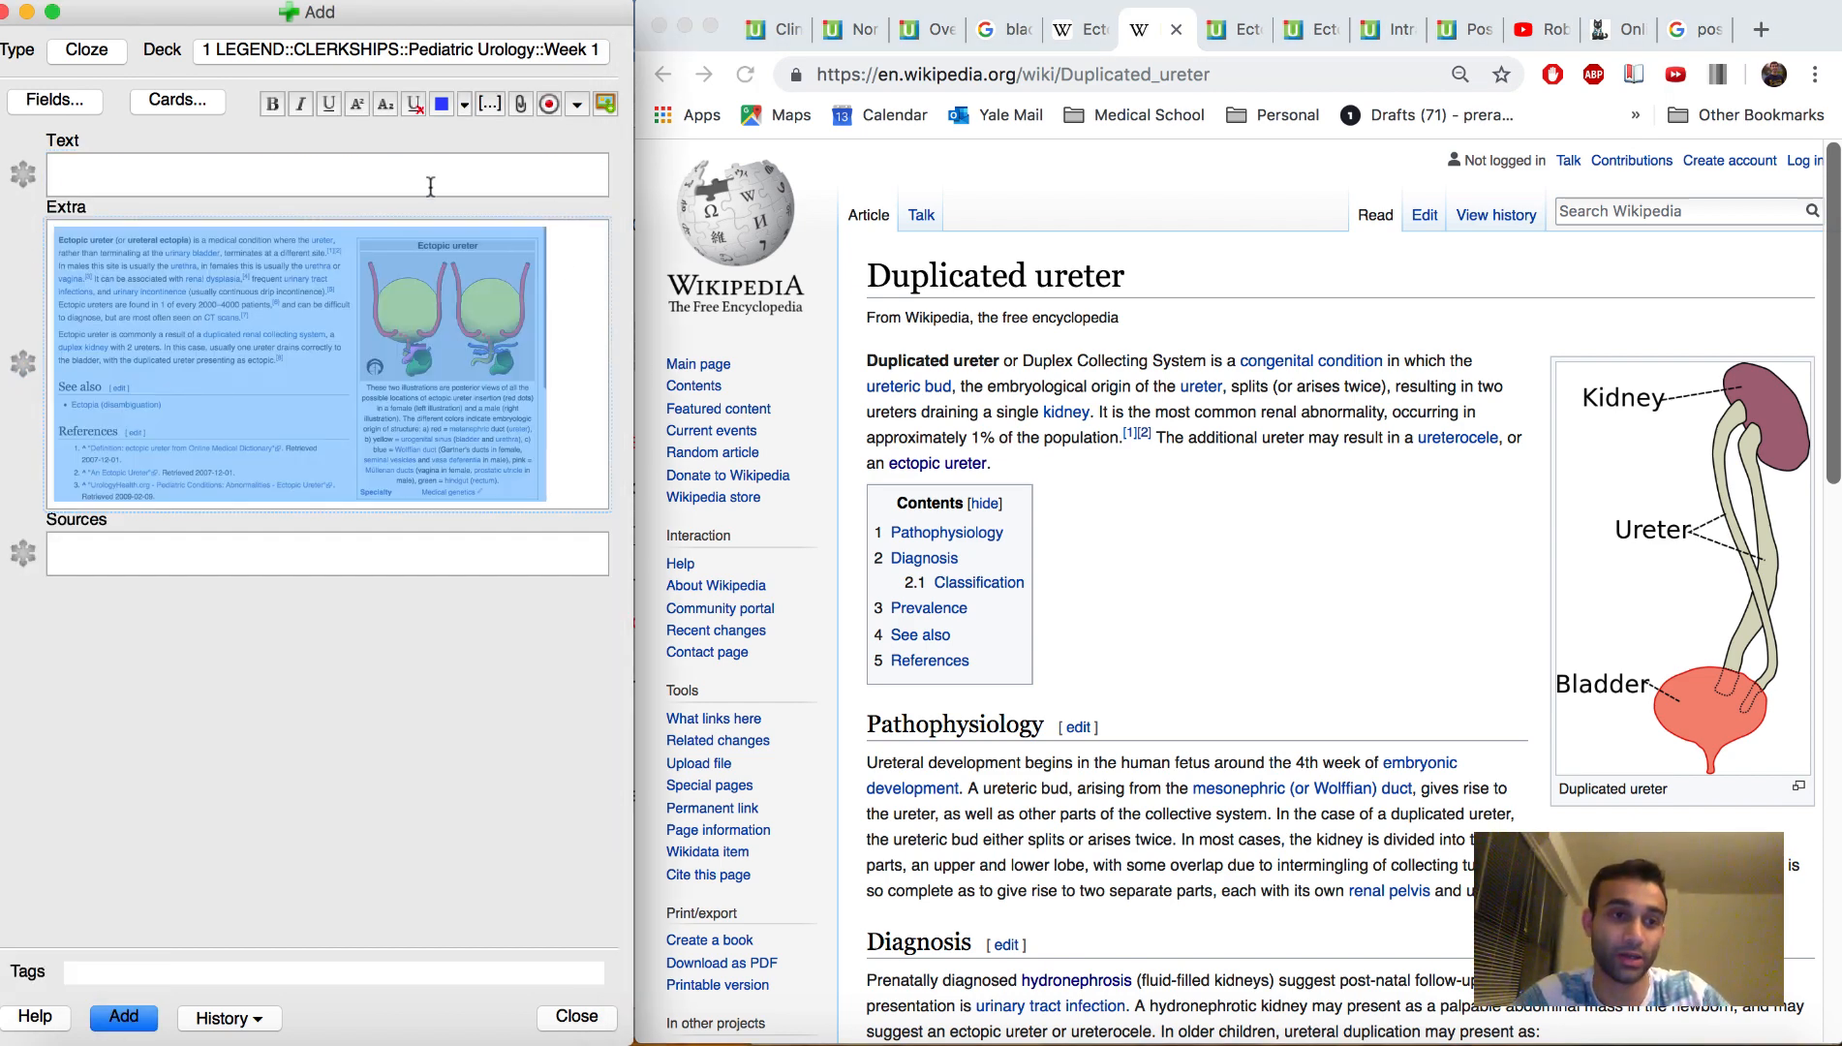
- Write that an ectopic ureter is often caused by a duplex collecting system and ask what a duplex collecting system is
{"action": "type", "text": "A"}
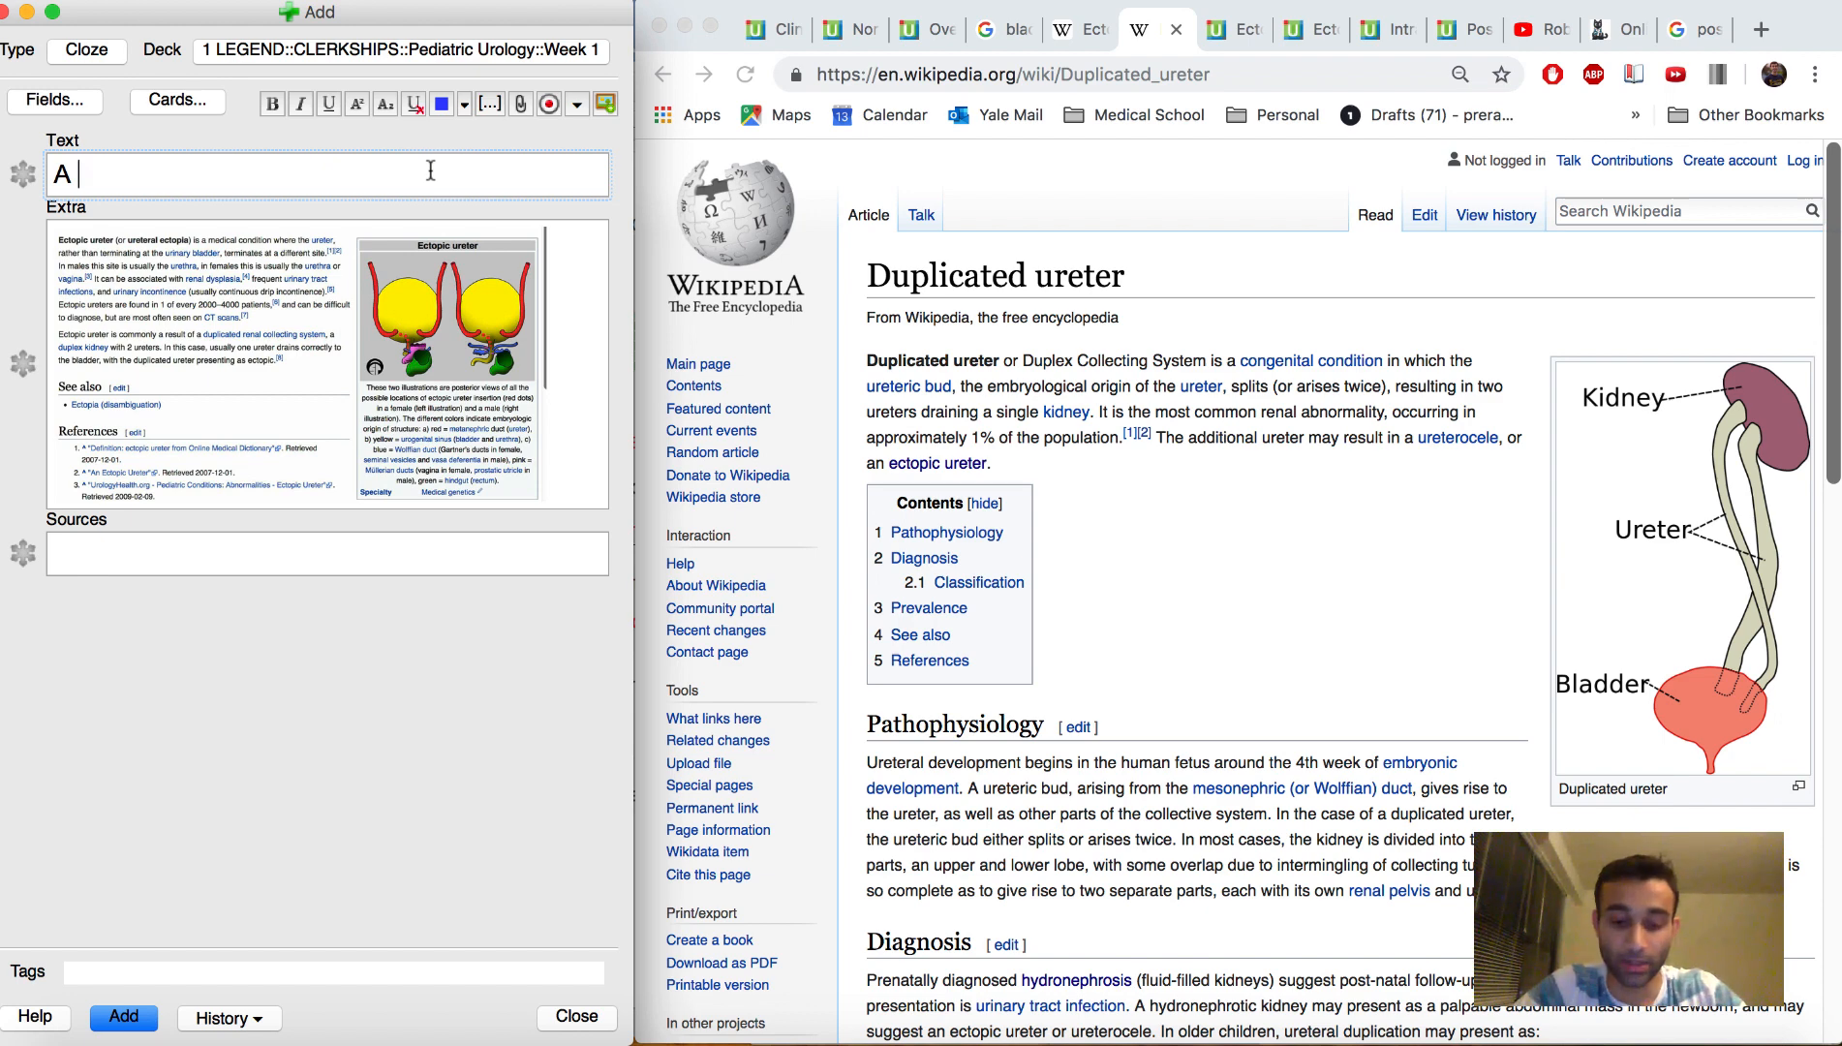
{"action": "type", "text": "n ectopic ureter is oft"}
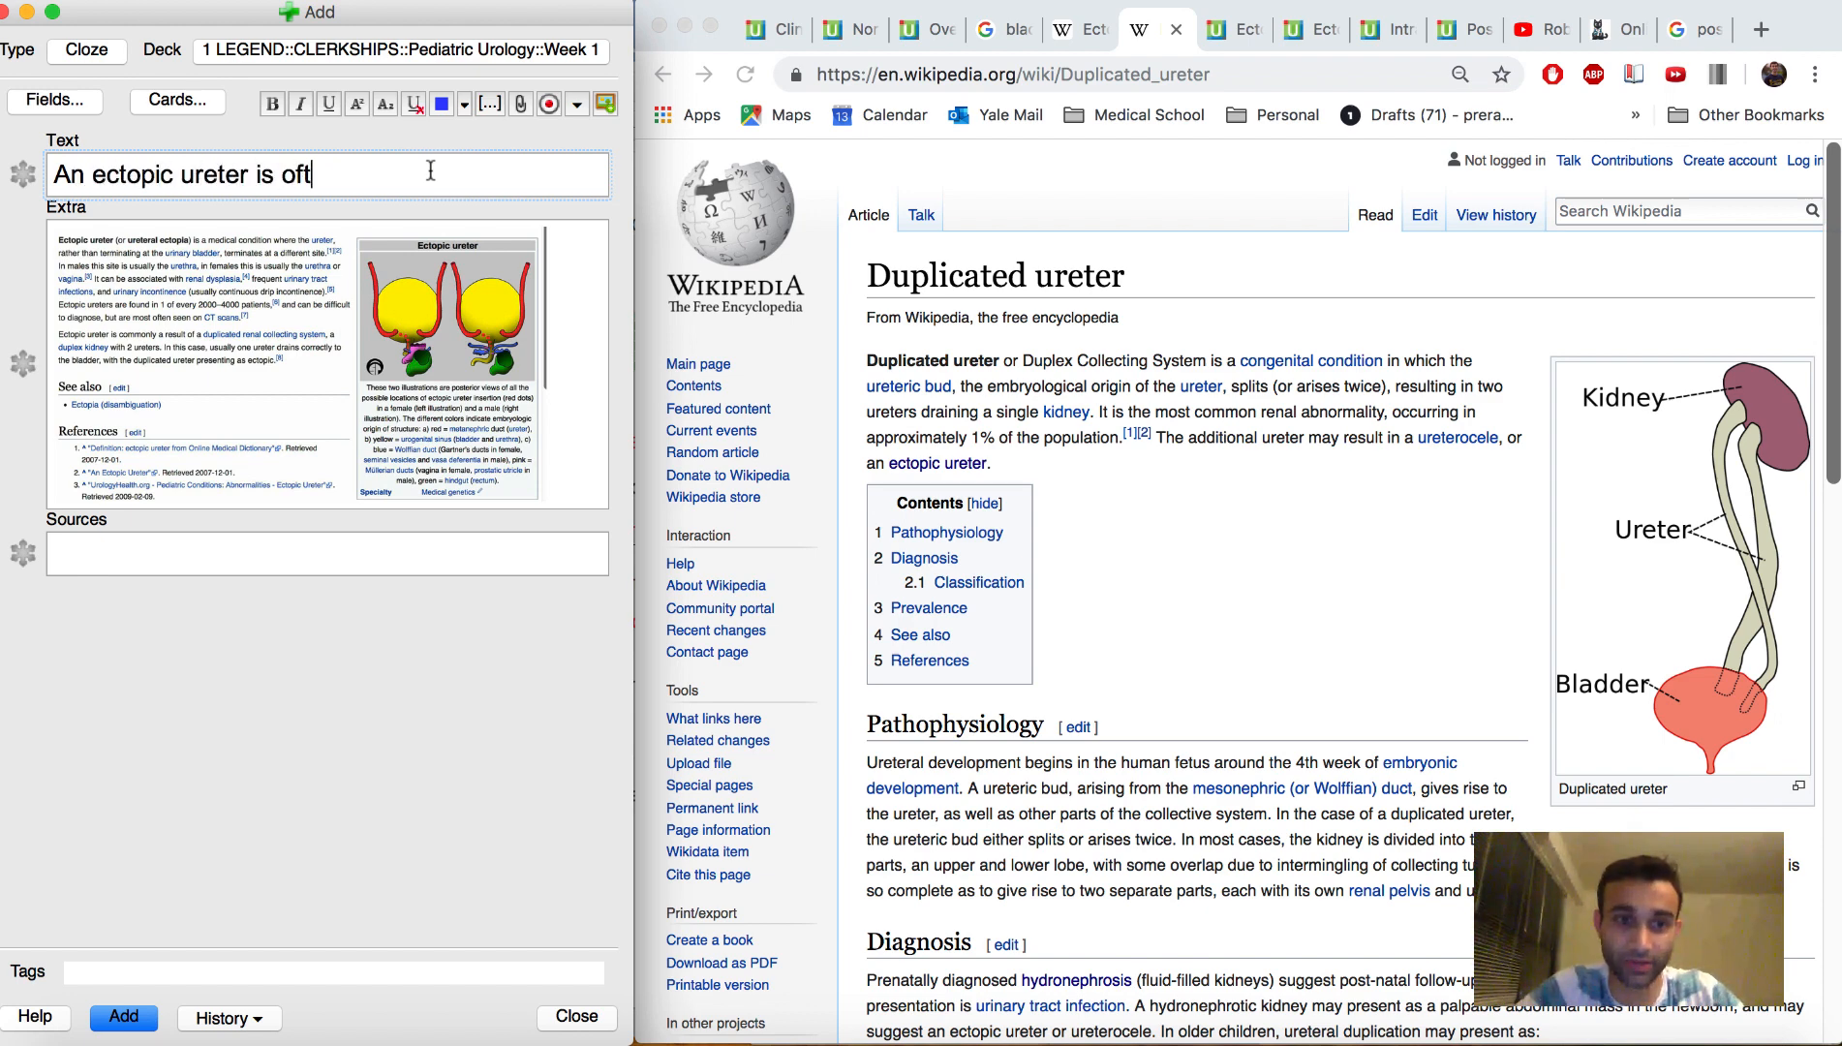
{"action": "type", "text": "en caused be a"}
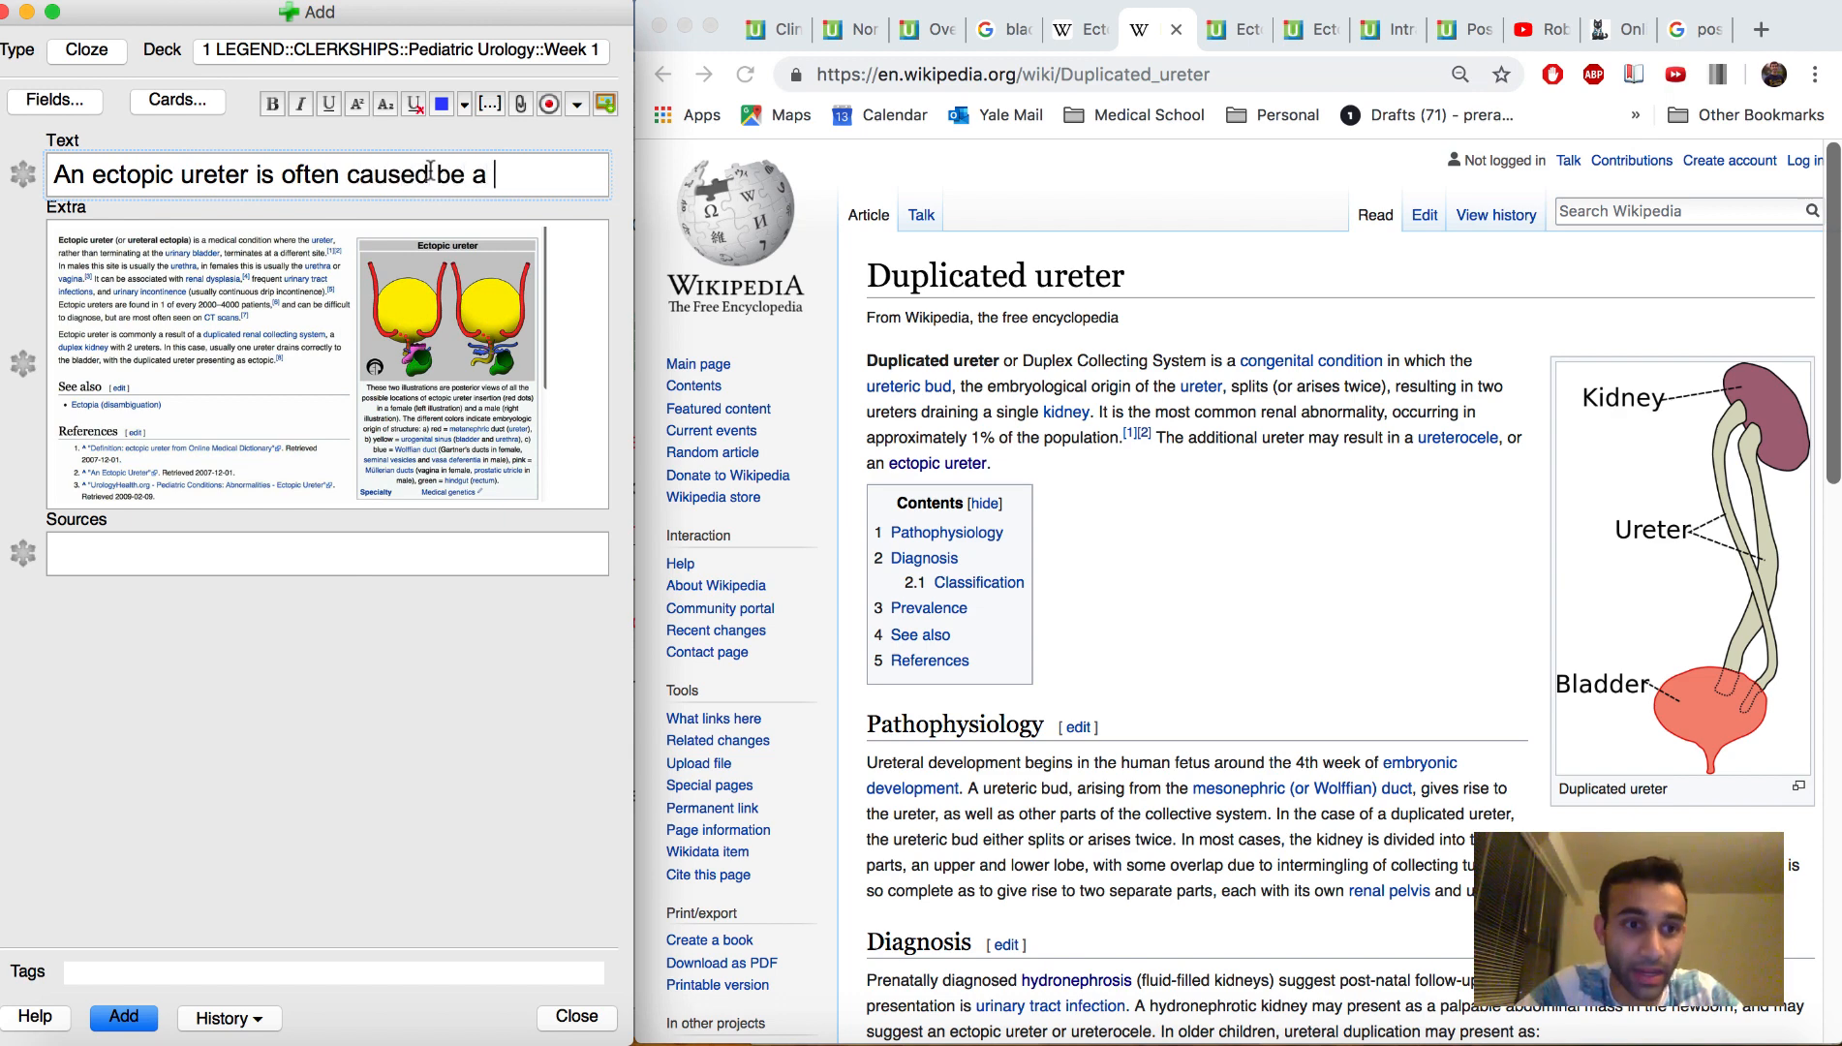
{"action": "type", "text": "duplex"}
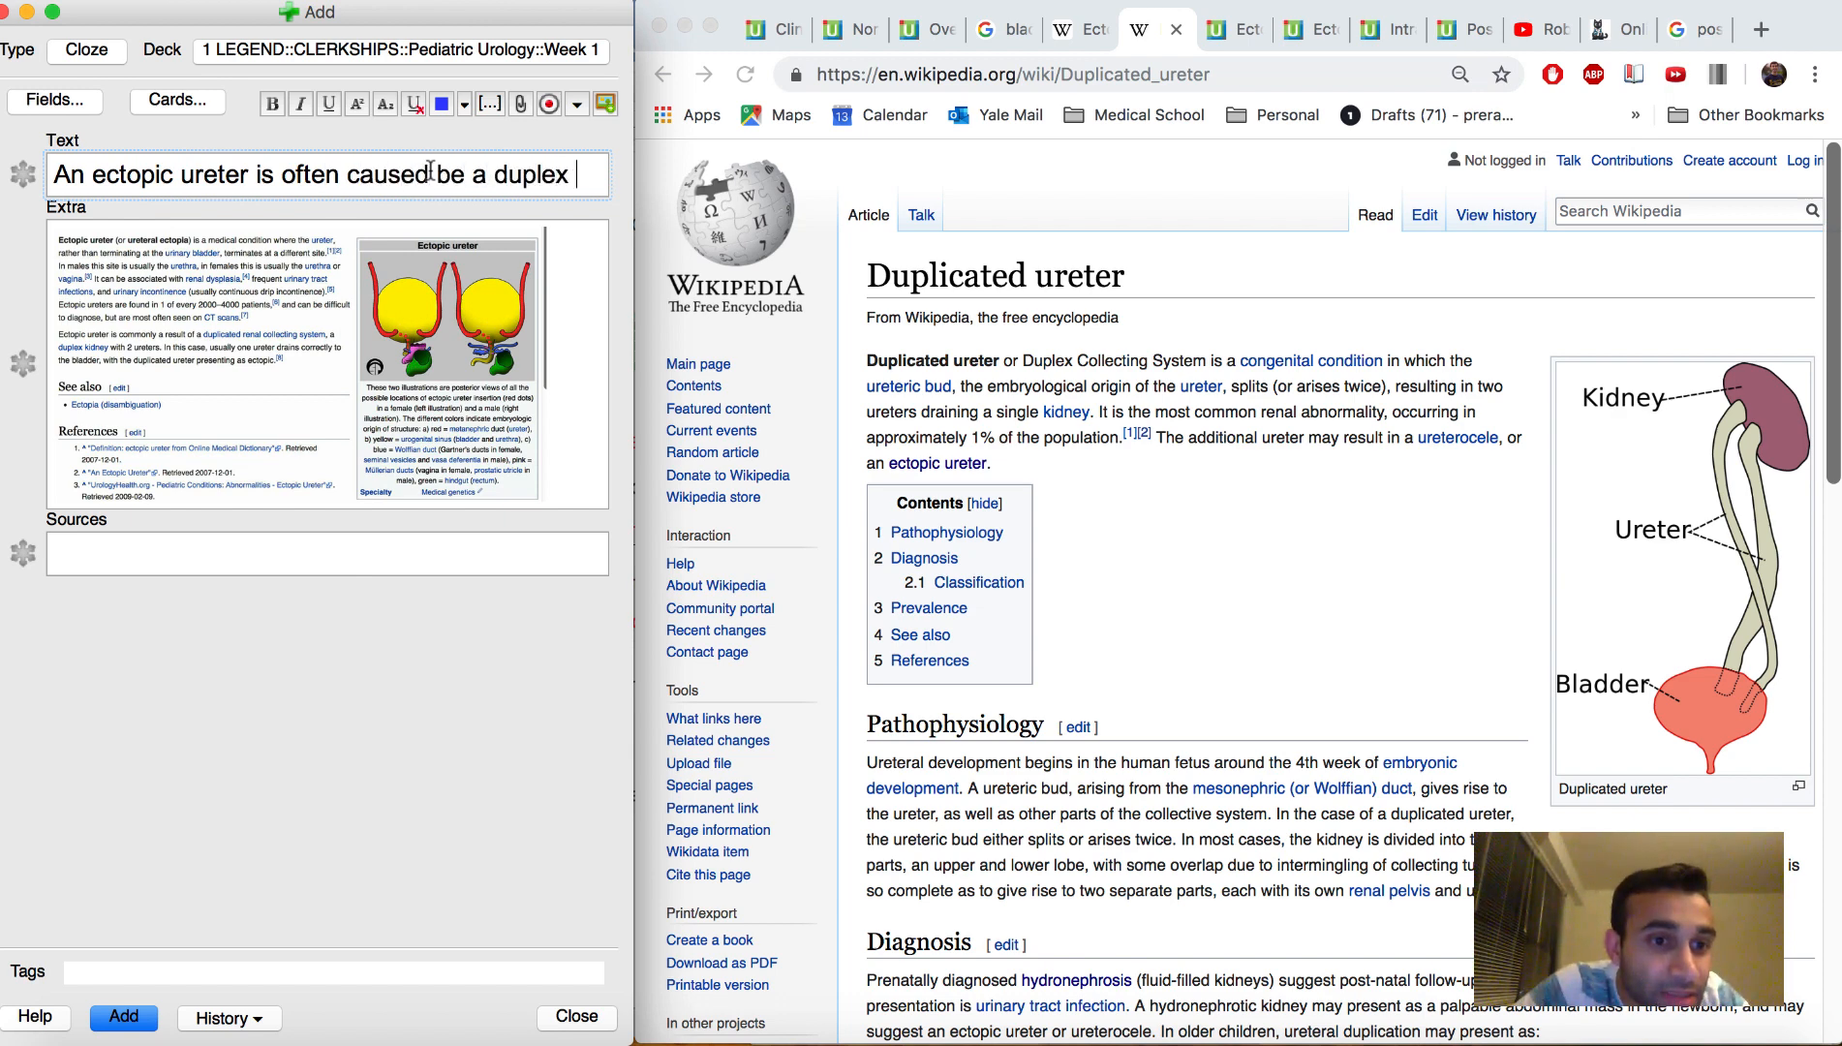
{"action": "type", "text": "renal e"}
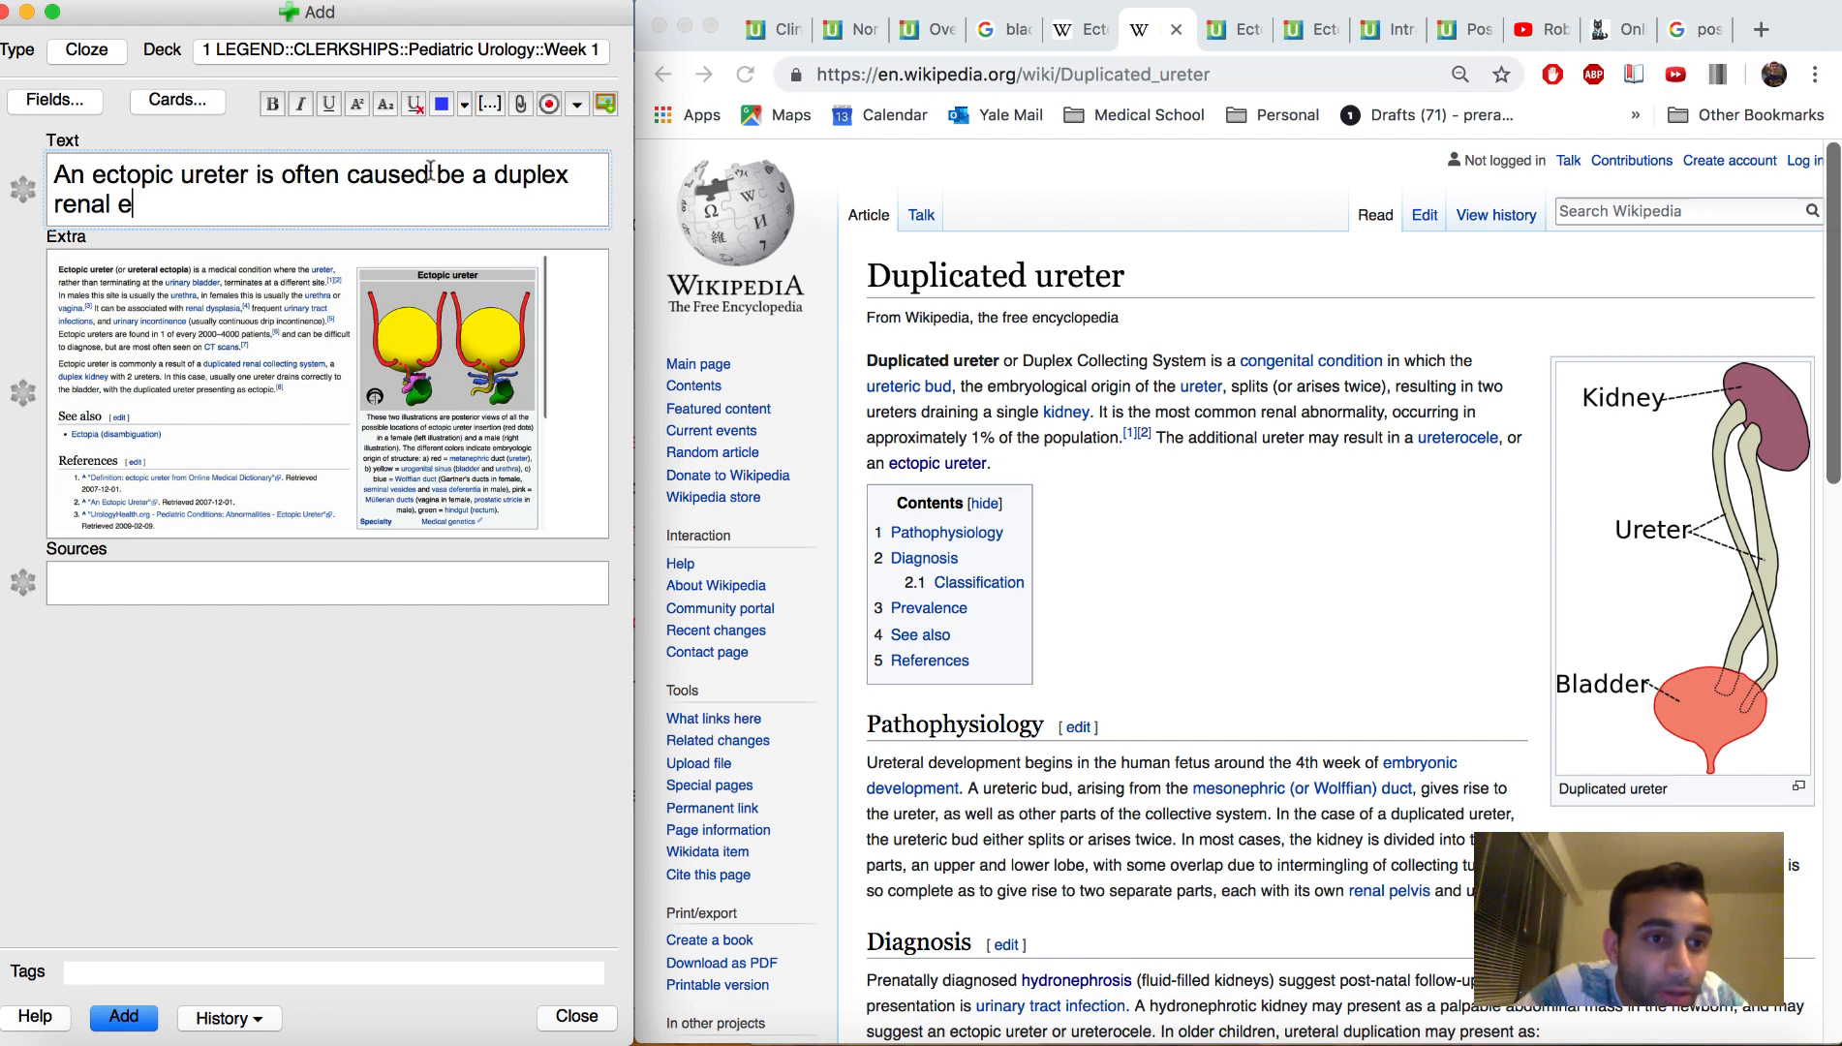
{"action": "type", "text": "collecting system"}
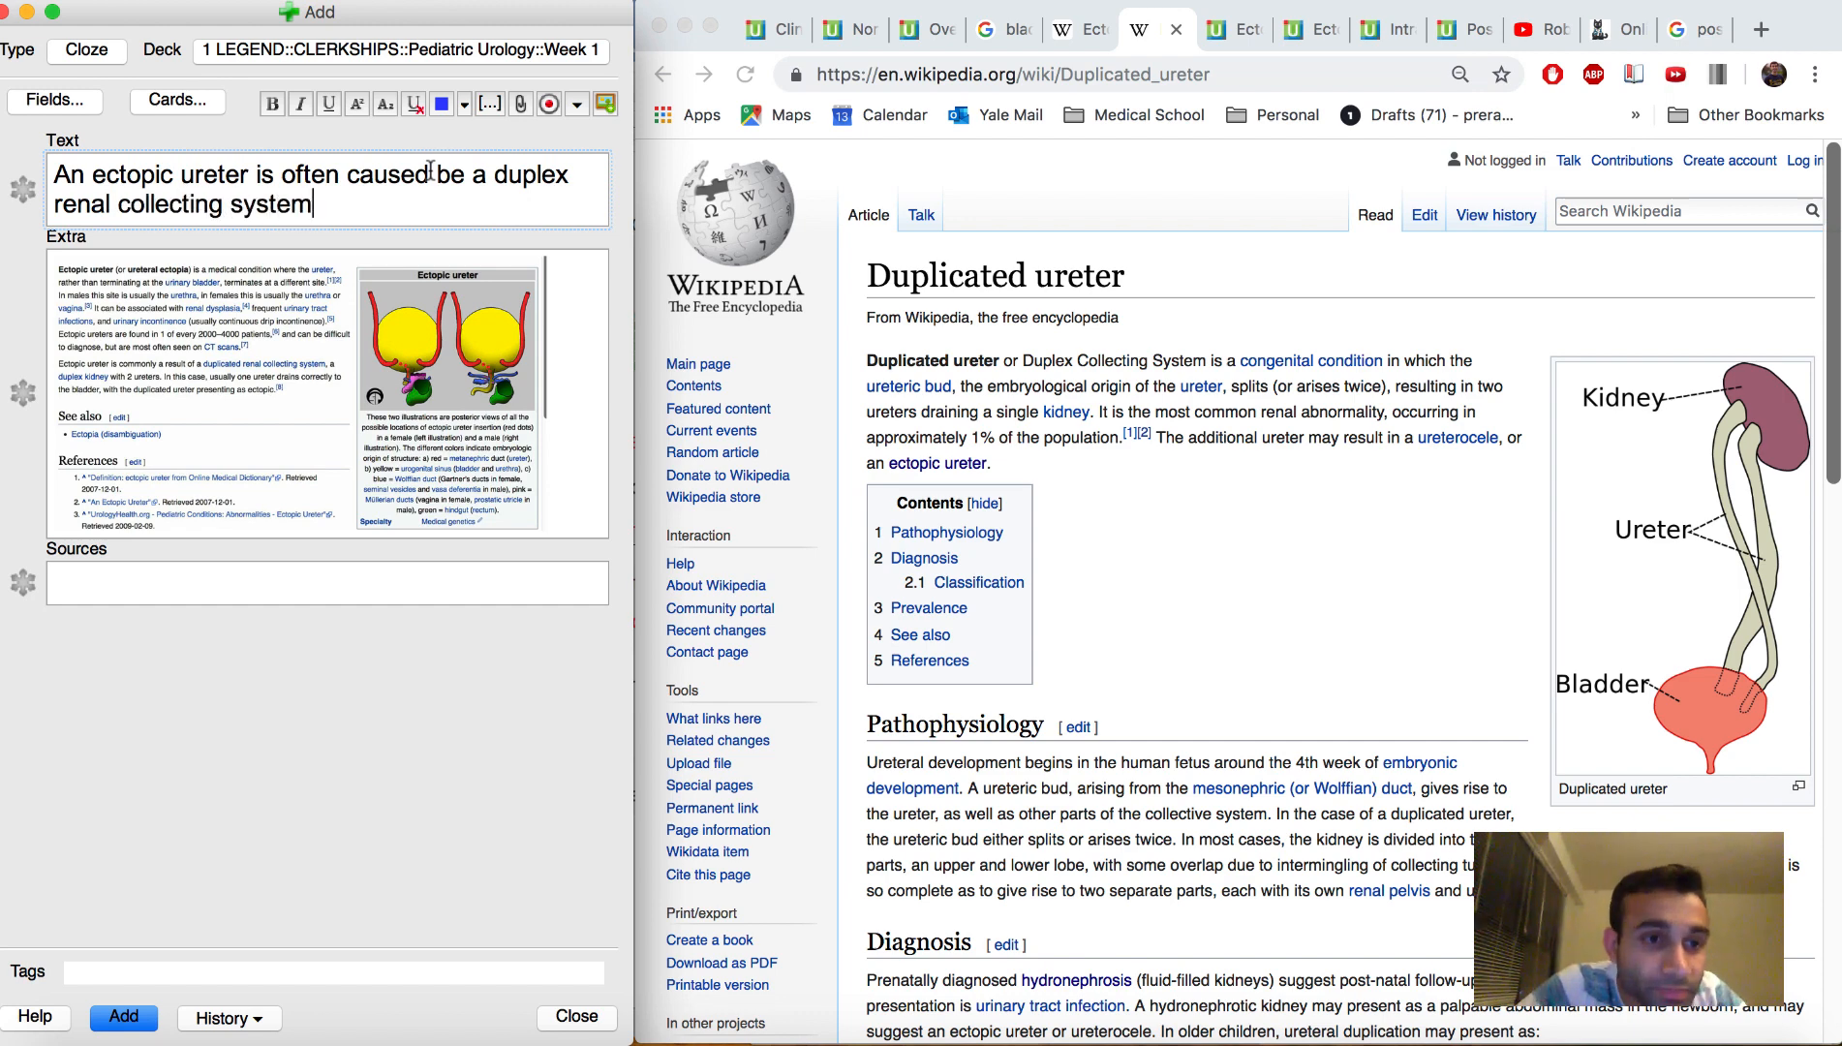
{"action": "type", "text": ". What is a du"}
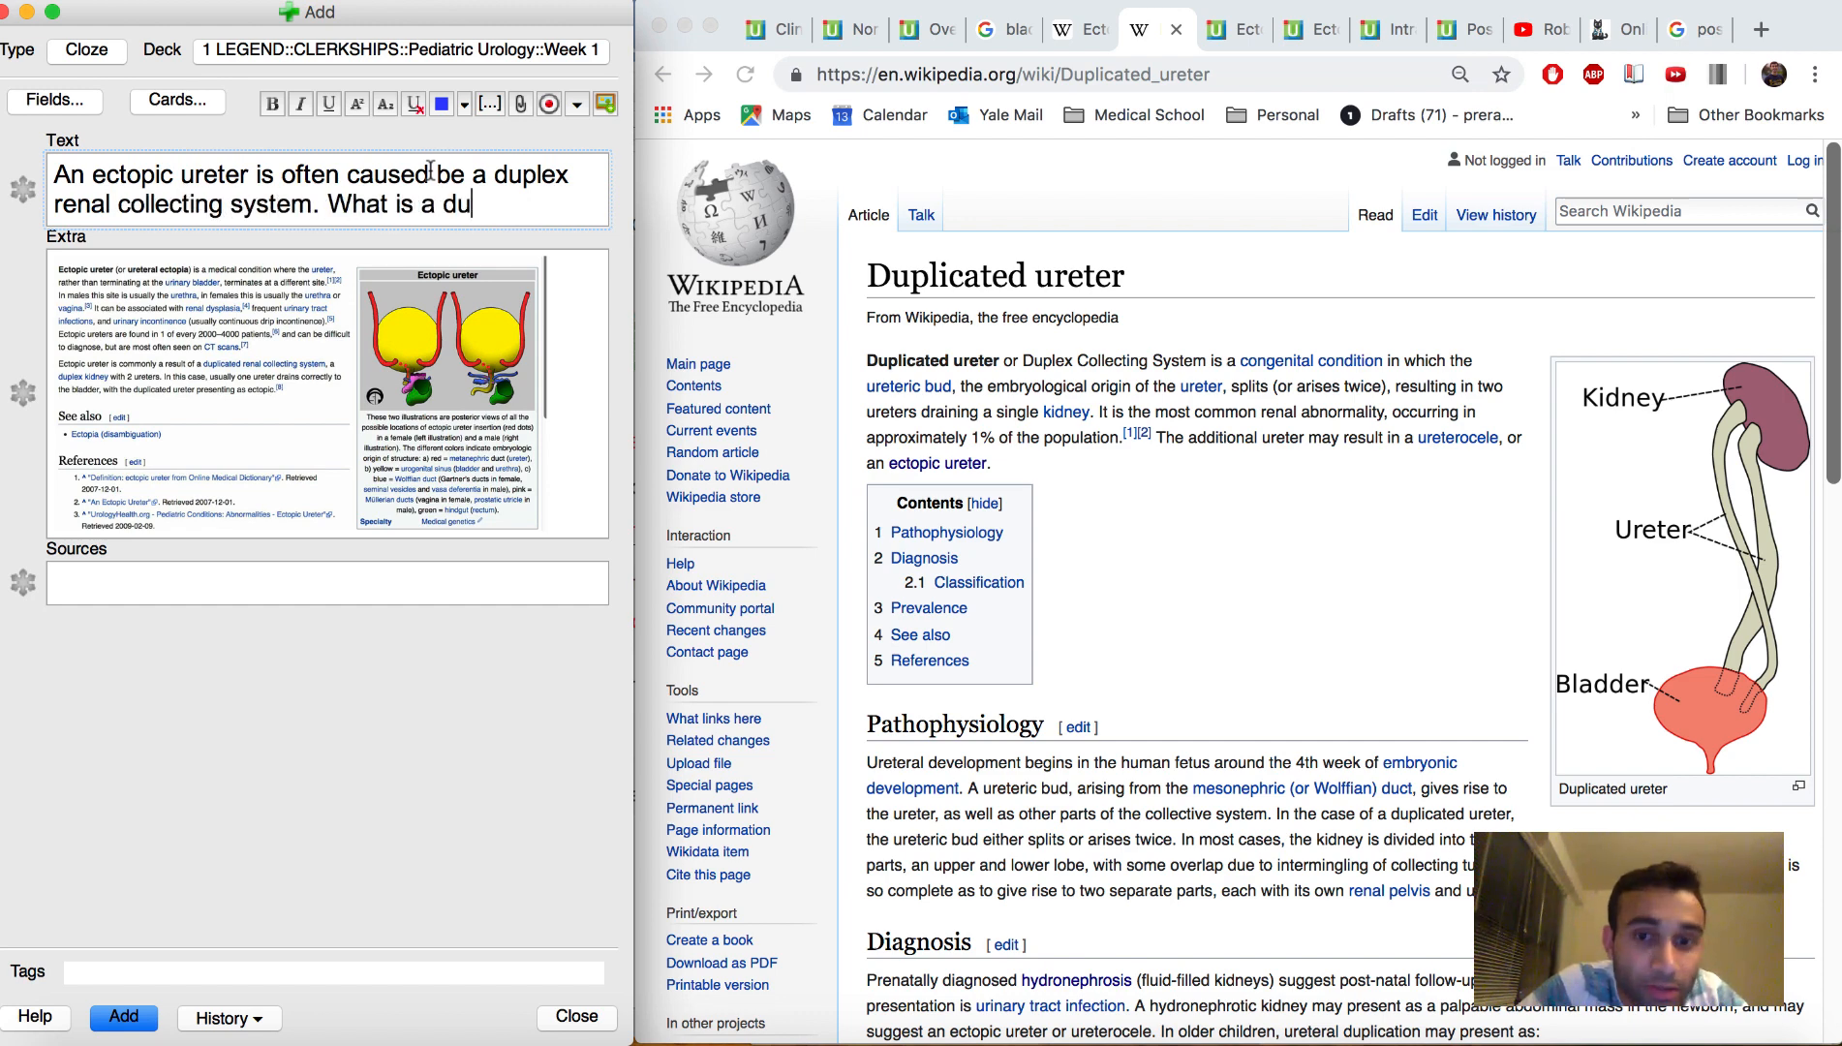
{"action": "type", "text": "plex c"}
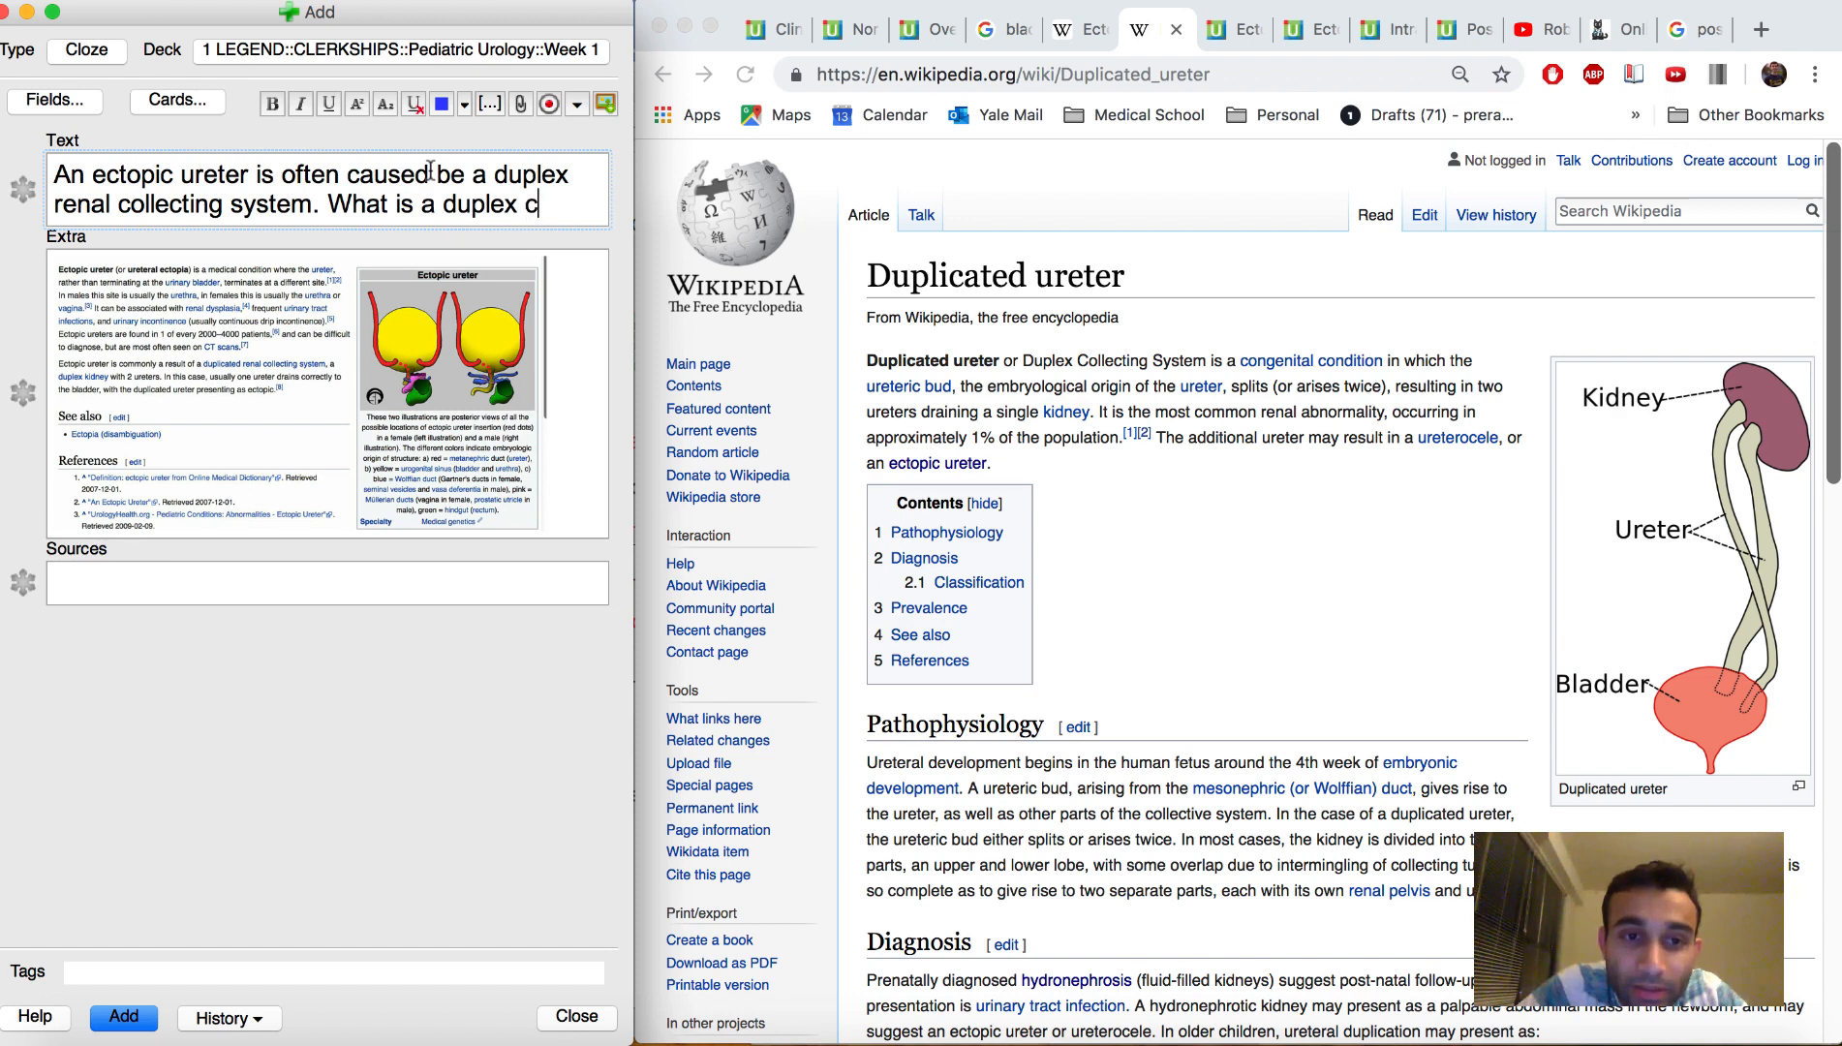
{"action": "type", "text": "ollecting system?"}
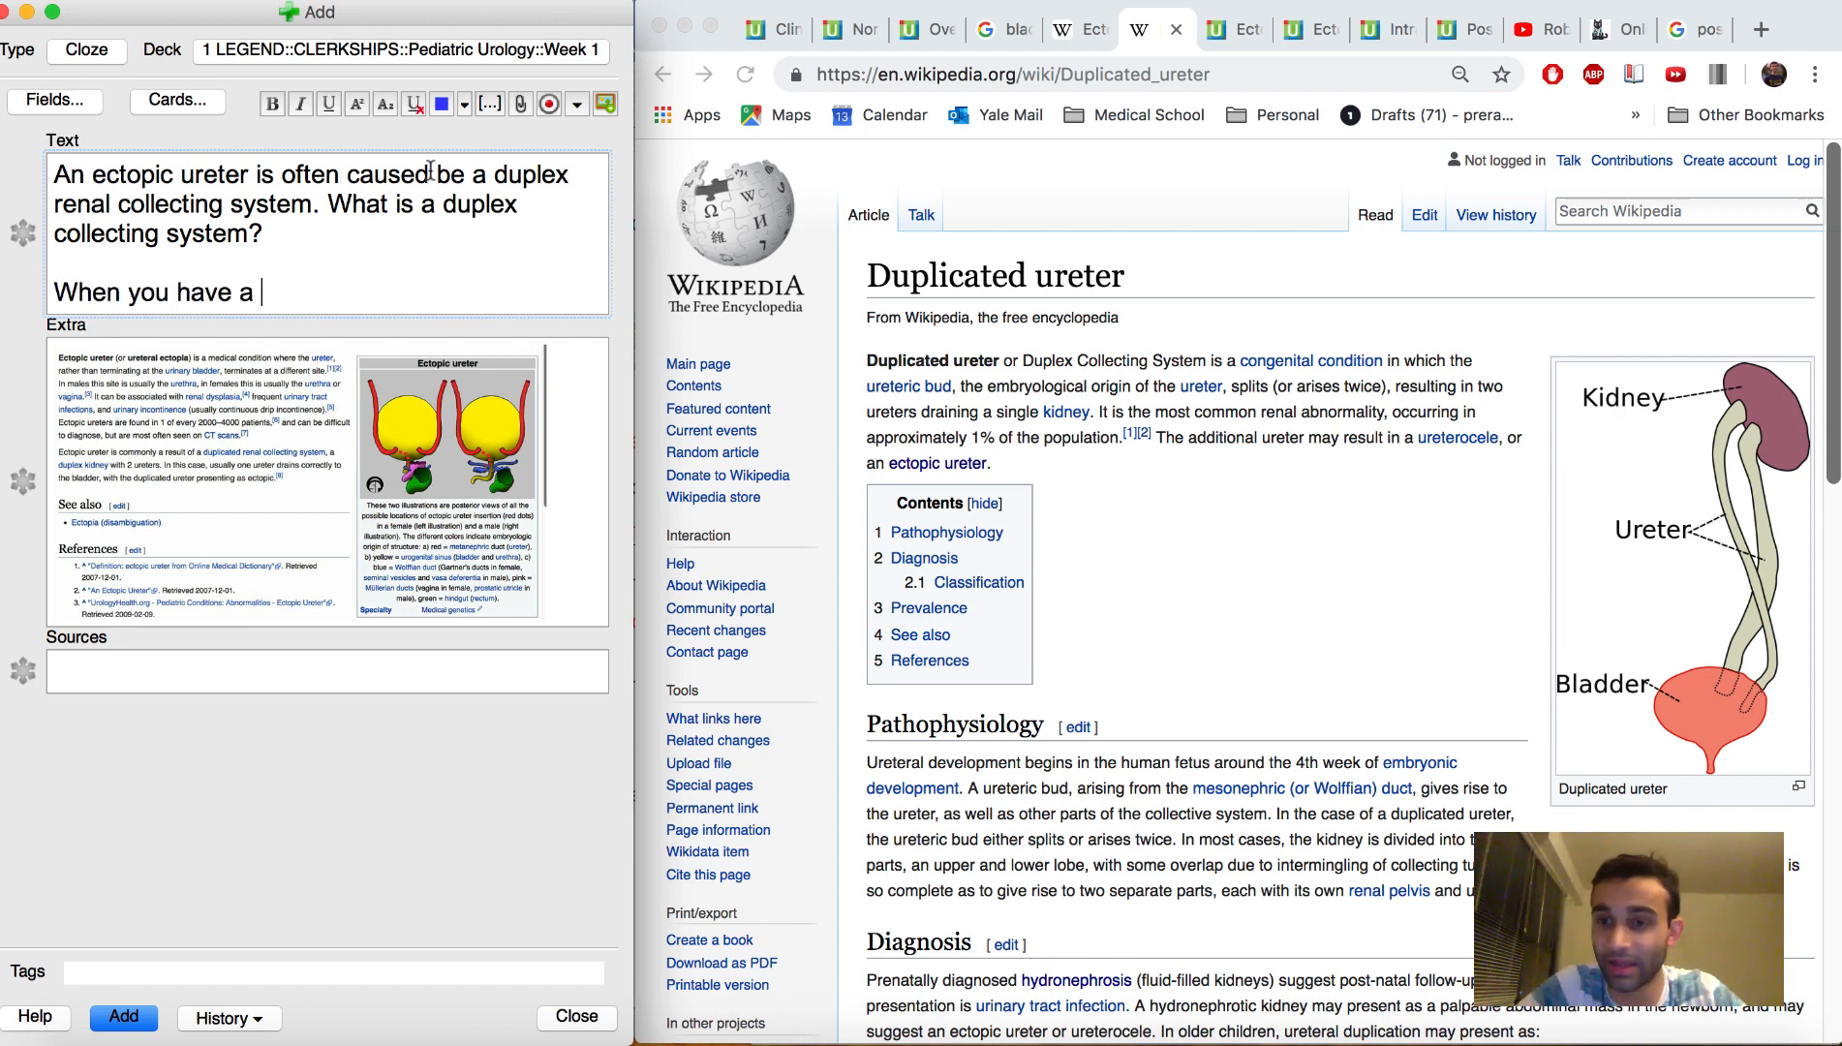
- Cloze the answer {{c1::When you have a kindey with two ureters! }} and drag the Duplicated ureter screenshot into Extra
{"action": "type", "text": "kind"}
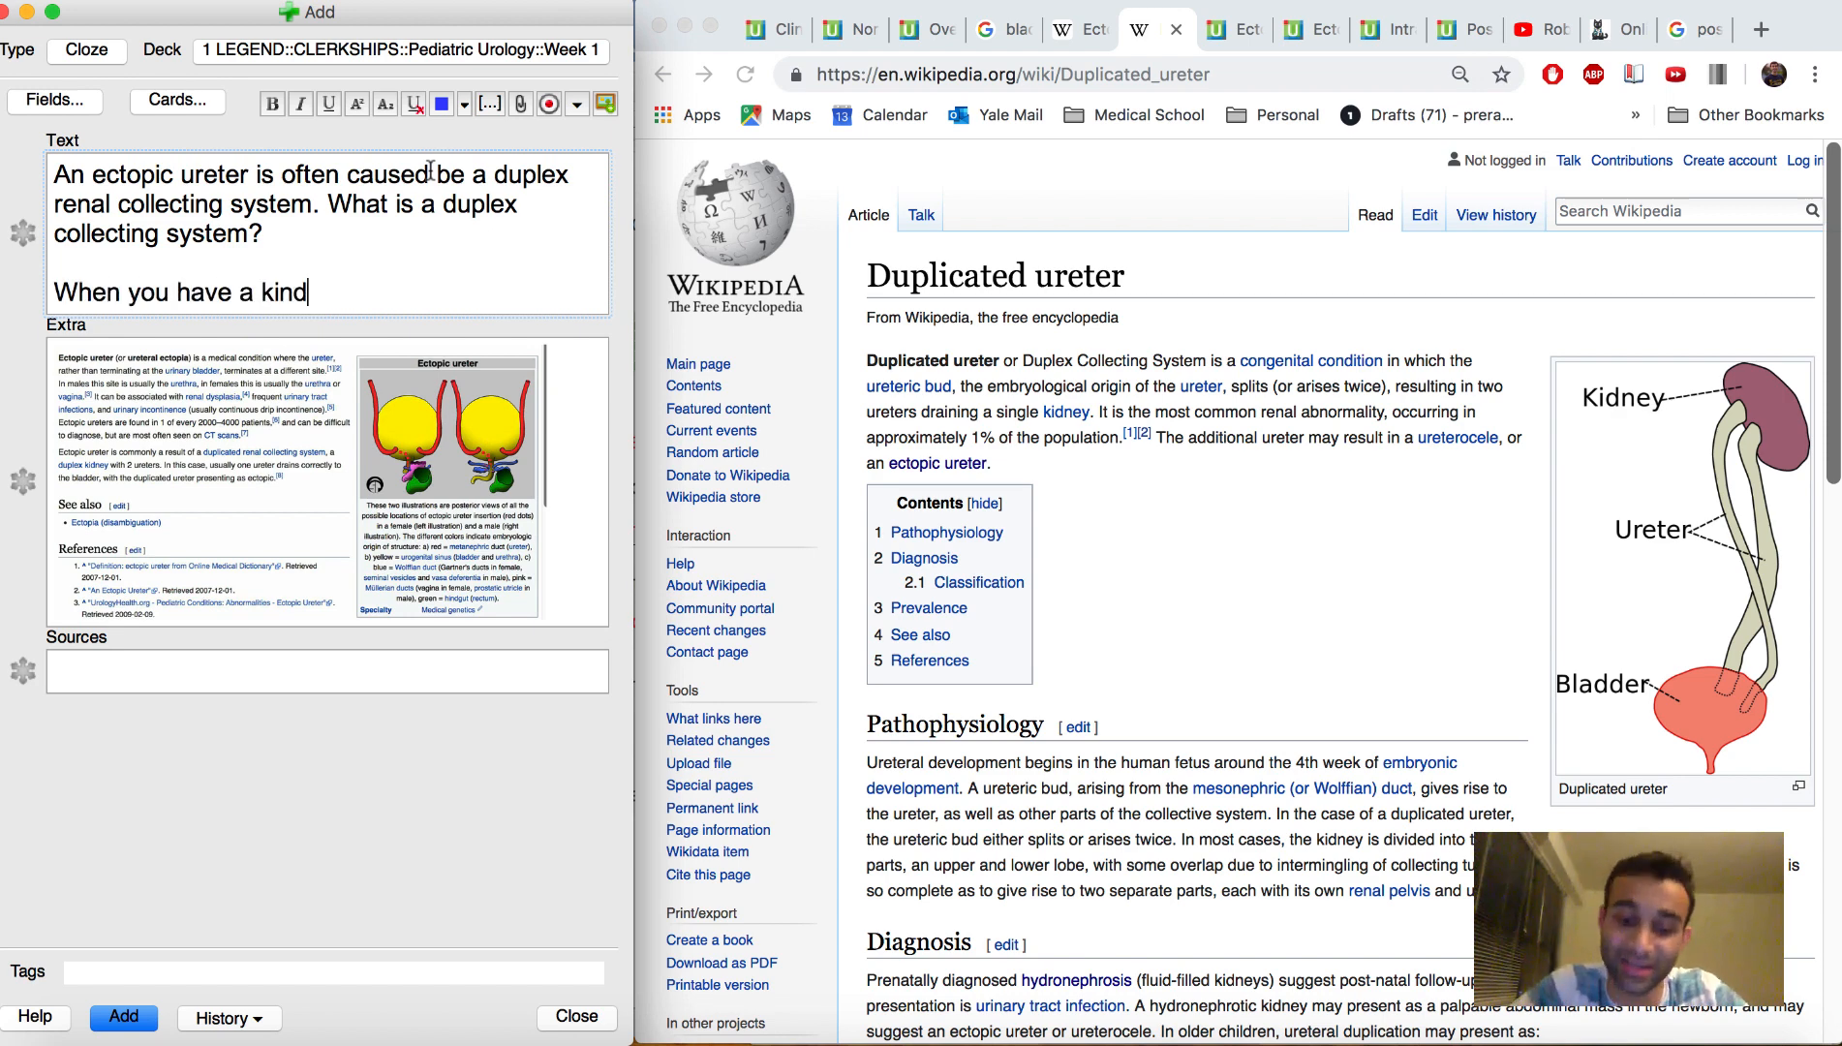
{"action": "type", "text": "ey with two ureters!"}
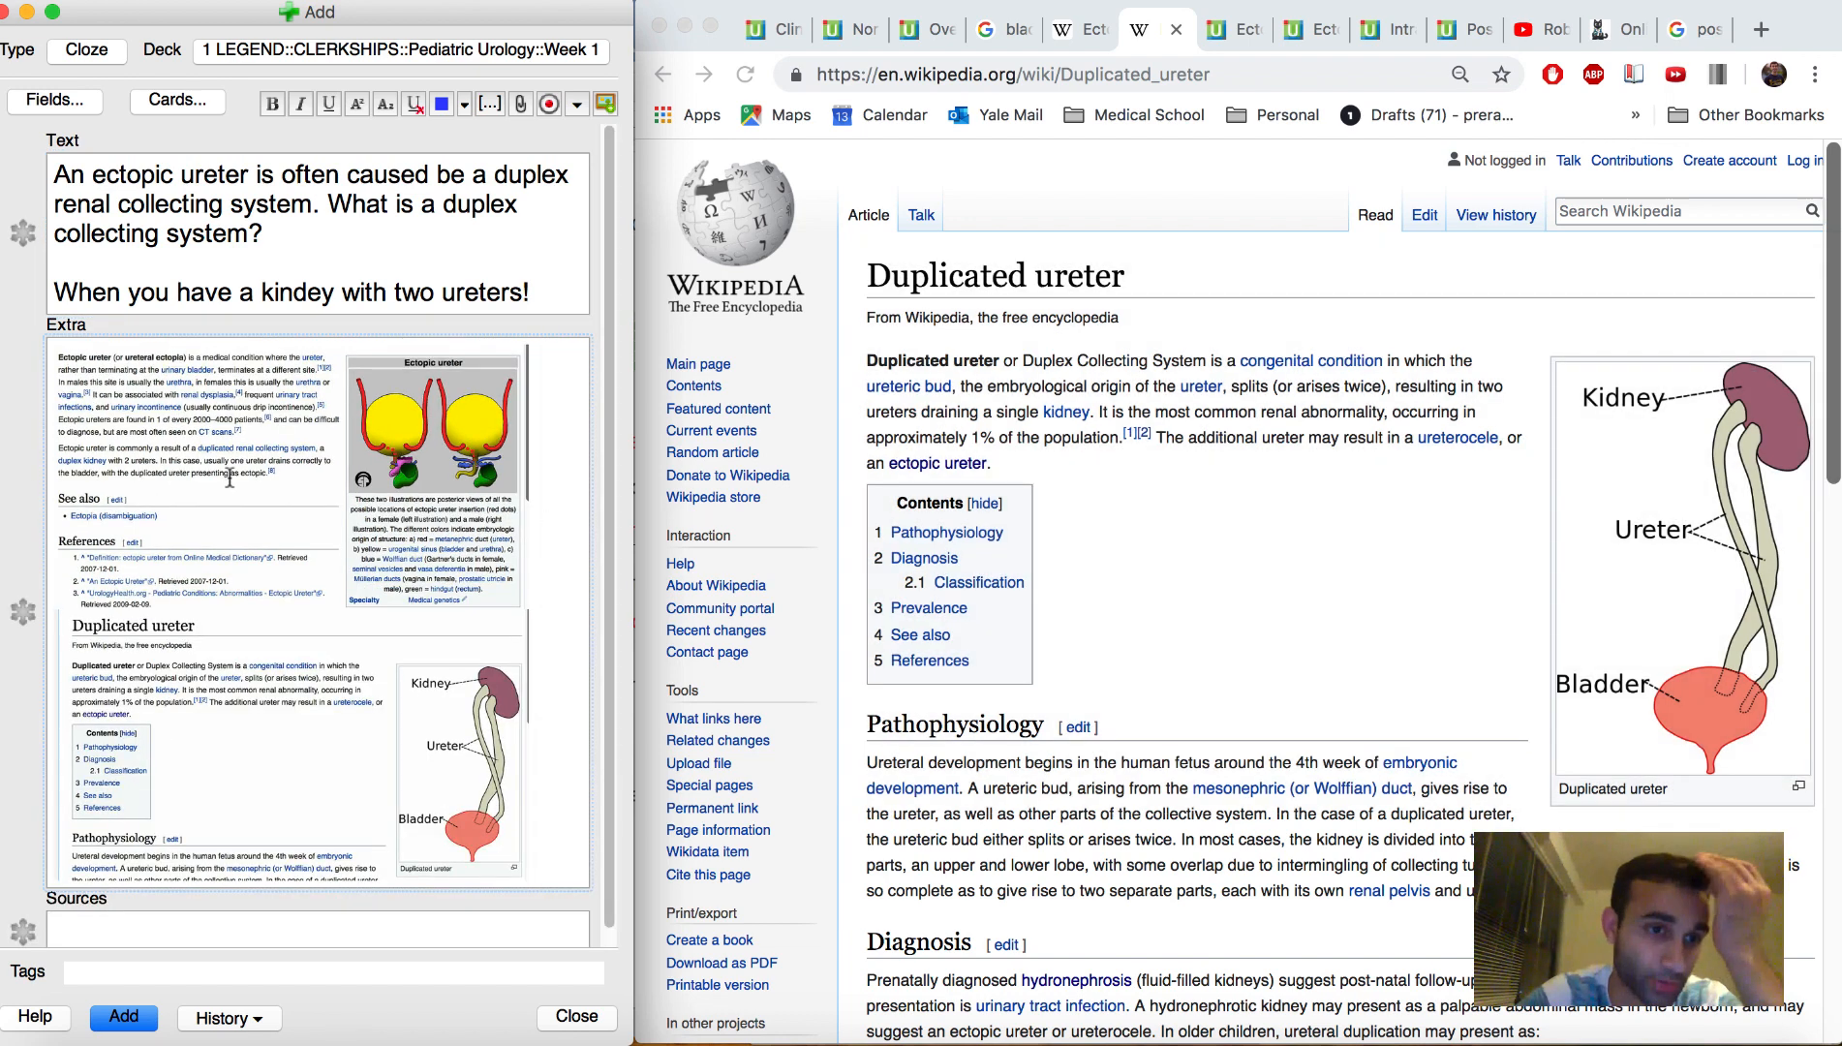
{"action": "type", "text": "{{c1::When you have a kindey with two ureters! }}"}
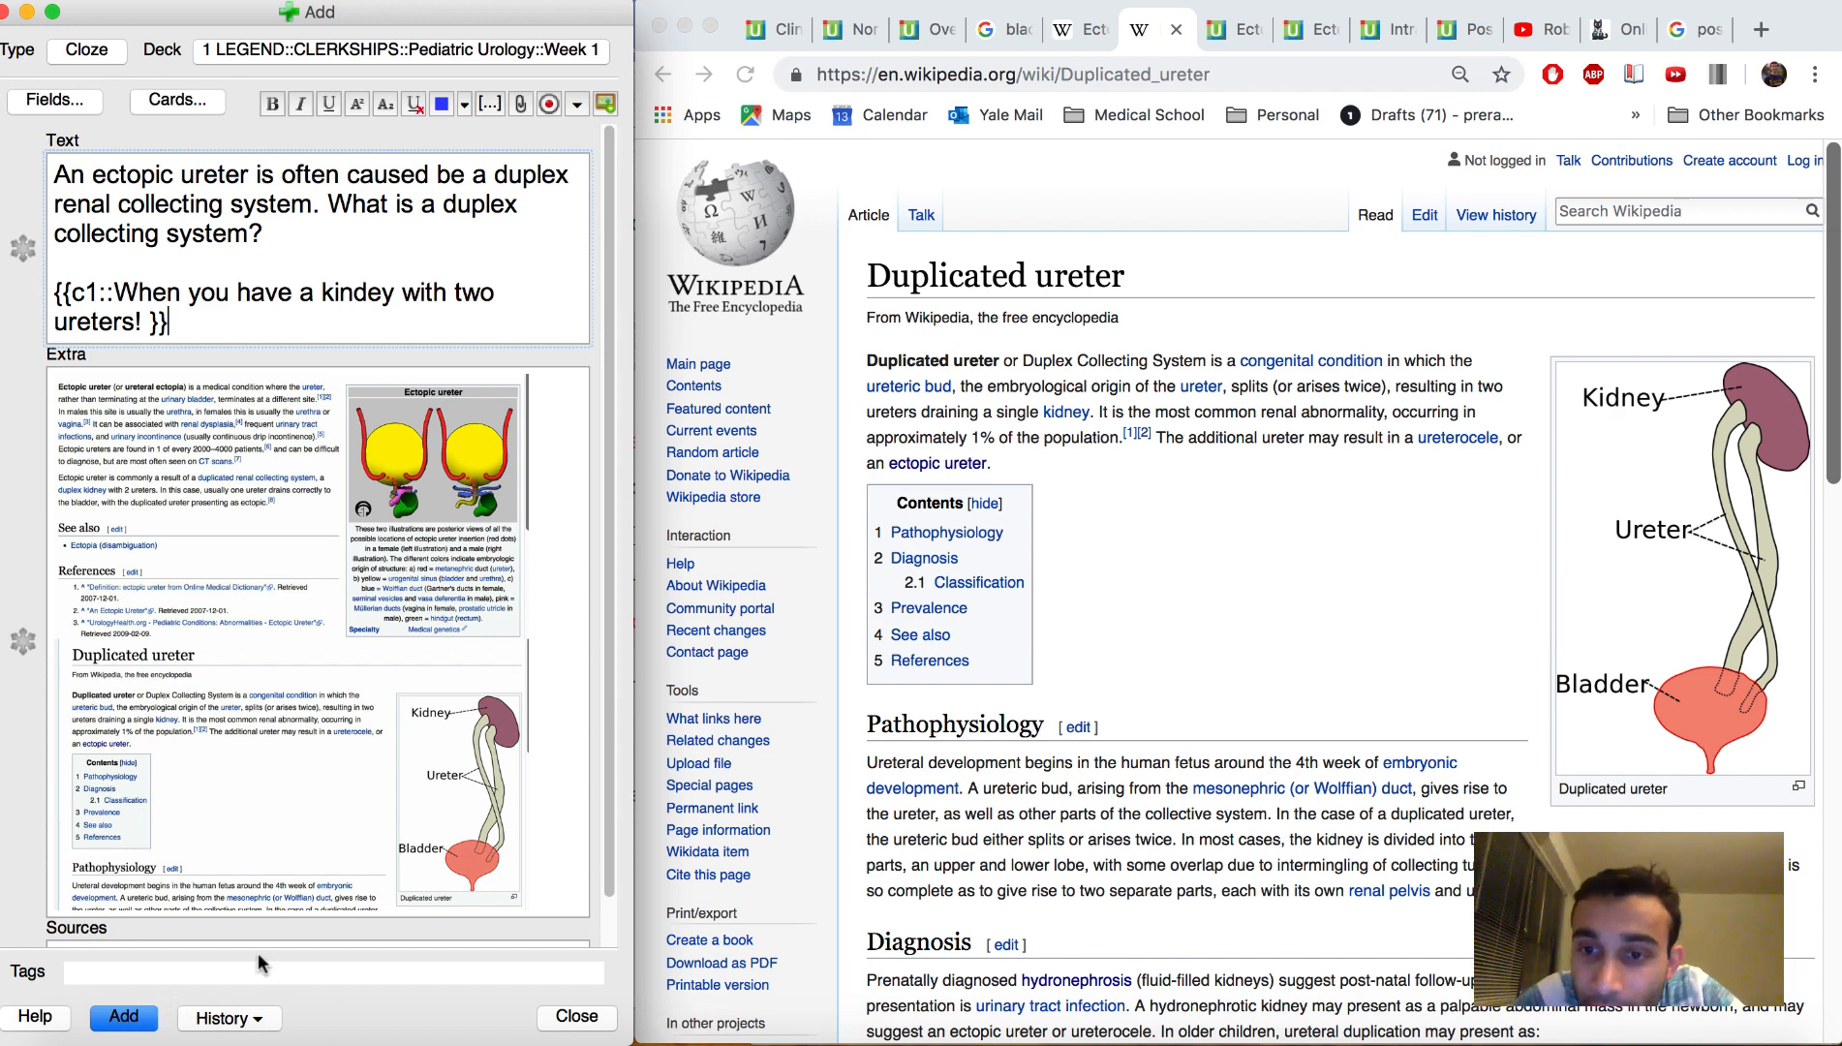
{"action": "mouse_move", "coordinate": [1028, 395]}
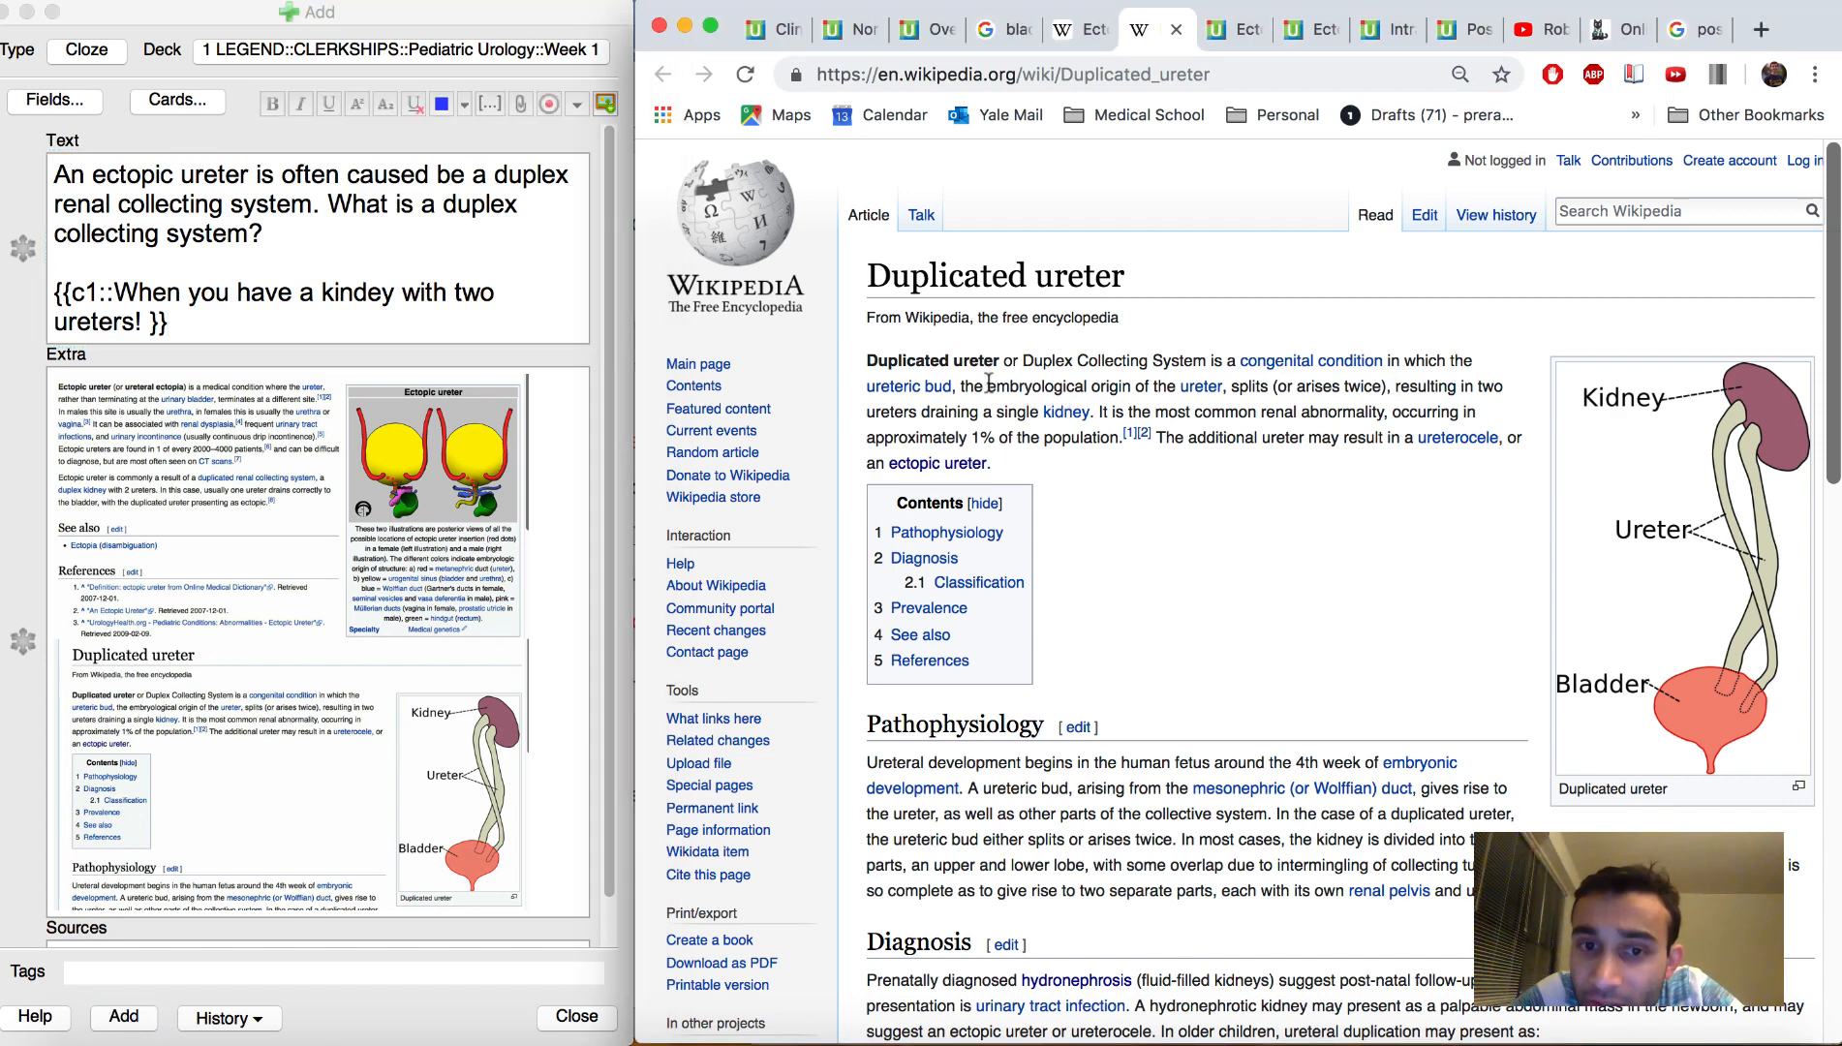
{"action": "left_click_drag", "start_coordinate": [957, 385], "coordinate": [1251, 386]}
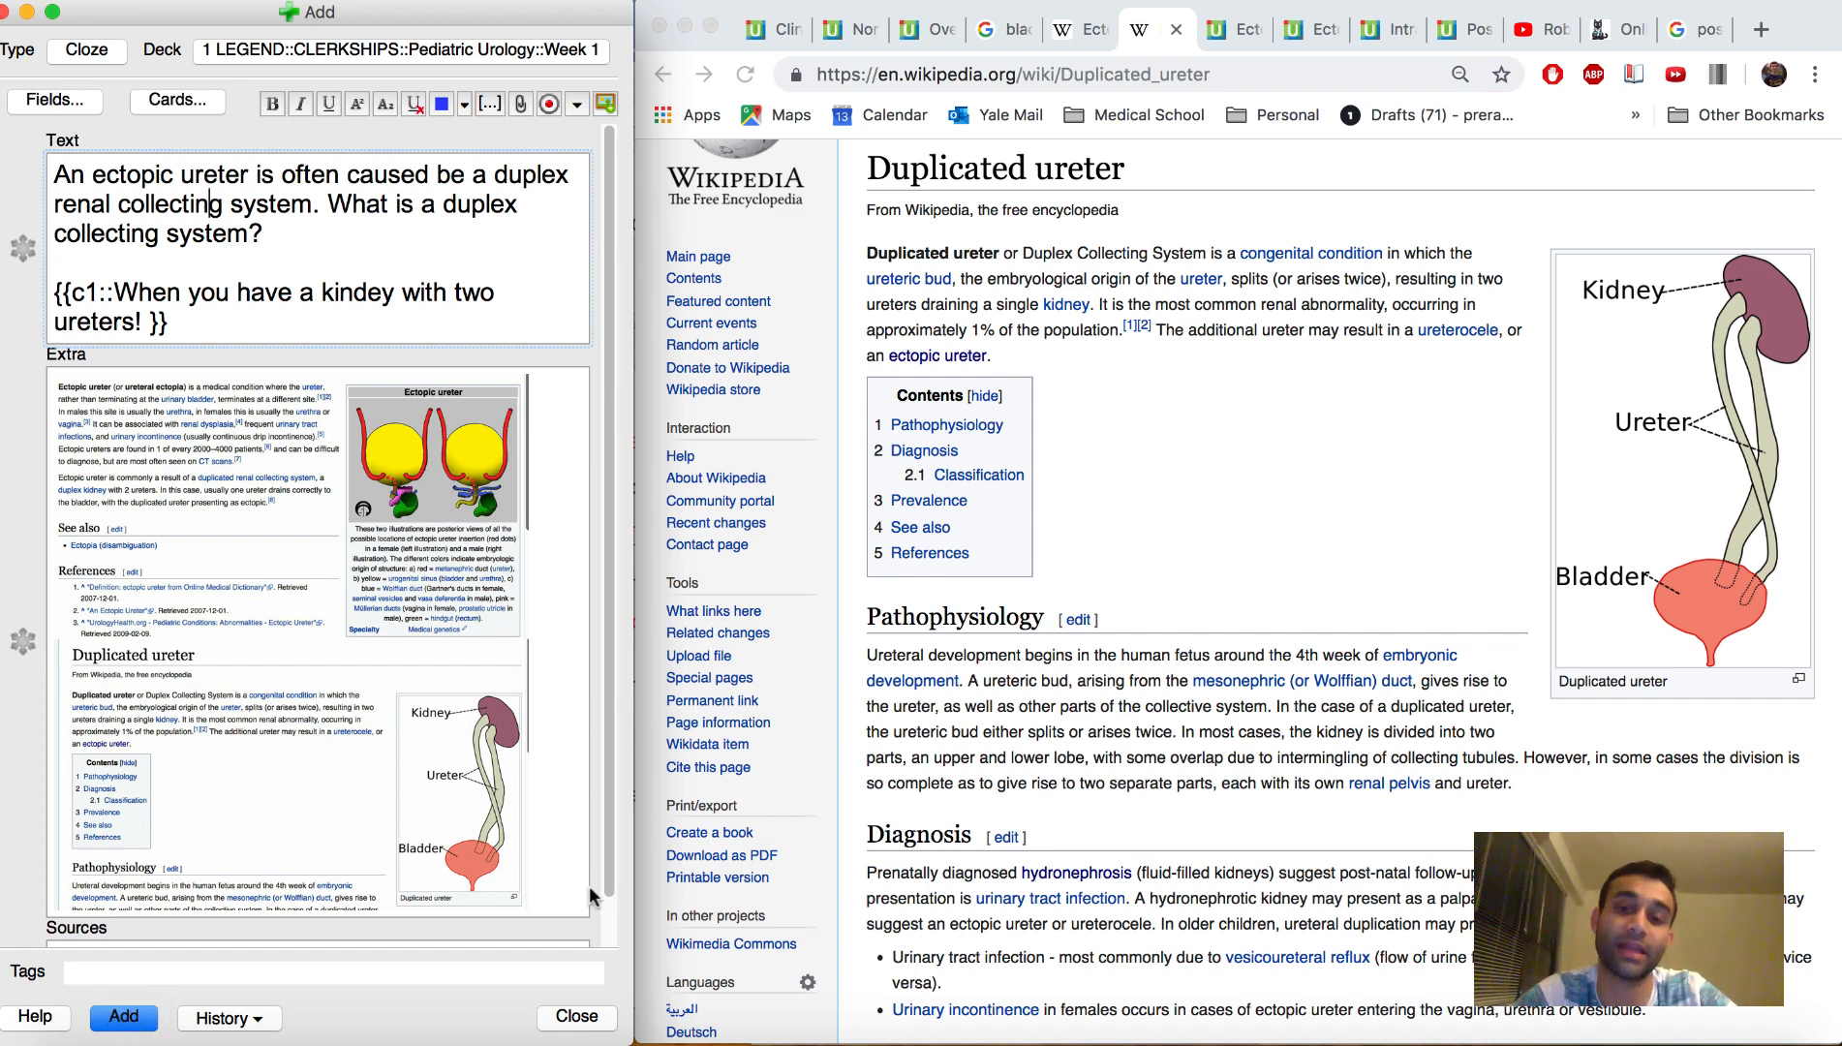
{"action": "mouse_move", "coordinate": [1276, 720]}
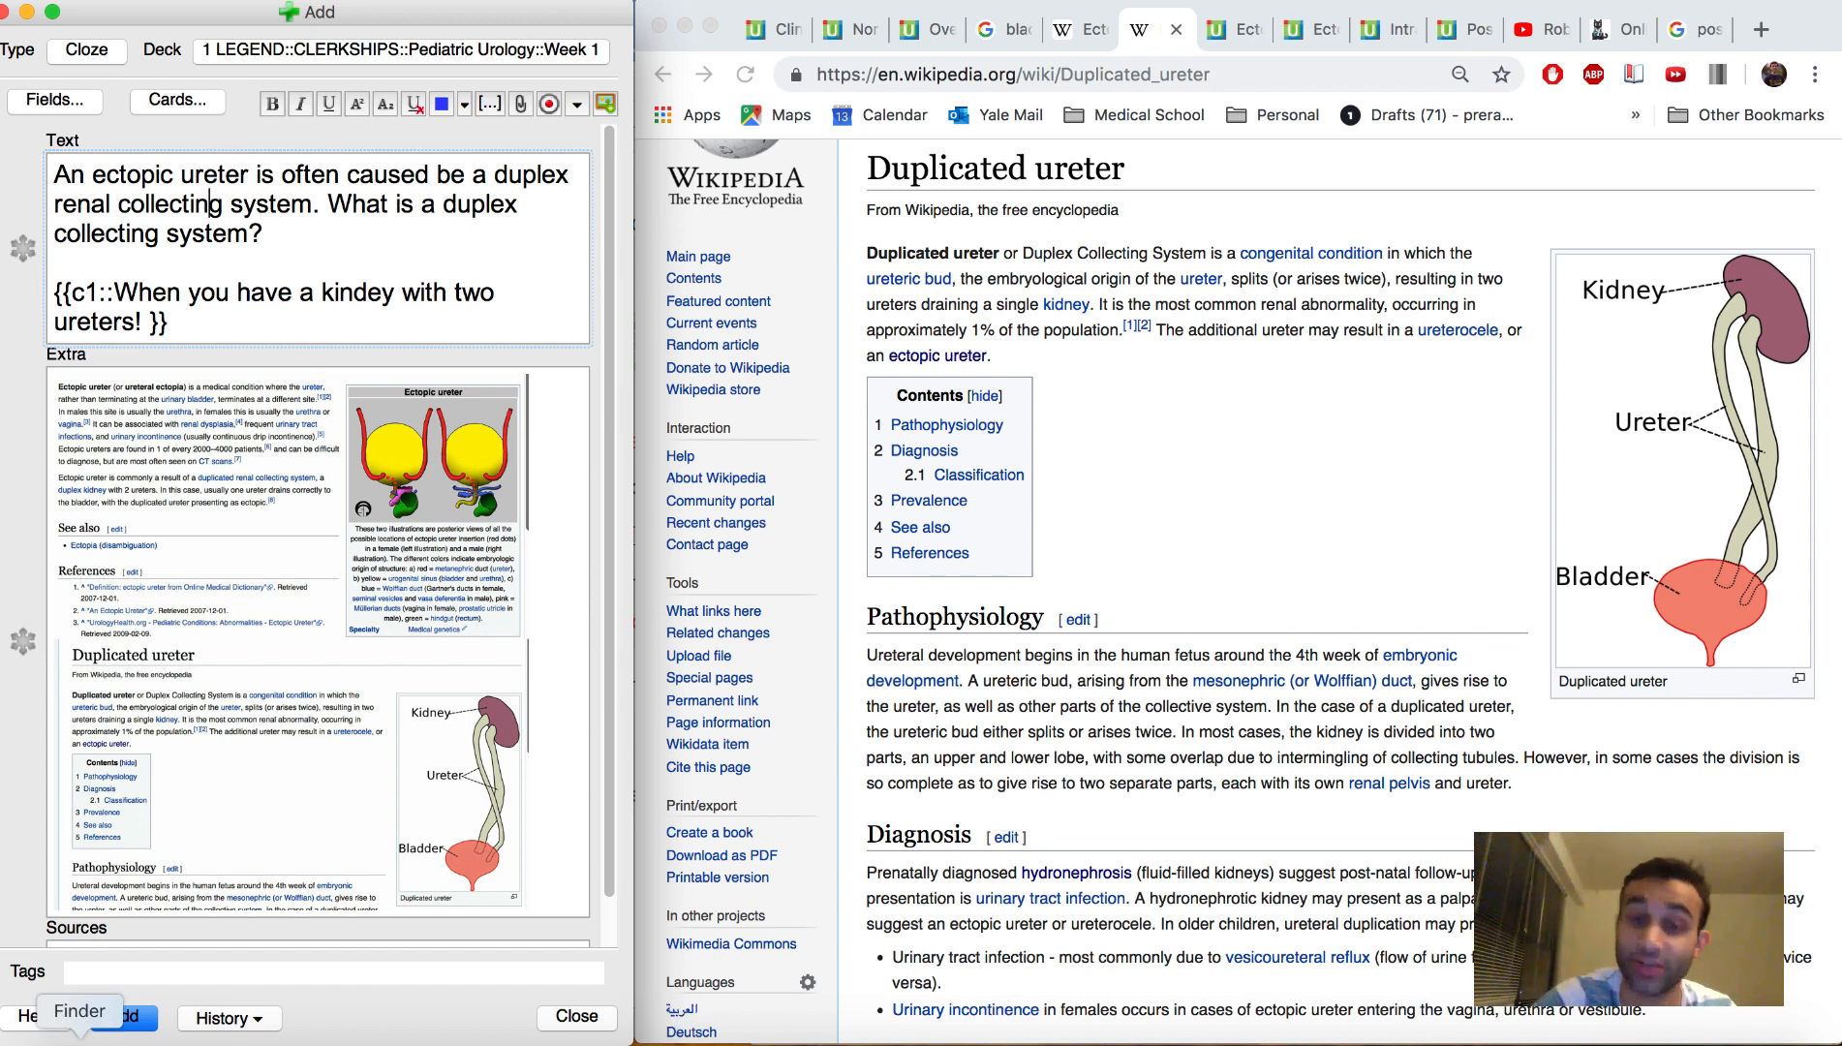
- Add the duplex collecting system card, leaving the note form blank
{"action": "left_click", "coordinate": [122, 1017]}
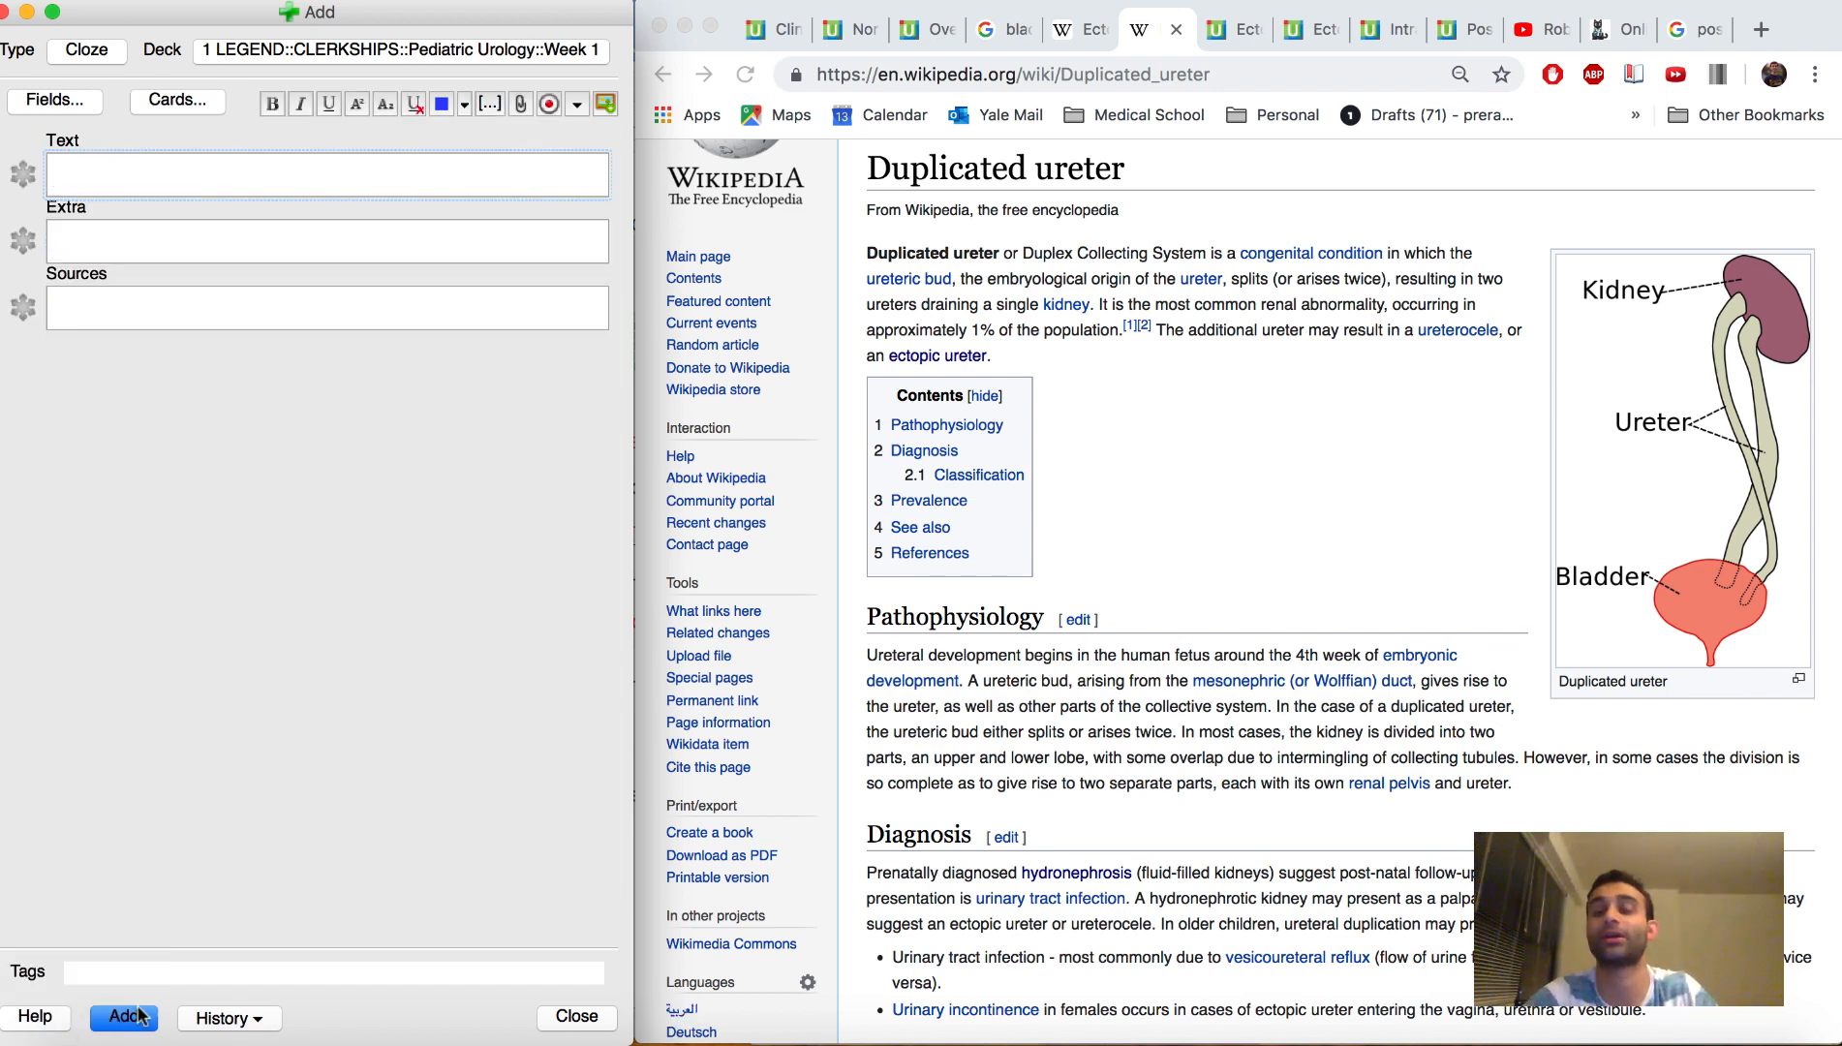